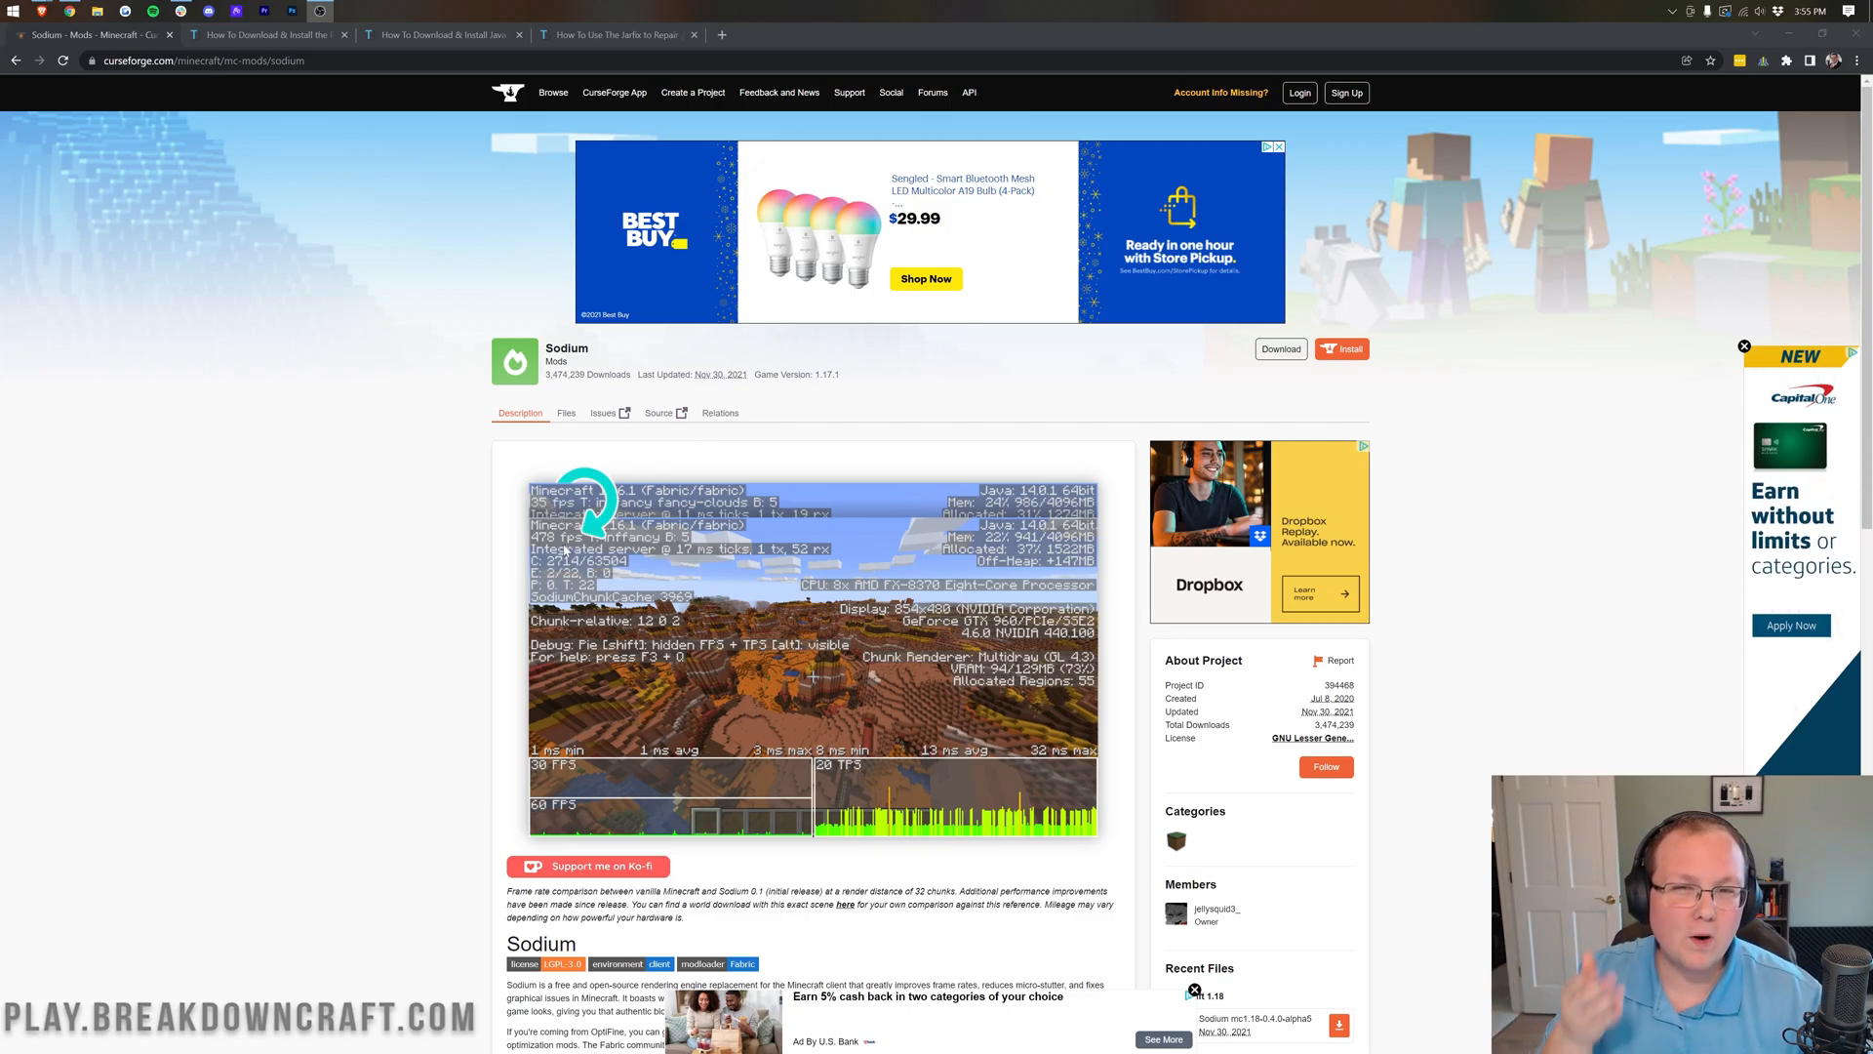
# Scroll through the current article, highlighting the 24/7 Servers & Support feature heading
pyautogui.scroll(-3)
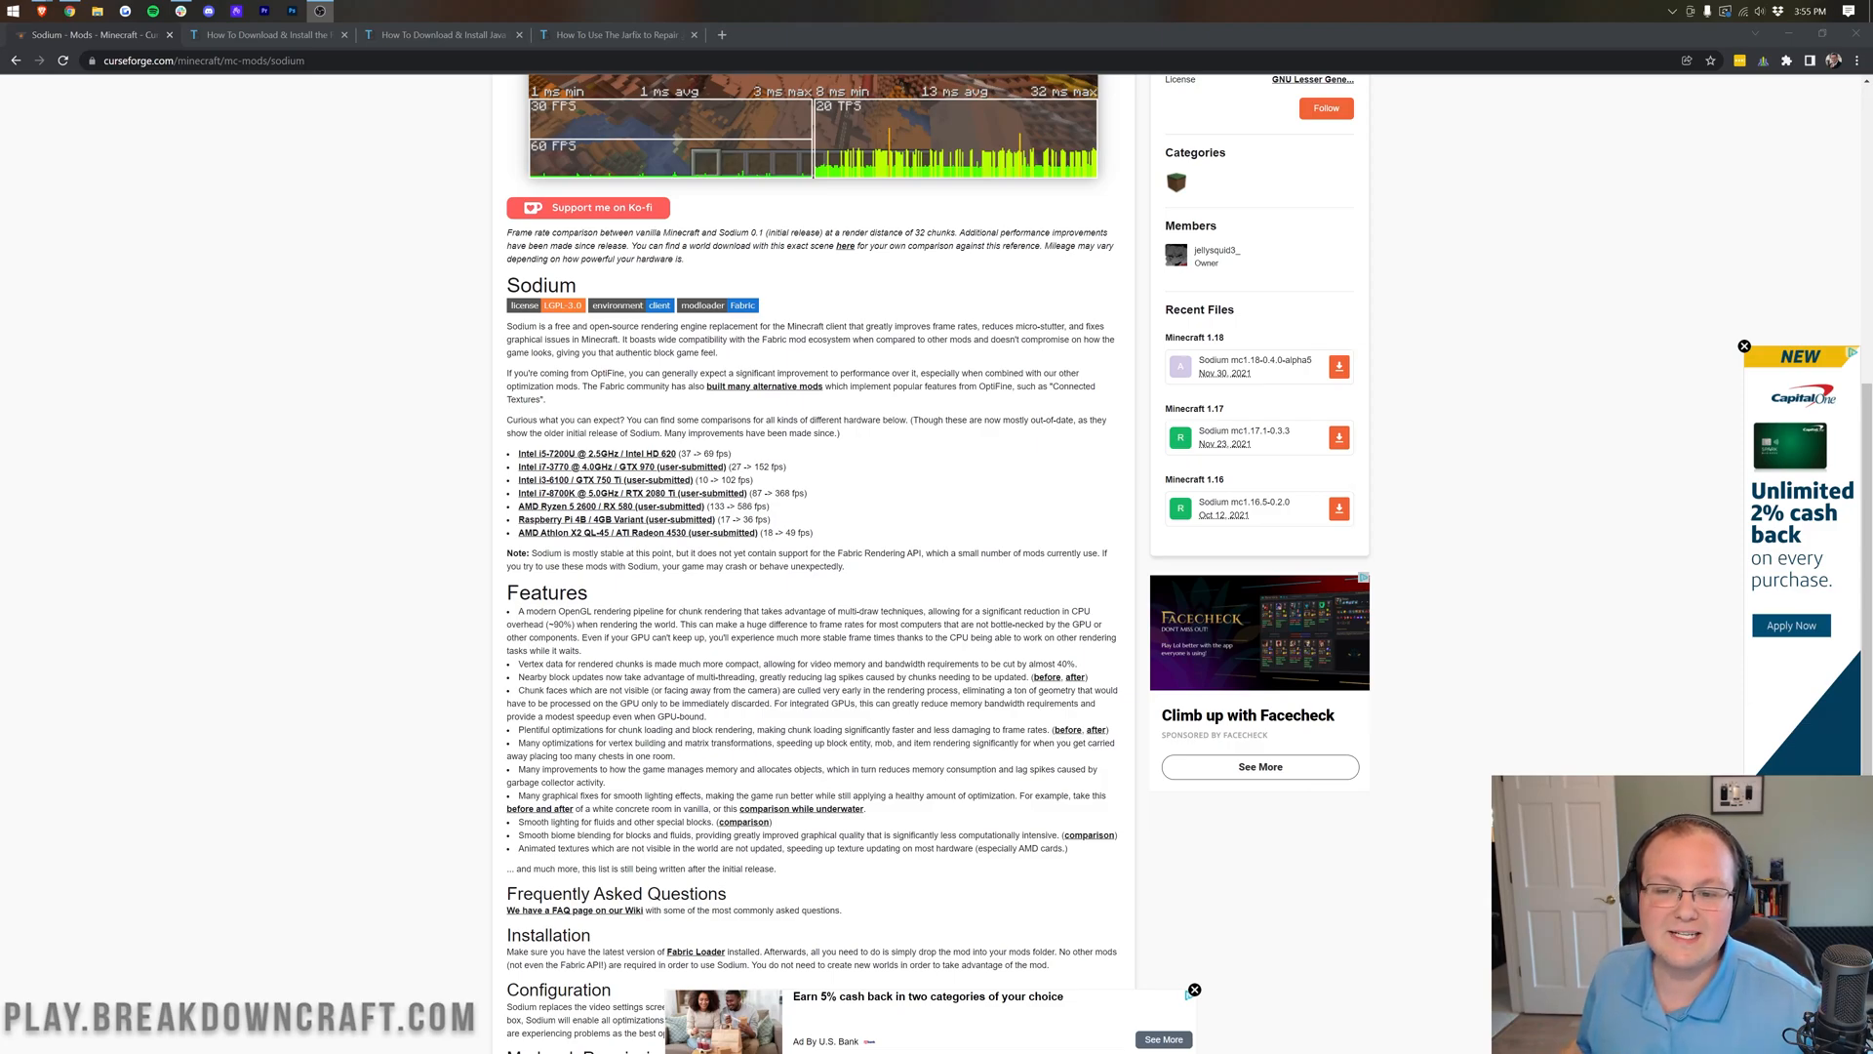
pyautogui.moveTo(556, 467)
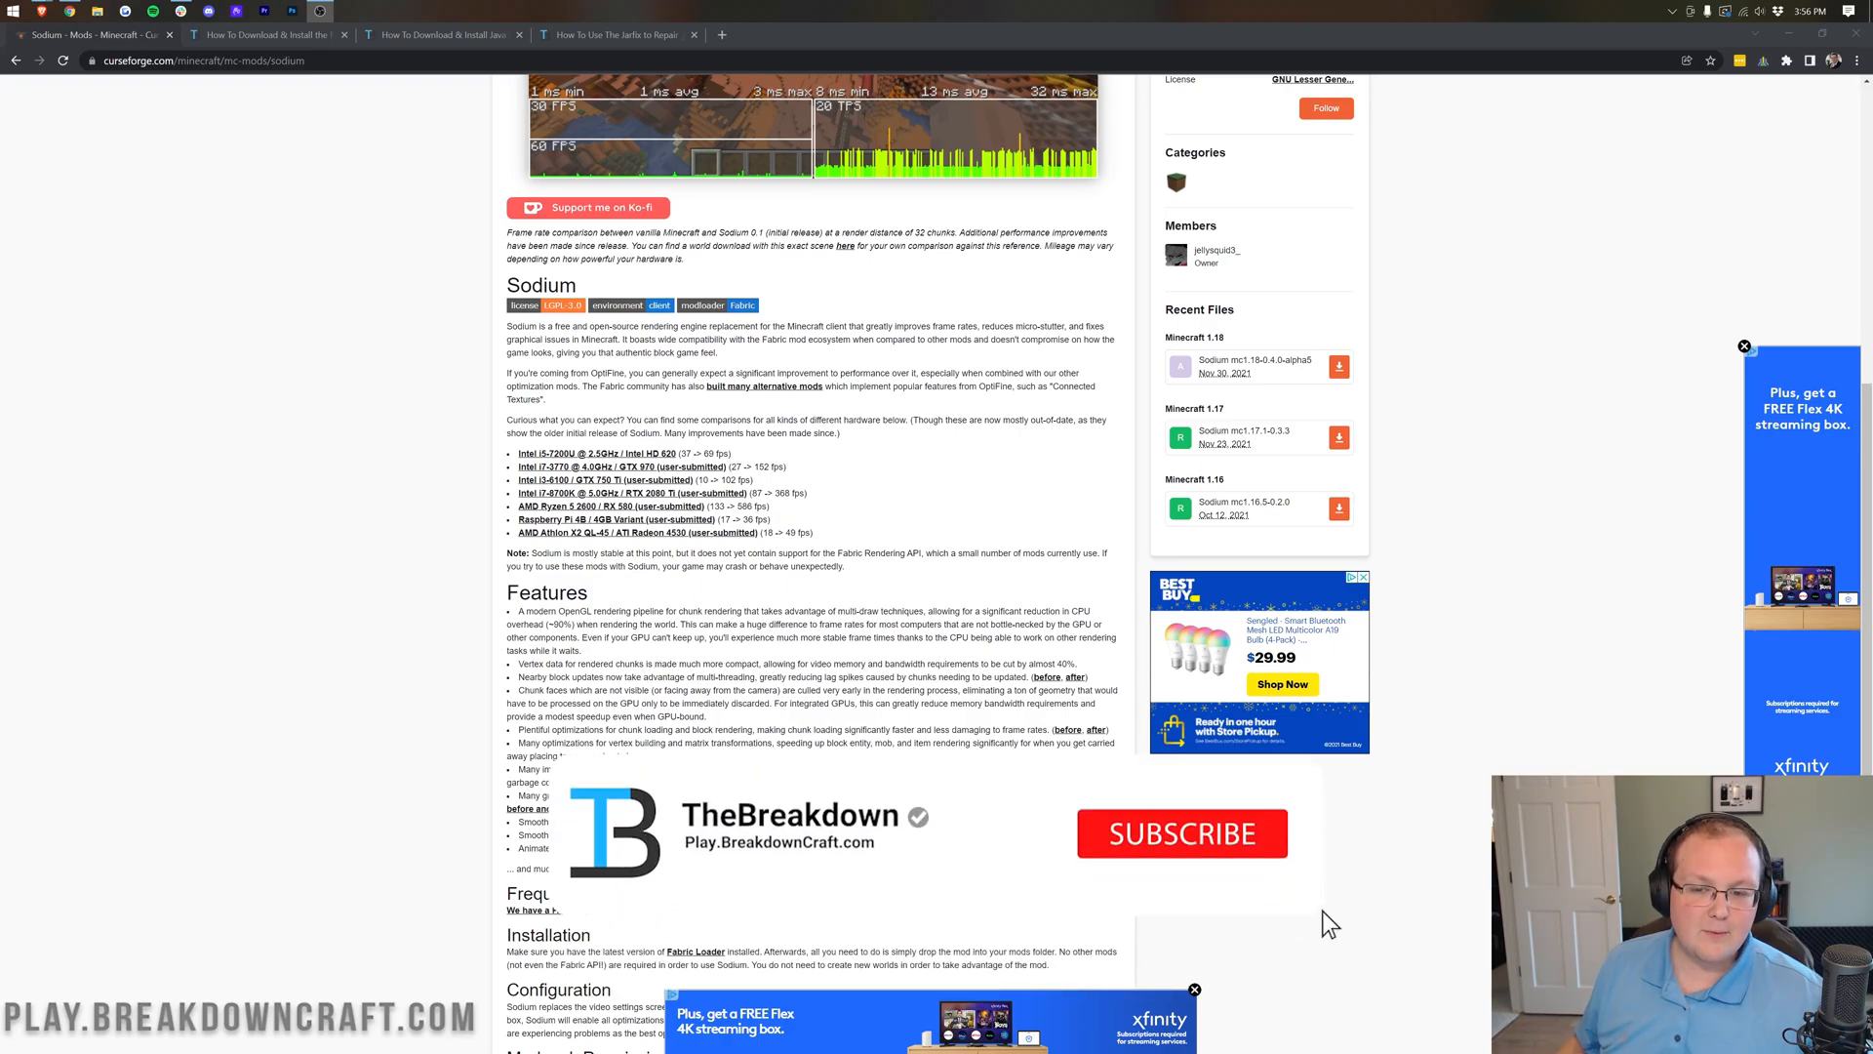
pyautogui.click(1182, 833)
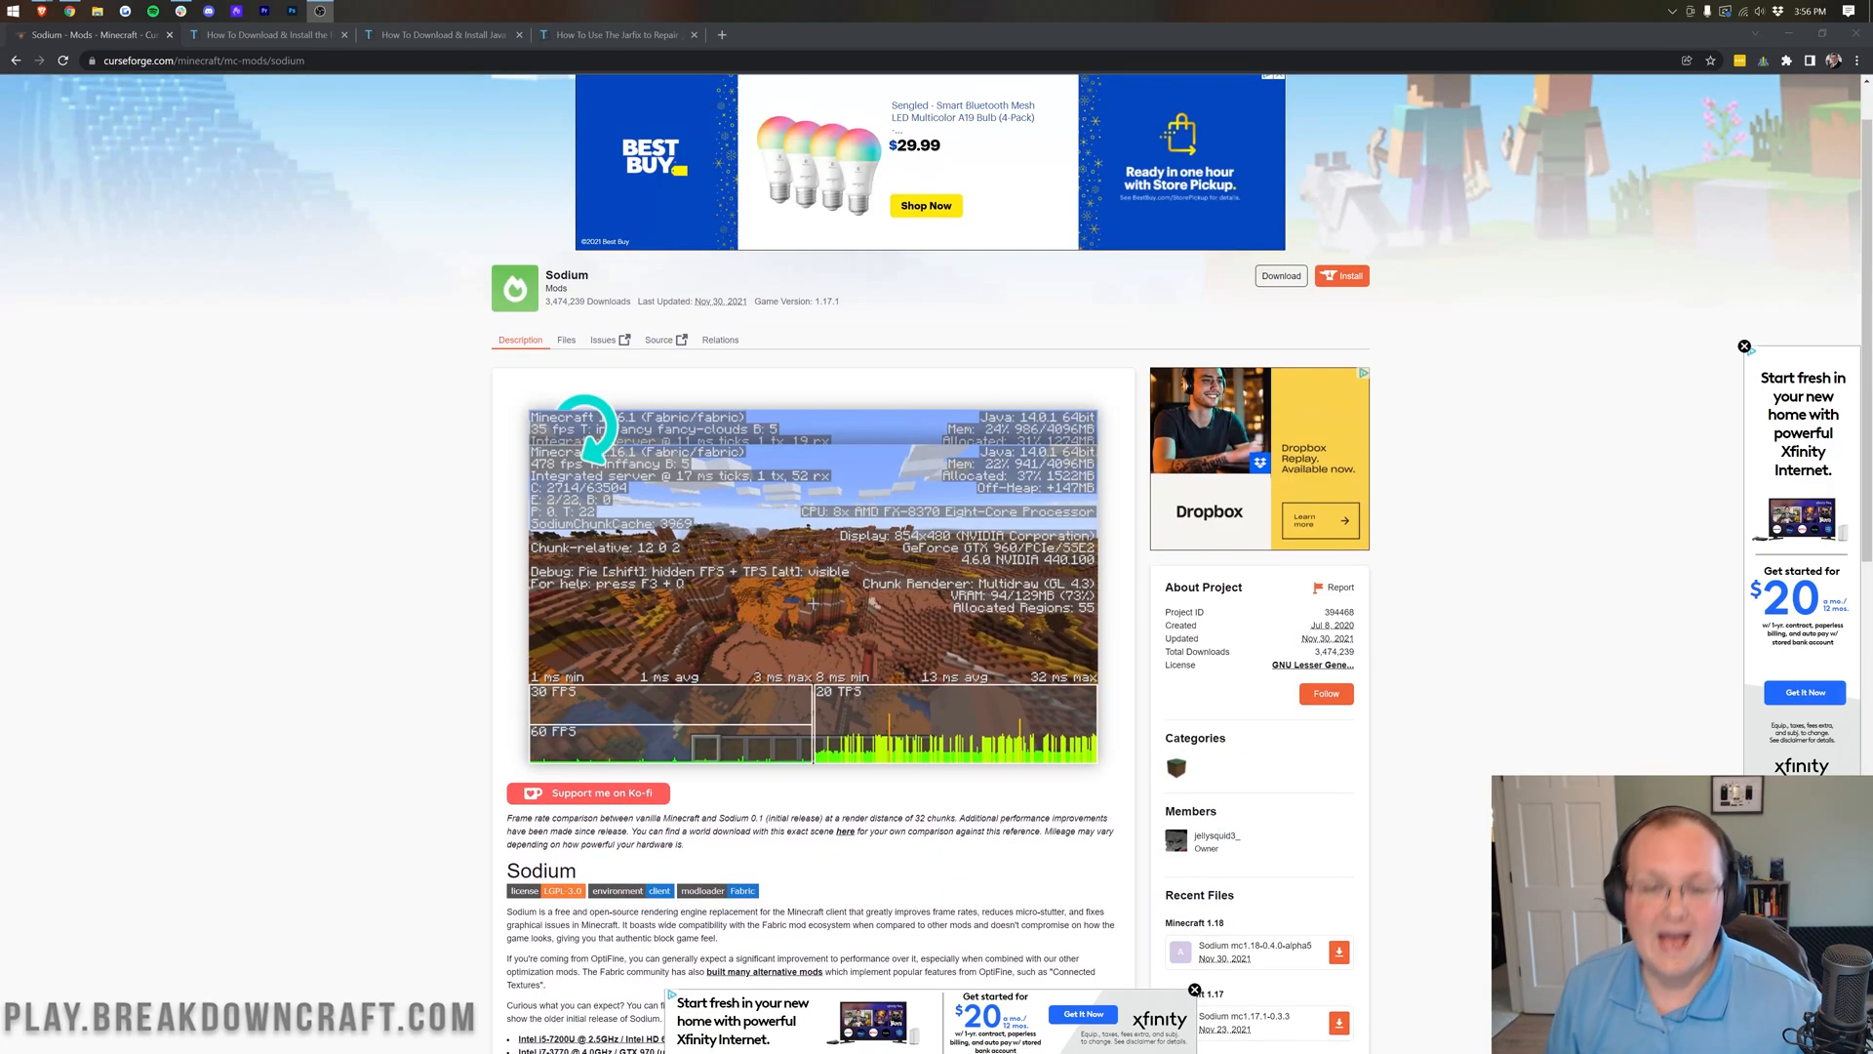
pyautogui.scroll(-3)
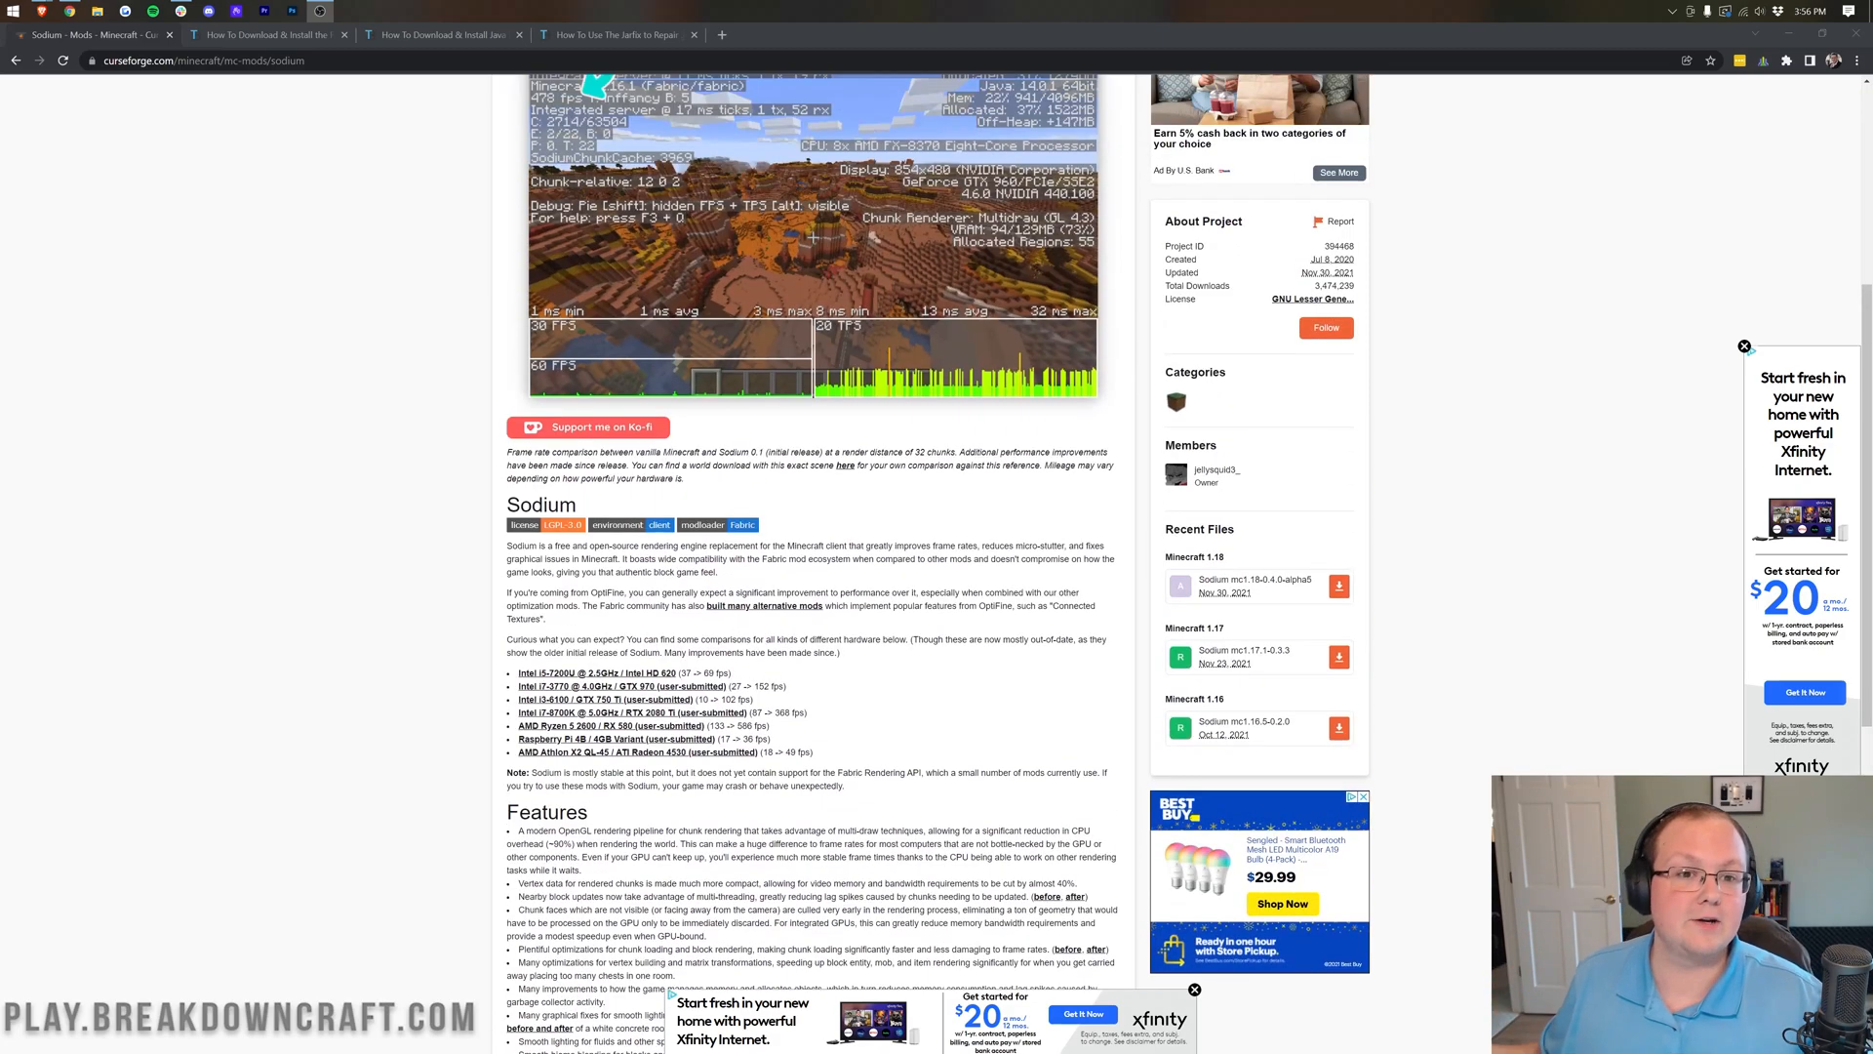
pyautogui.scroll(-3)
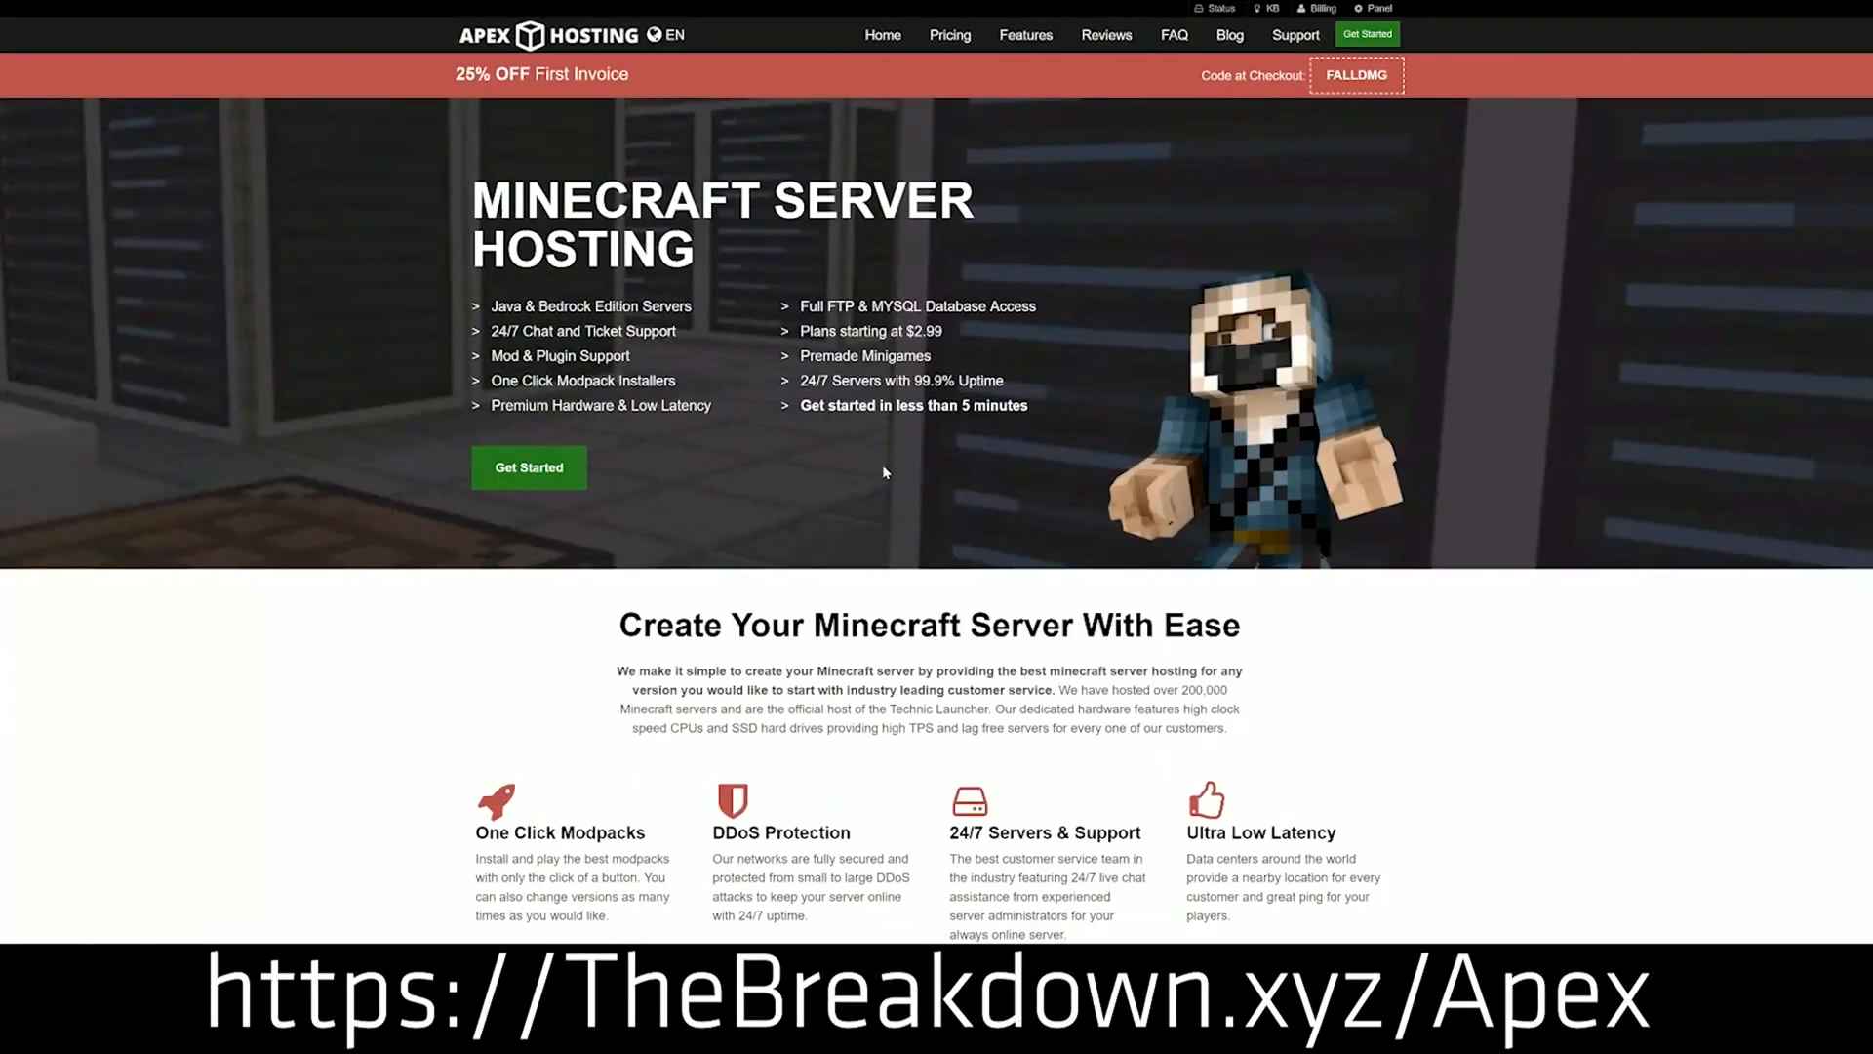
pyautogui.moveTo(821, 140)
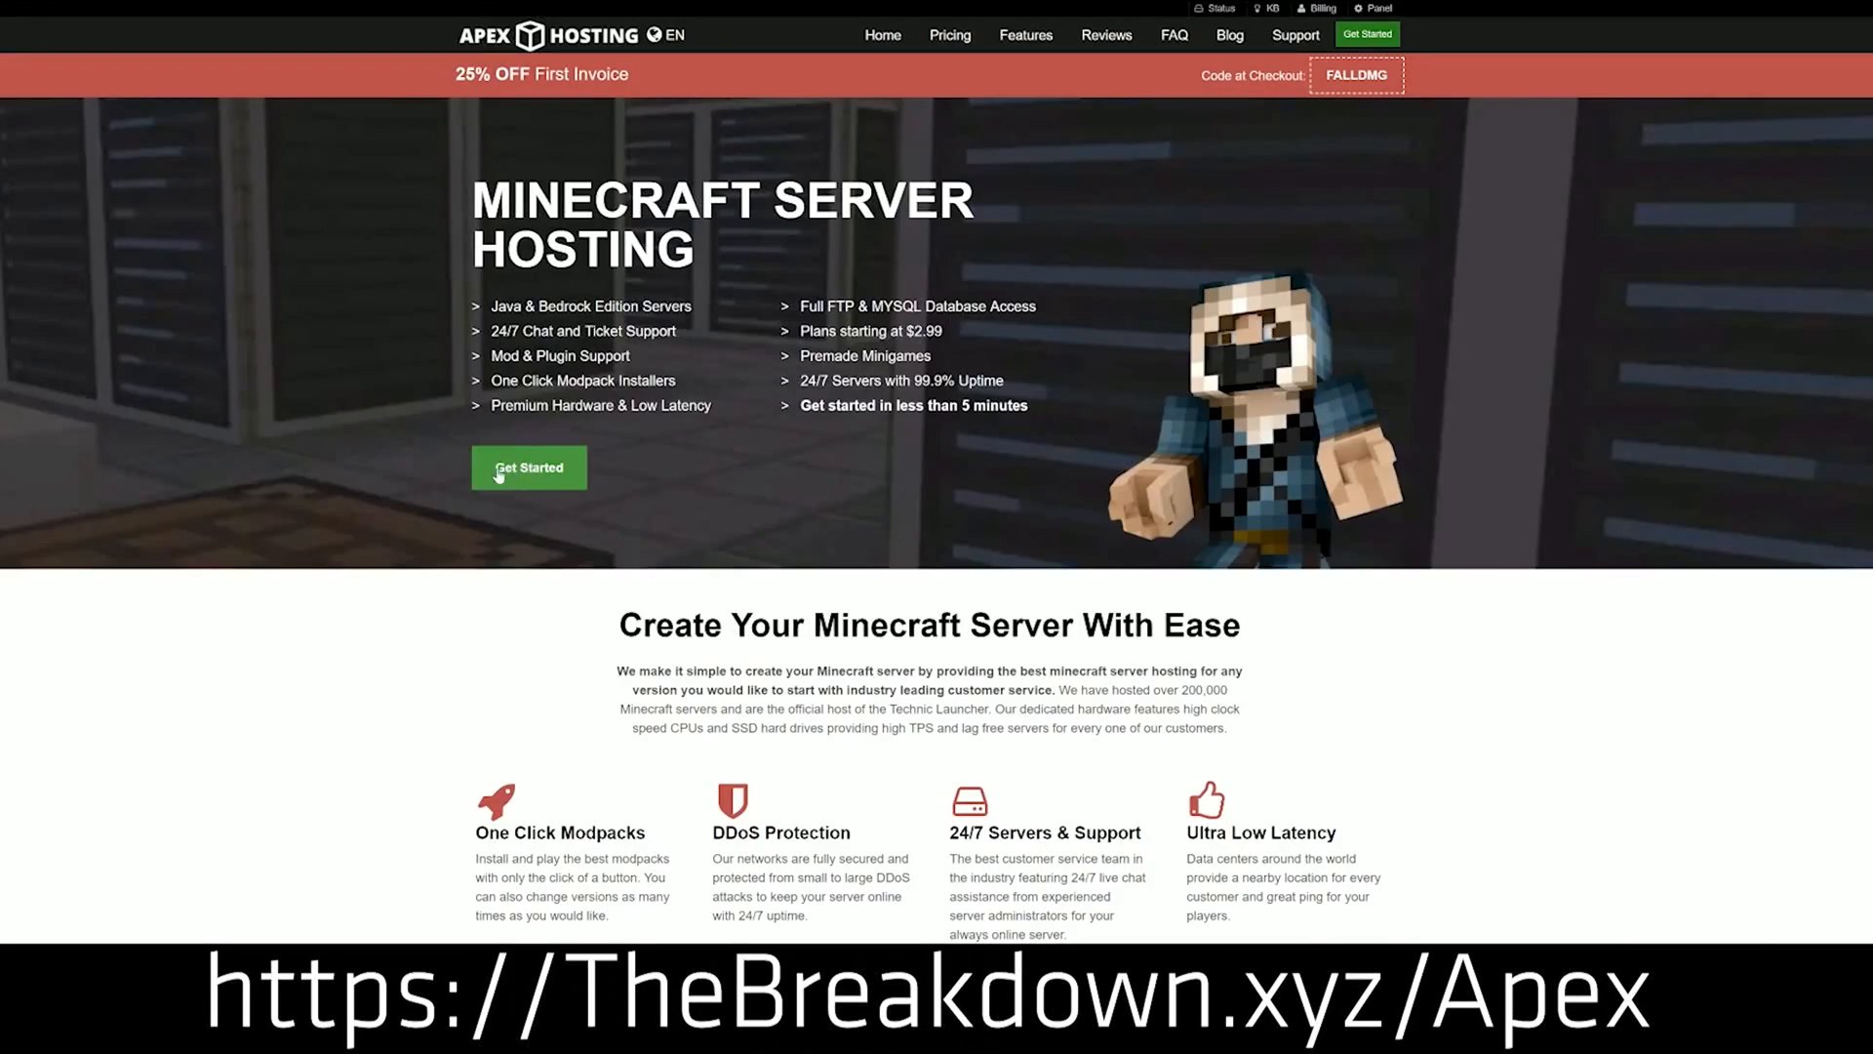
pyautogui.scroll(-3)
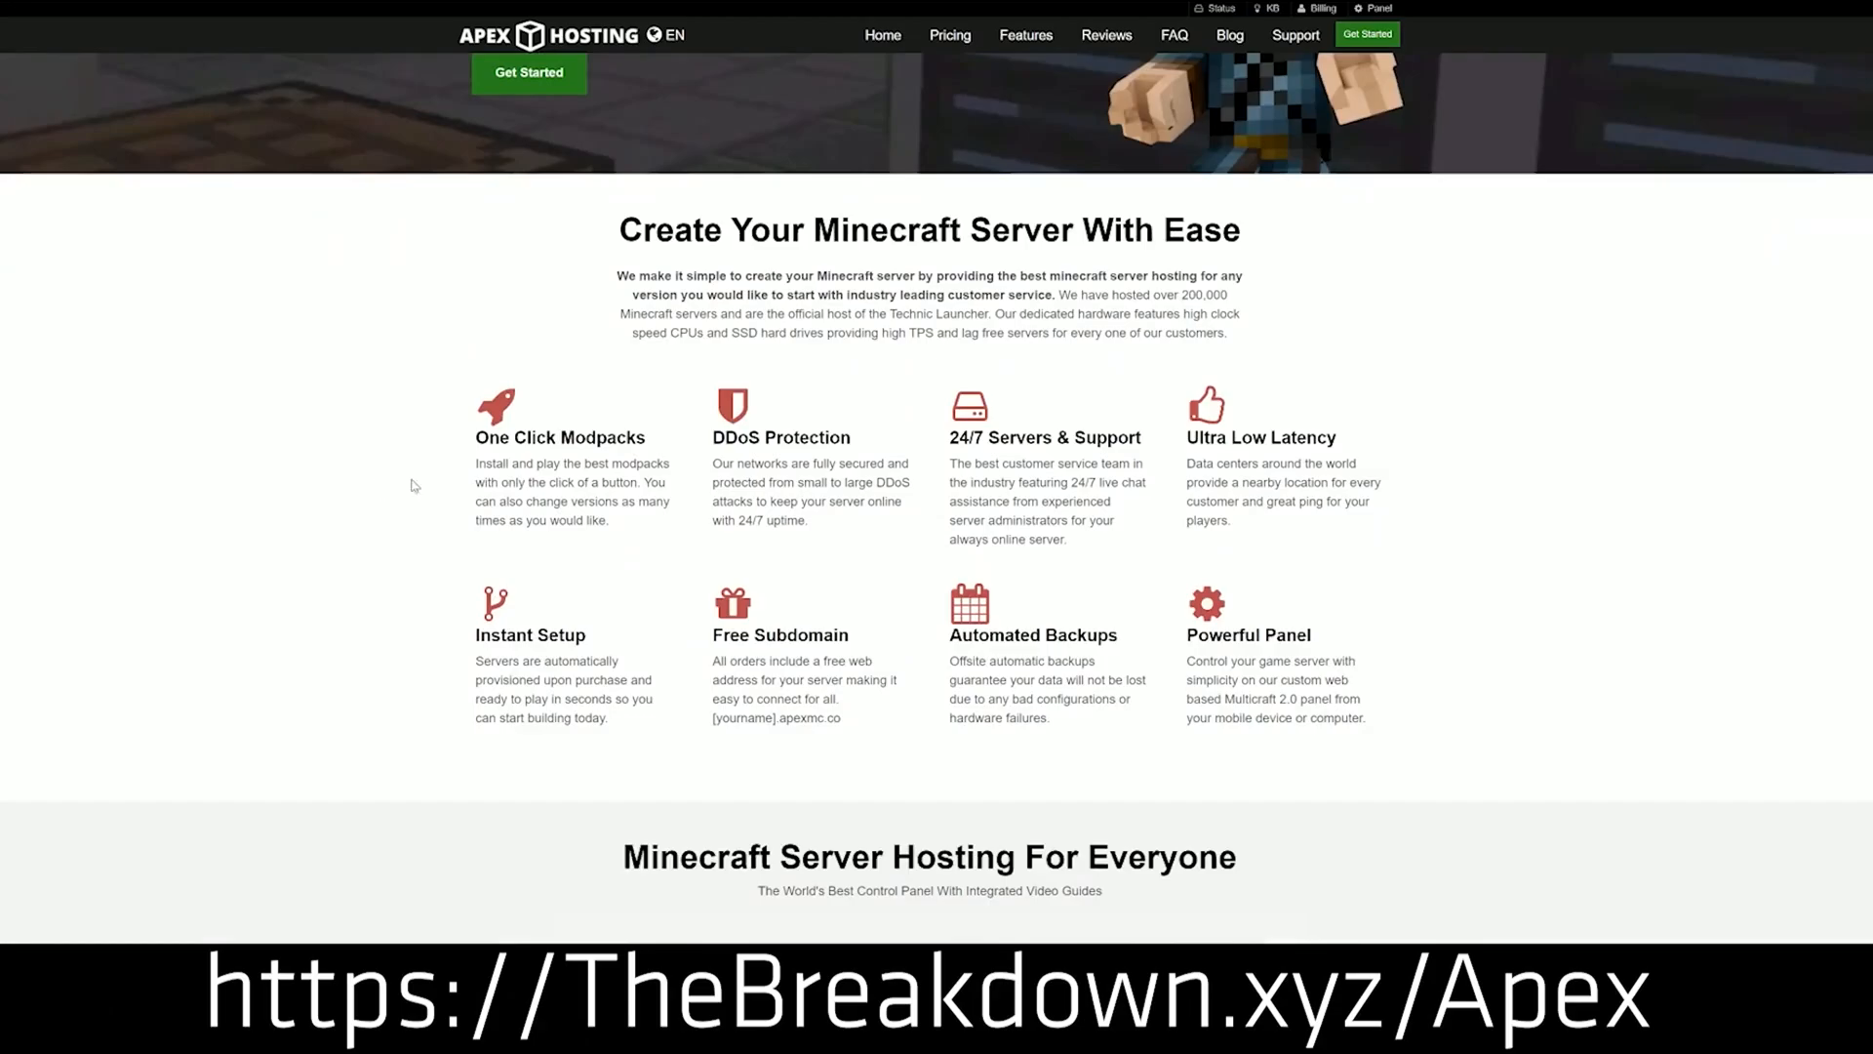
pyautogui.doubleClick(780, 437)
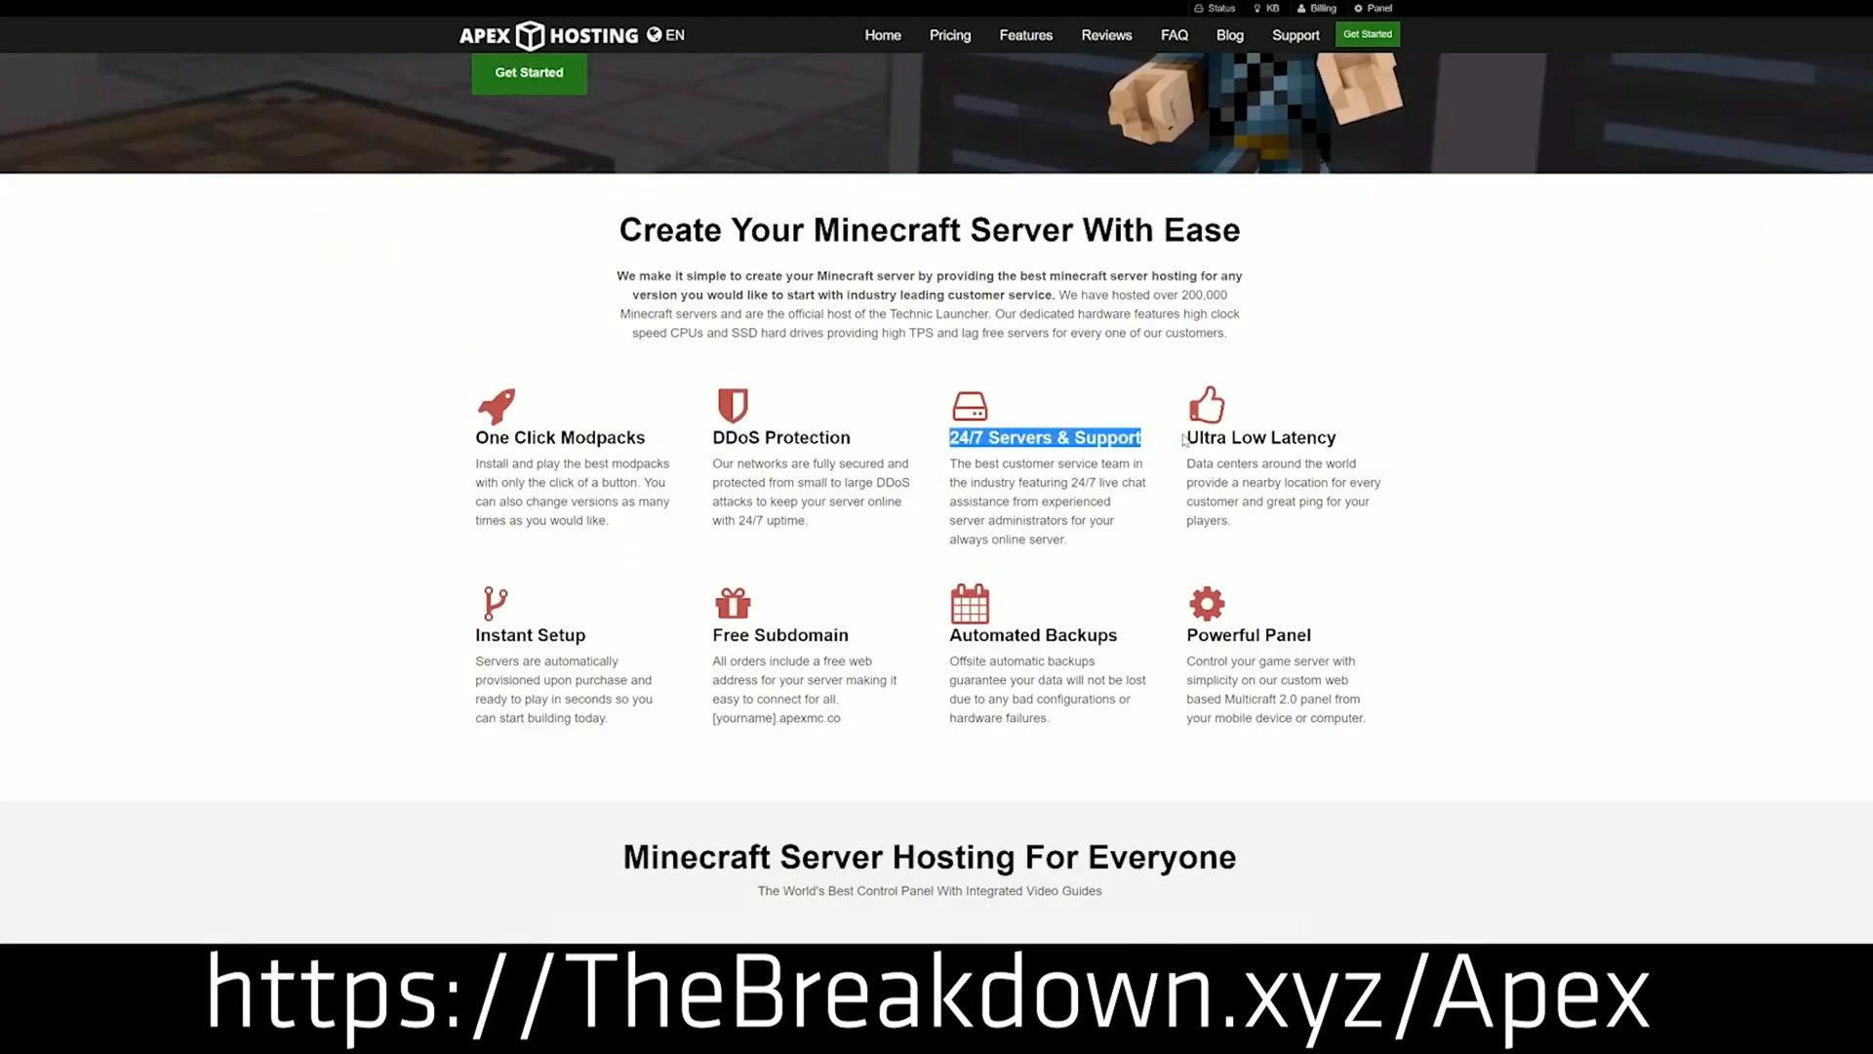
pyautogui.moveTo(892, 663)
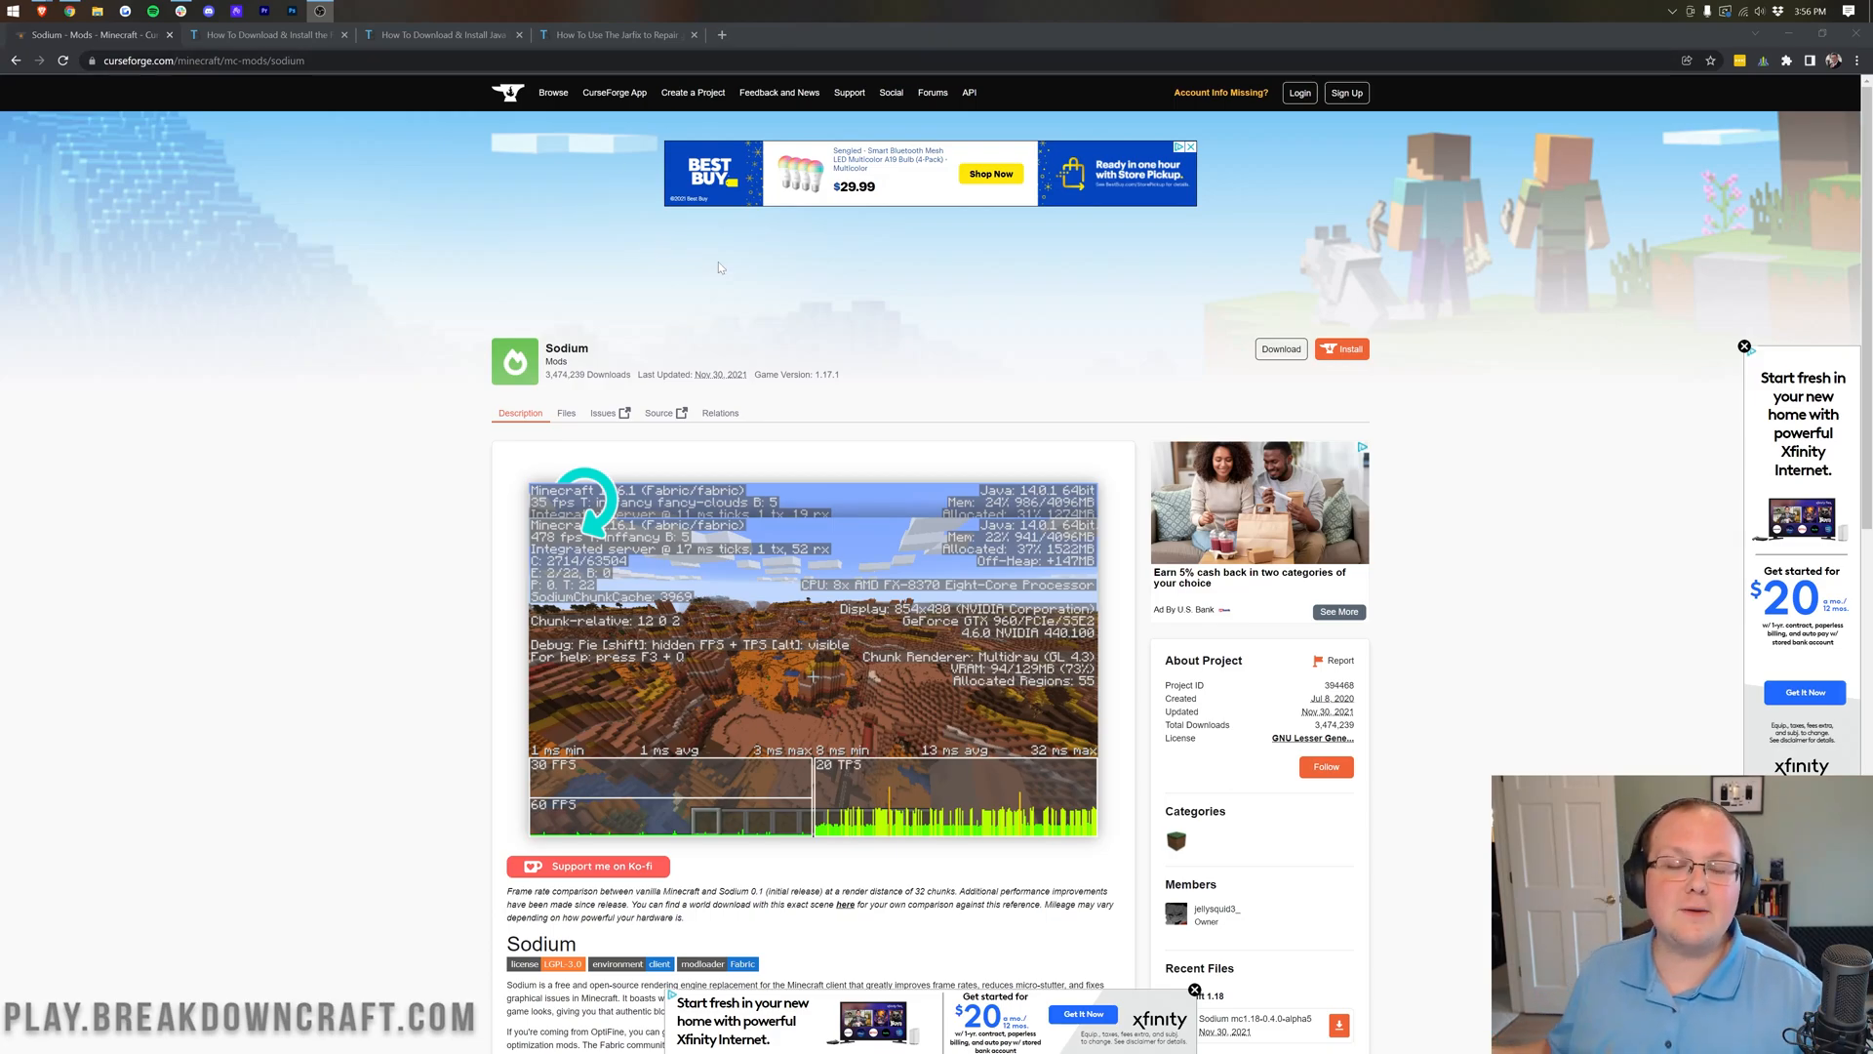
pyautogui.moveTo(837, 294)
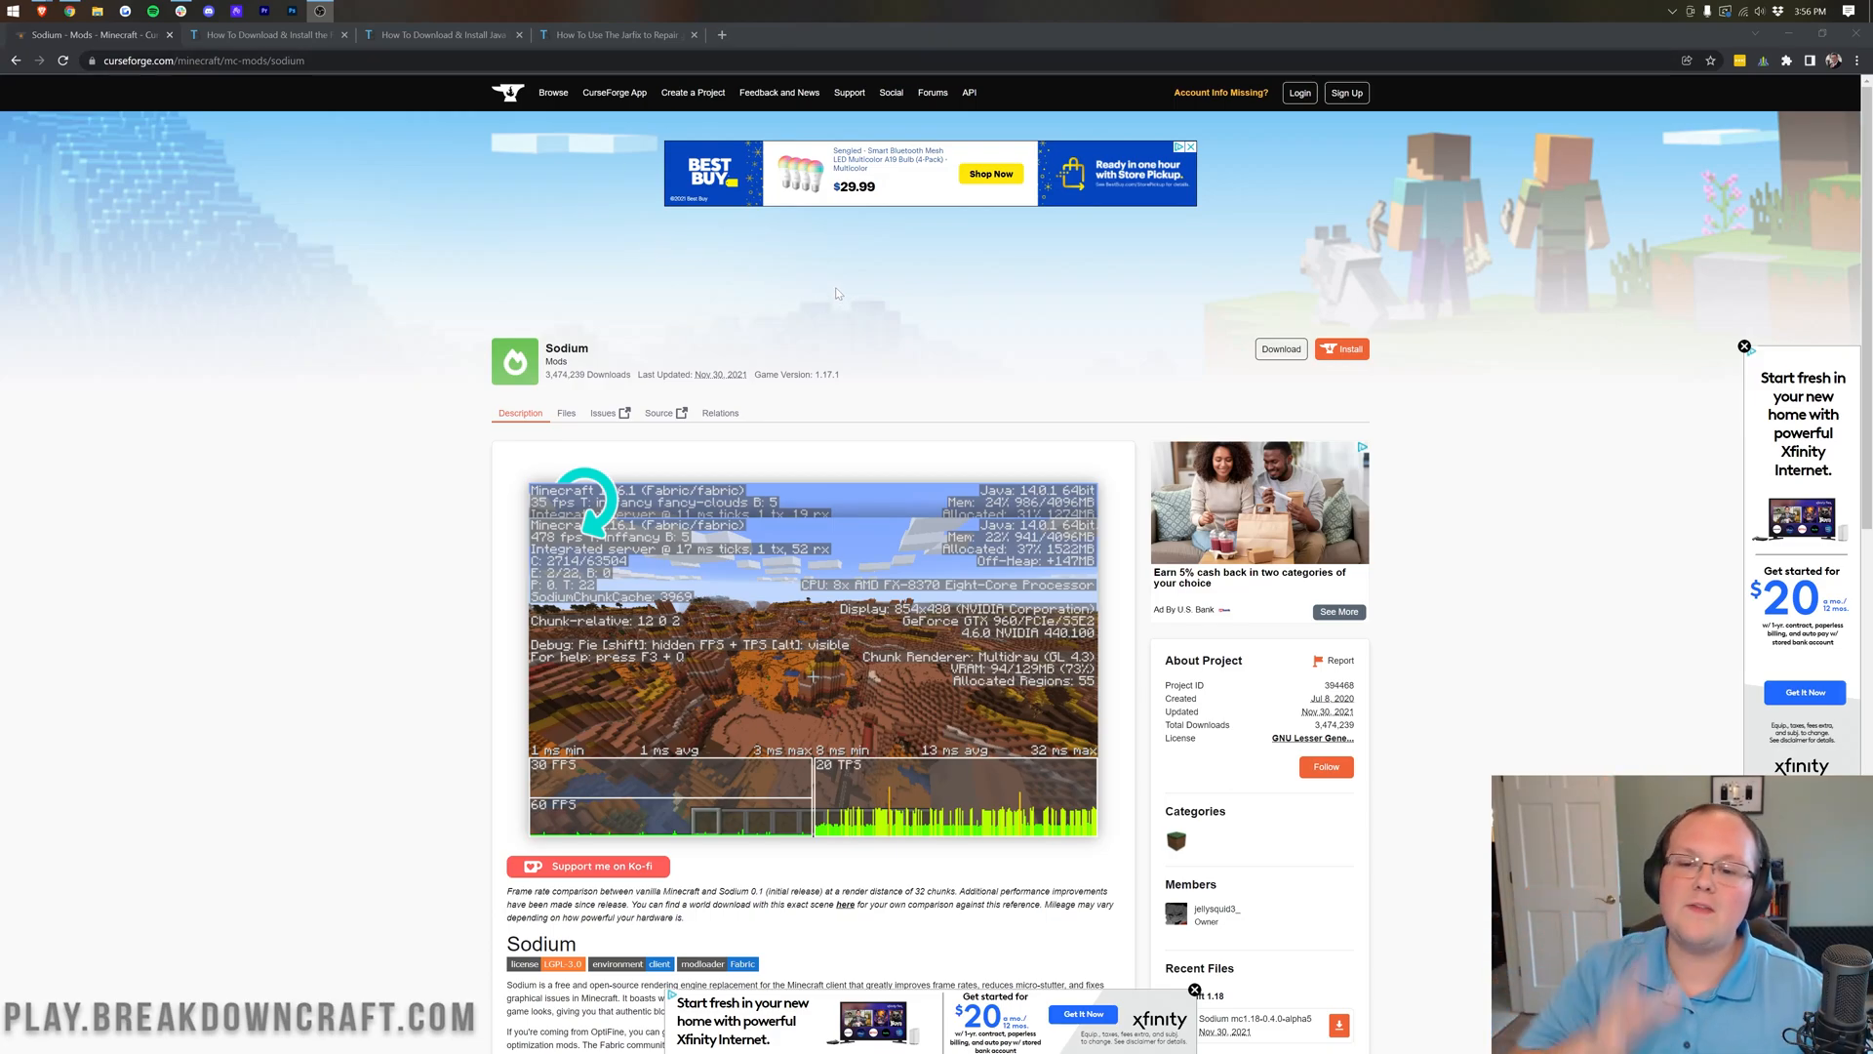
pyautogui.scroll(-3)
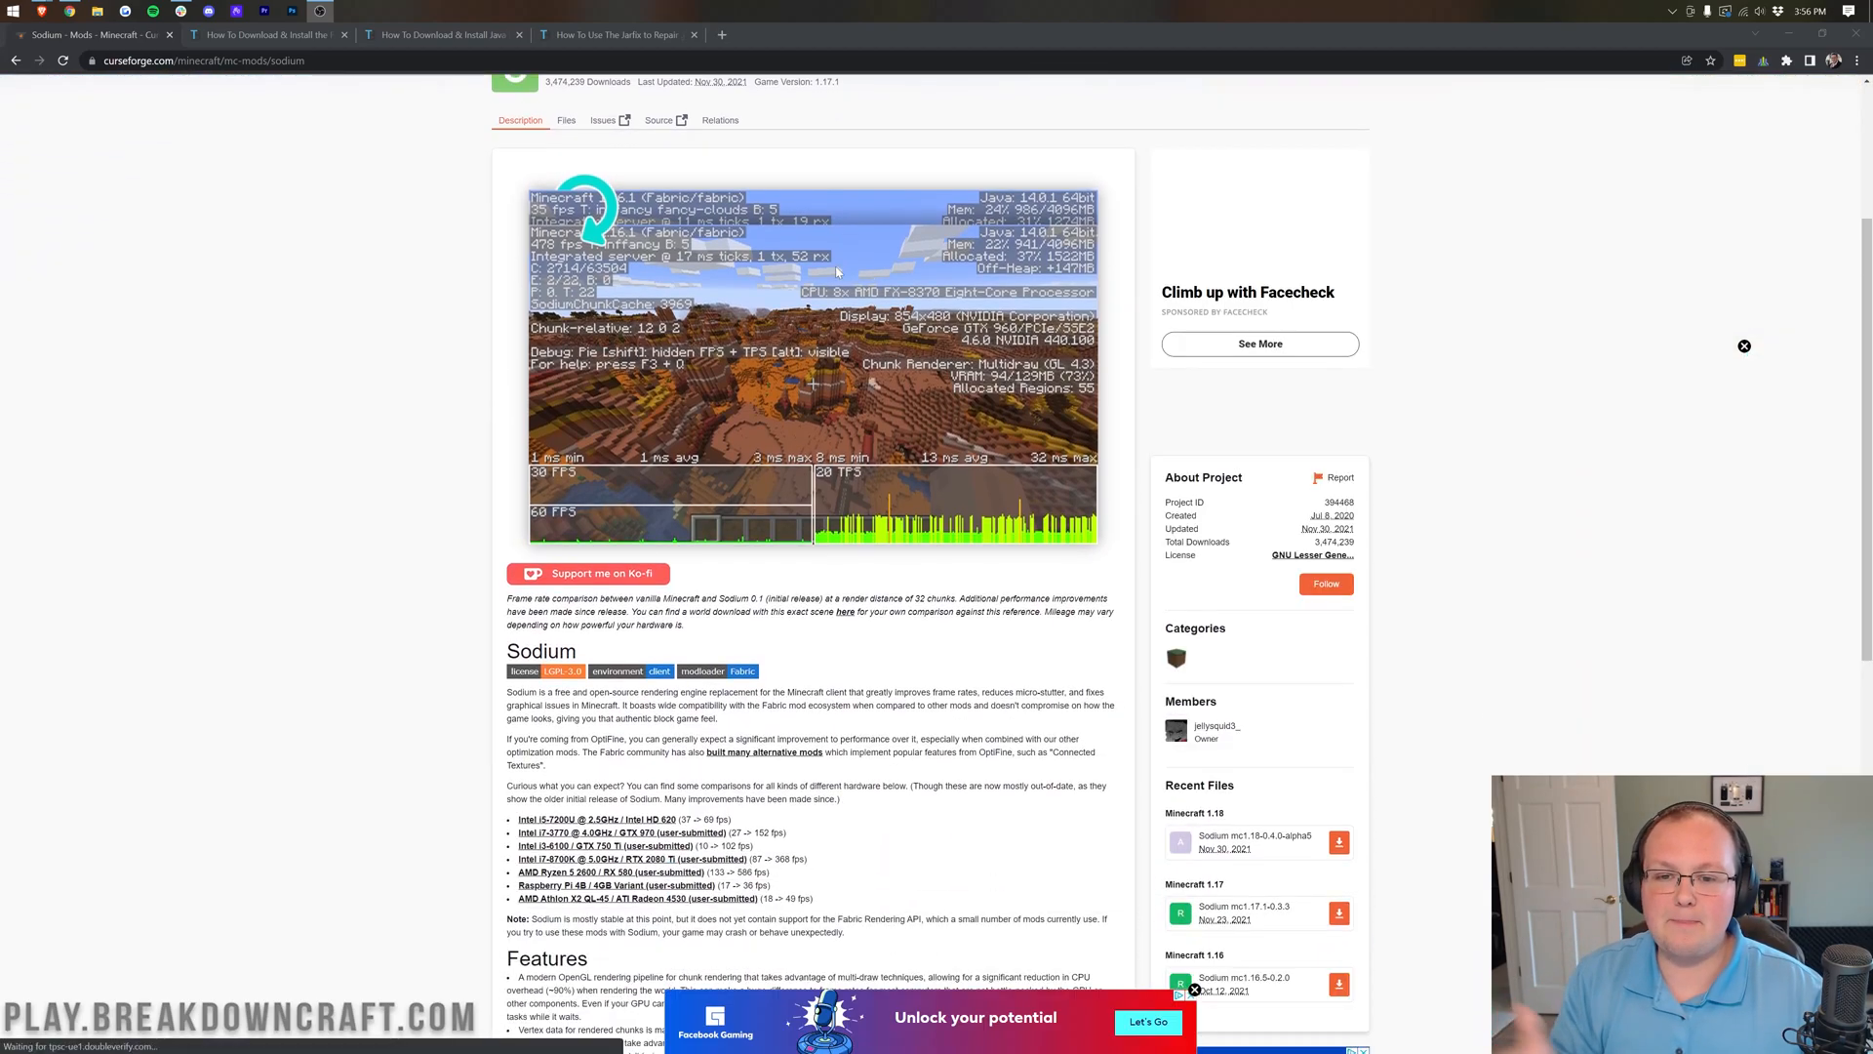
pyautogui.scroll(-3)
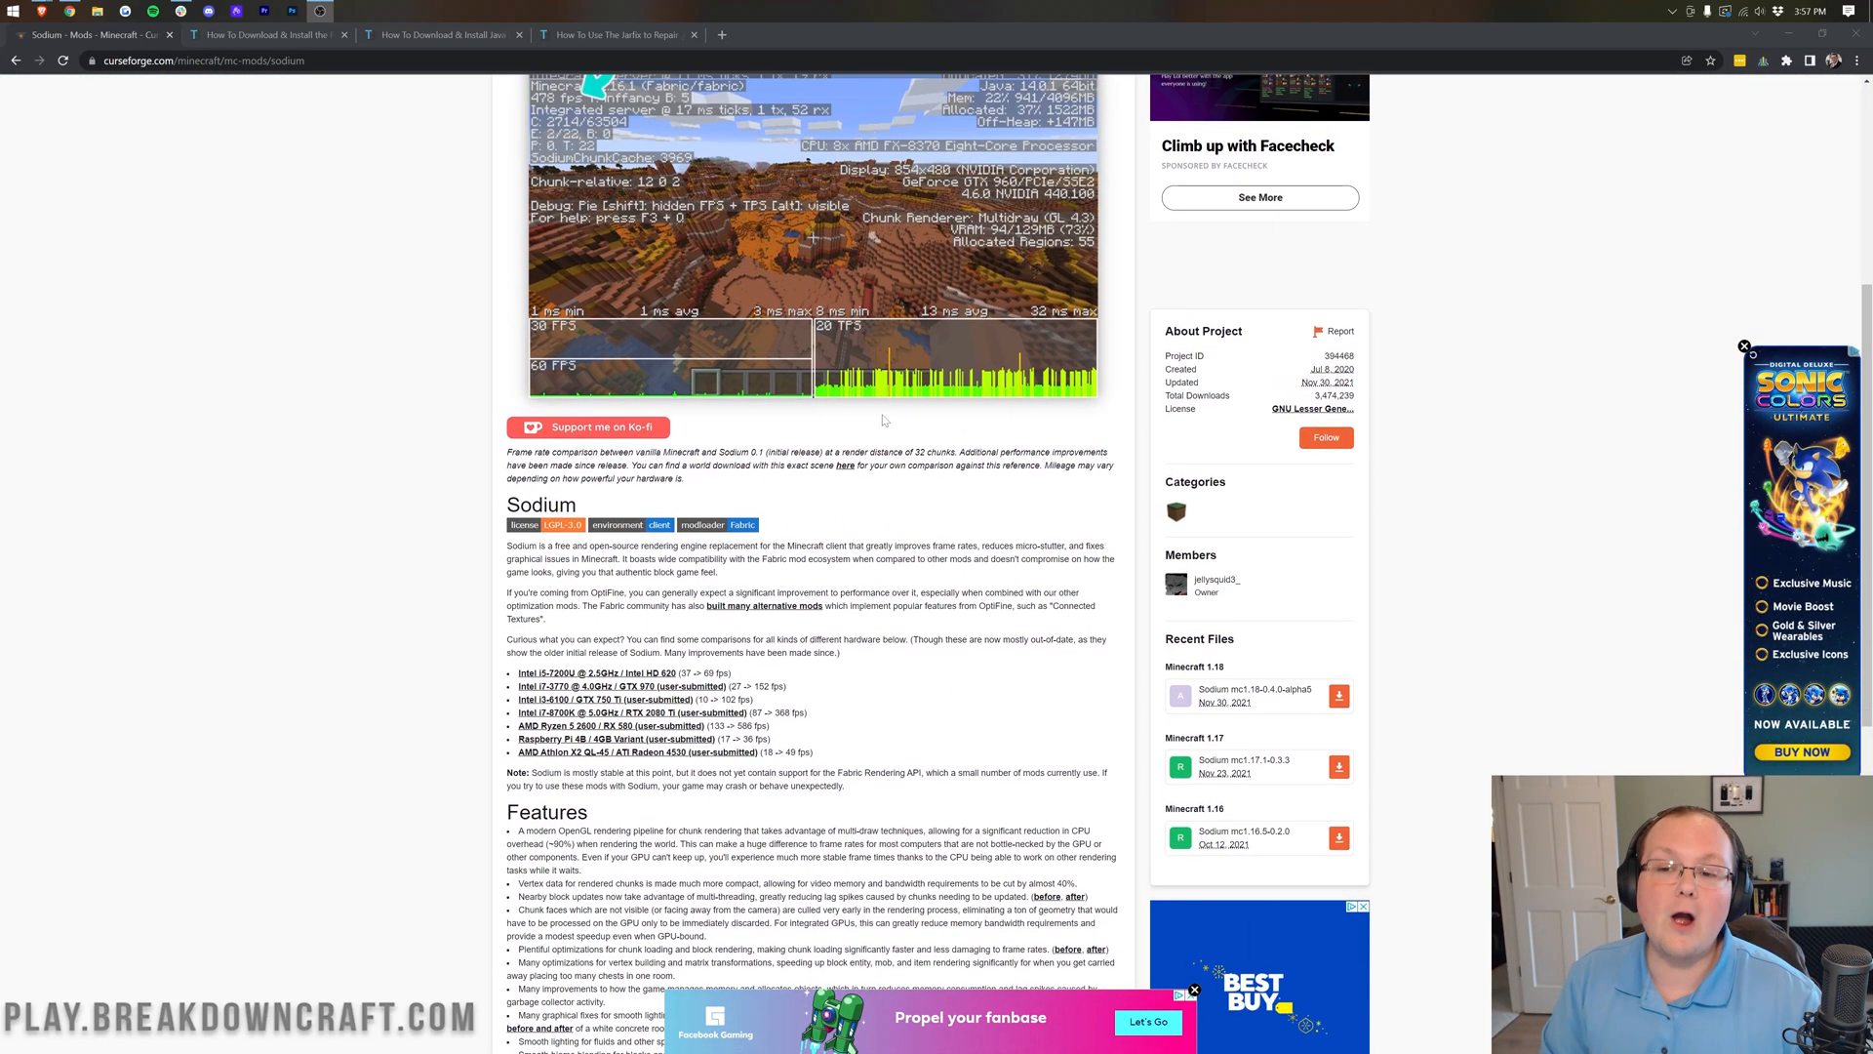
# Switch to the Fabric Mod Loader tutorial tab and review its installation steps
pyautogui.click(265, 33)
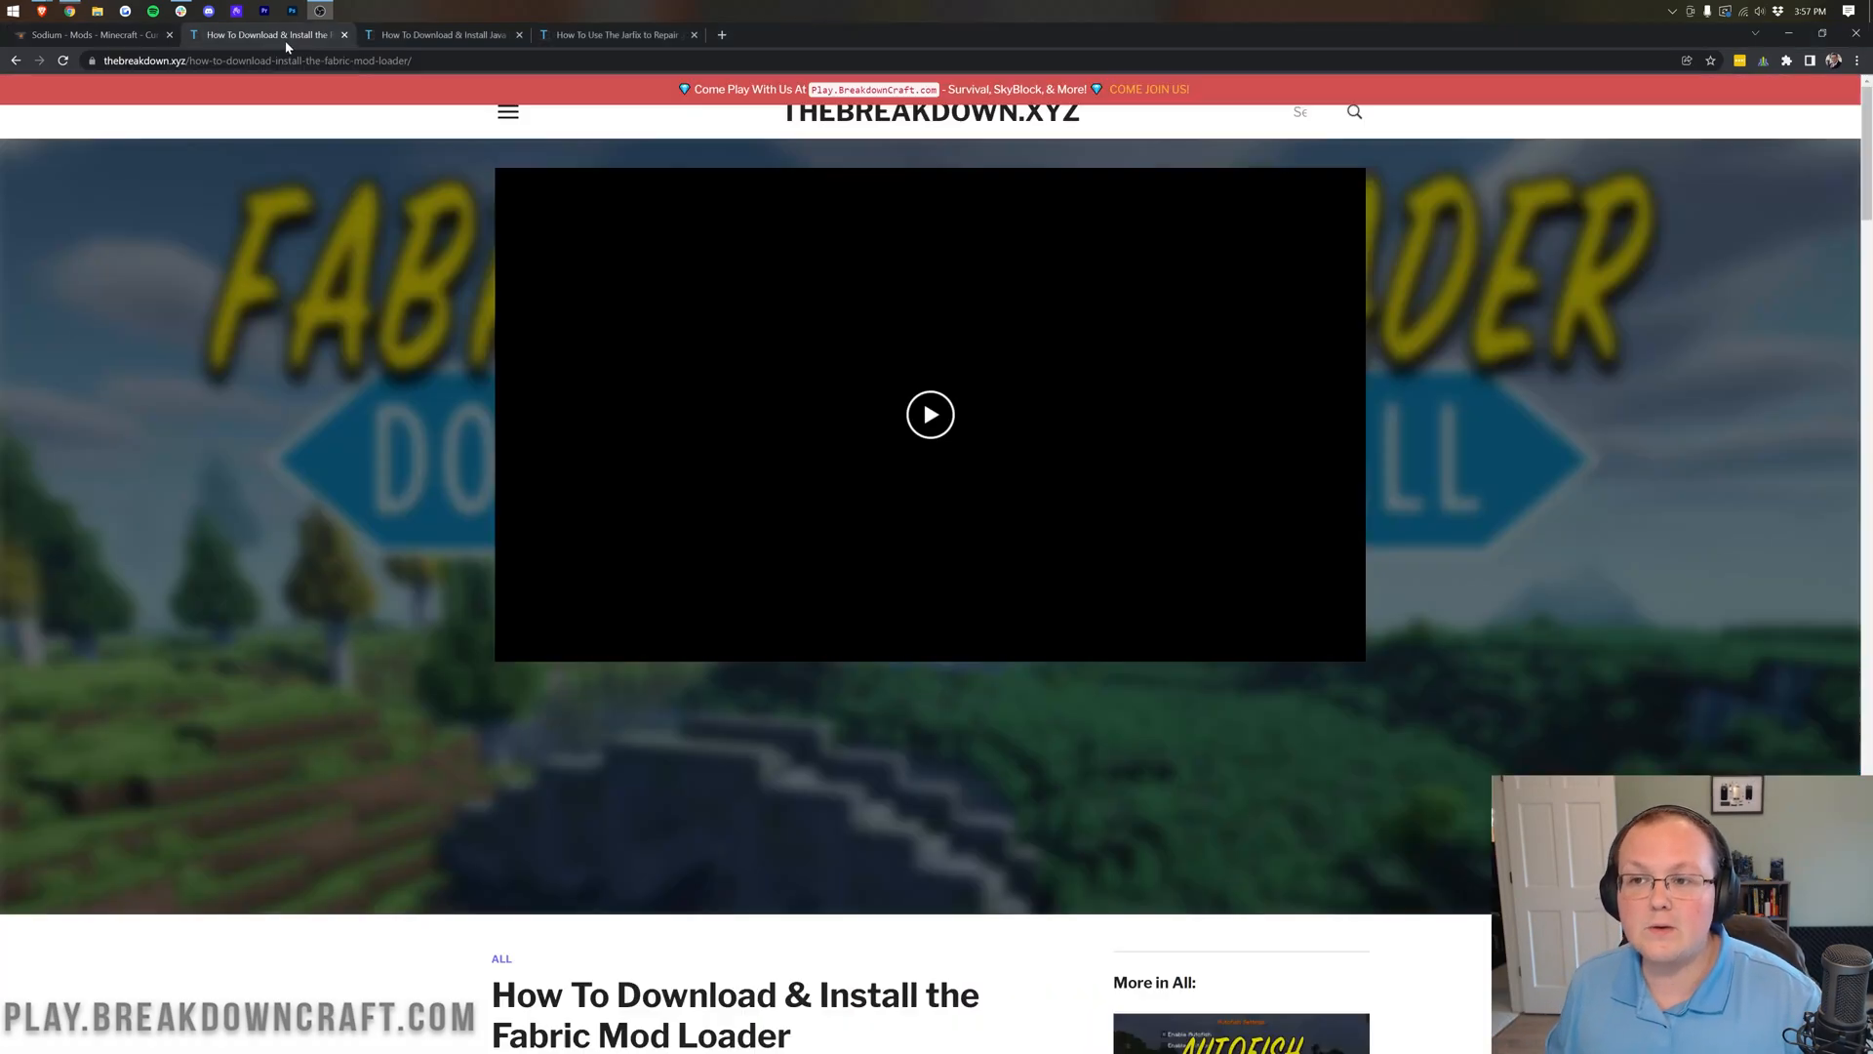
pyautogui.scroll(-3)
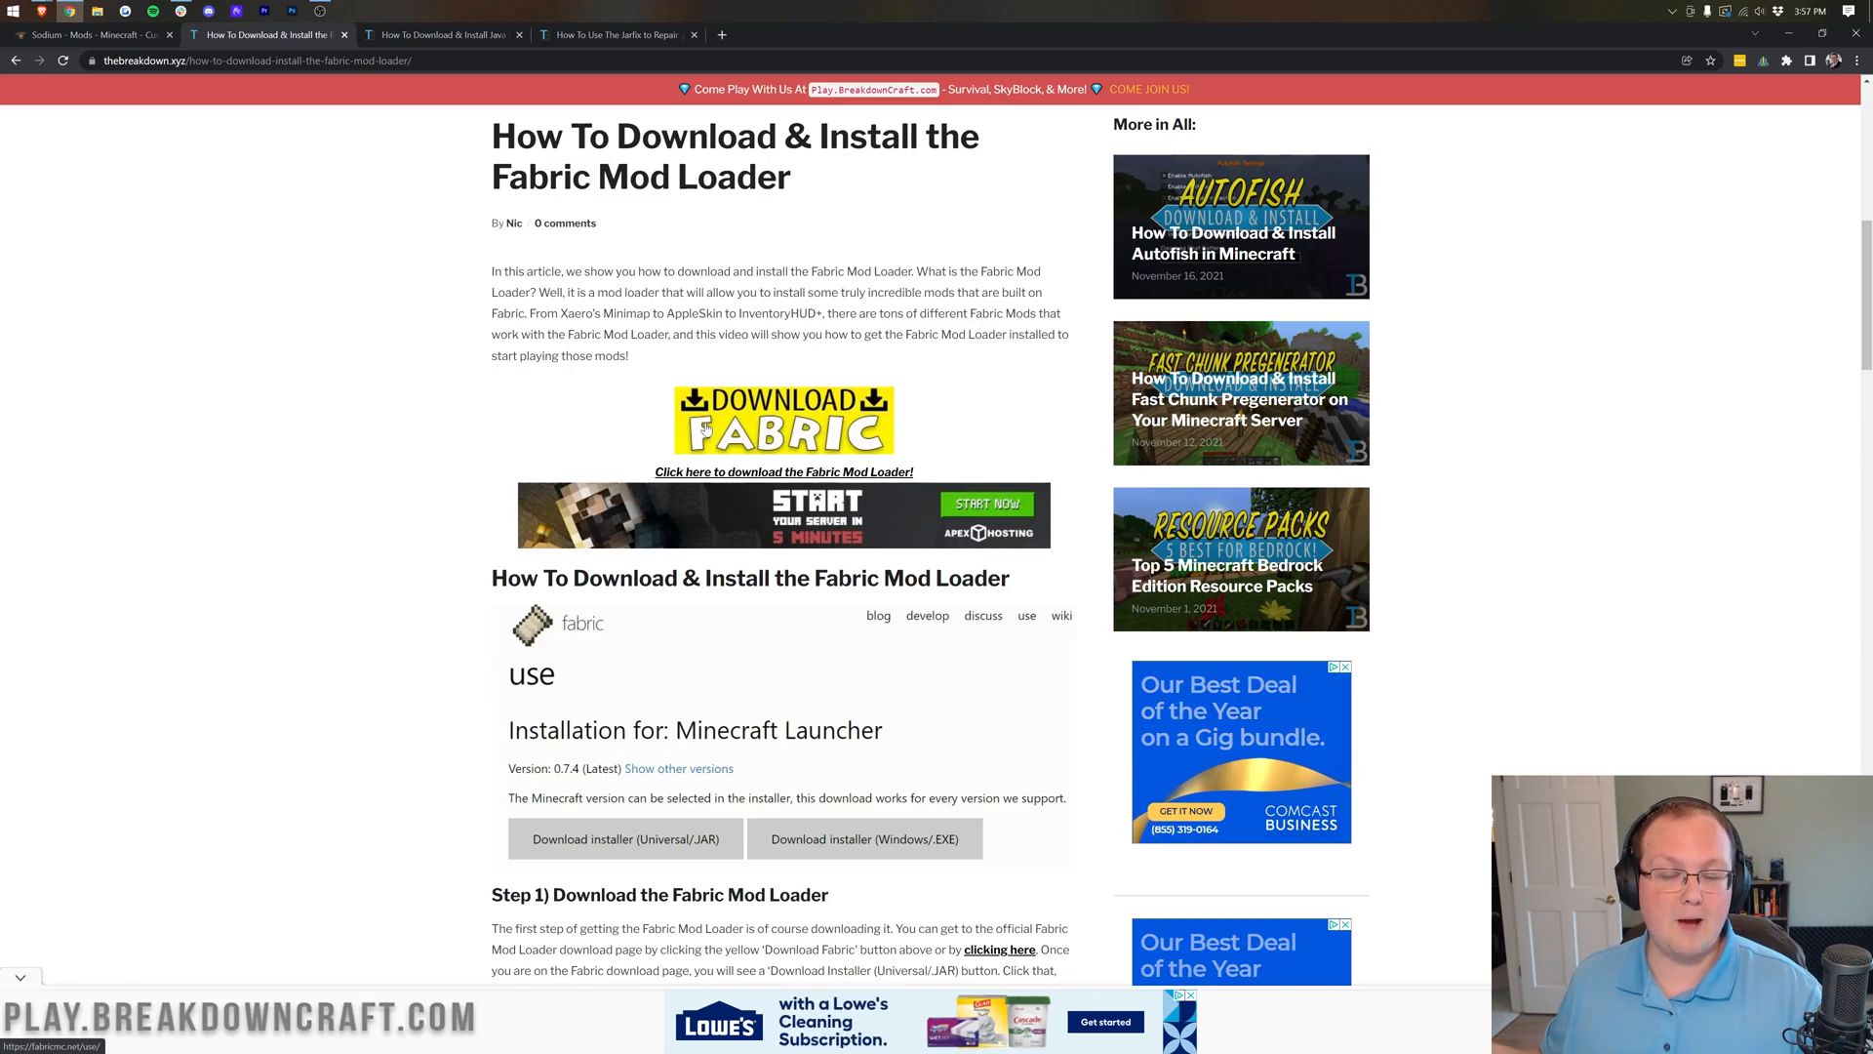
pyautogui.scroll(-3)
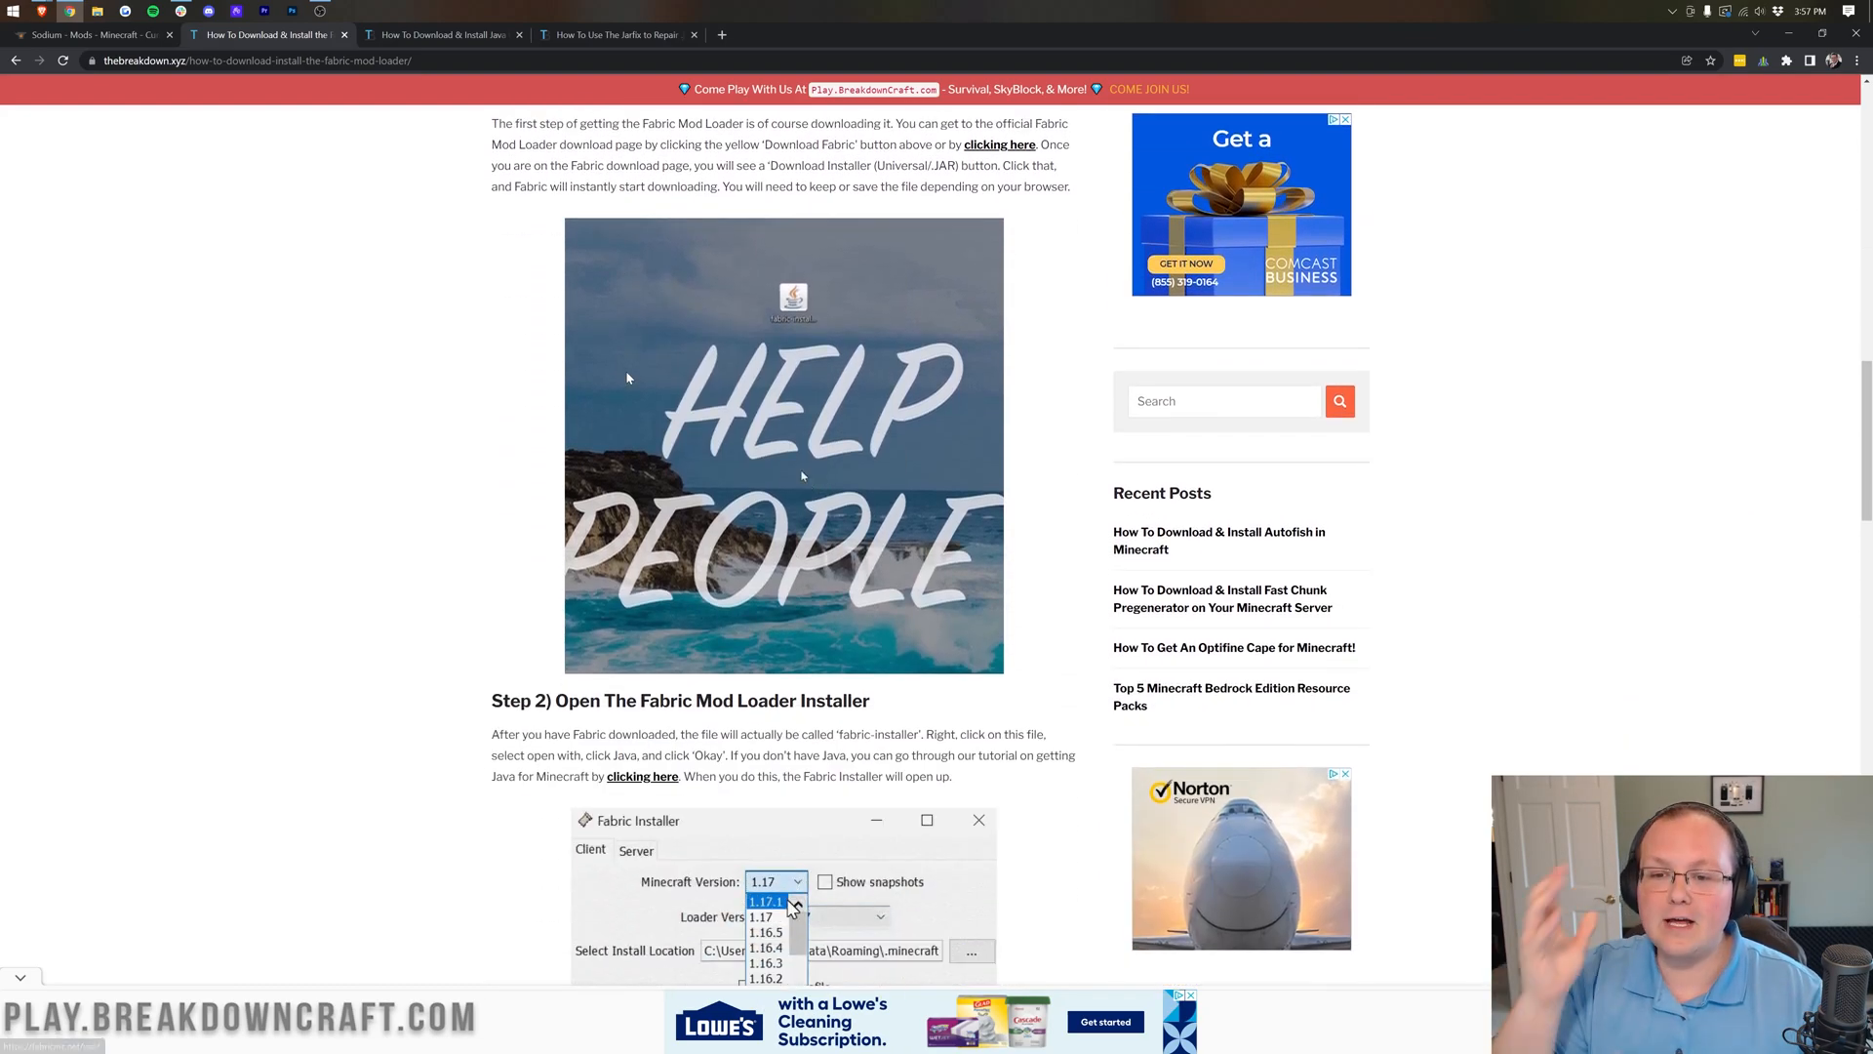
pyautogui.scroll(3)
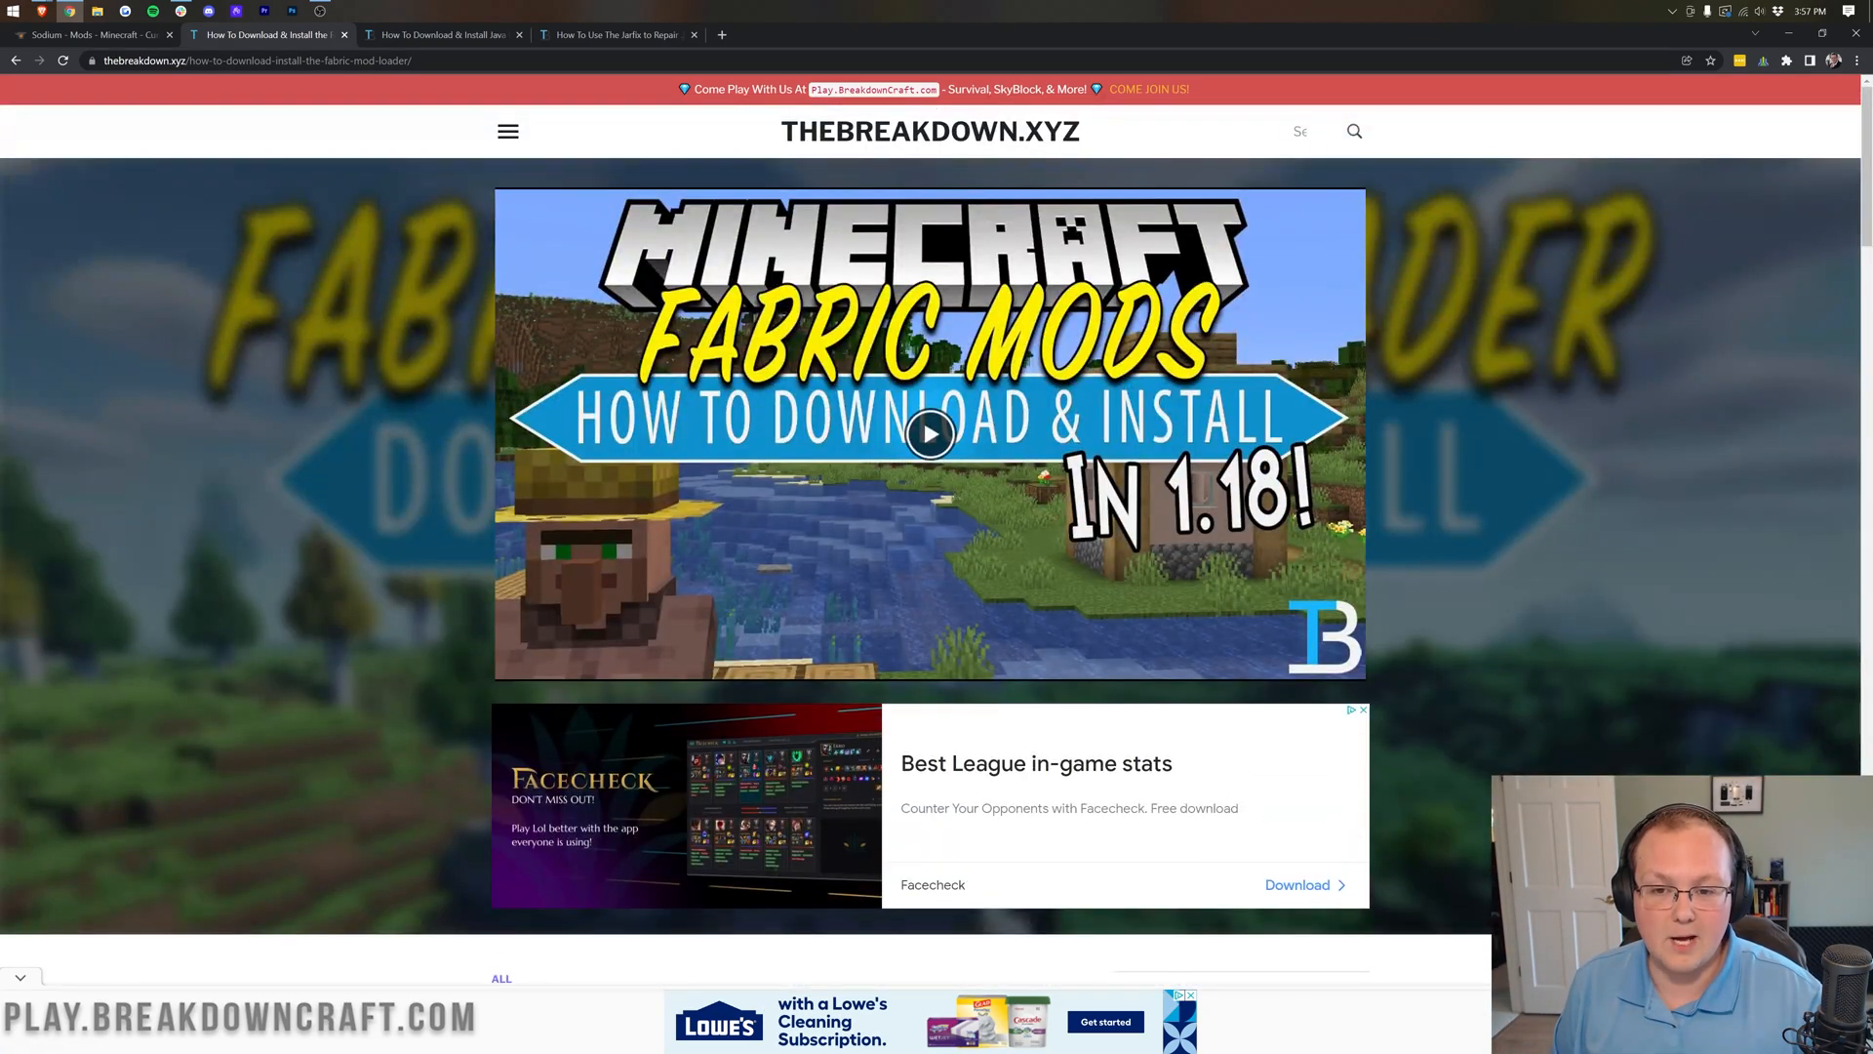
# Return to the Sodium CurseForge page and download the file for Minecraft 1.18
pyautogui.click(84, 34)
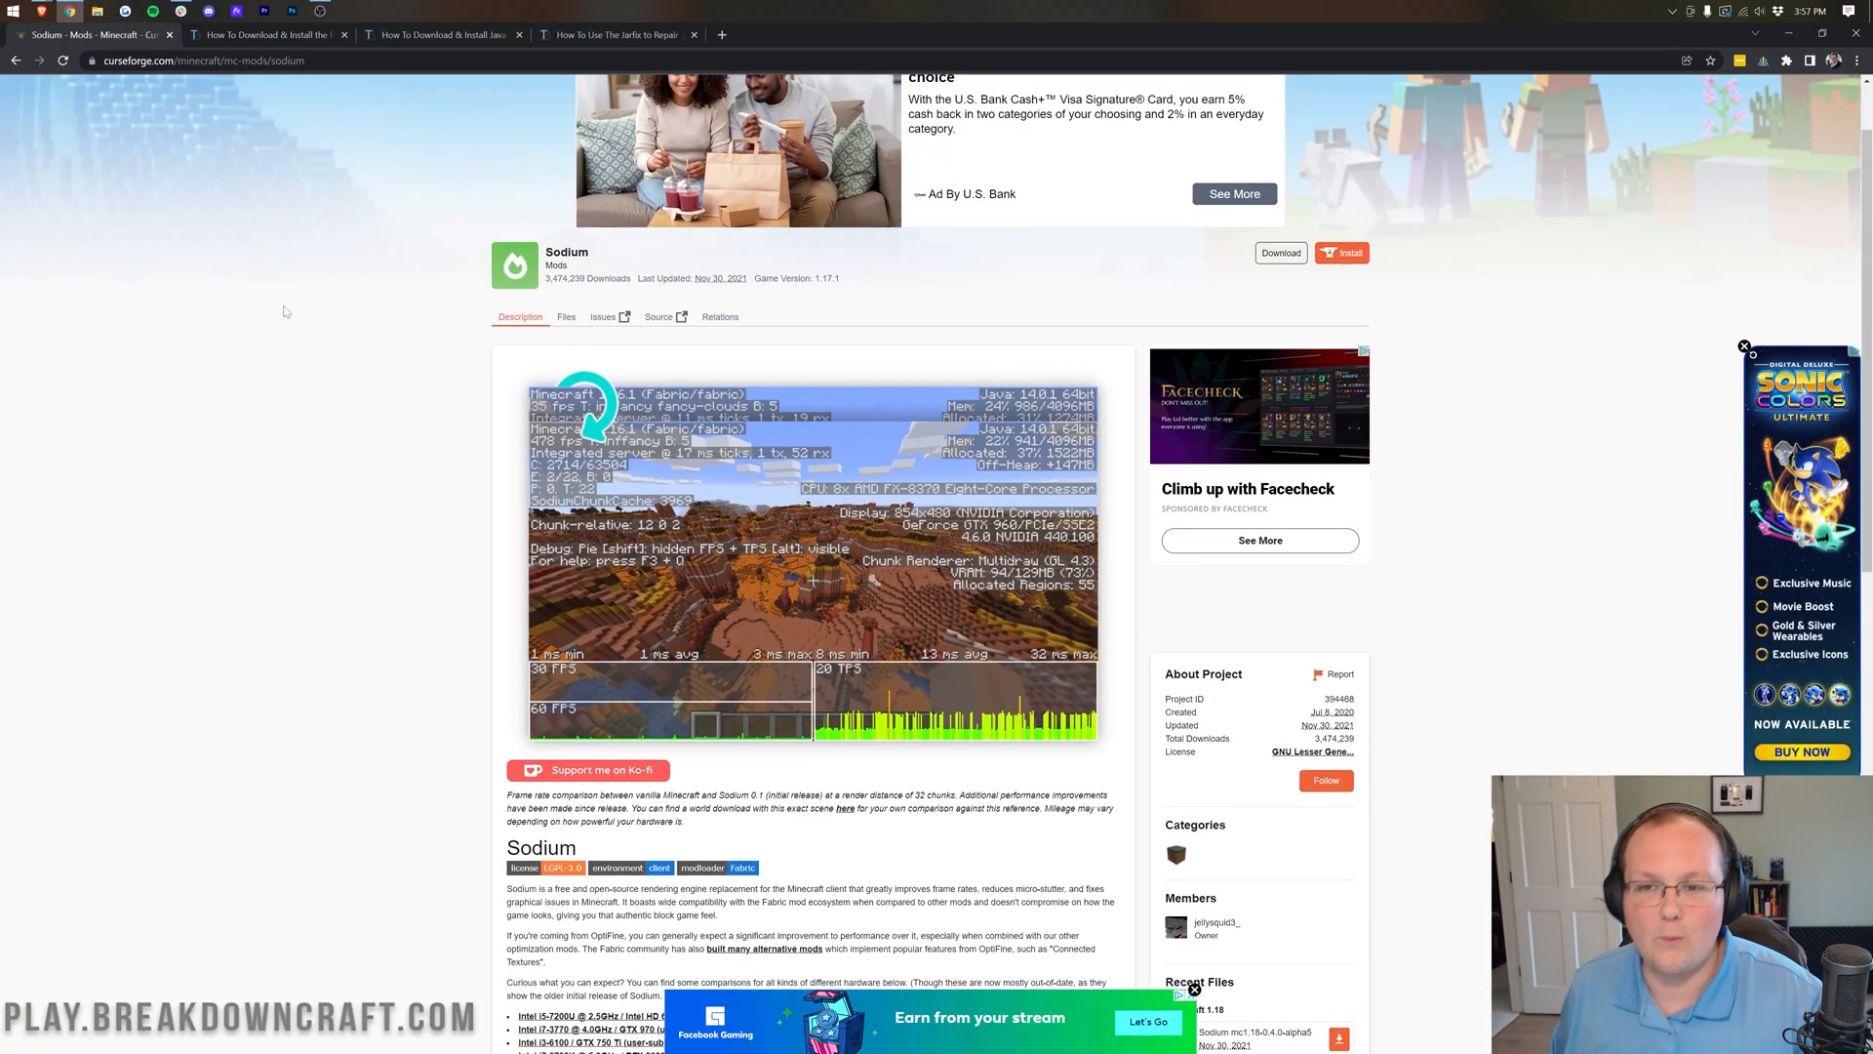
pyautogui.scroll(-3)
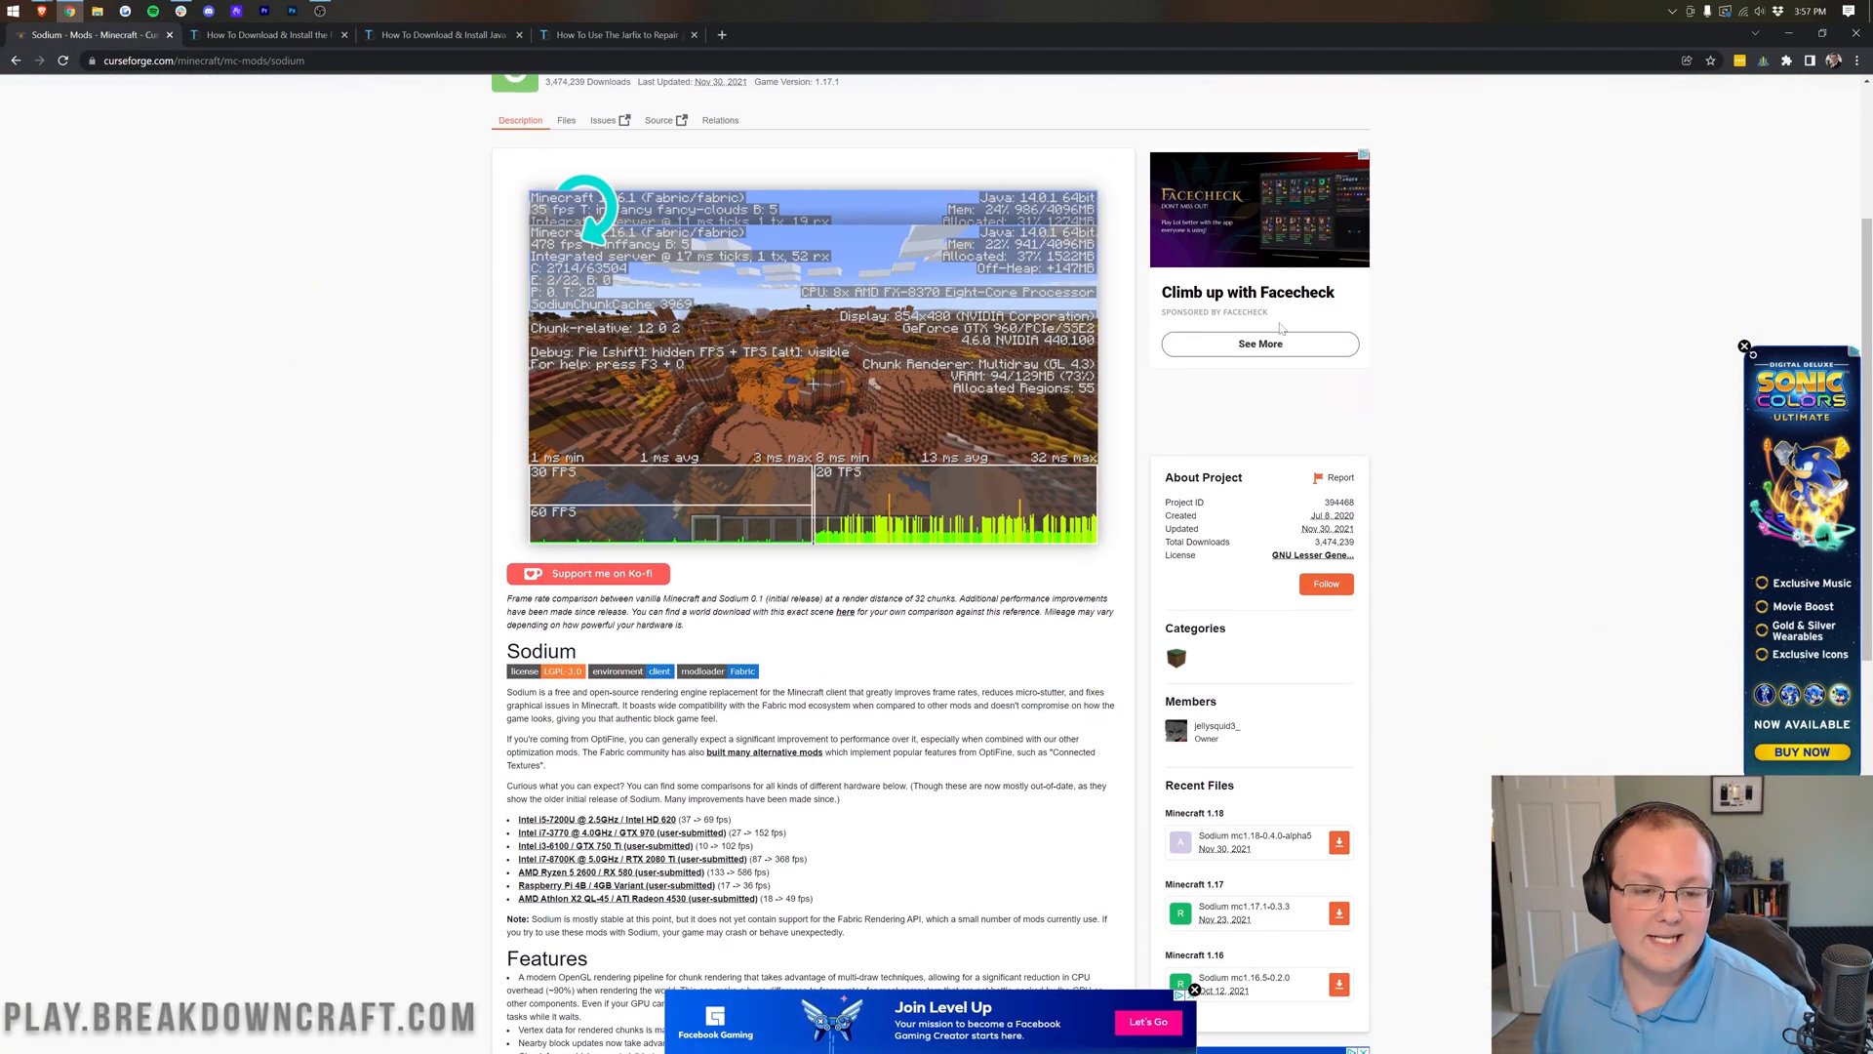
pyautogui.scroll(-3)
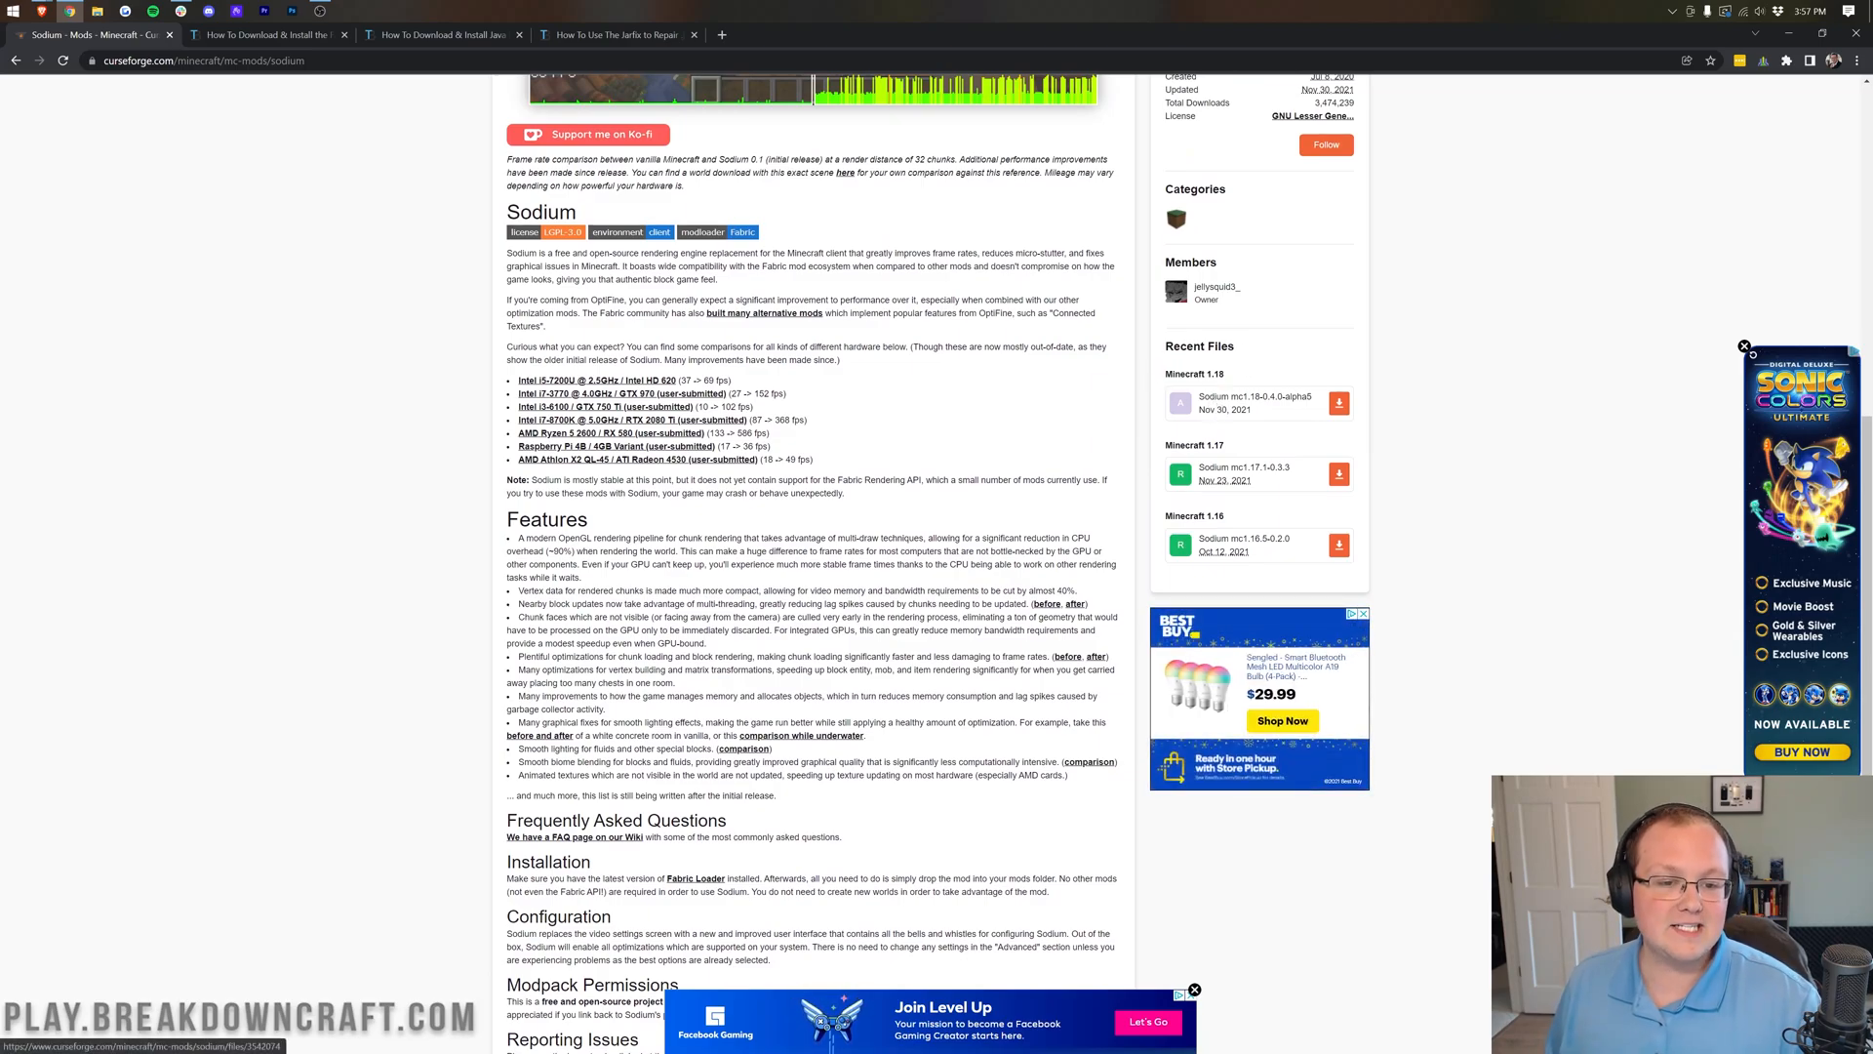
pyautogui.moveTo(1338, 402)
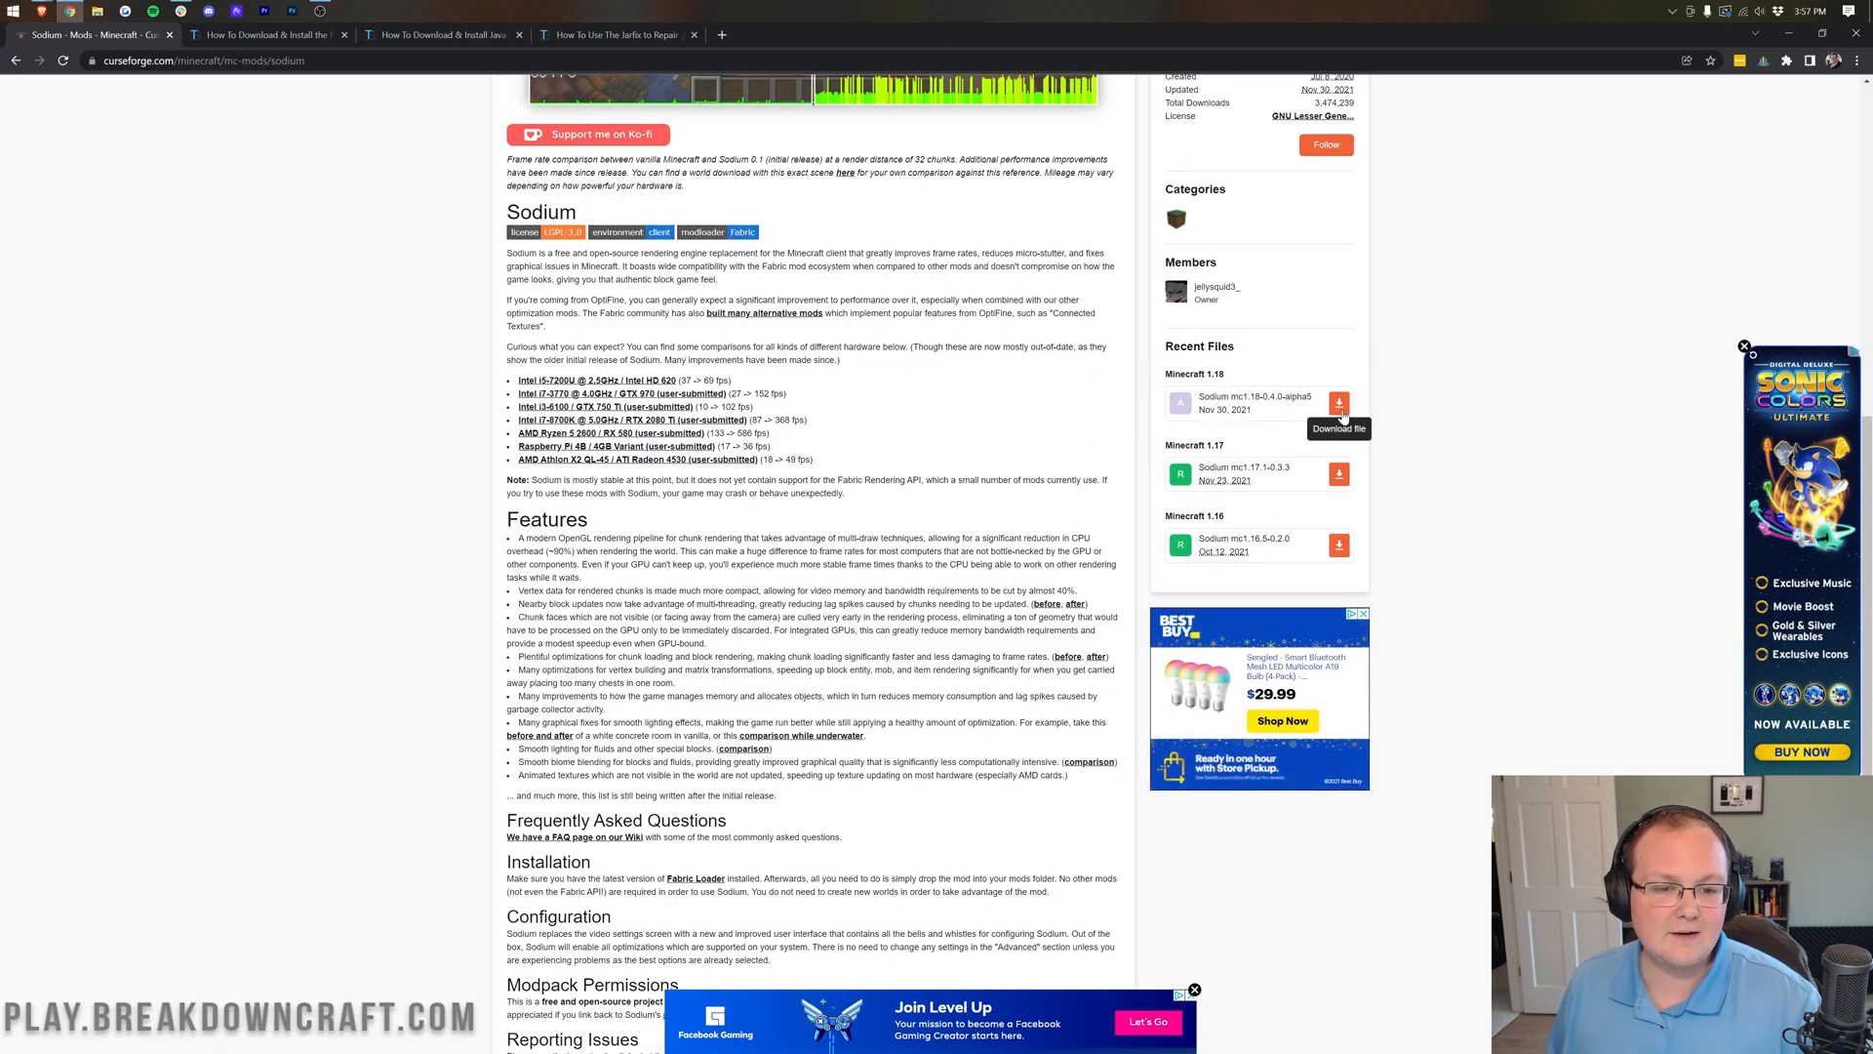
pyautogui.click(1338, 402)
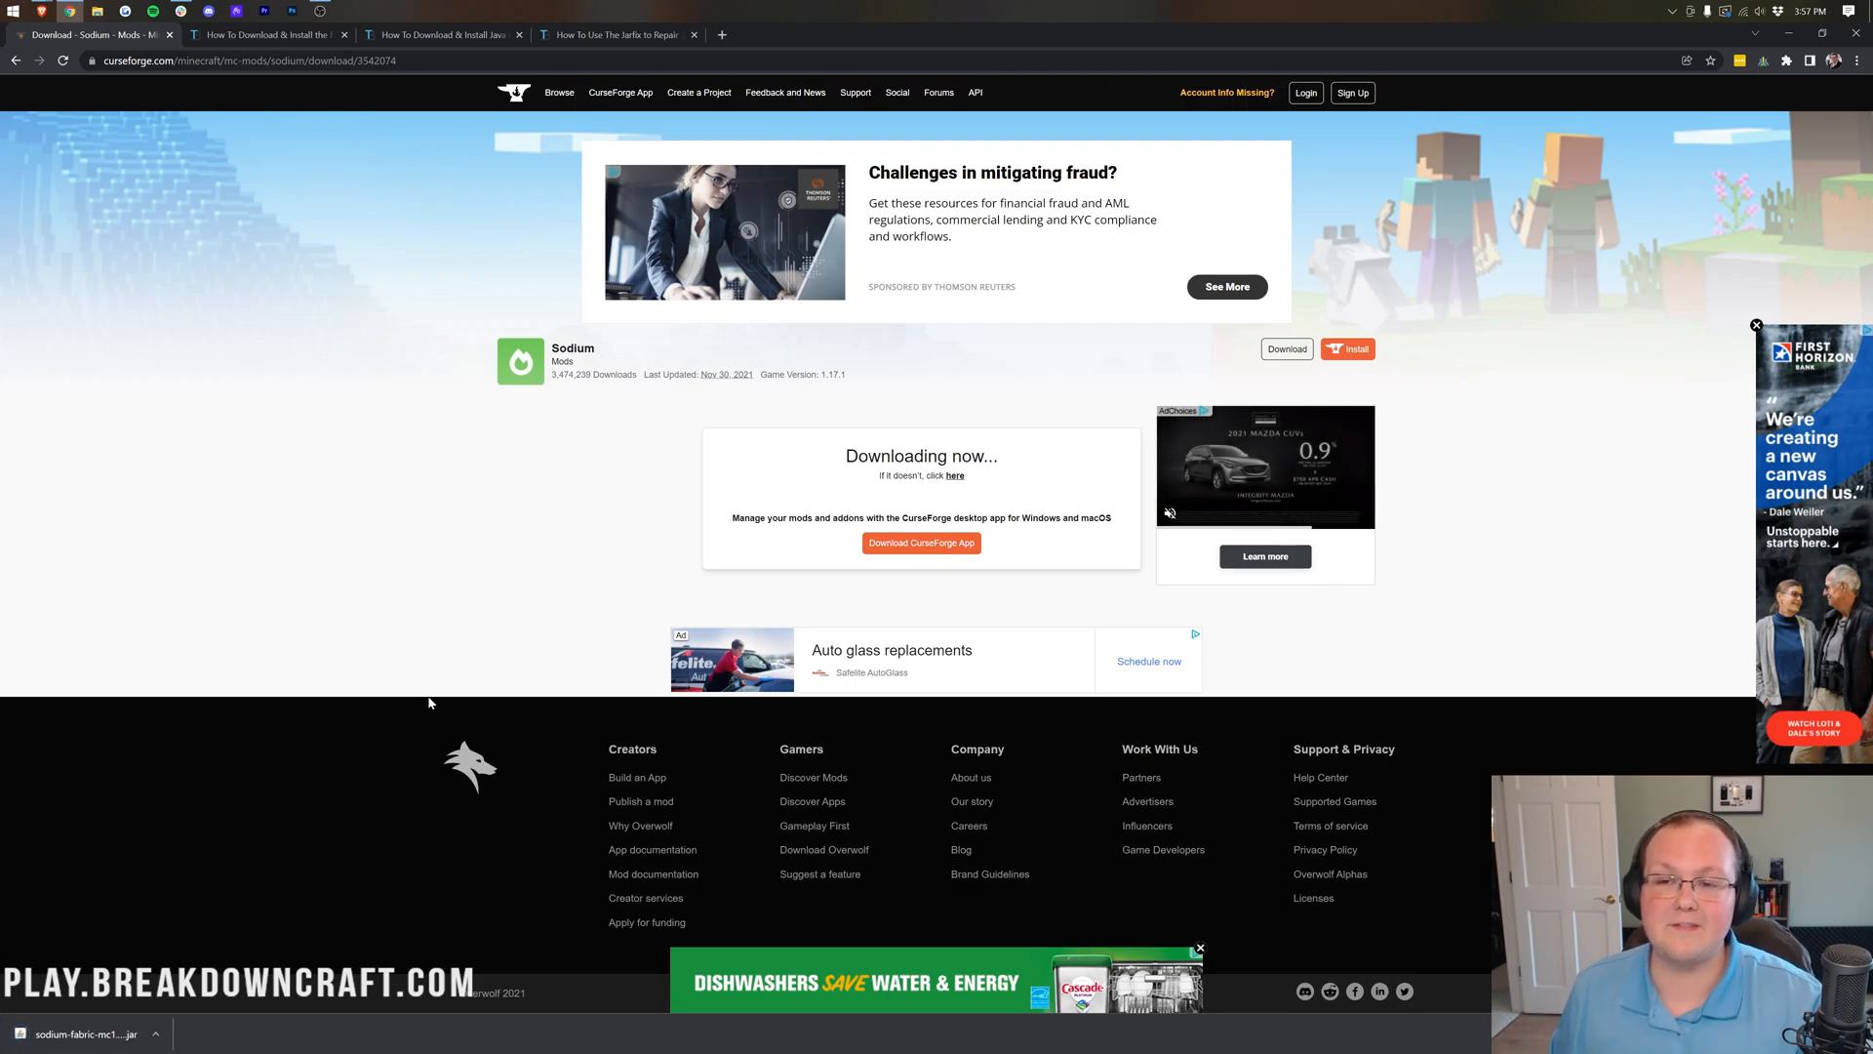
# Go back to the Fabric Mod Loader tutorial and scroll down to the installer link
pyautogui.click(270, 33)
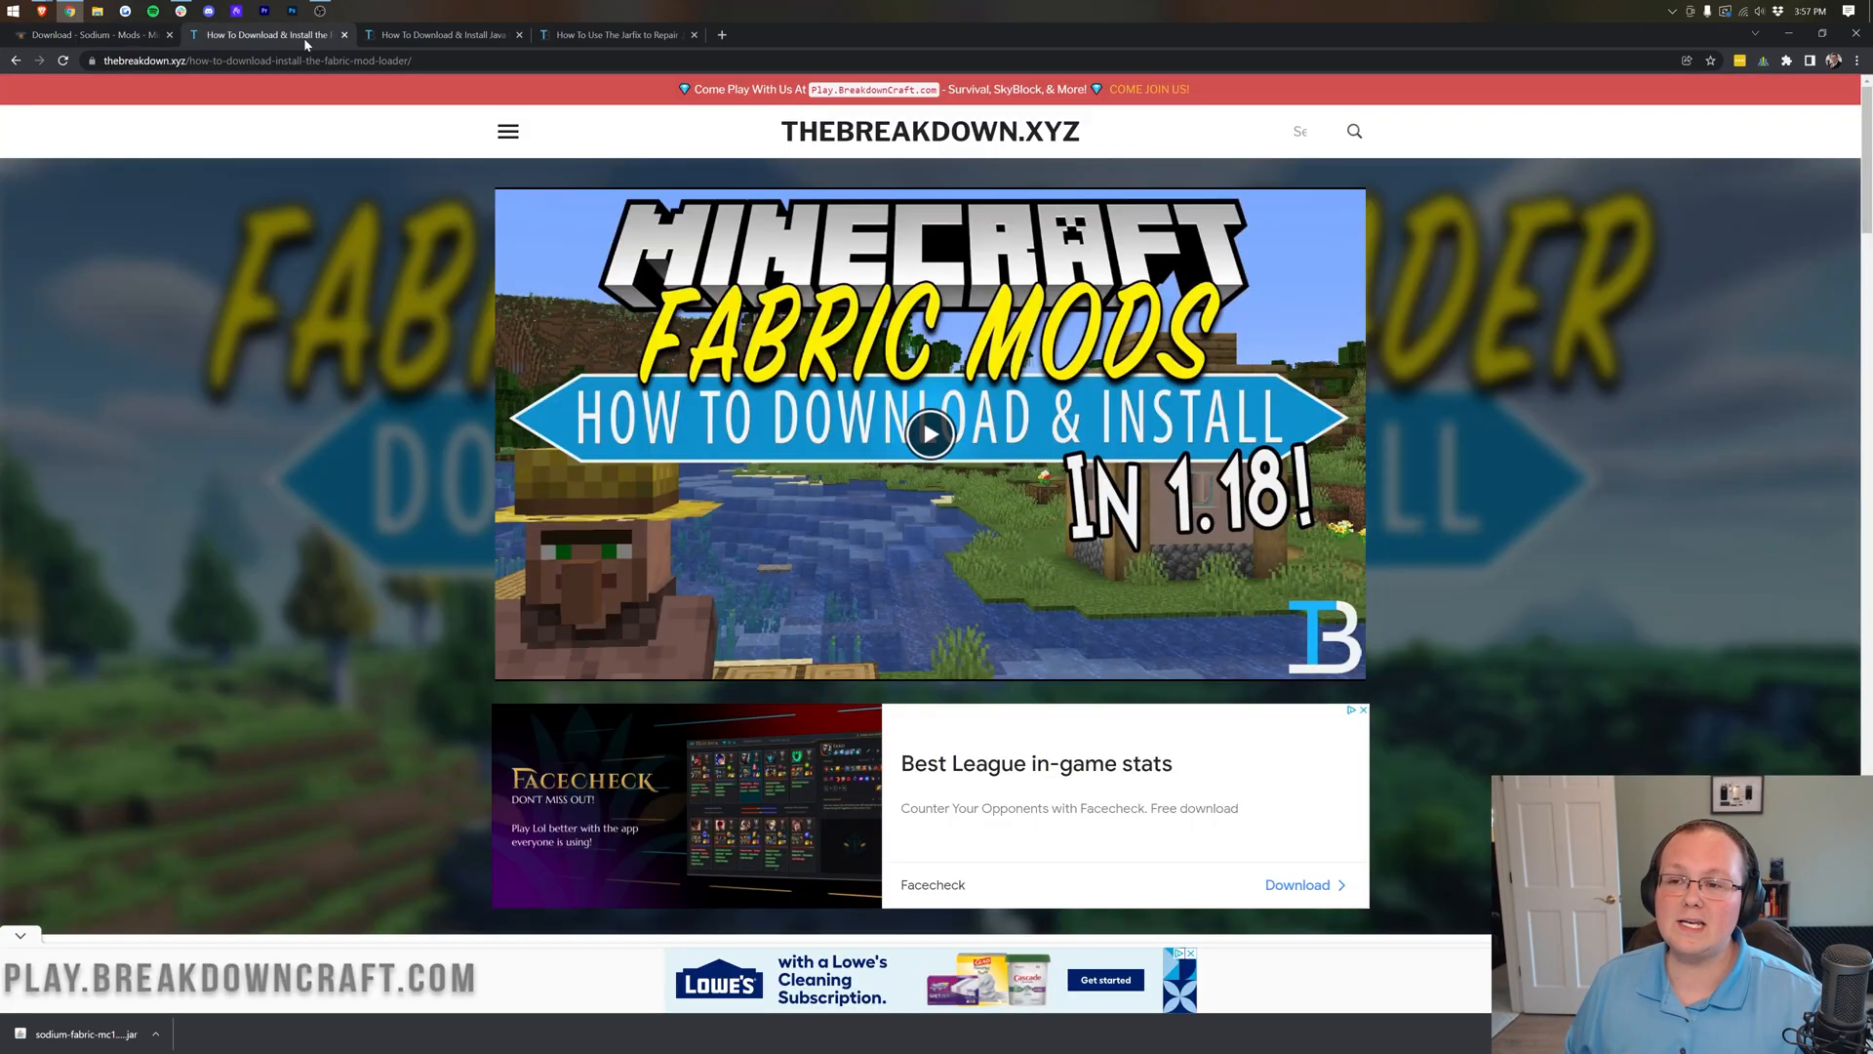
pyautogui.moveTo(396, 771)
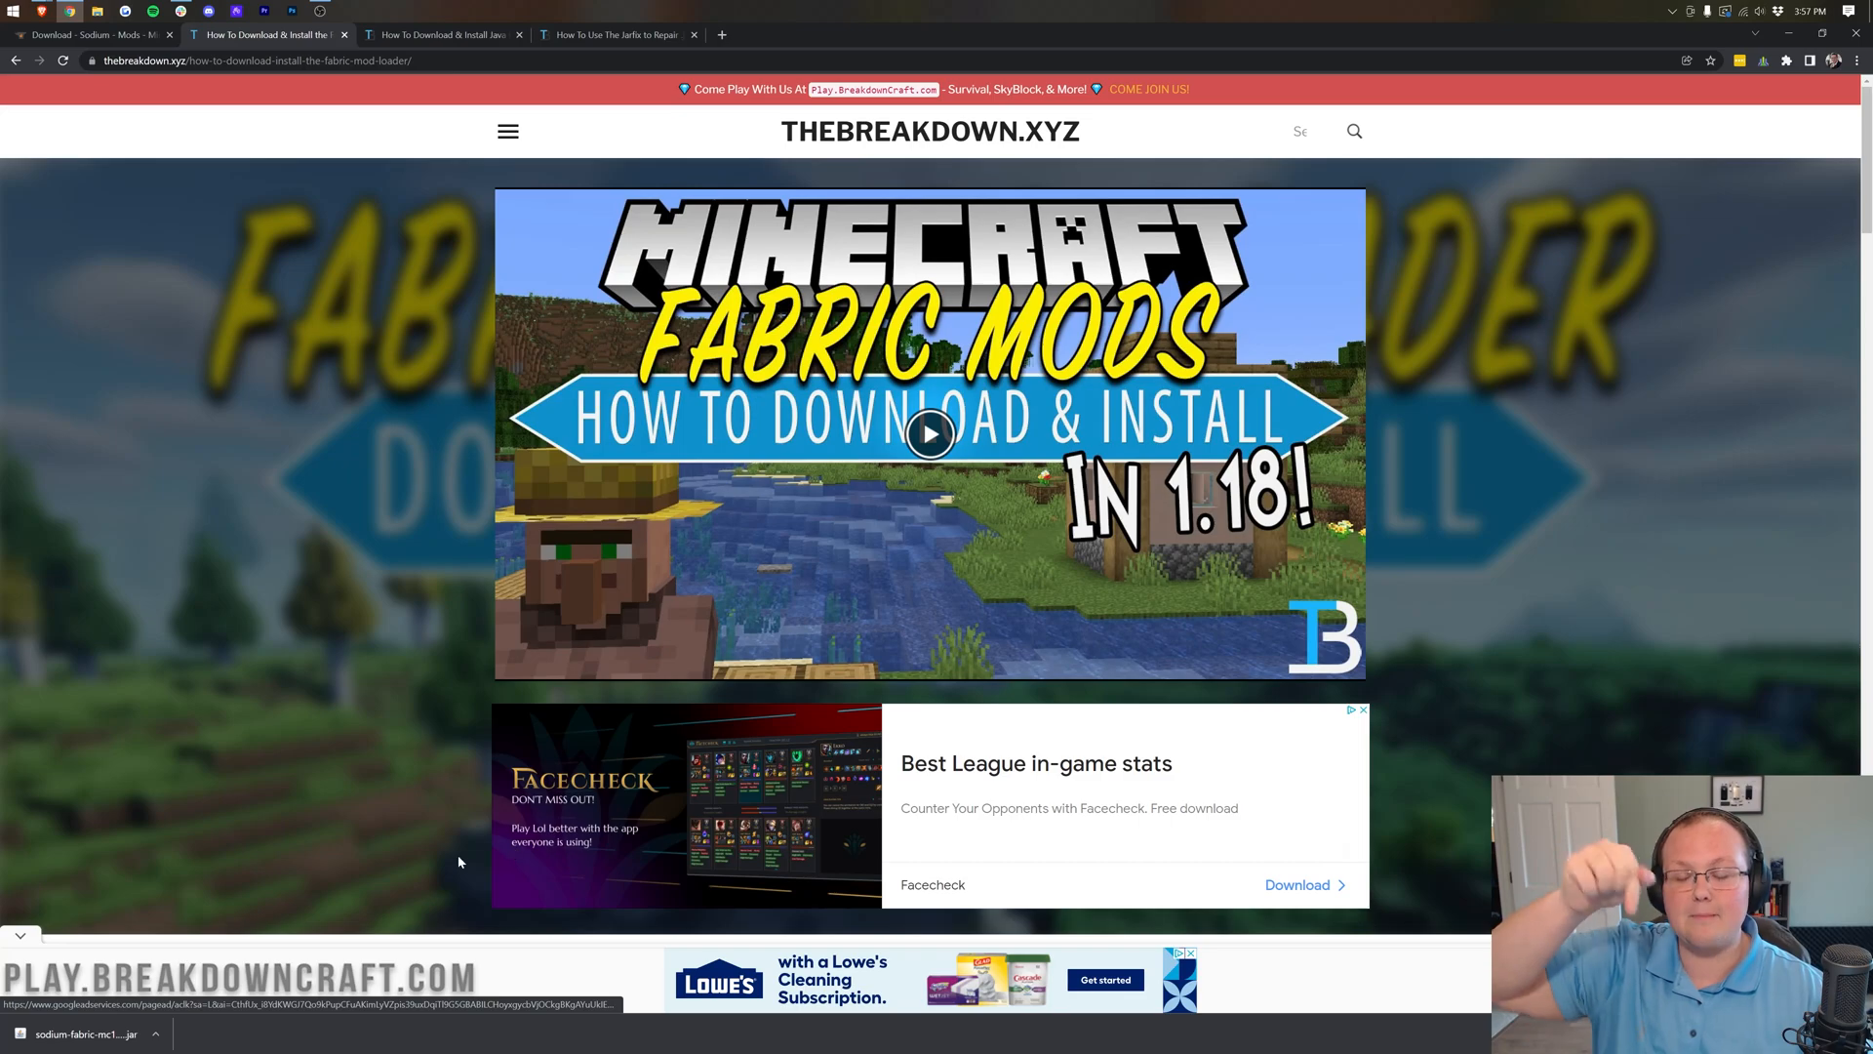
pyautogui.scroll(-3)
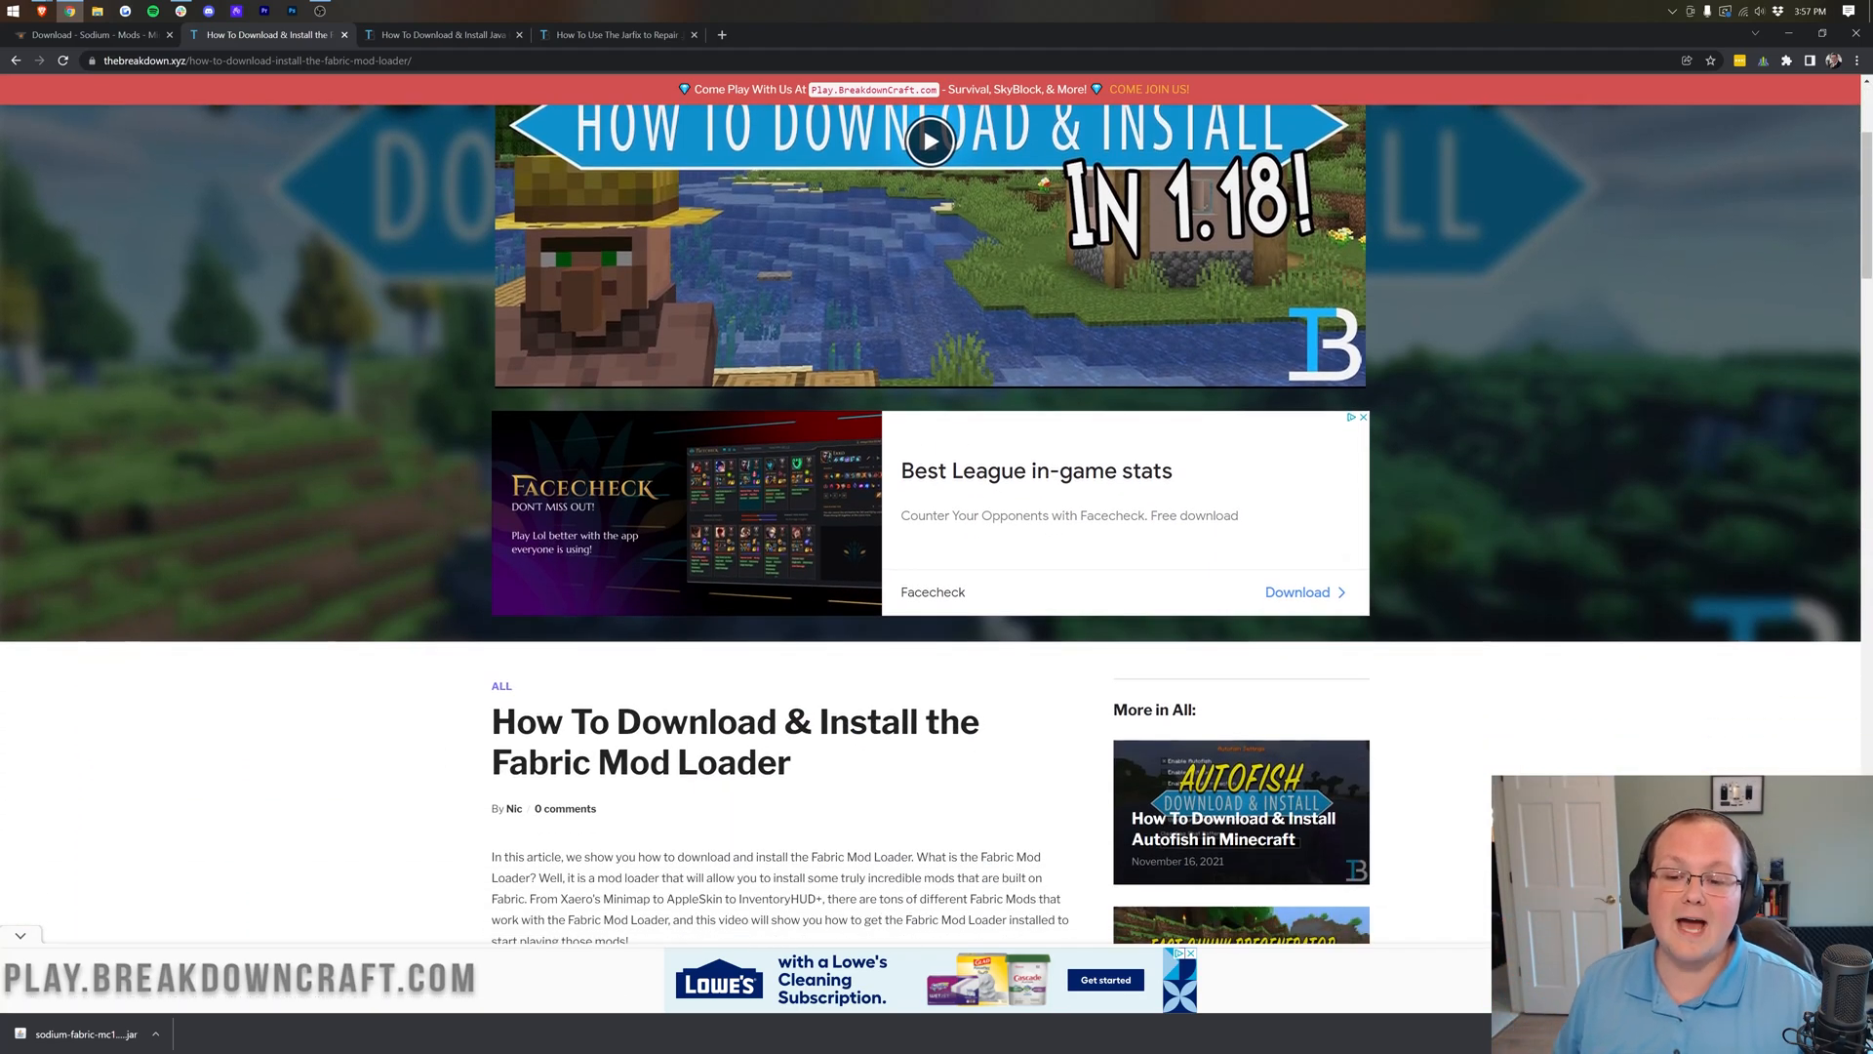
pyautogui.scroll(-3)
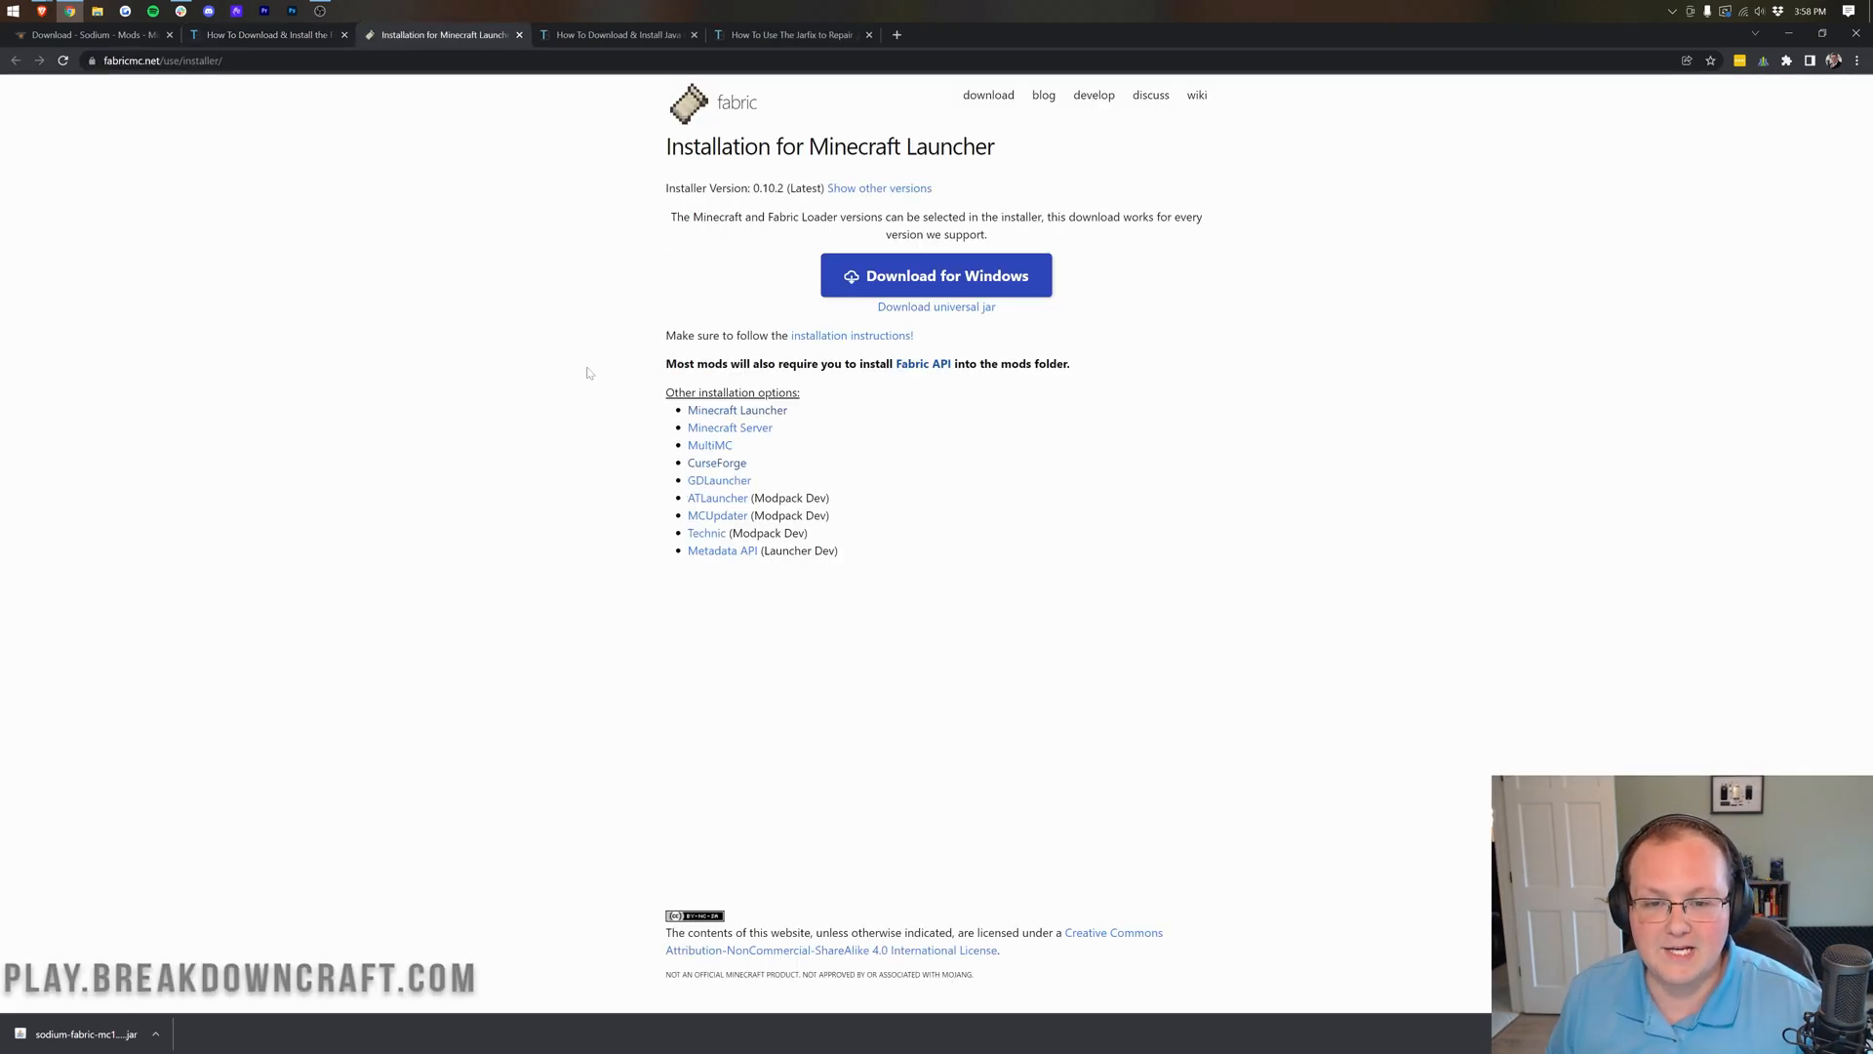
pyautogui.moveTo(934, 307)
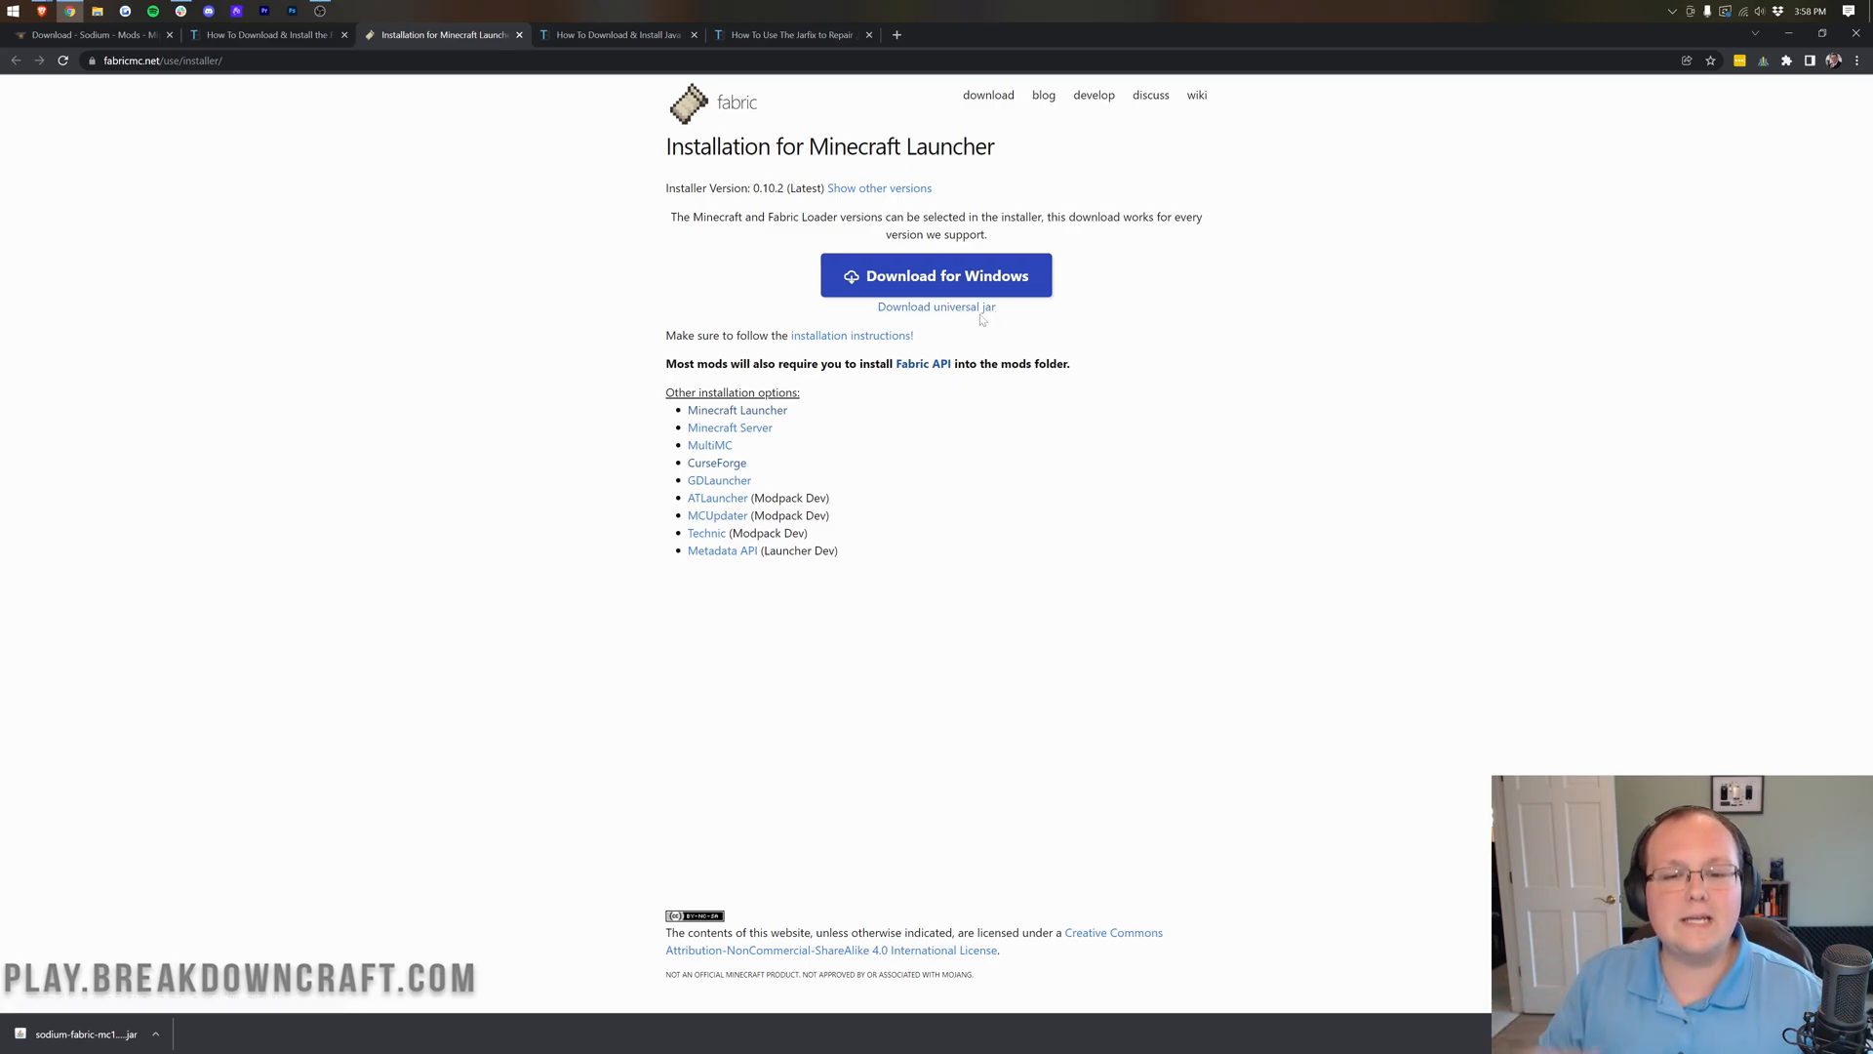
pyautogui.moveTo(935, 306)
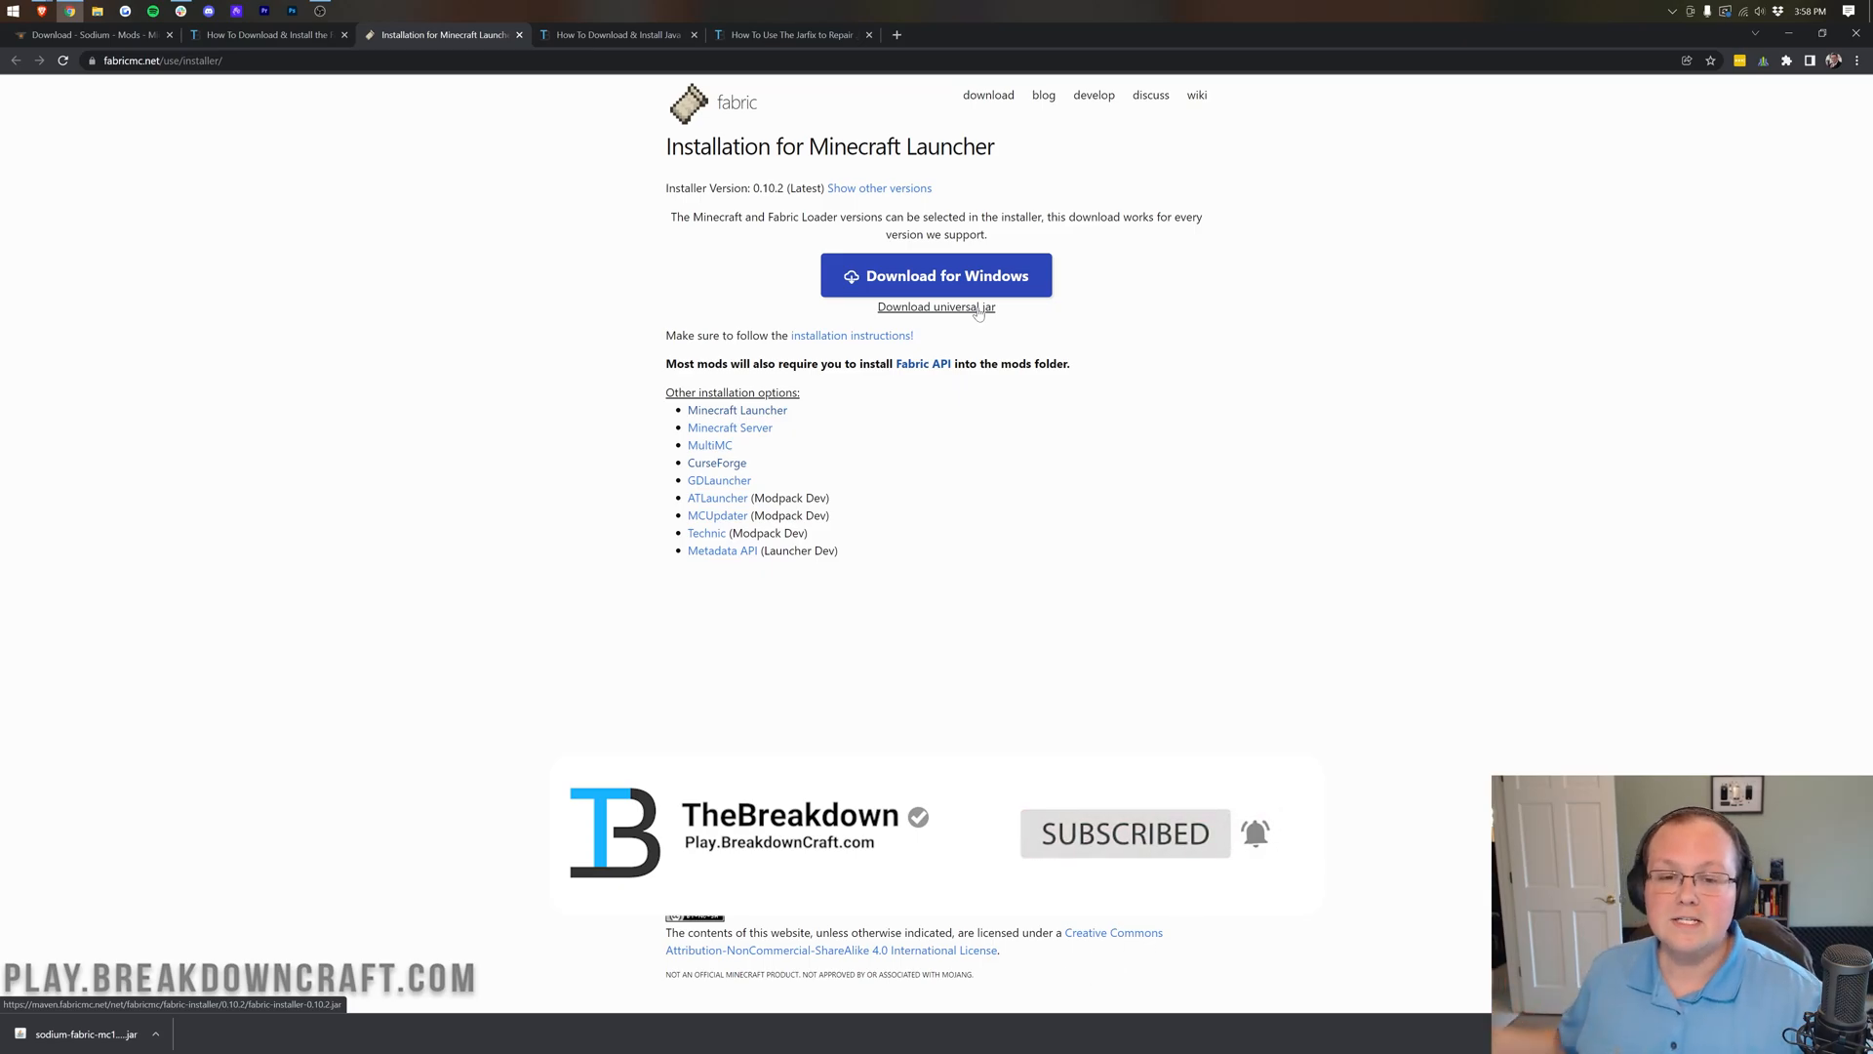
# Download the universal jar of Fabric installer 0.10.2 from fabricmc.net
pyautogui.click(935, 306)
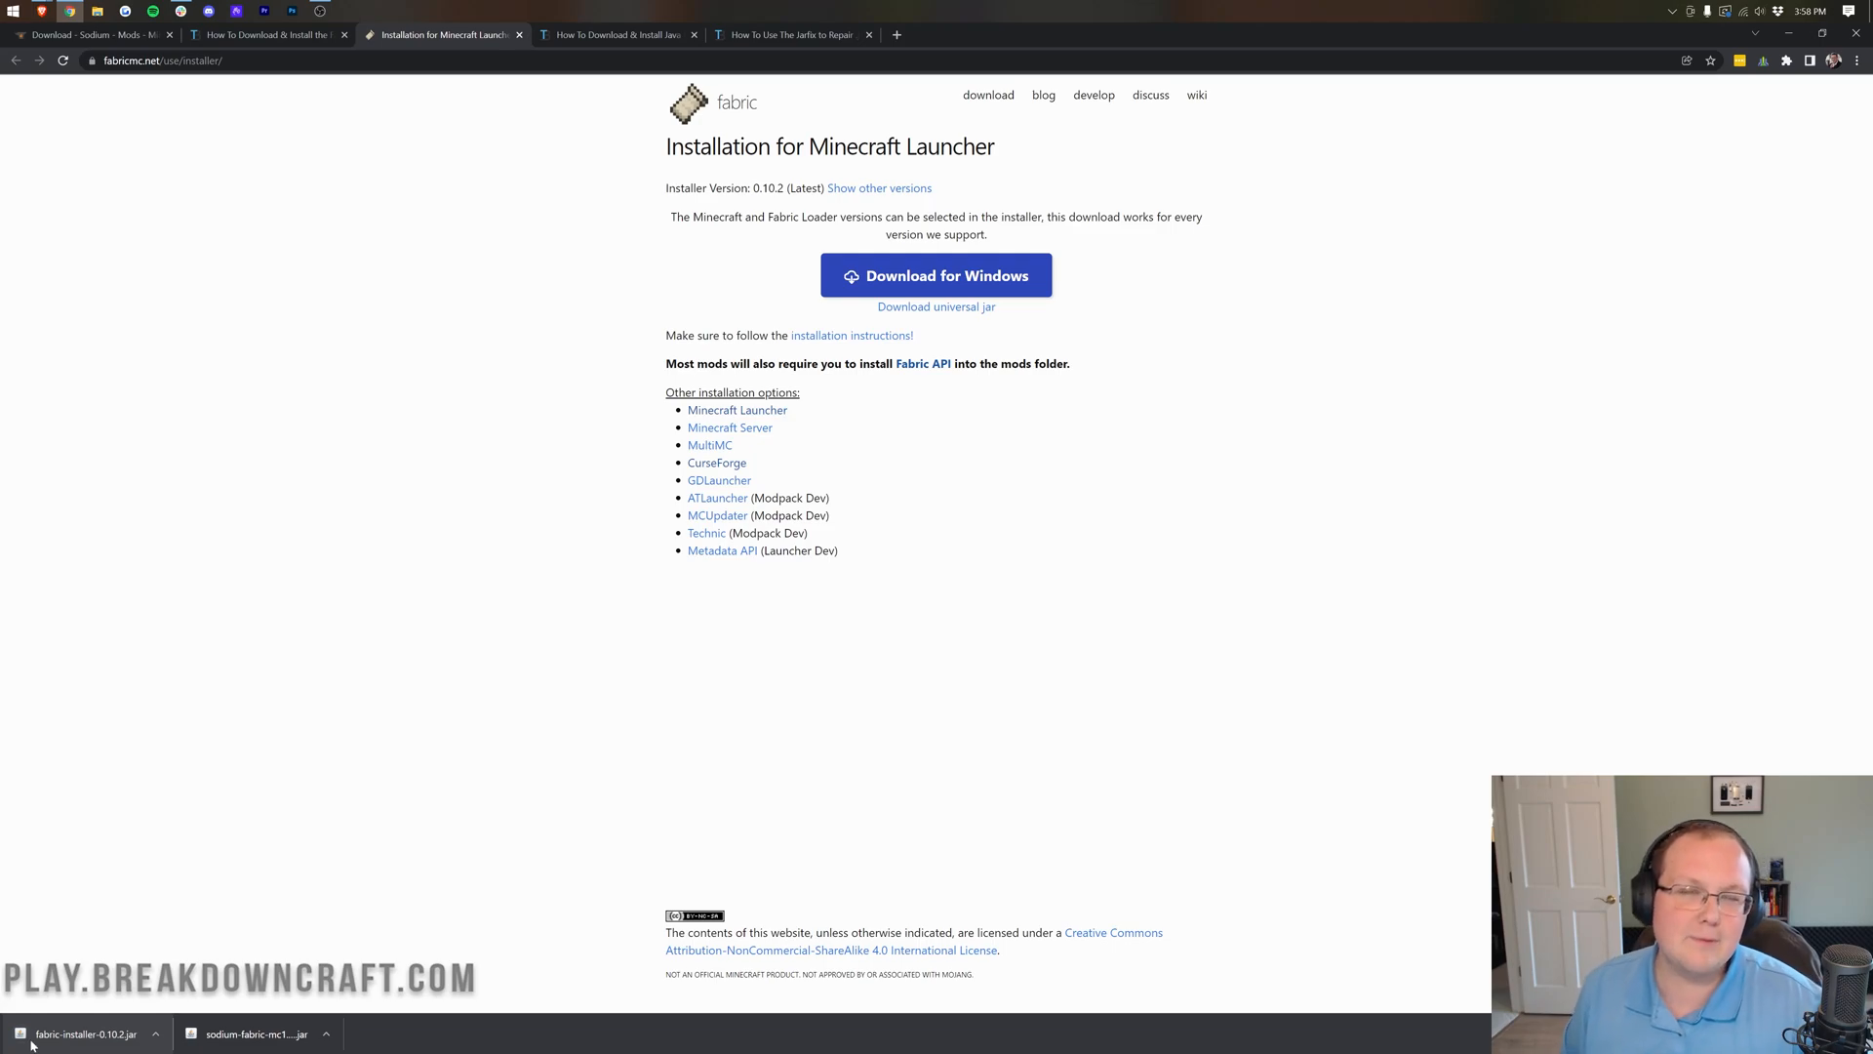
pyautogui.moveTo(620, 465)
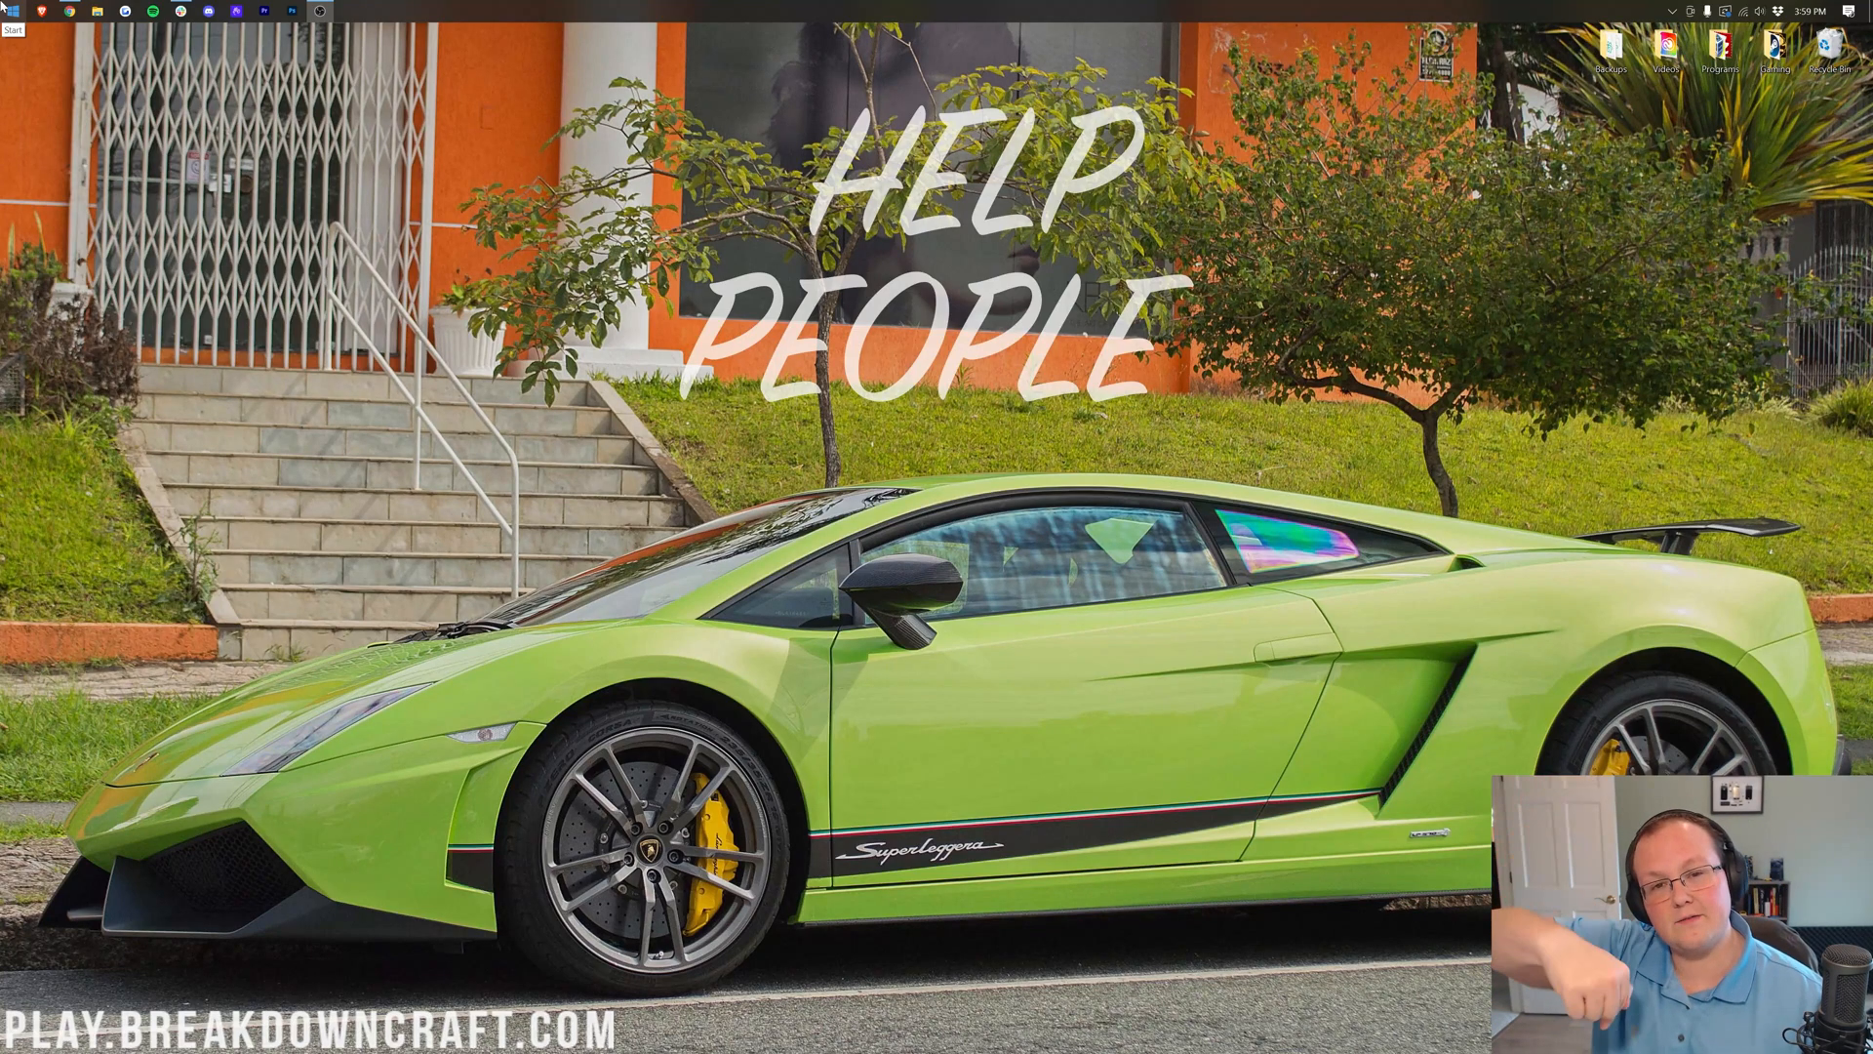
# Search 'down' from the Start menu and open the Downloads folder
pyautogui.click(14, 16)
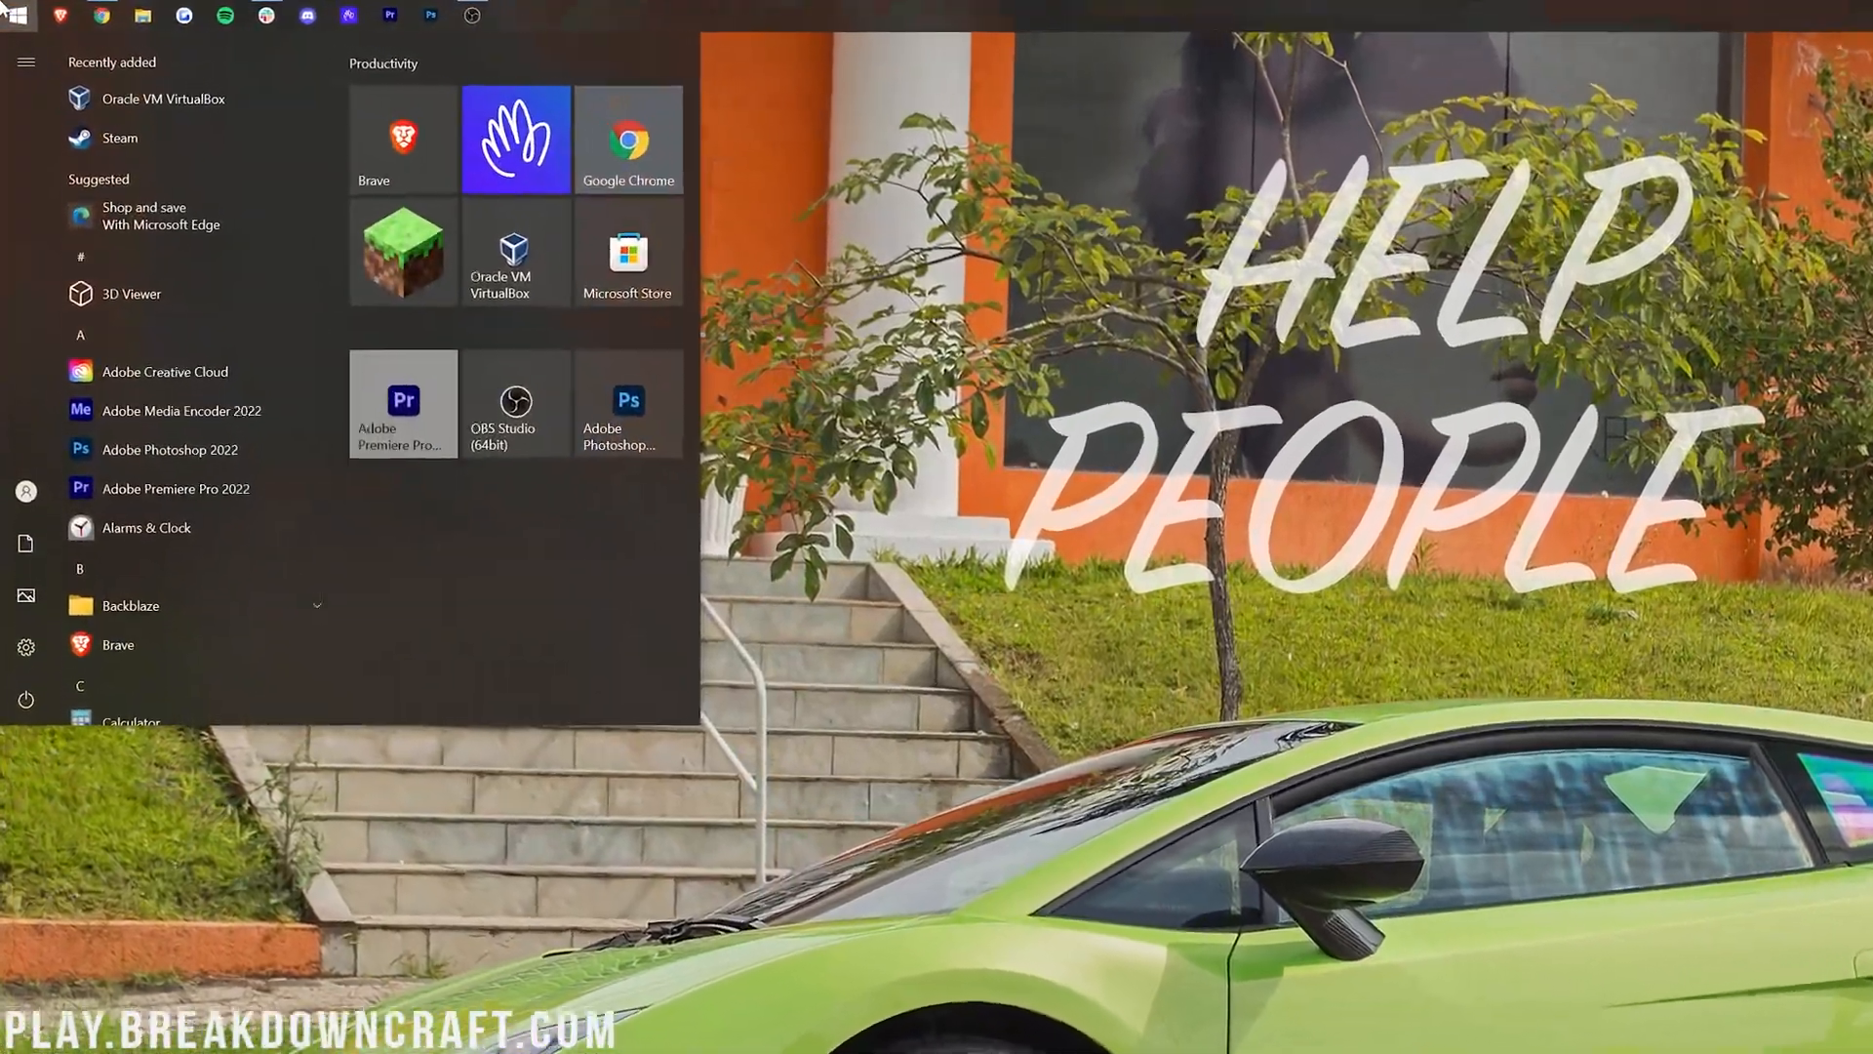
pyautogui.write('down')
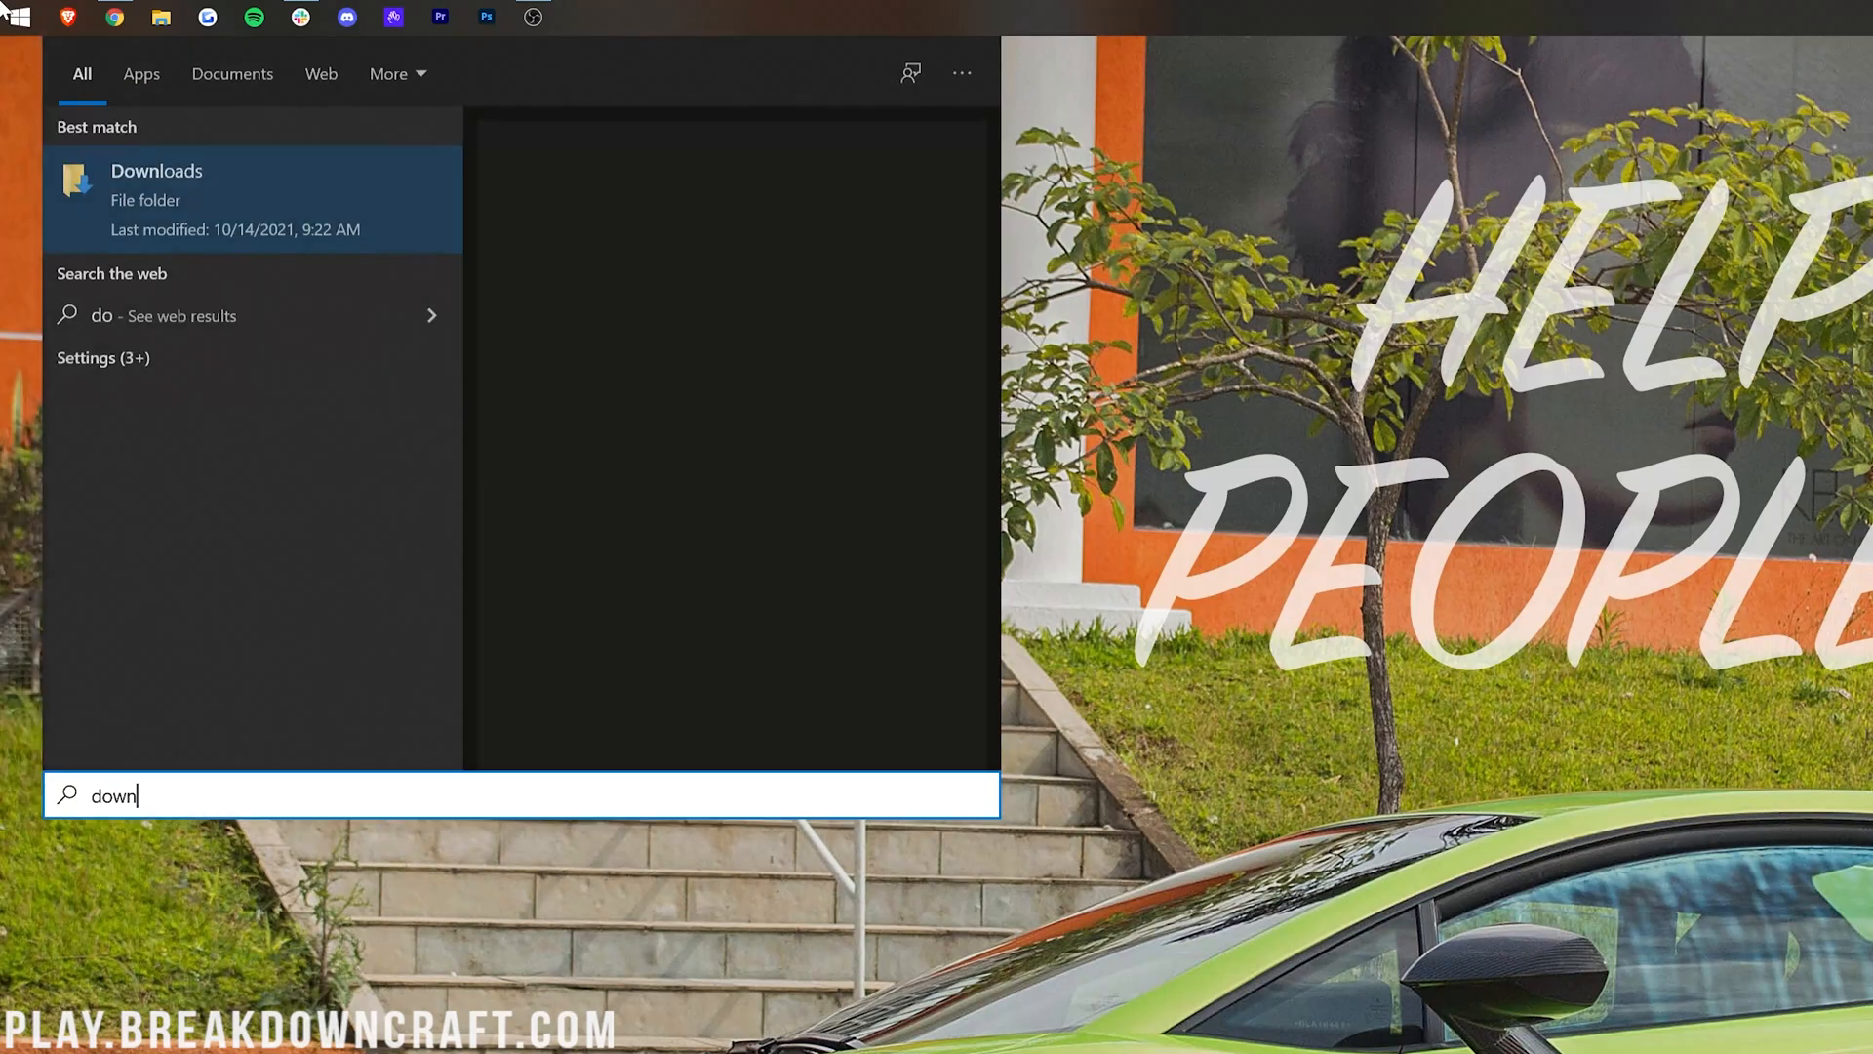
pyautogui.click(156, 199)
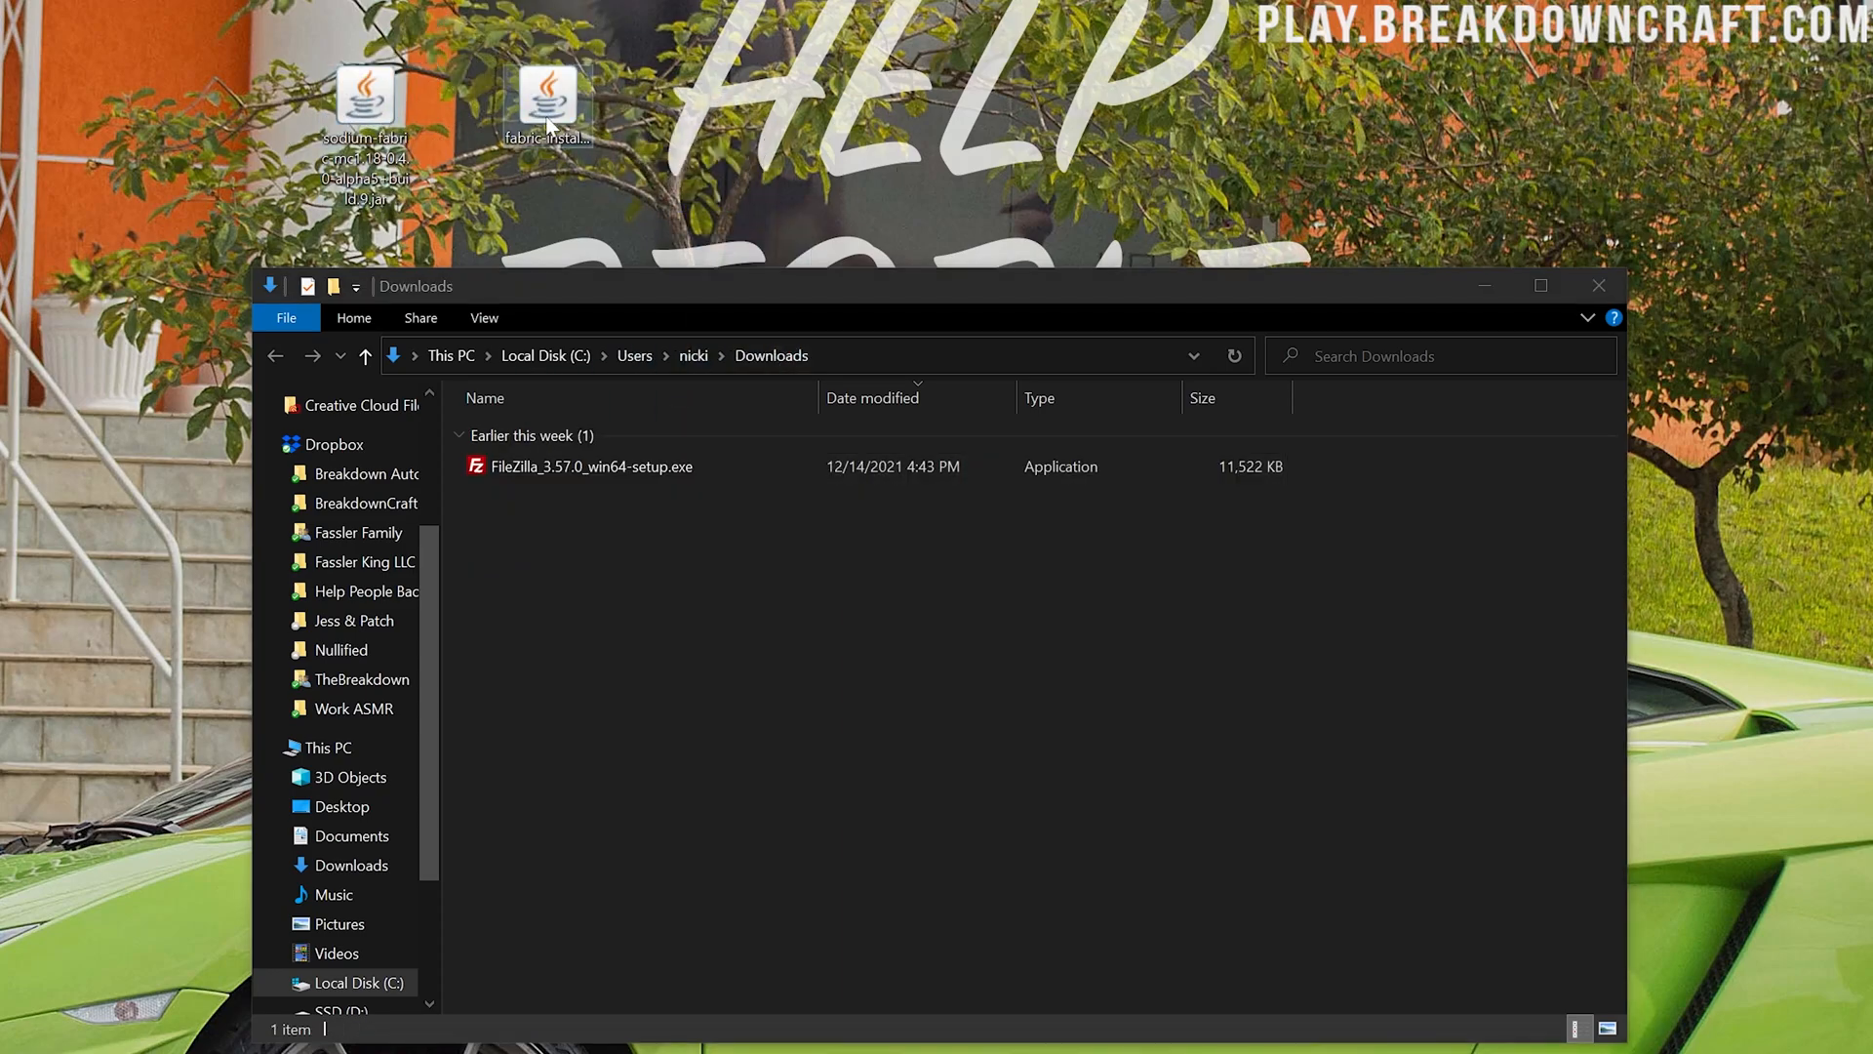
# Open the fabric-installer jar with Java(TM) Platform SE binary to launch the Fabric Installer
pyautogui.rightClick(547, 97)
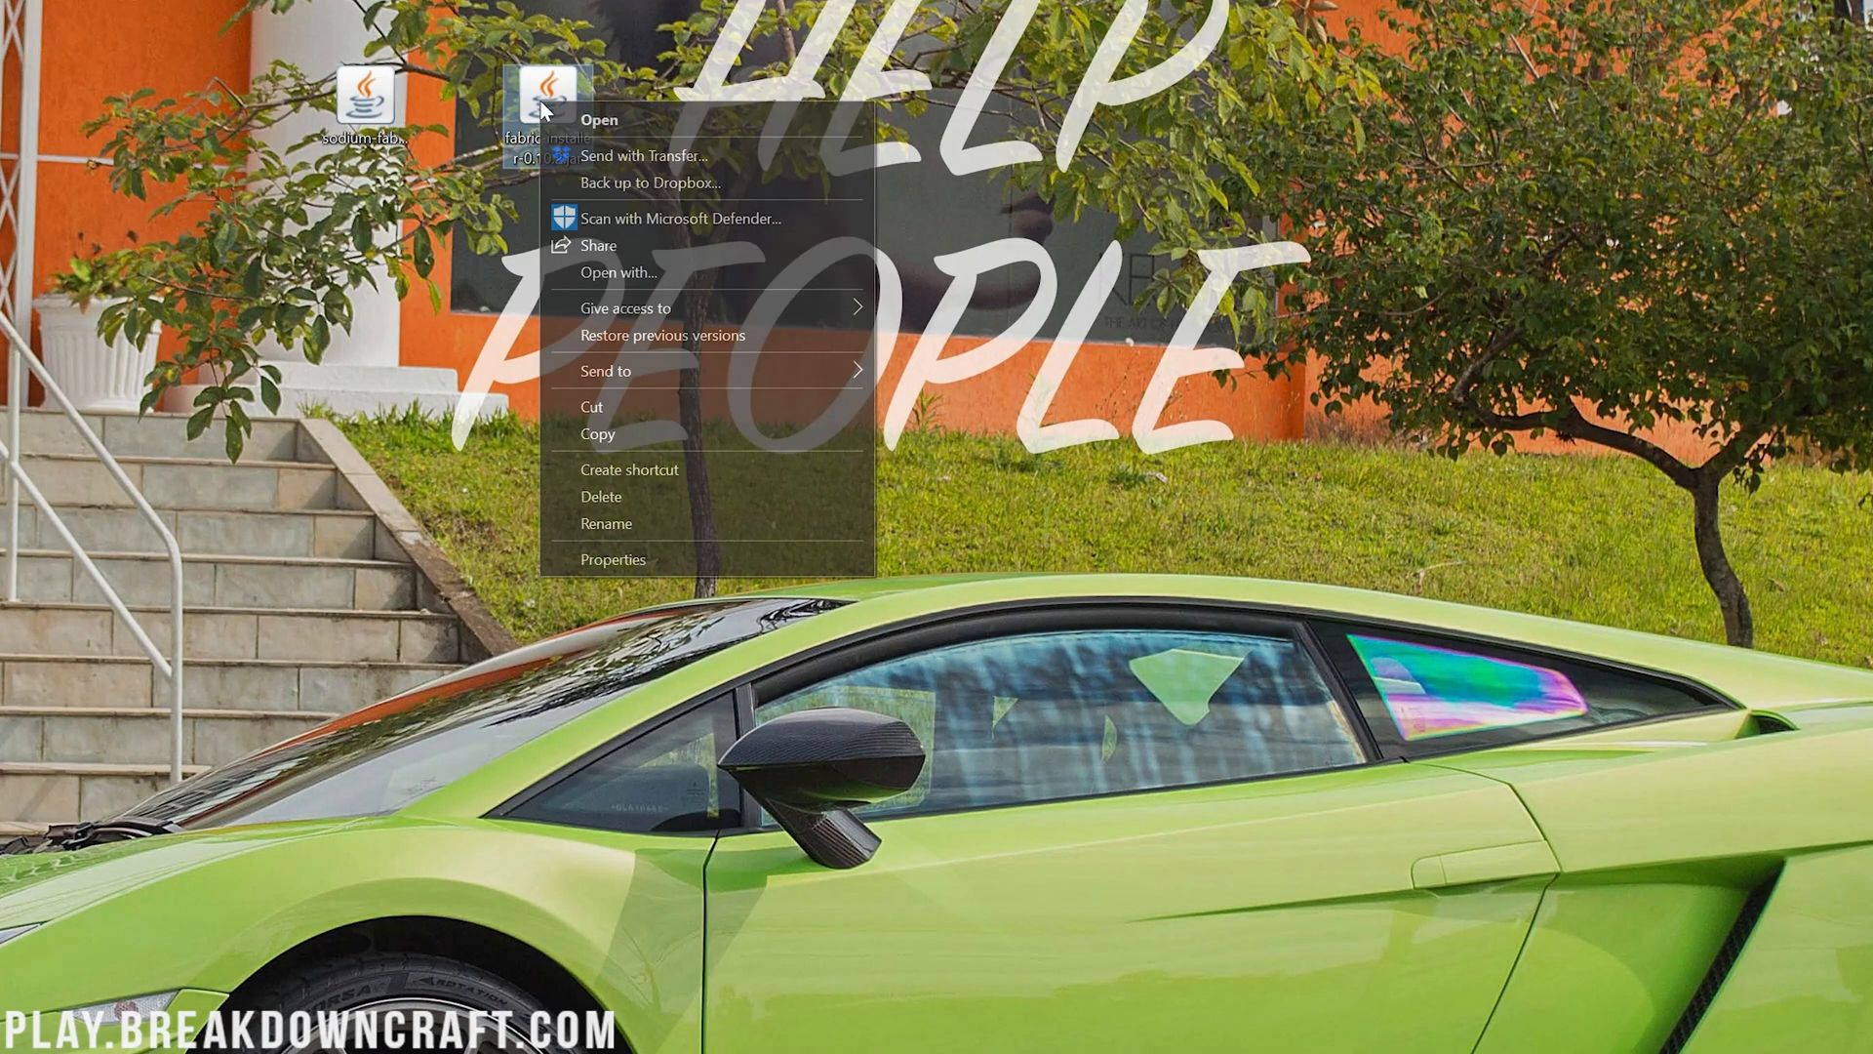
pyautogui.click(599, 119)
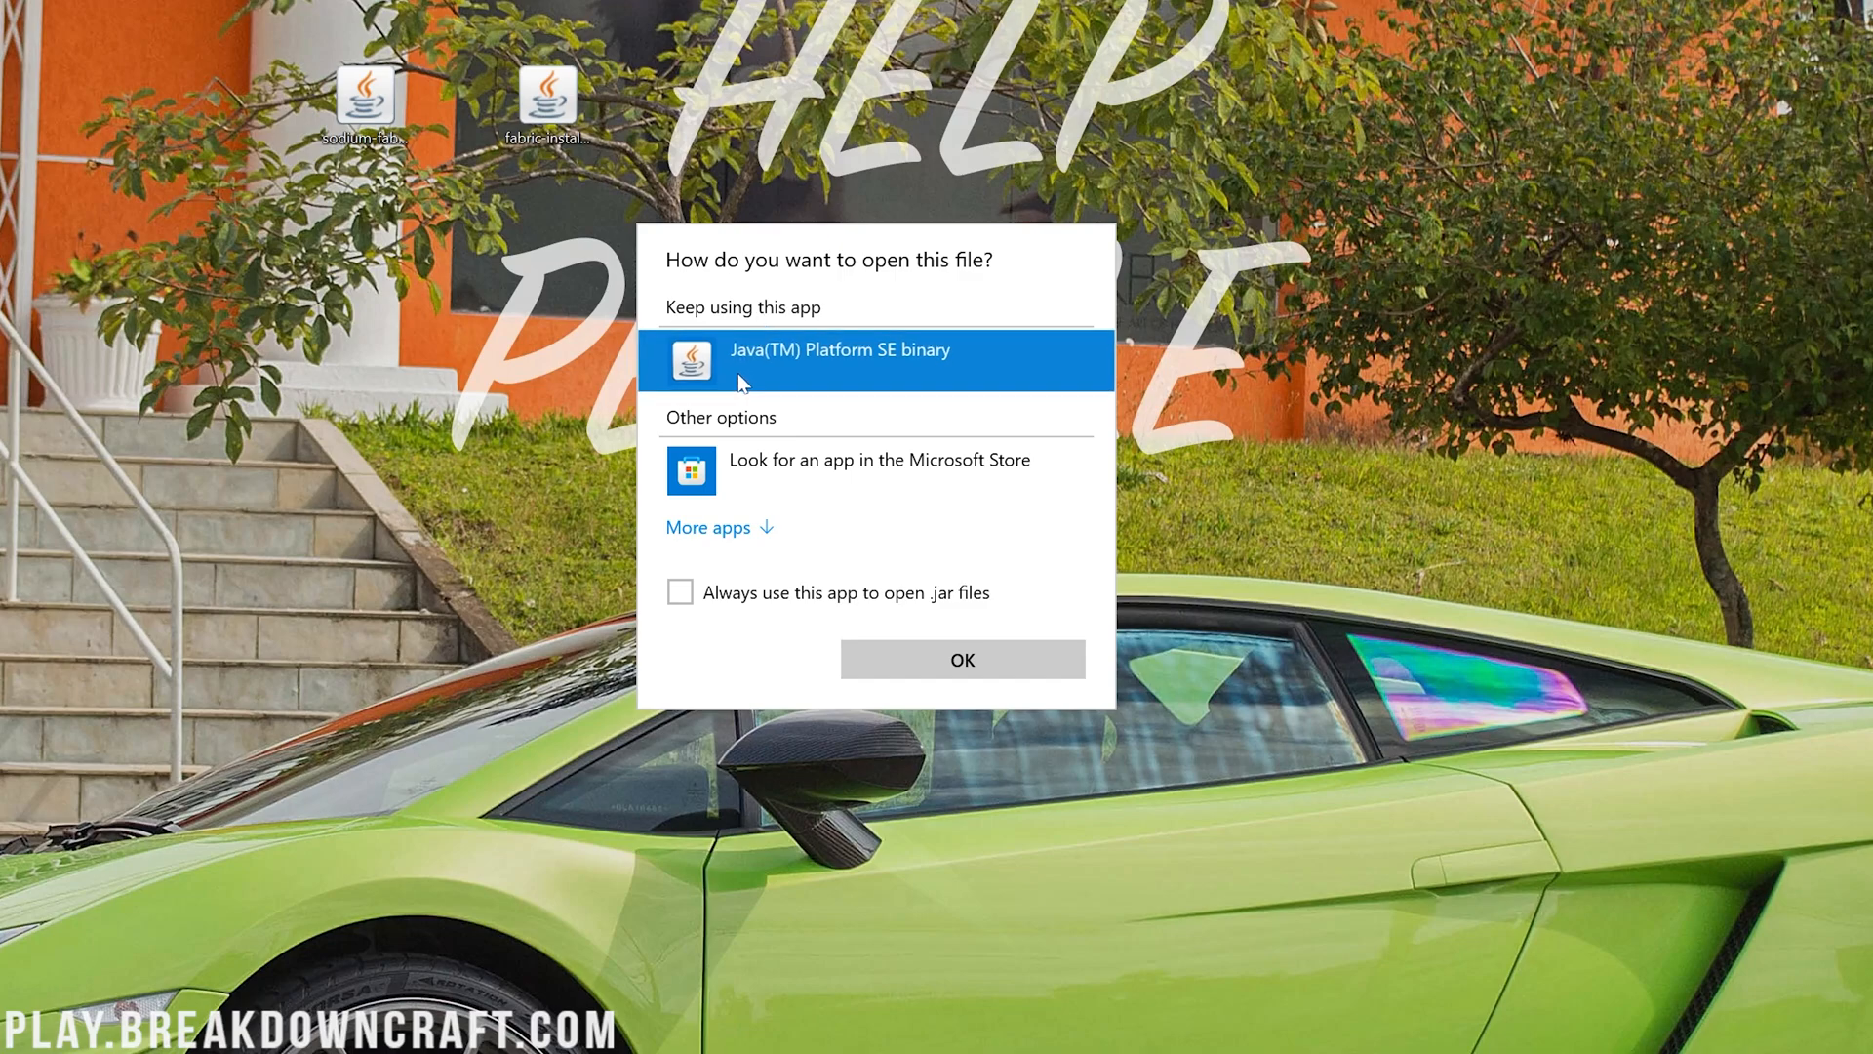
pyautogui.click(960, 658)
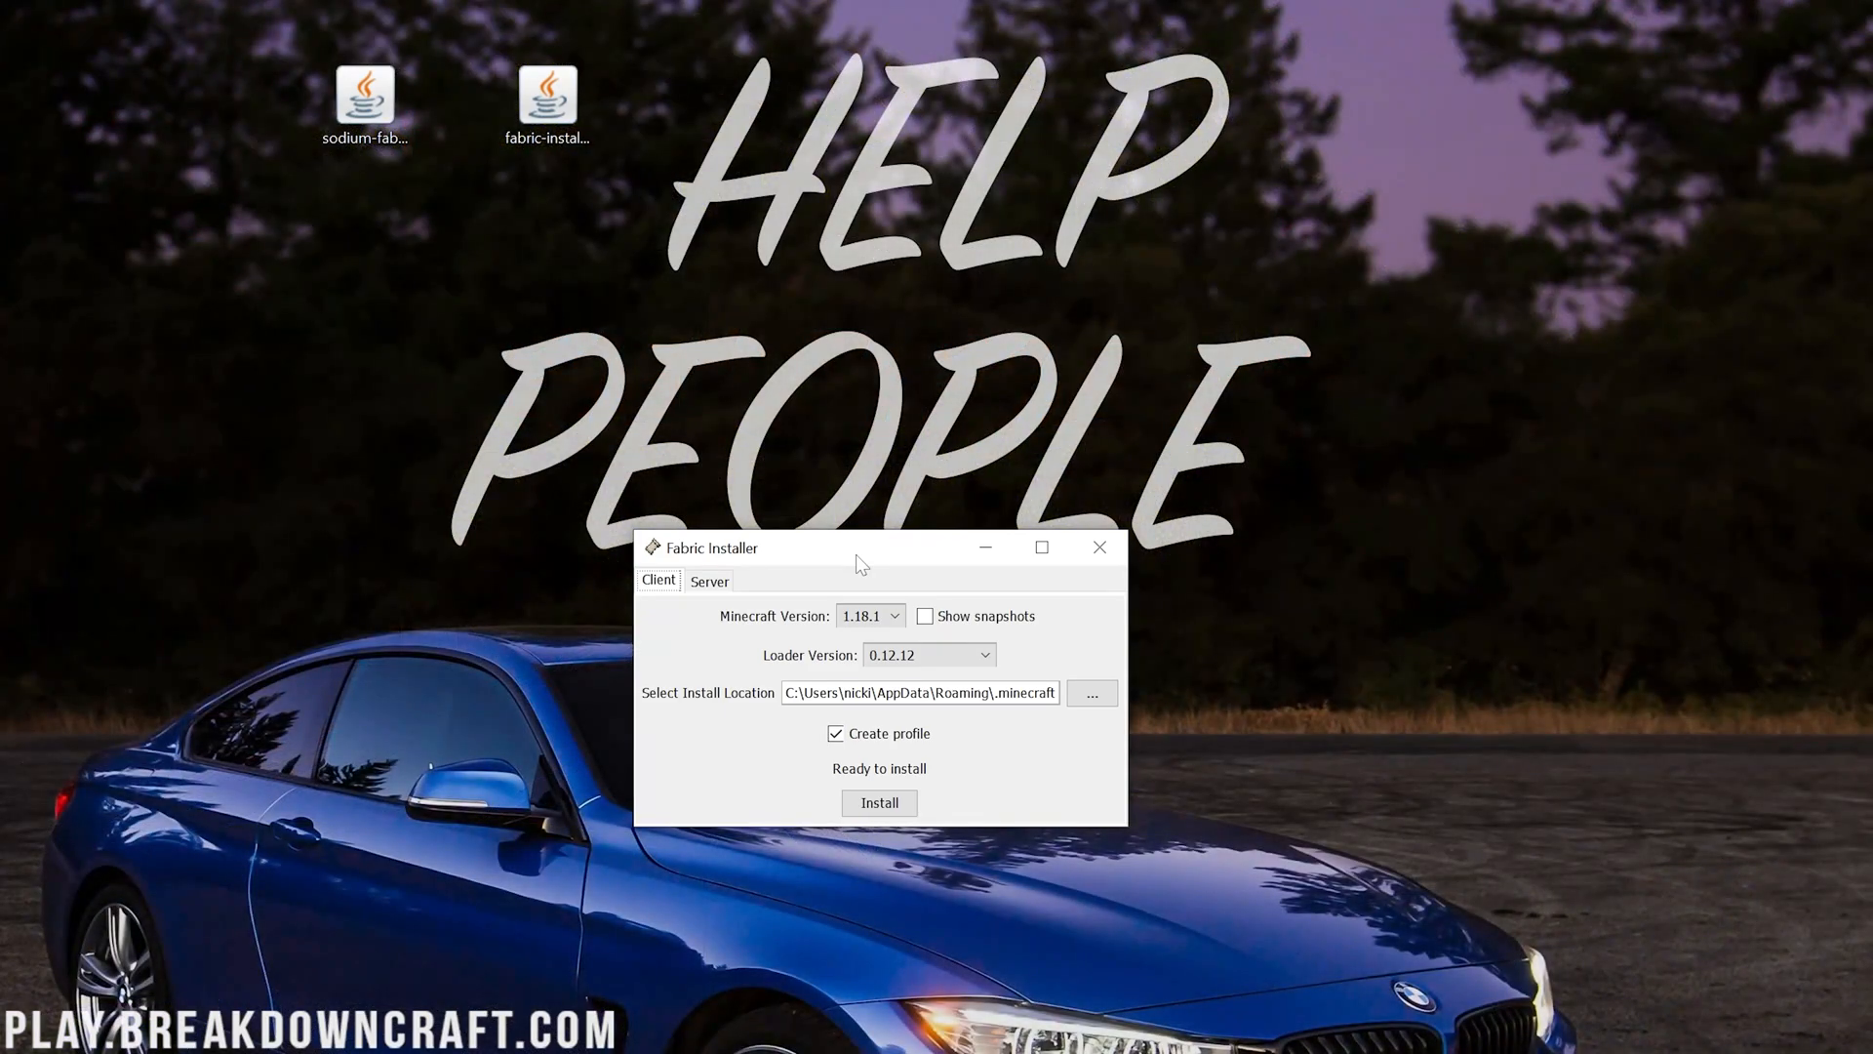
pyautogui.moveTo(865, 917)
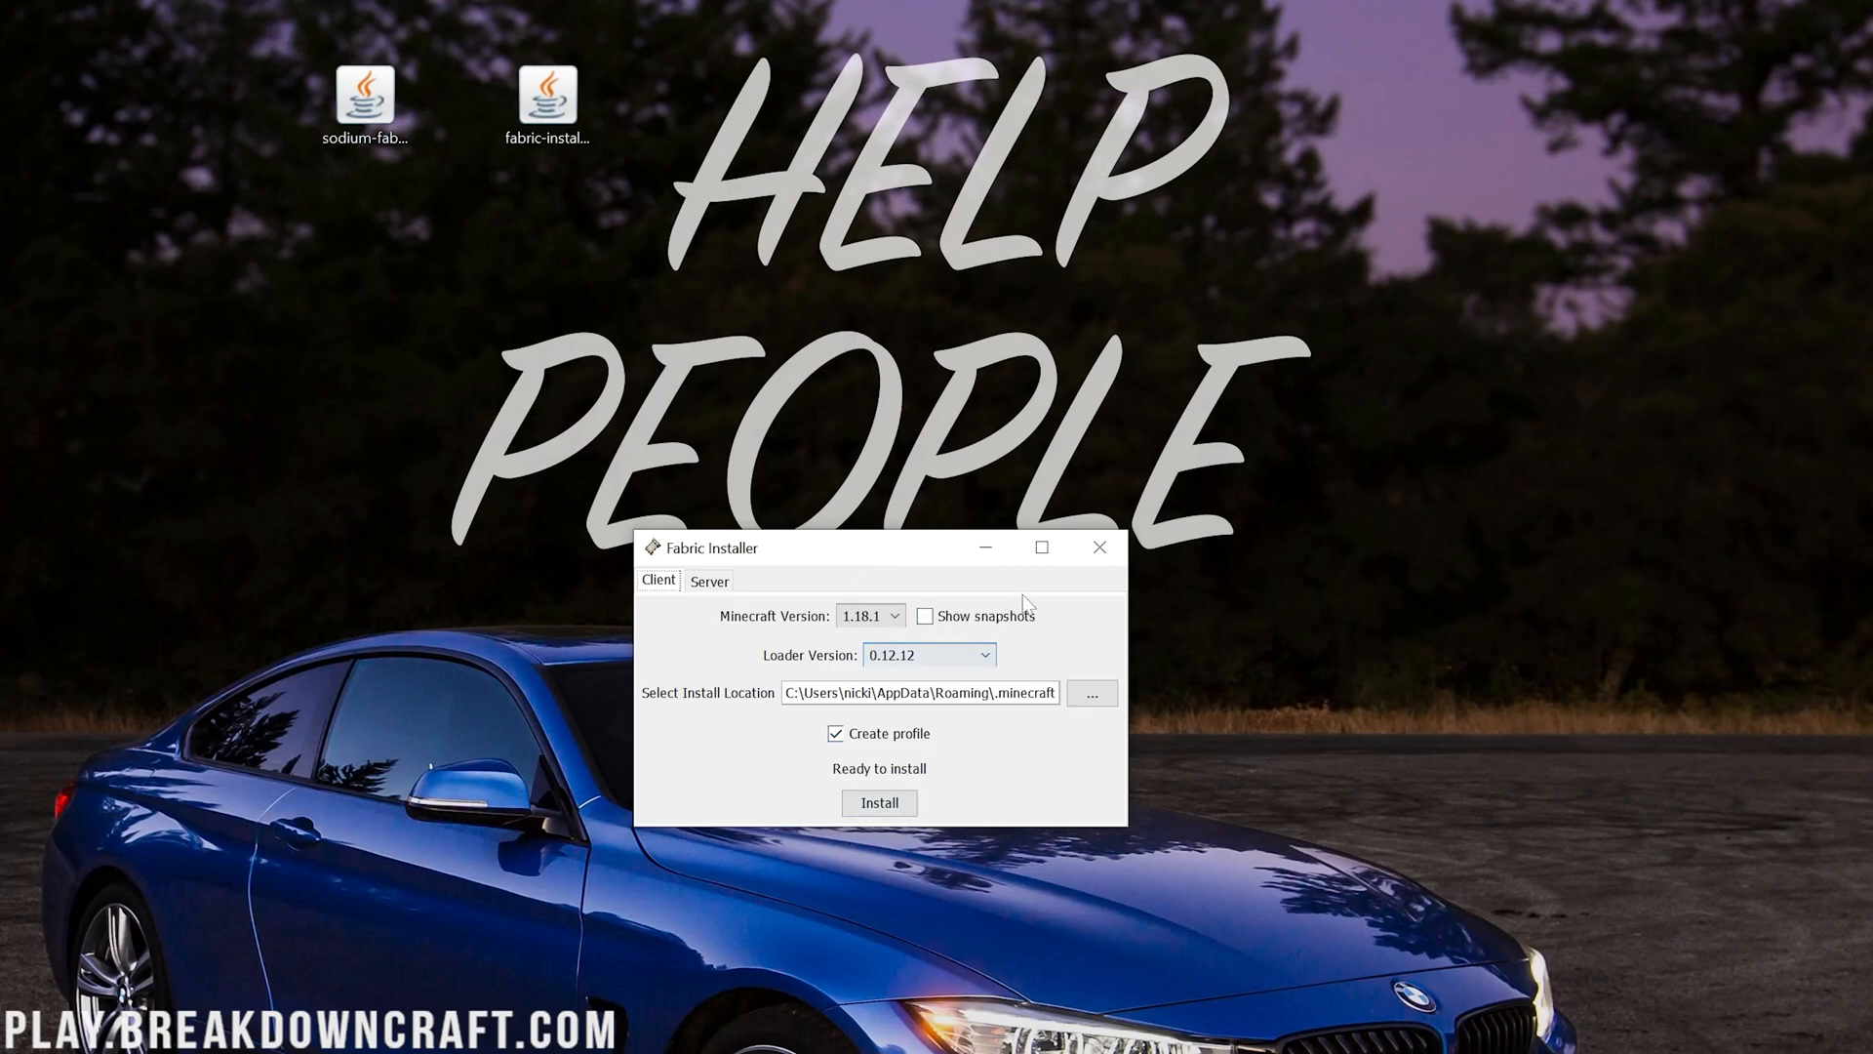
# Close the Fabric Installer and review the Java 17 install guide in Chrome
pyautogui.click(1098, 546)
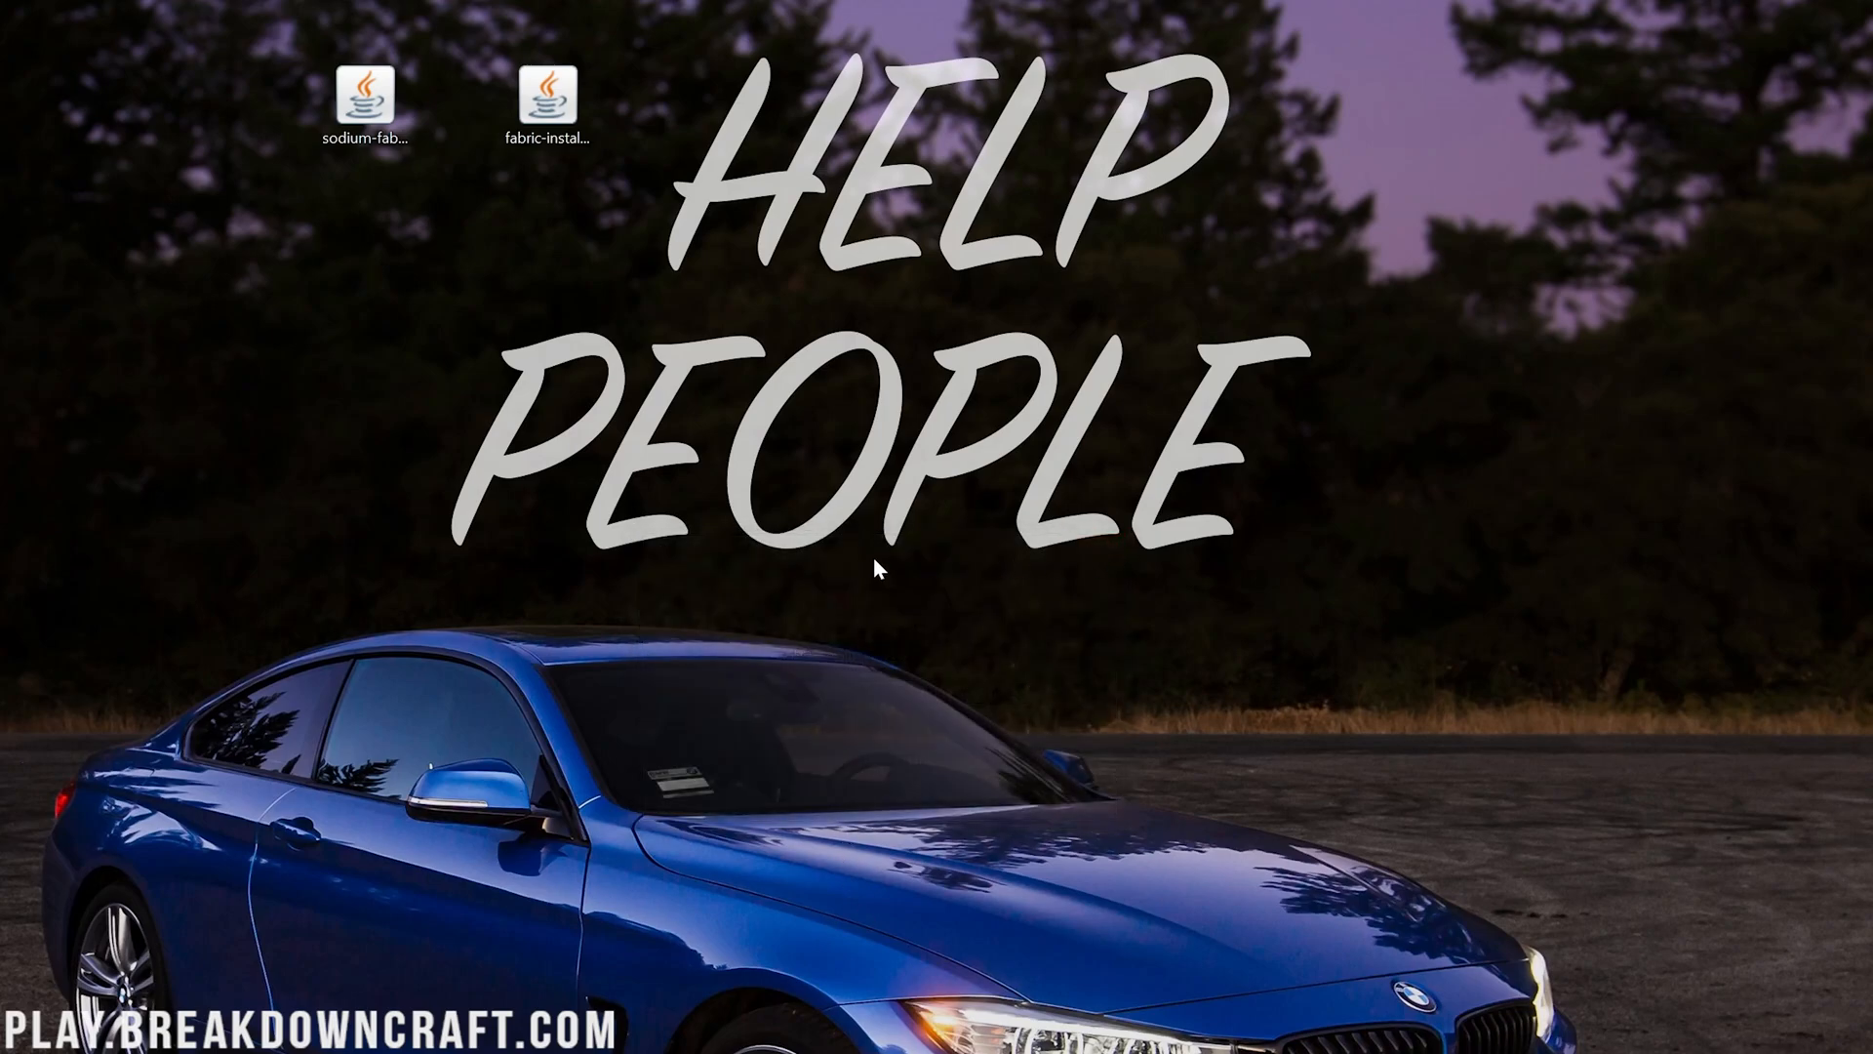
pyautogui.moveTo(979, 504)
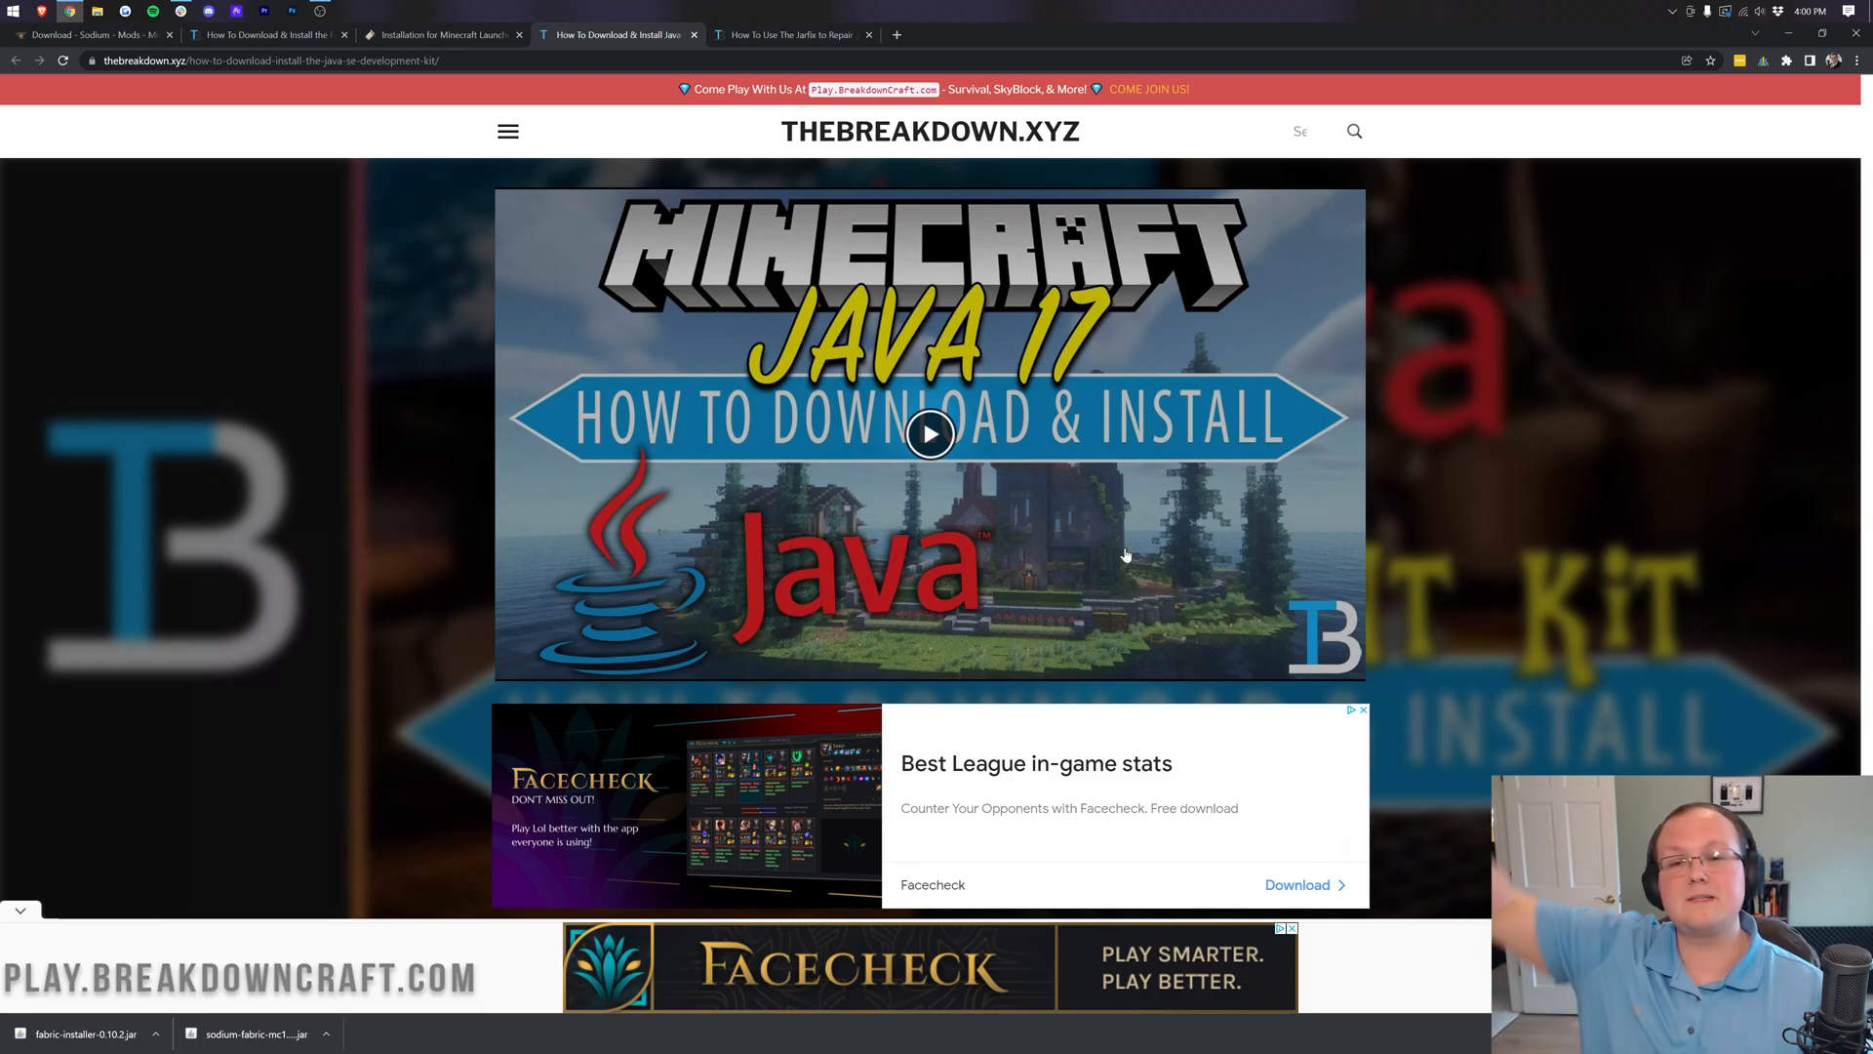
pyautogui.scroll(-3)
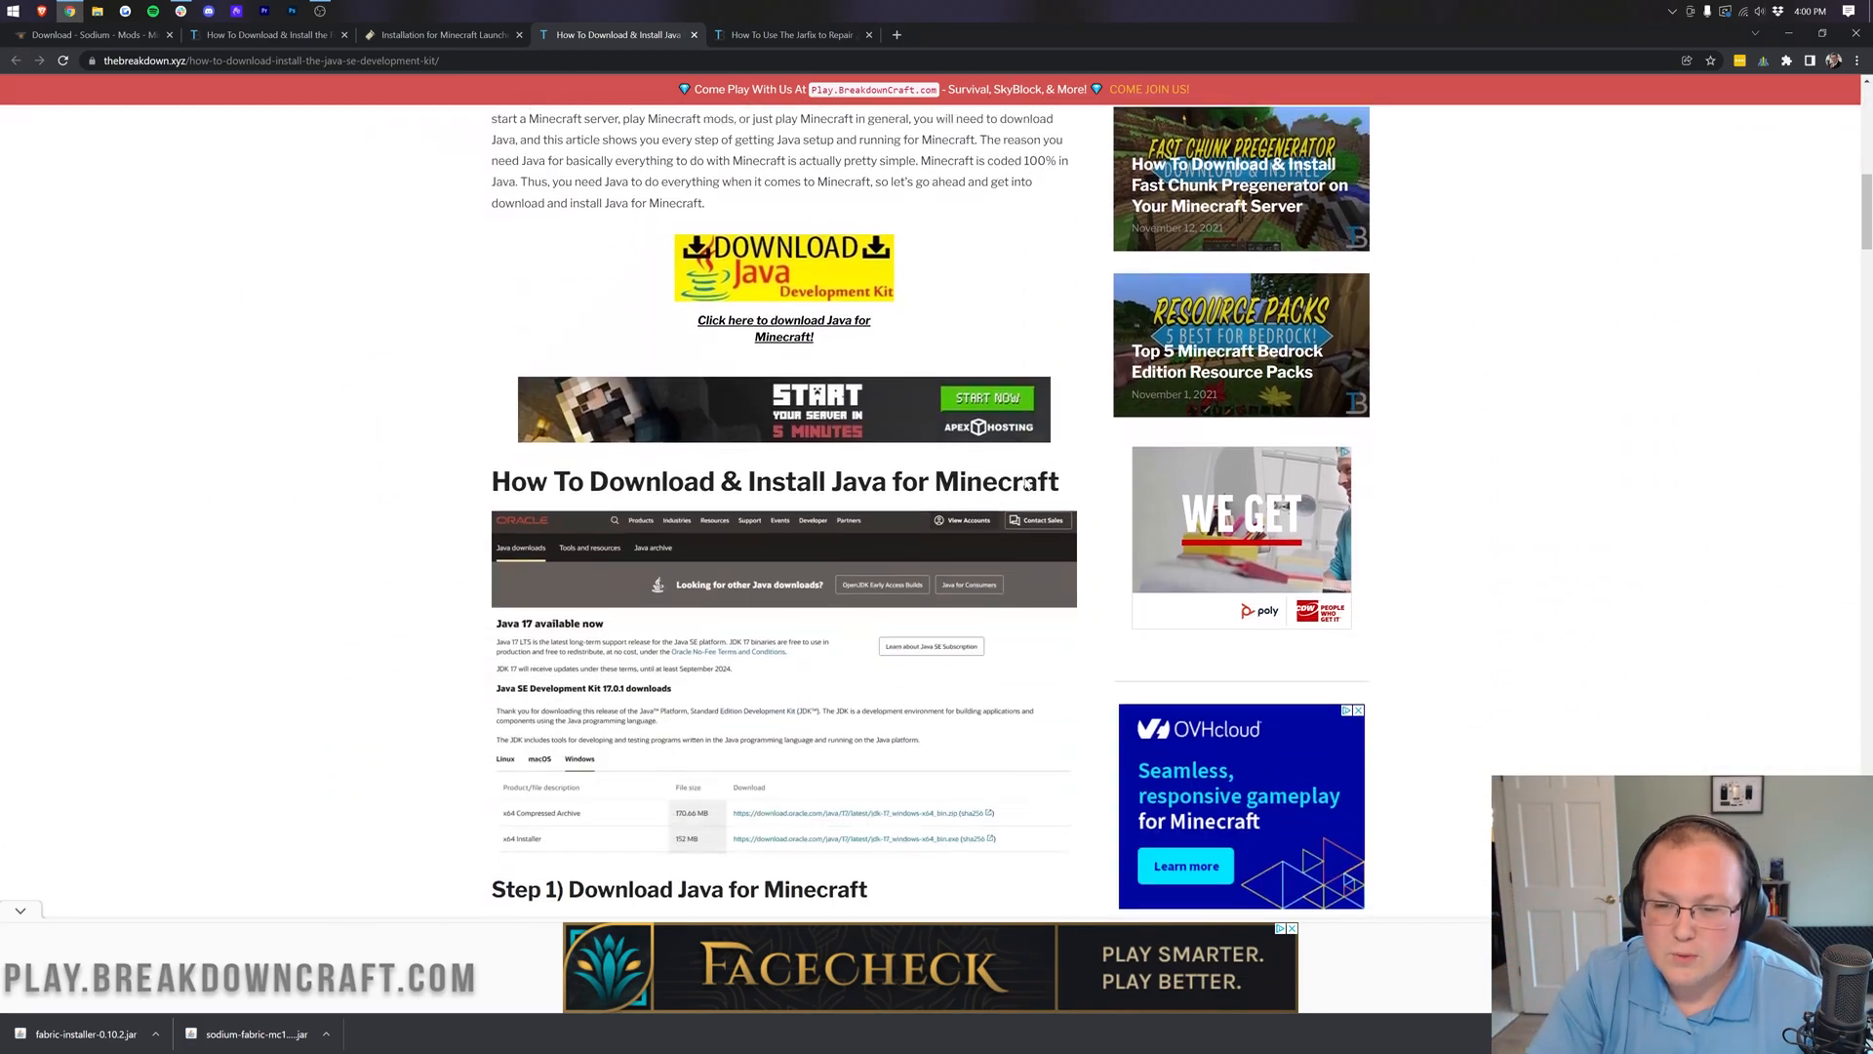
pyautogui.scroll(-3)
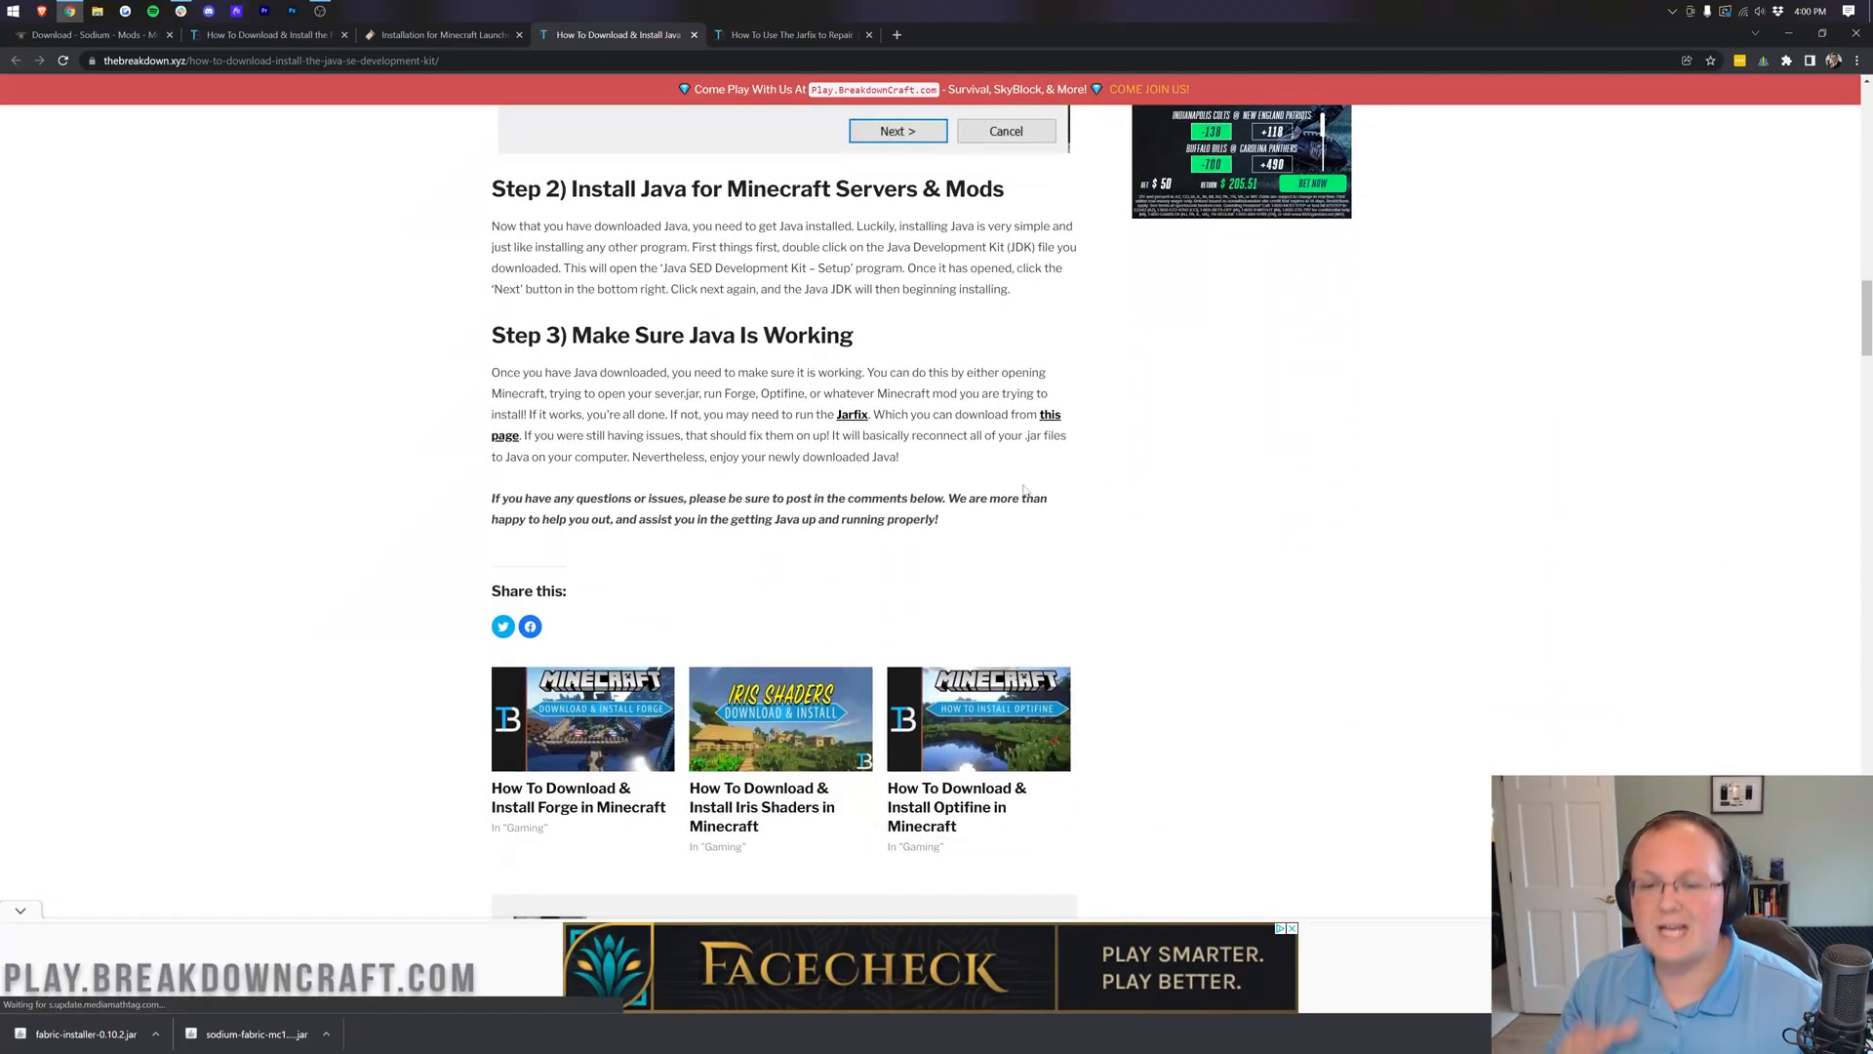
pyautogui.scroll(3)
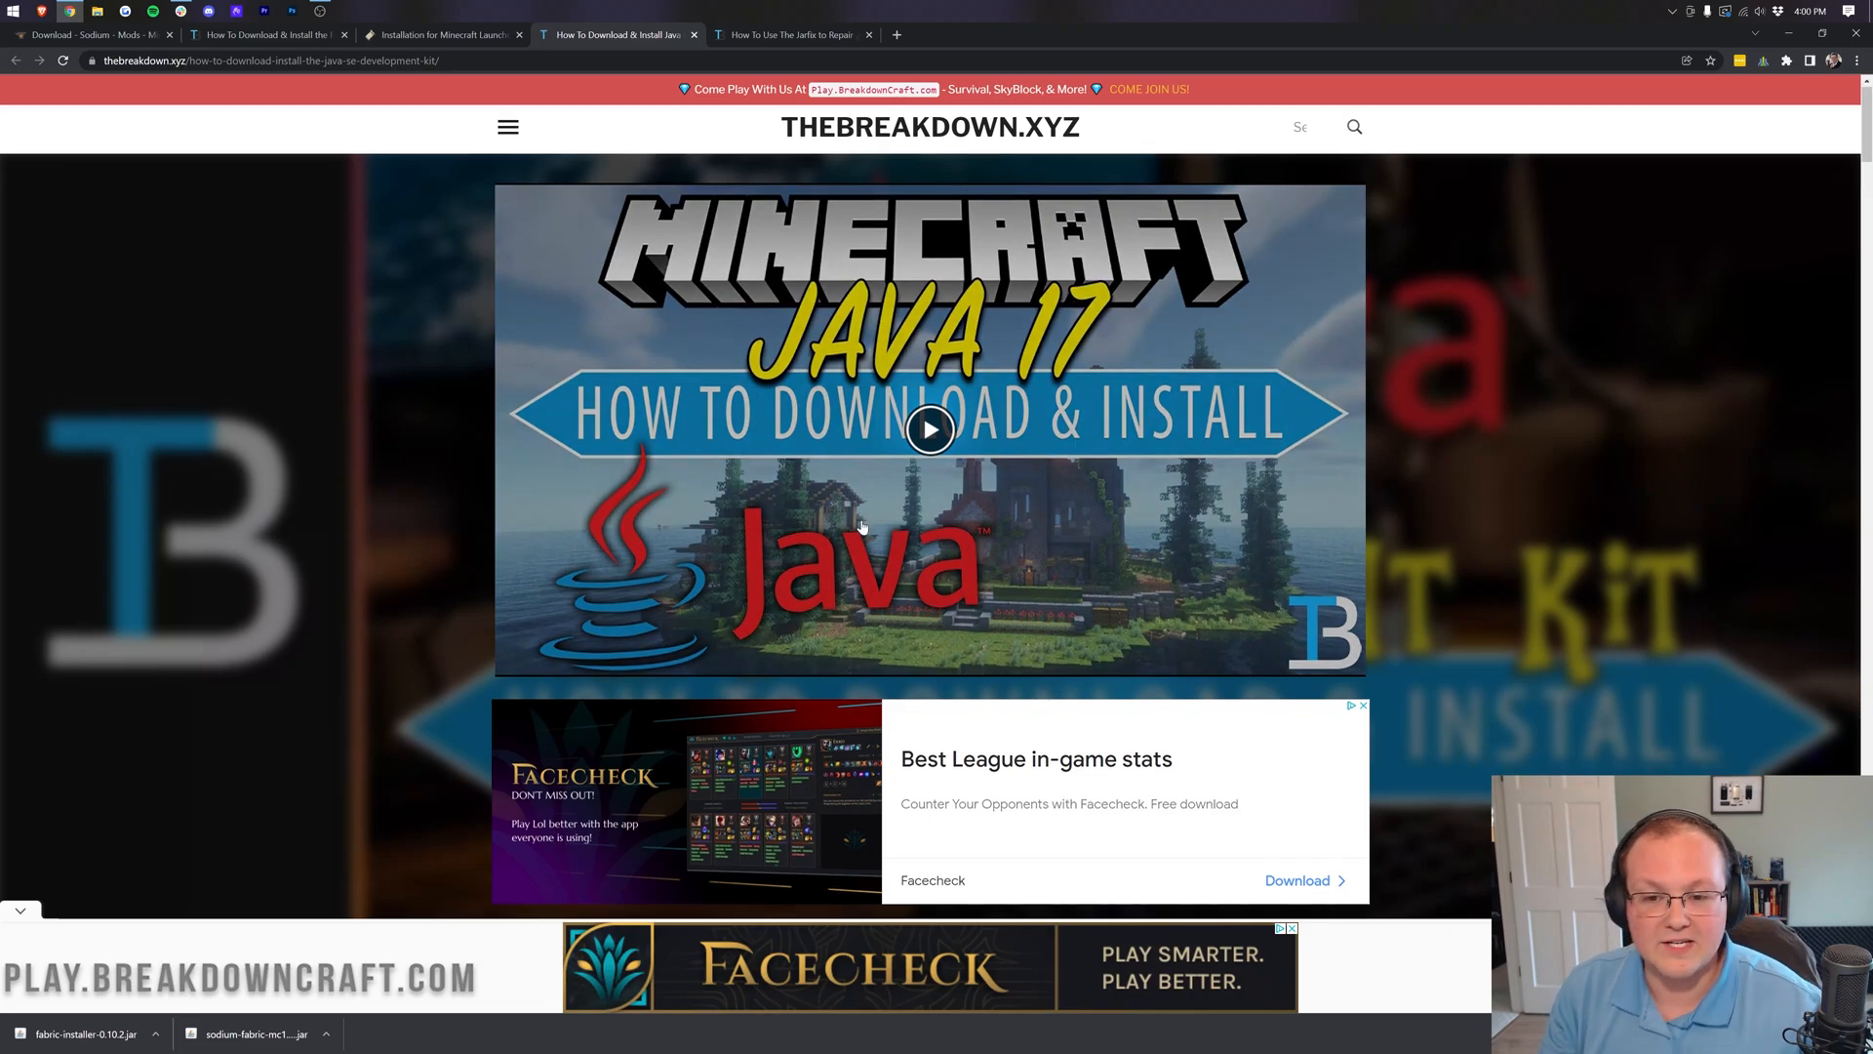
pyautogui.scroll(-3)
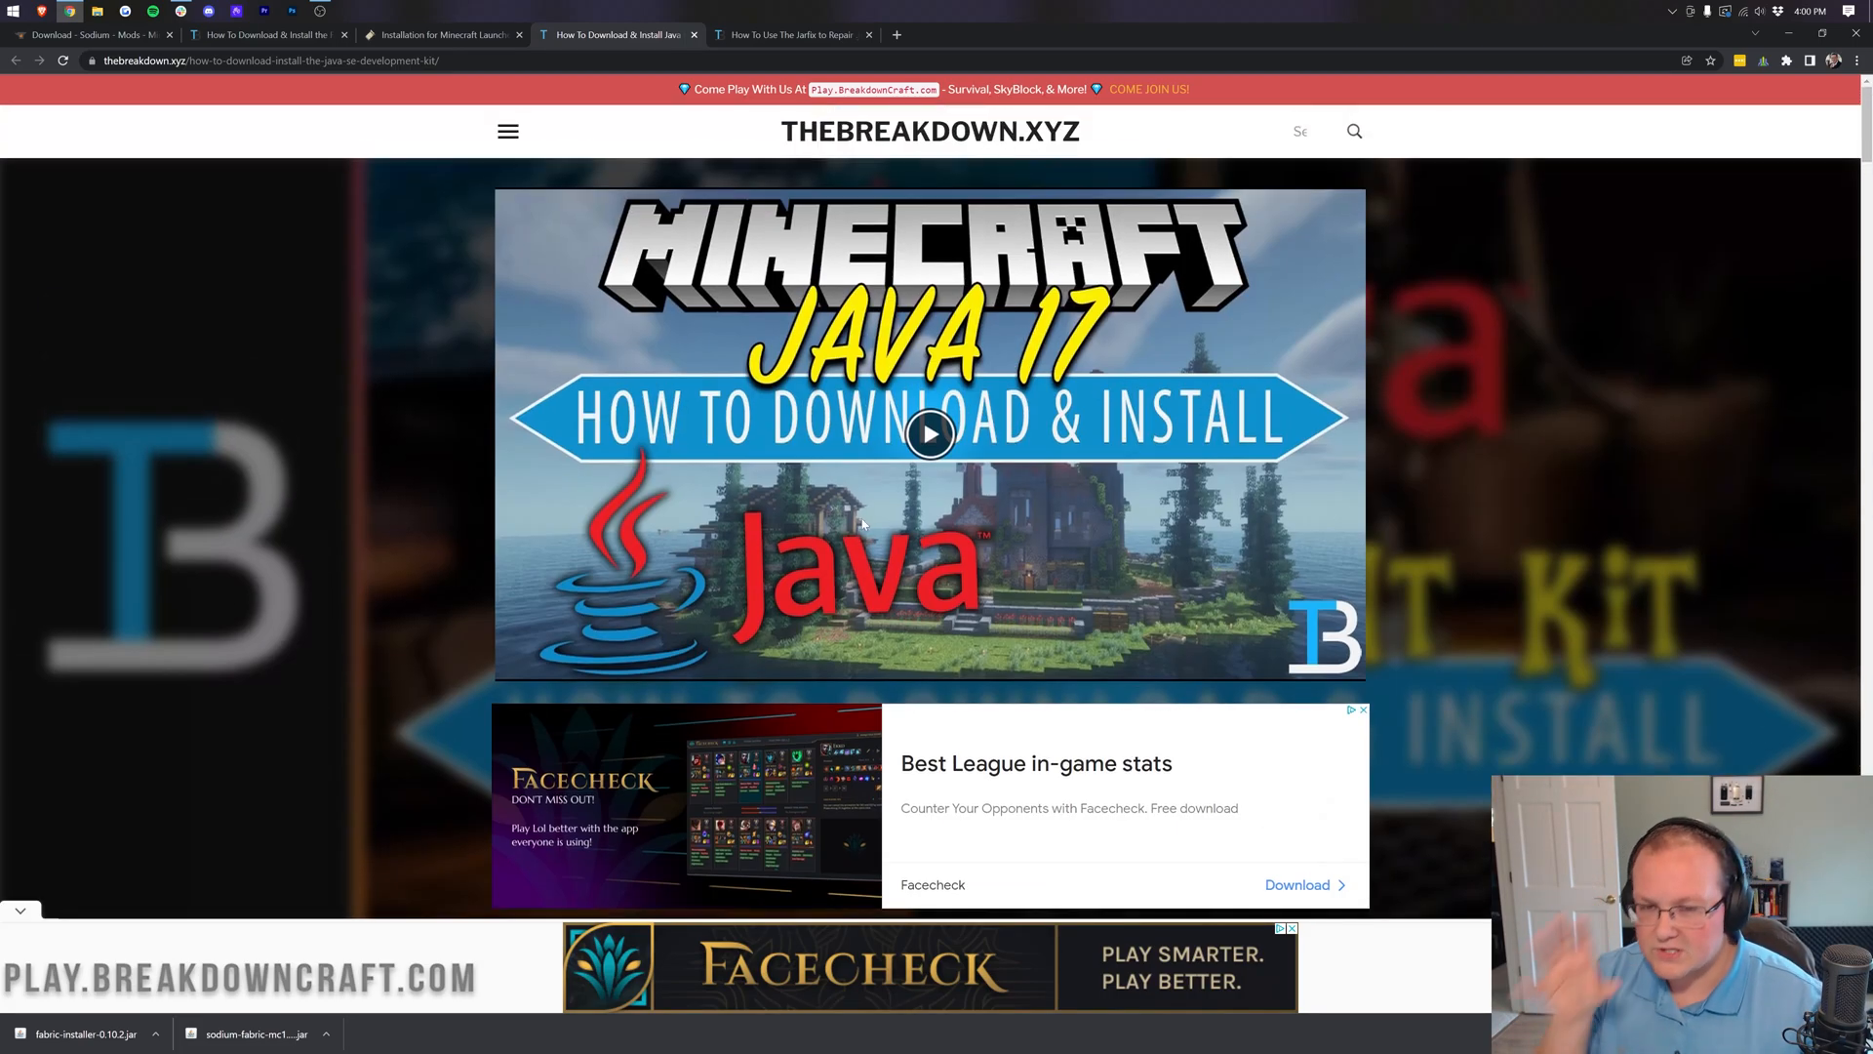
# Switch to the Jarfix .jar repair article and scroll through it
pyautogui.click(788, 33)
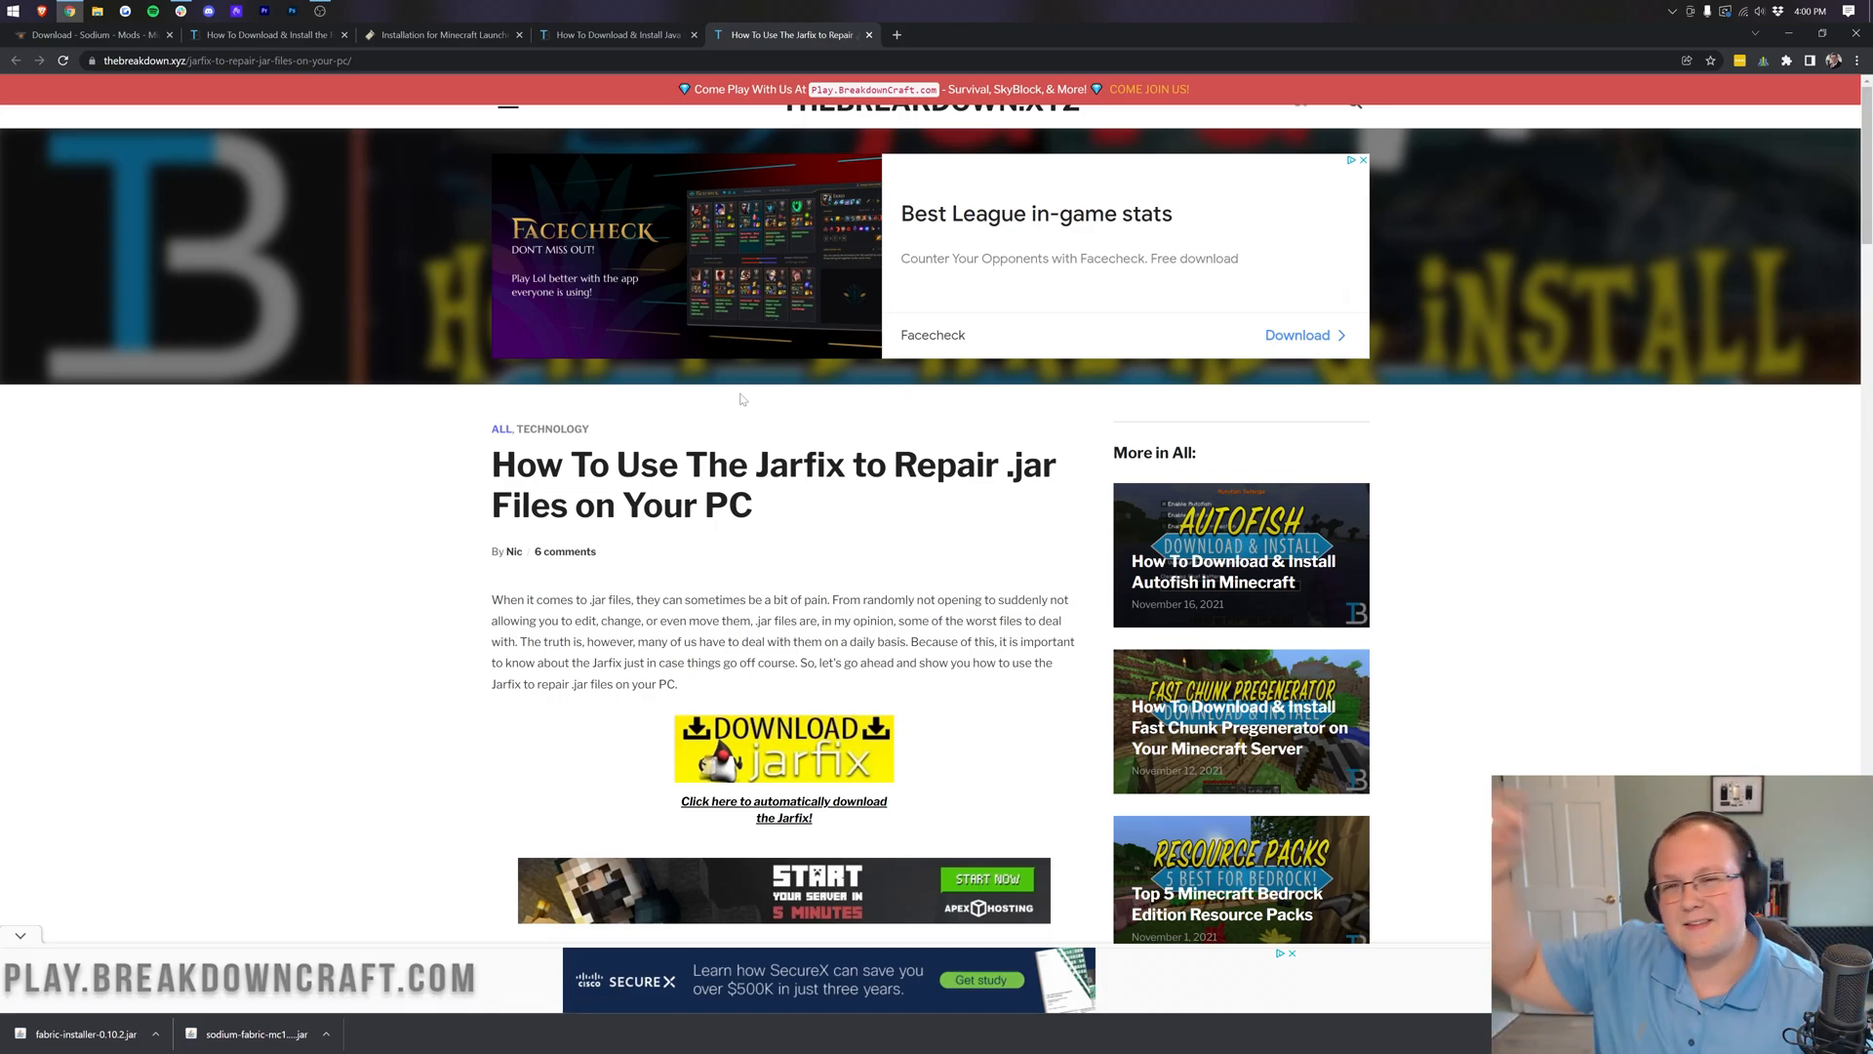
pyautogui.moveTo(833, 550)
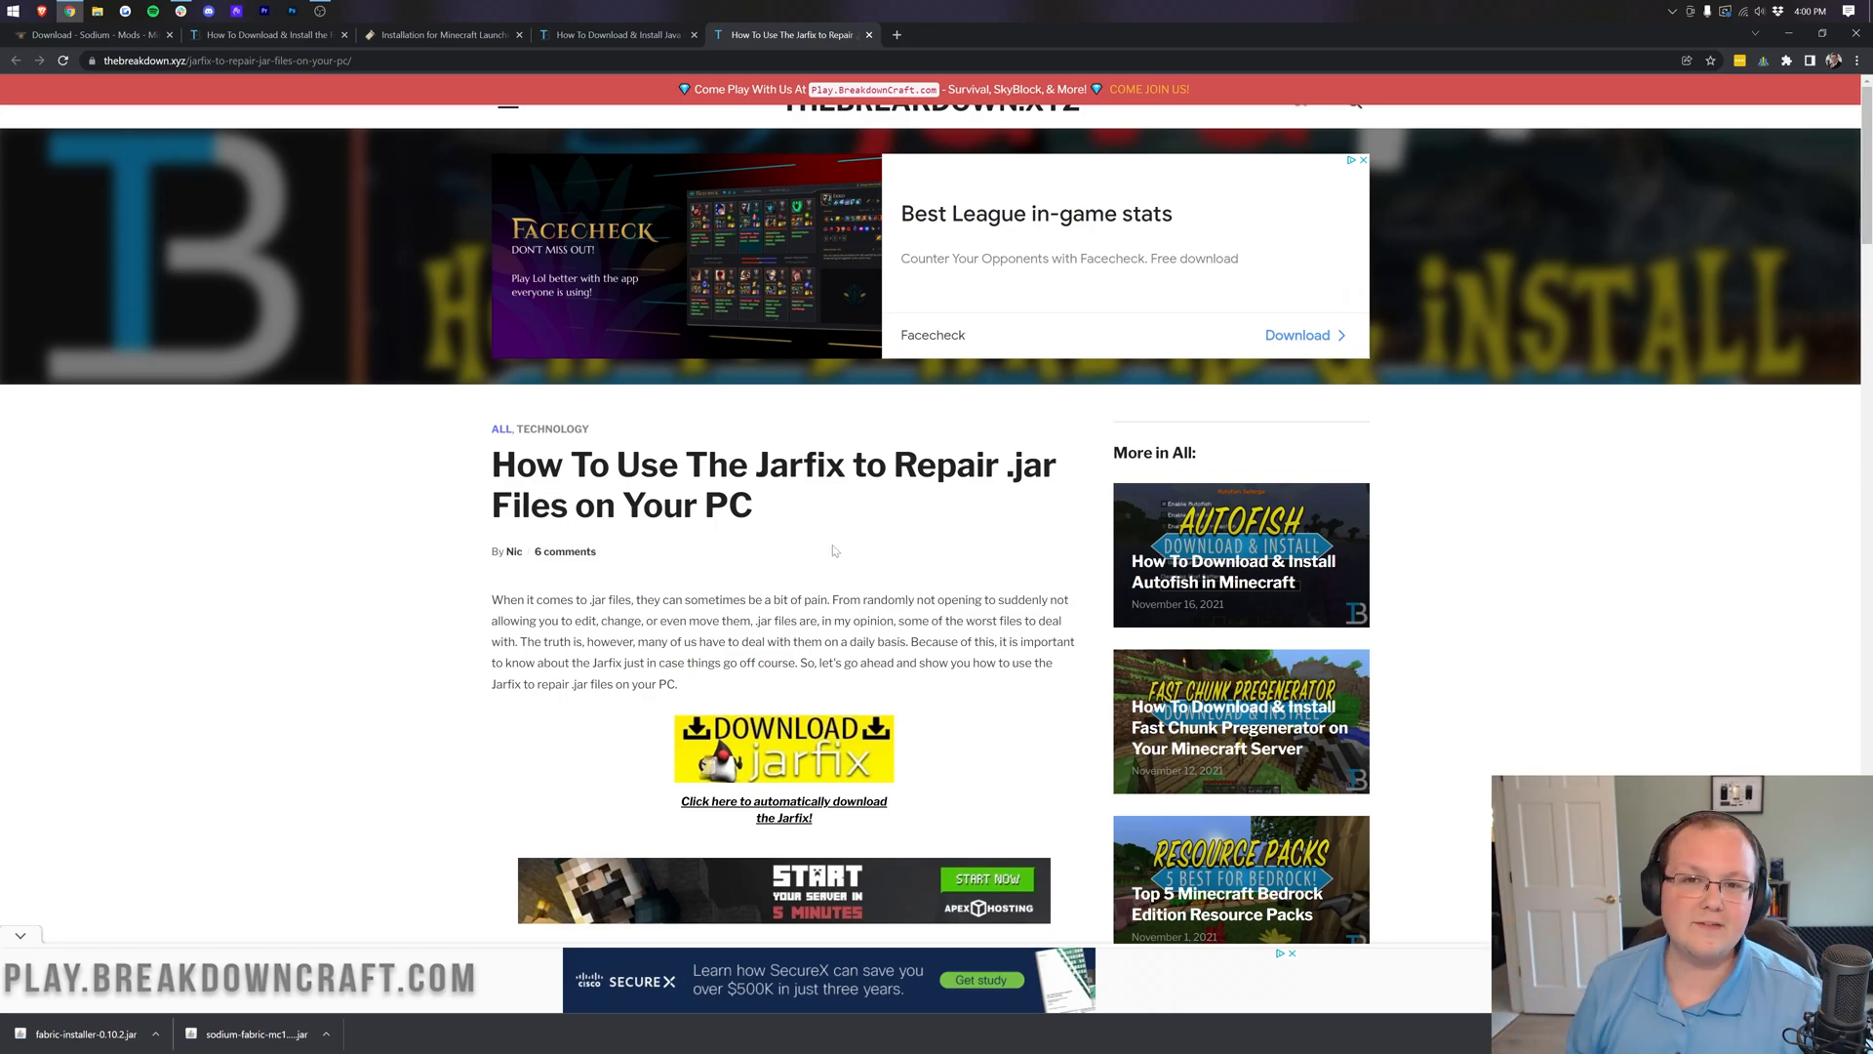
pyautogui.scroll(-3)
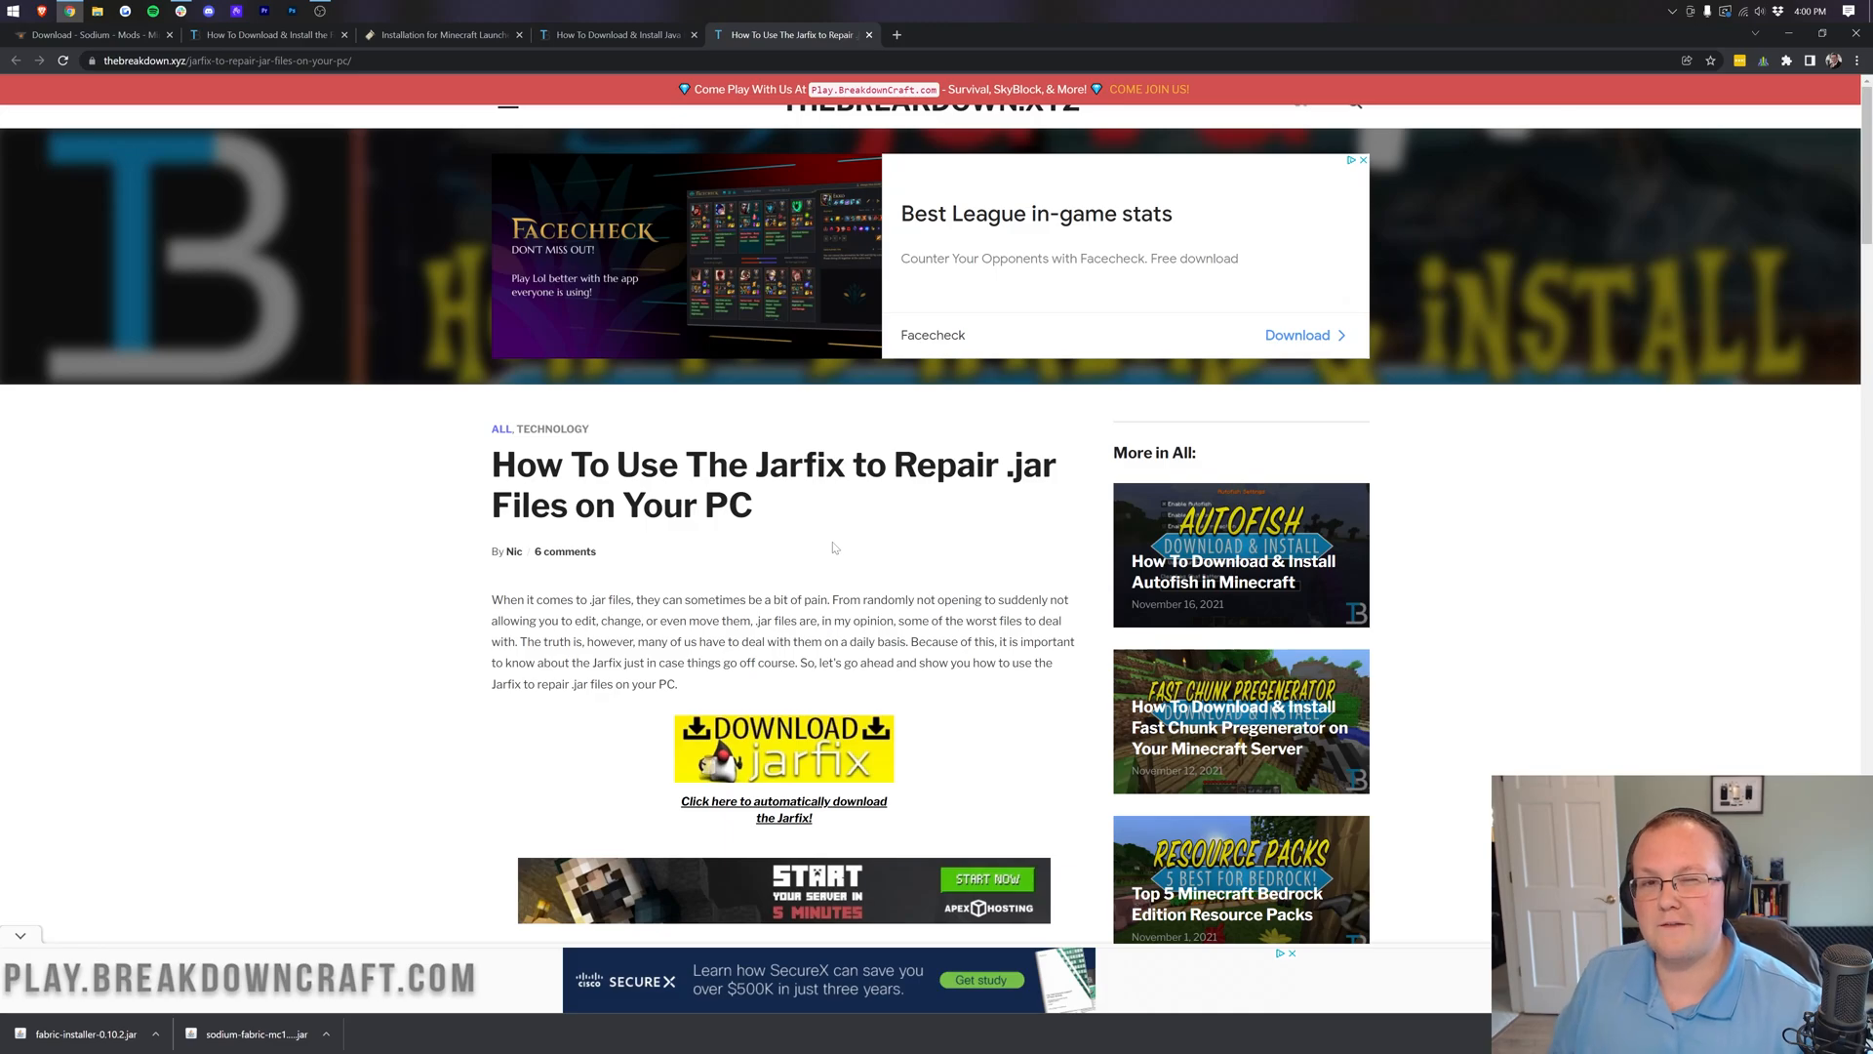
pyautogui.moveTo(1079, 411)
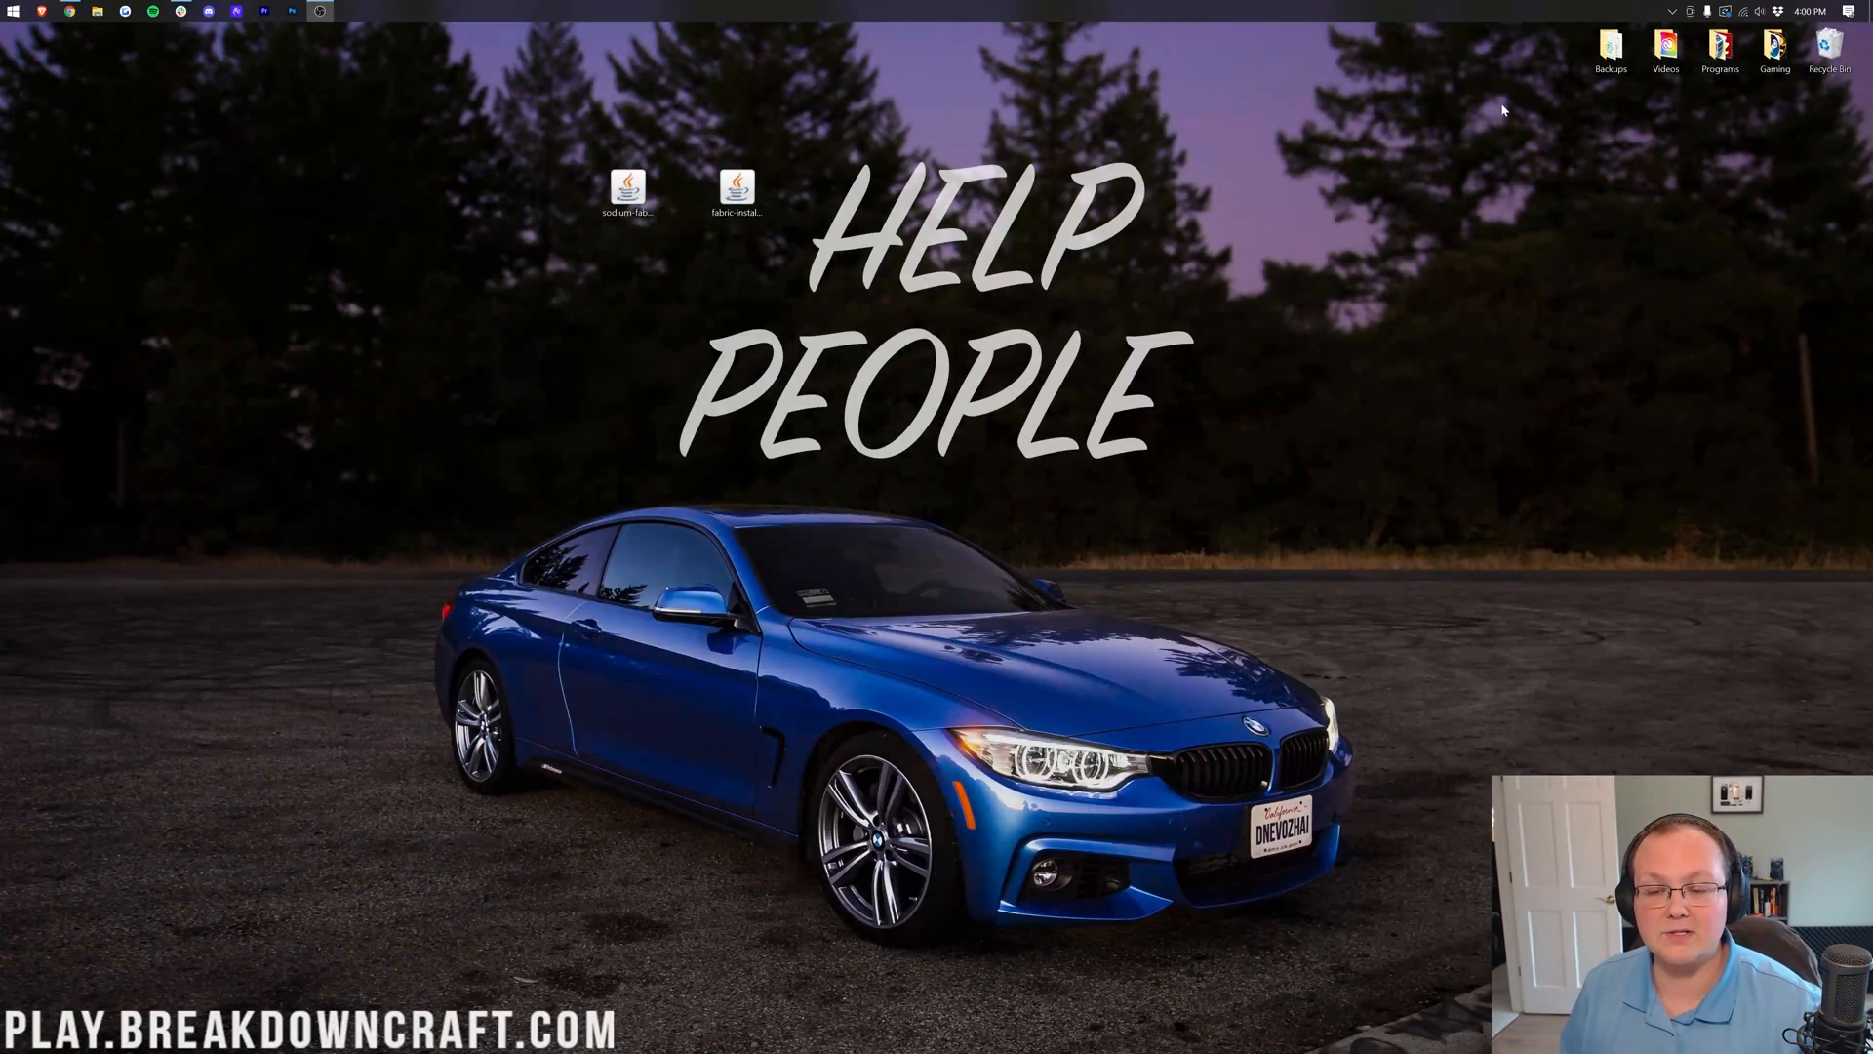
# Relaunch the fabric-installer jar with Java, then search 'app' for Apps & features
pyautogui.rightClick(594, 92)
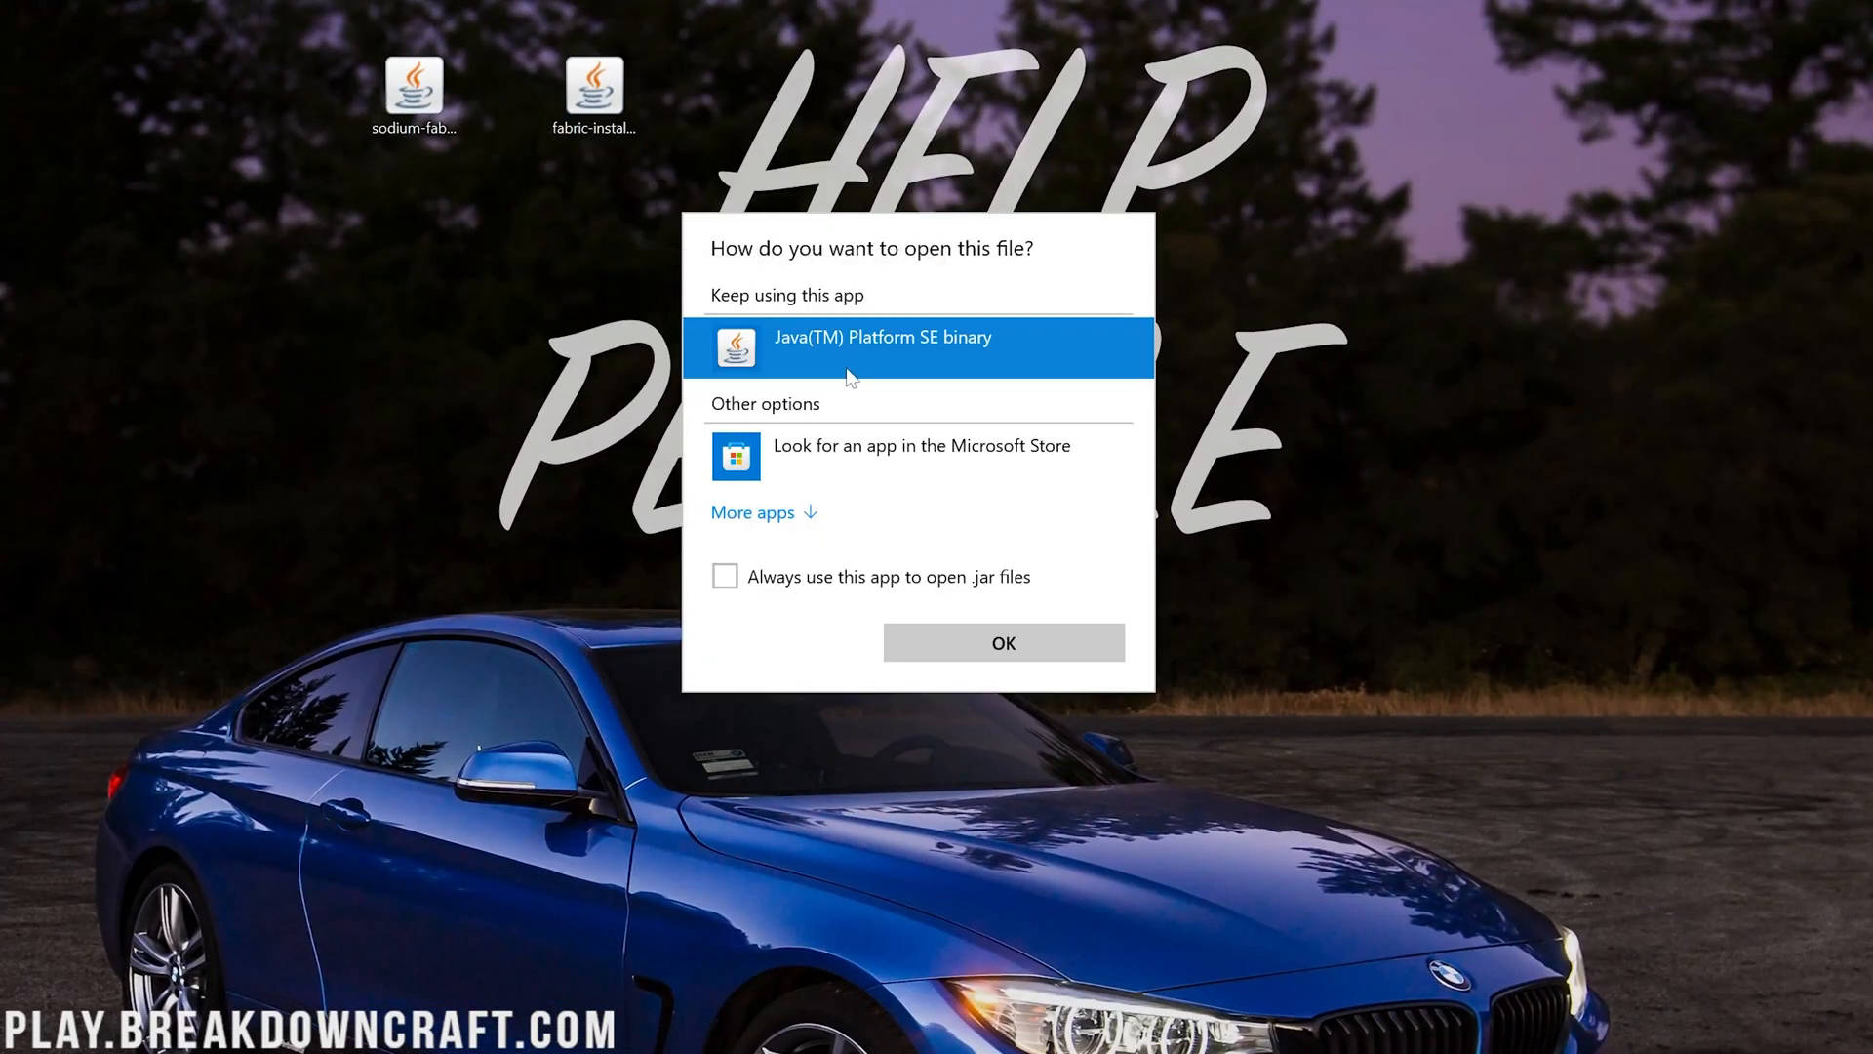
pyautogui.click(1002, 642)
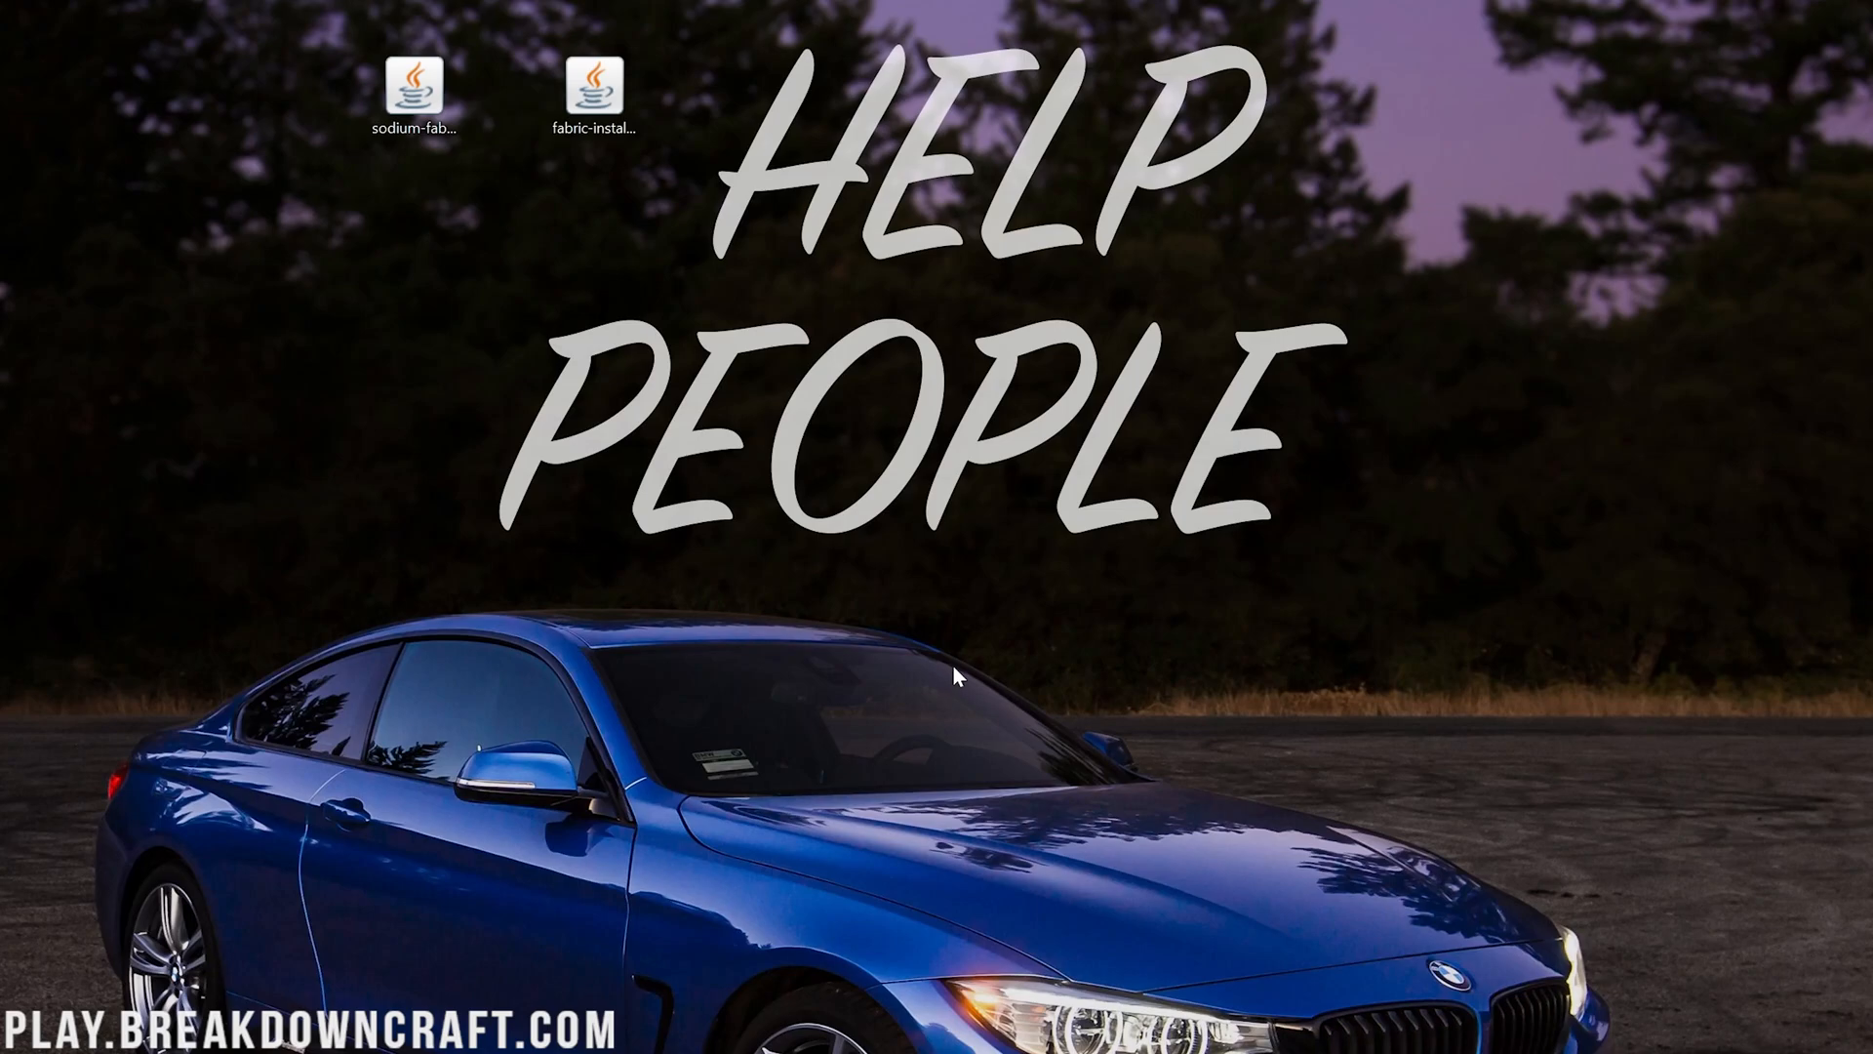
pyautogui.doubleClick(593, 86)
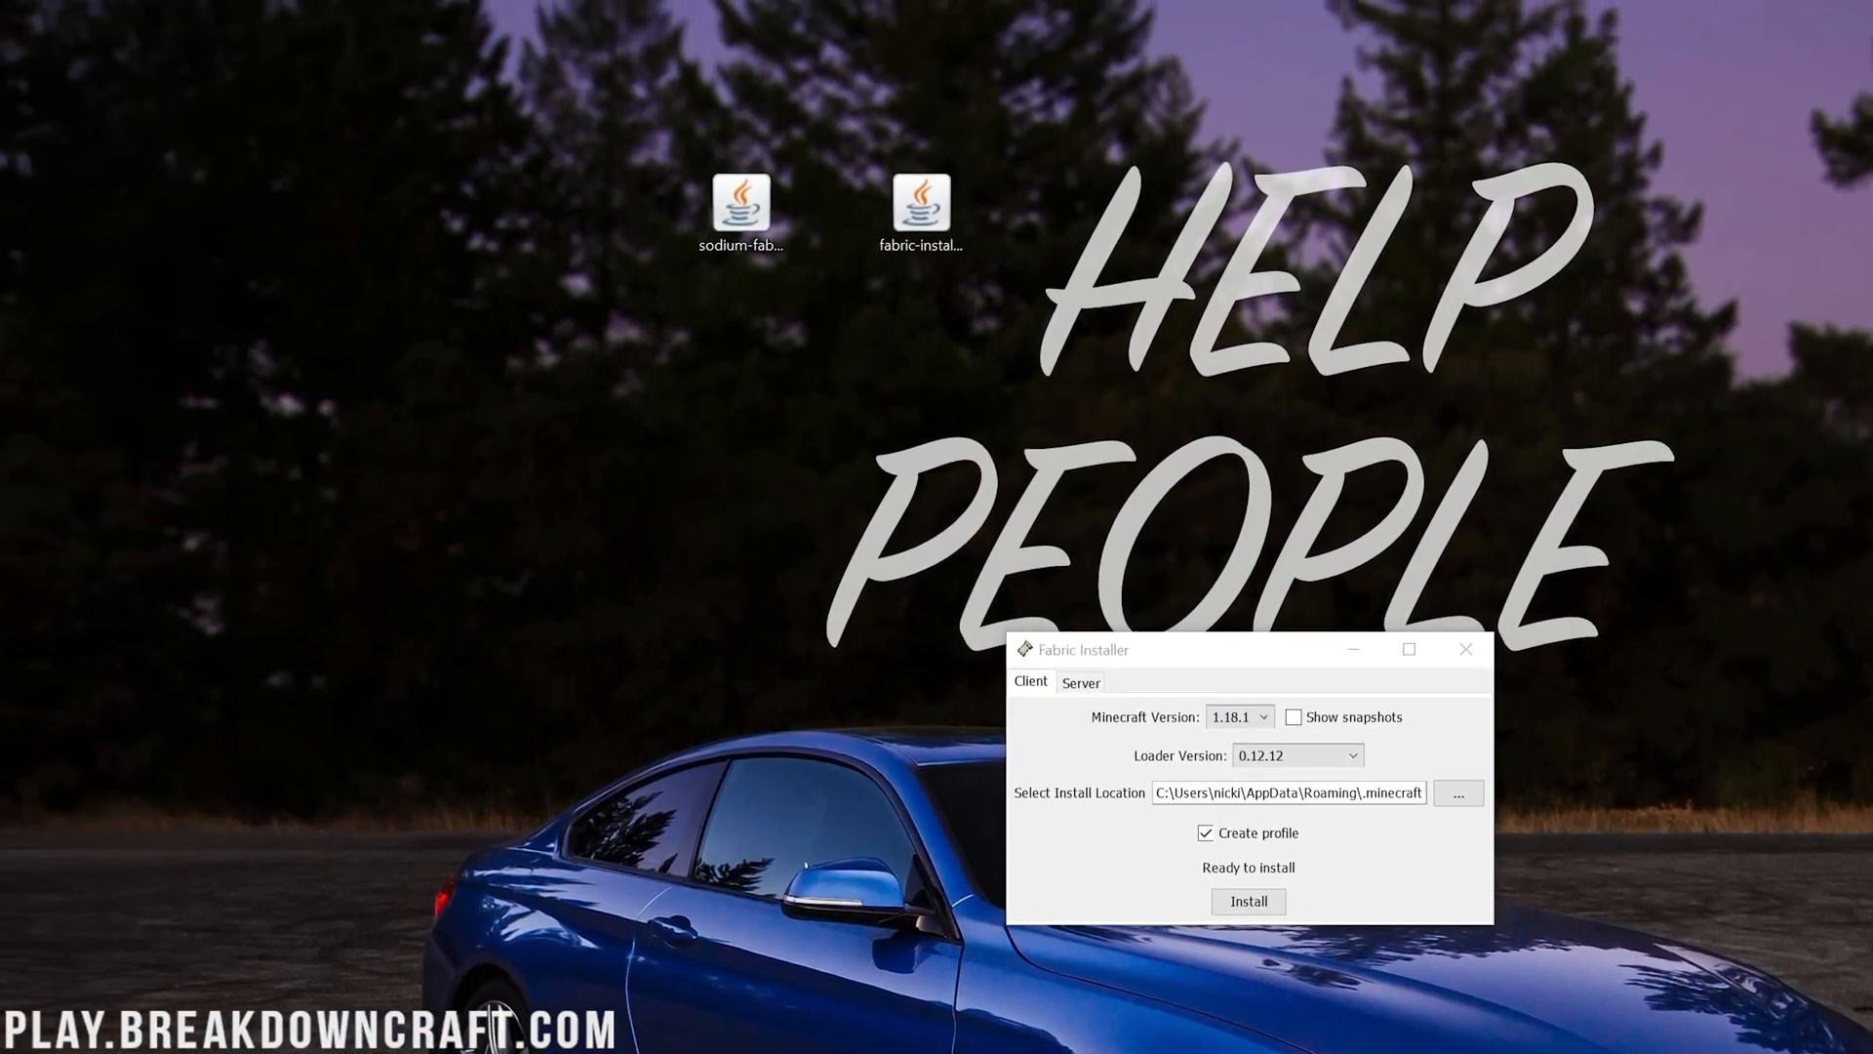
pyautogui.write('app')
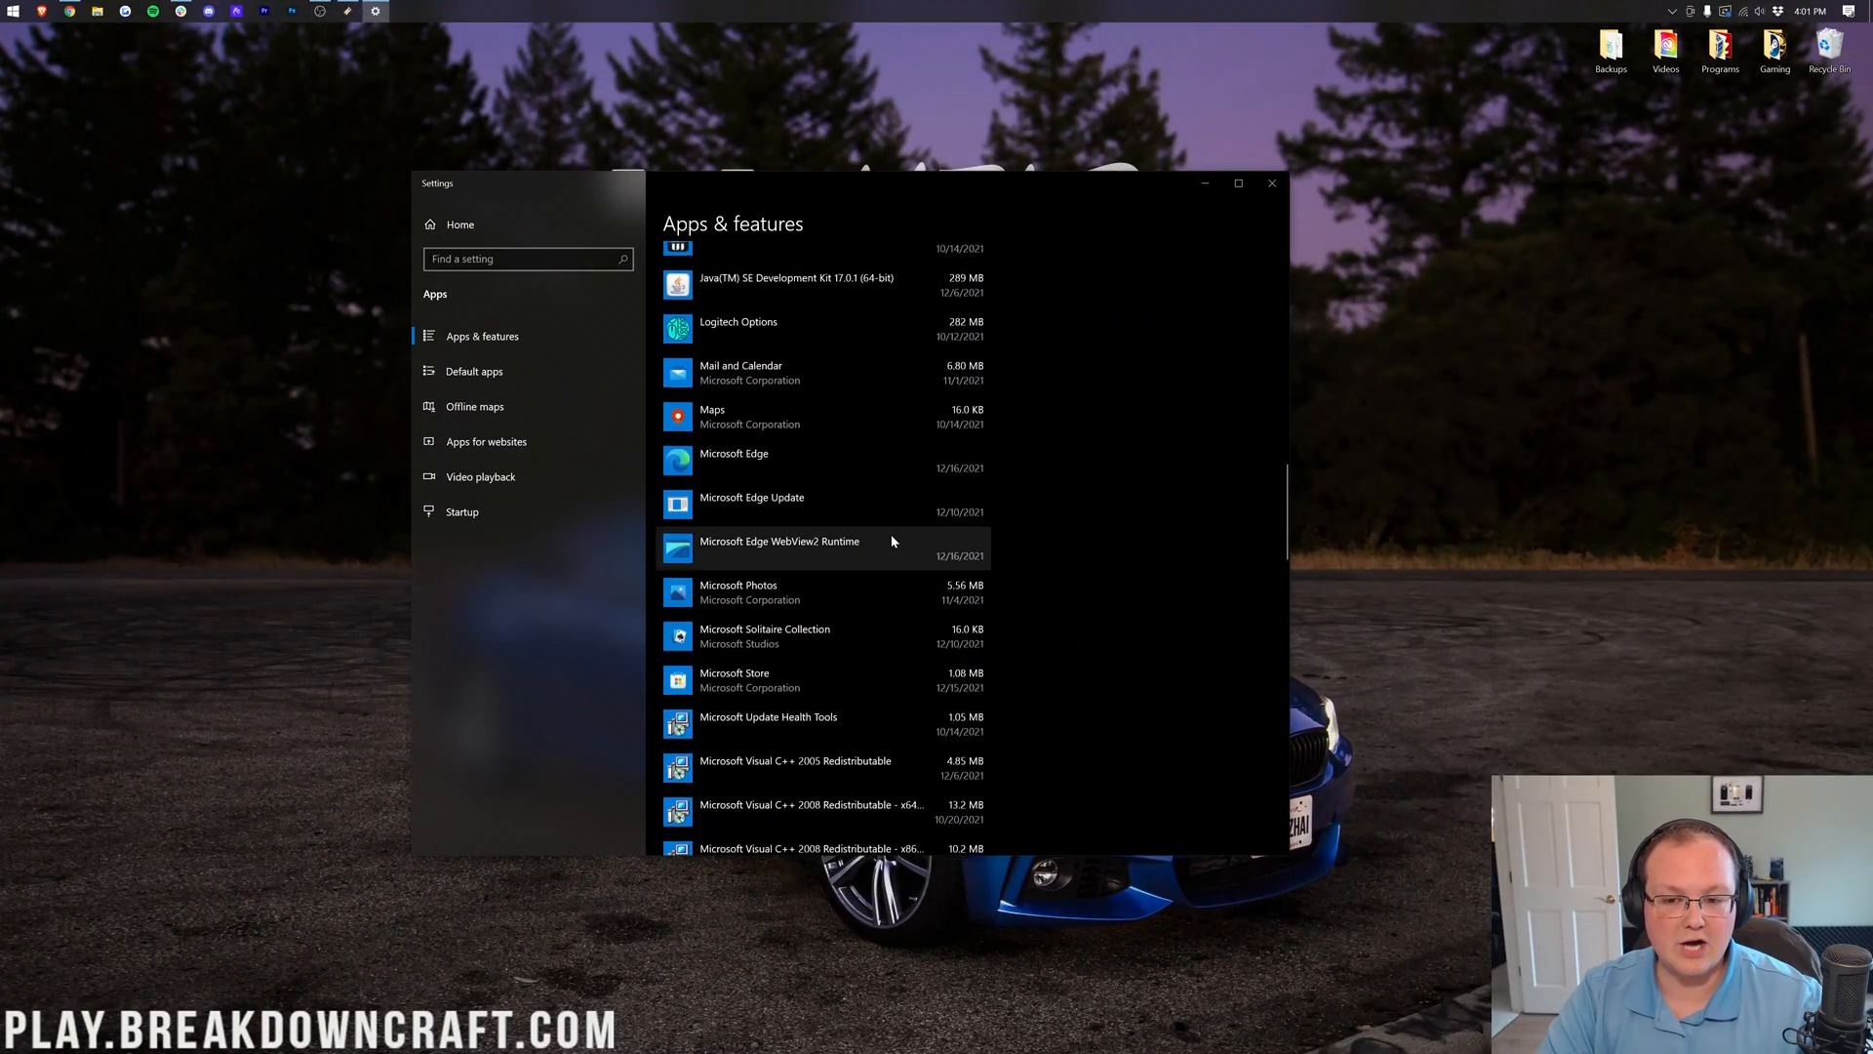
# Confirm Java SE Development Kit 17.0.1 in Apps & features, then close Settings
pyautogui.scroll(-3)
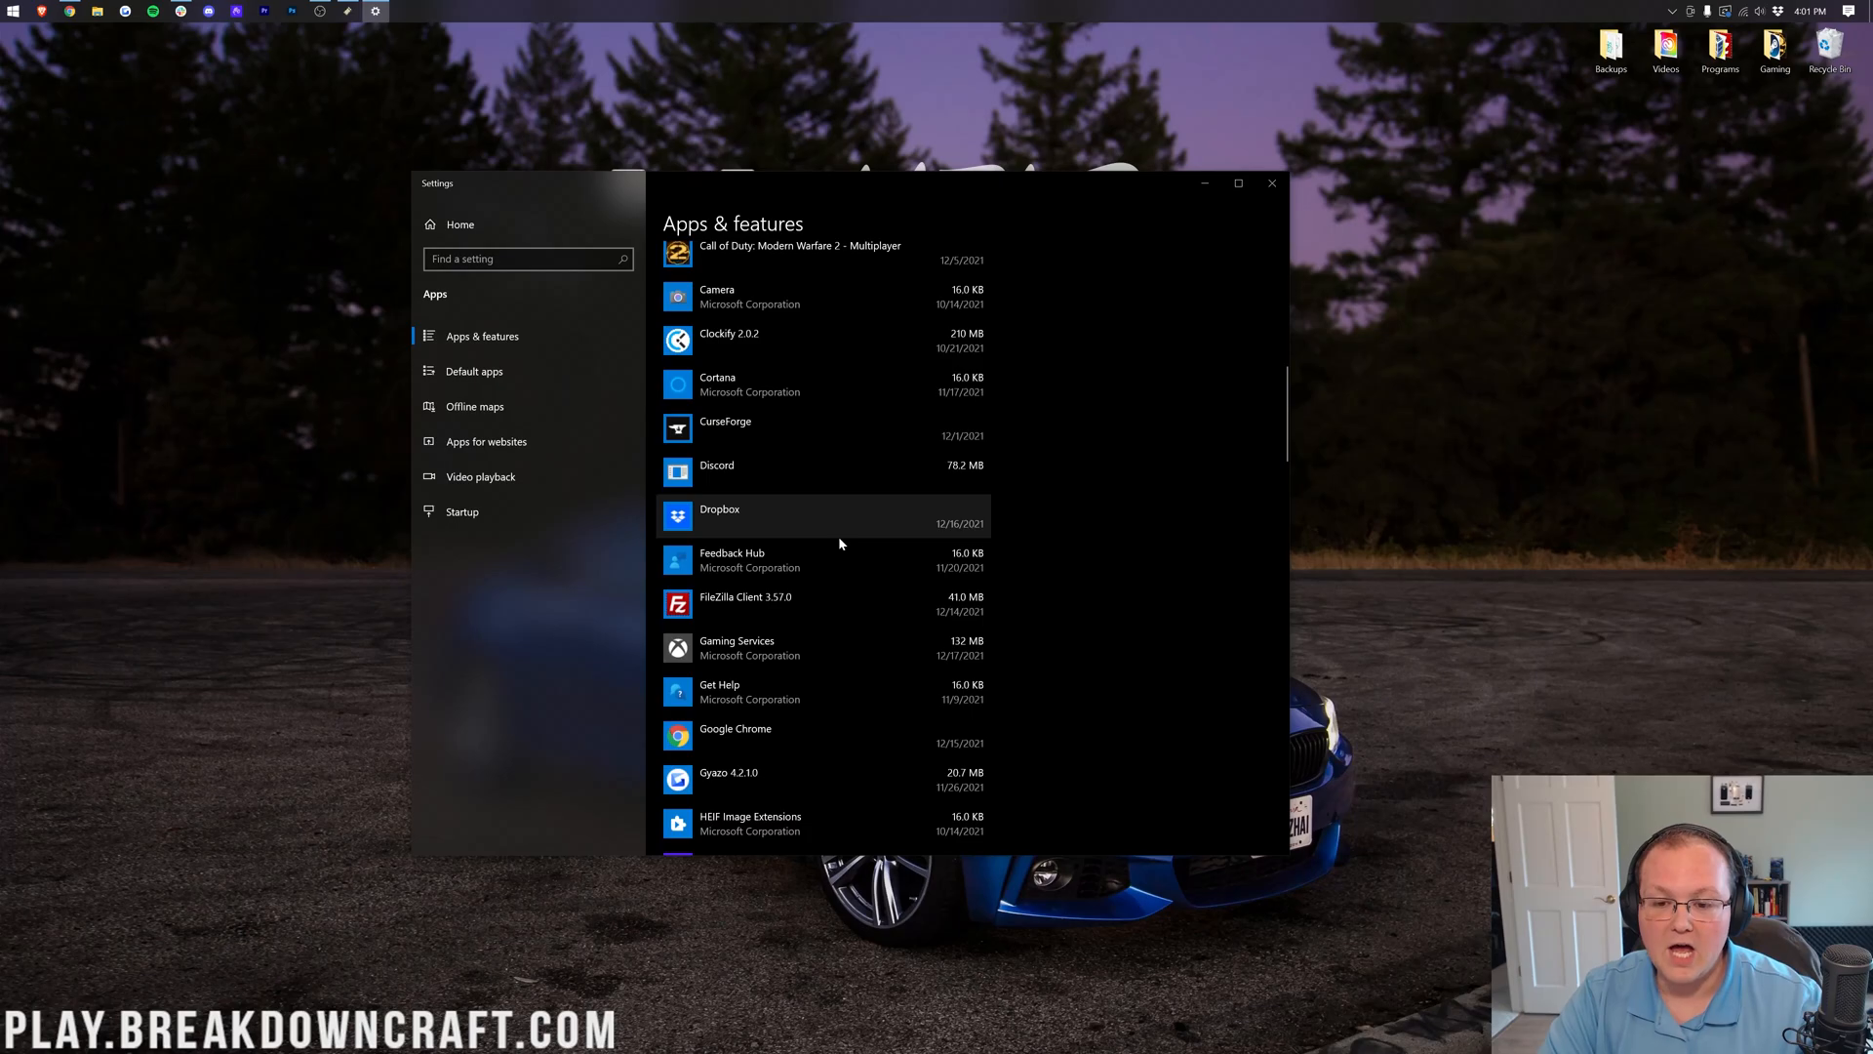
pyautogui.scroll(-3)
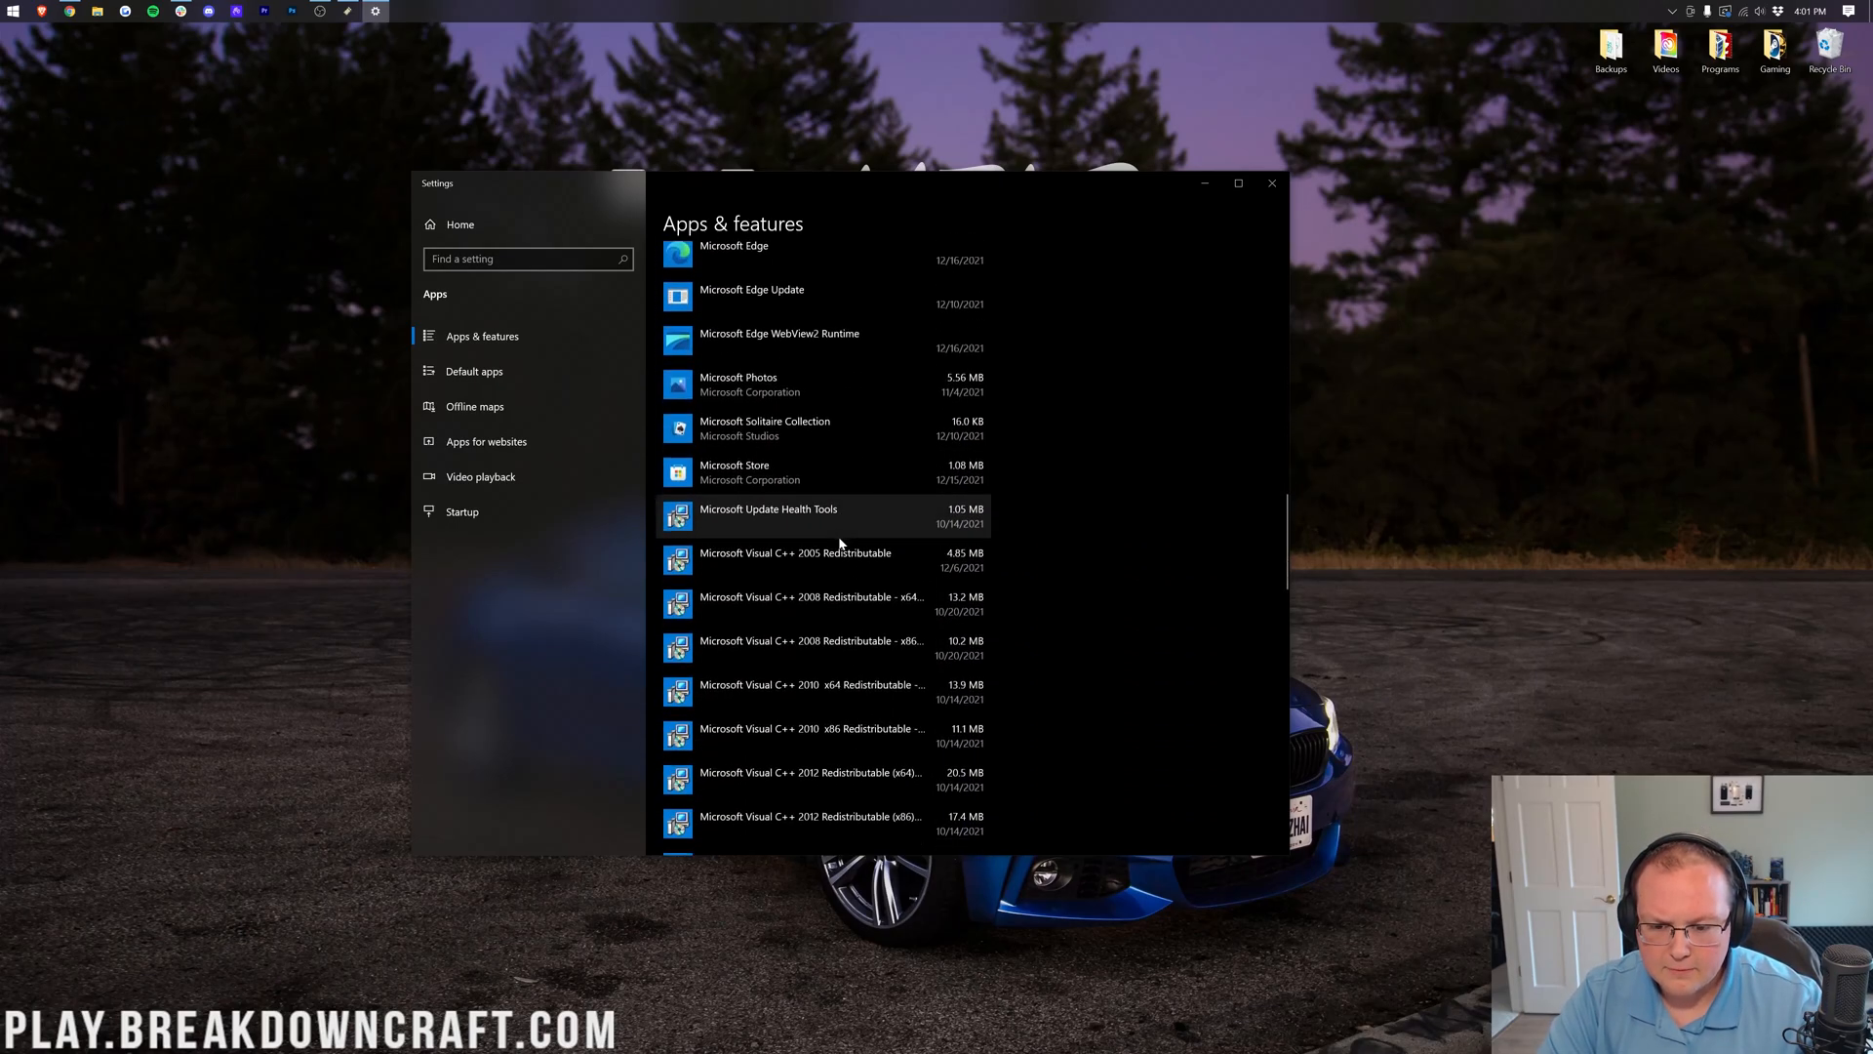
pyautogui.scroll(3)
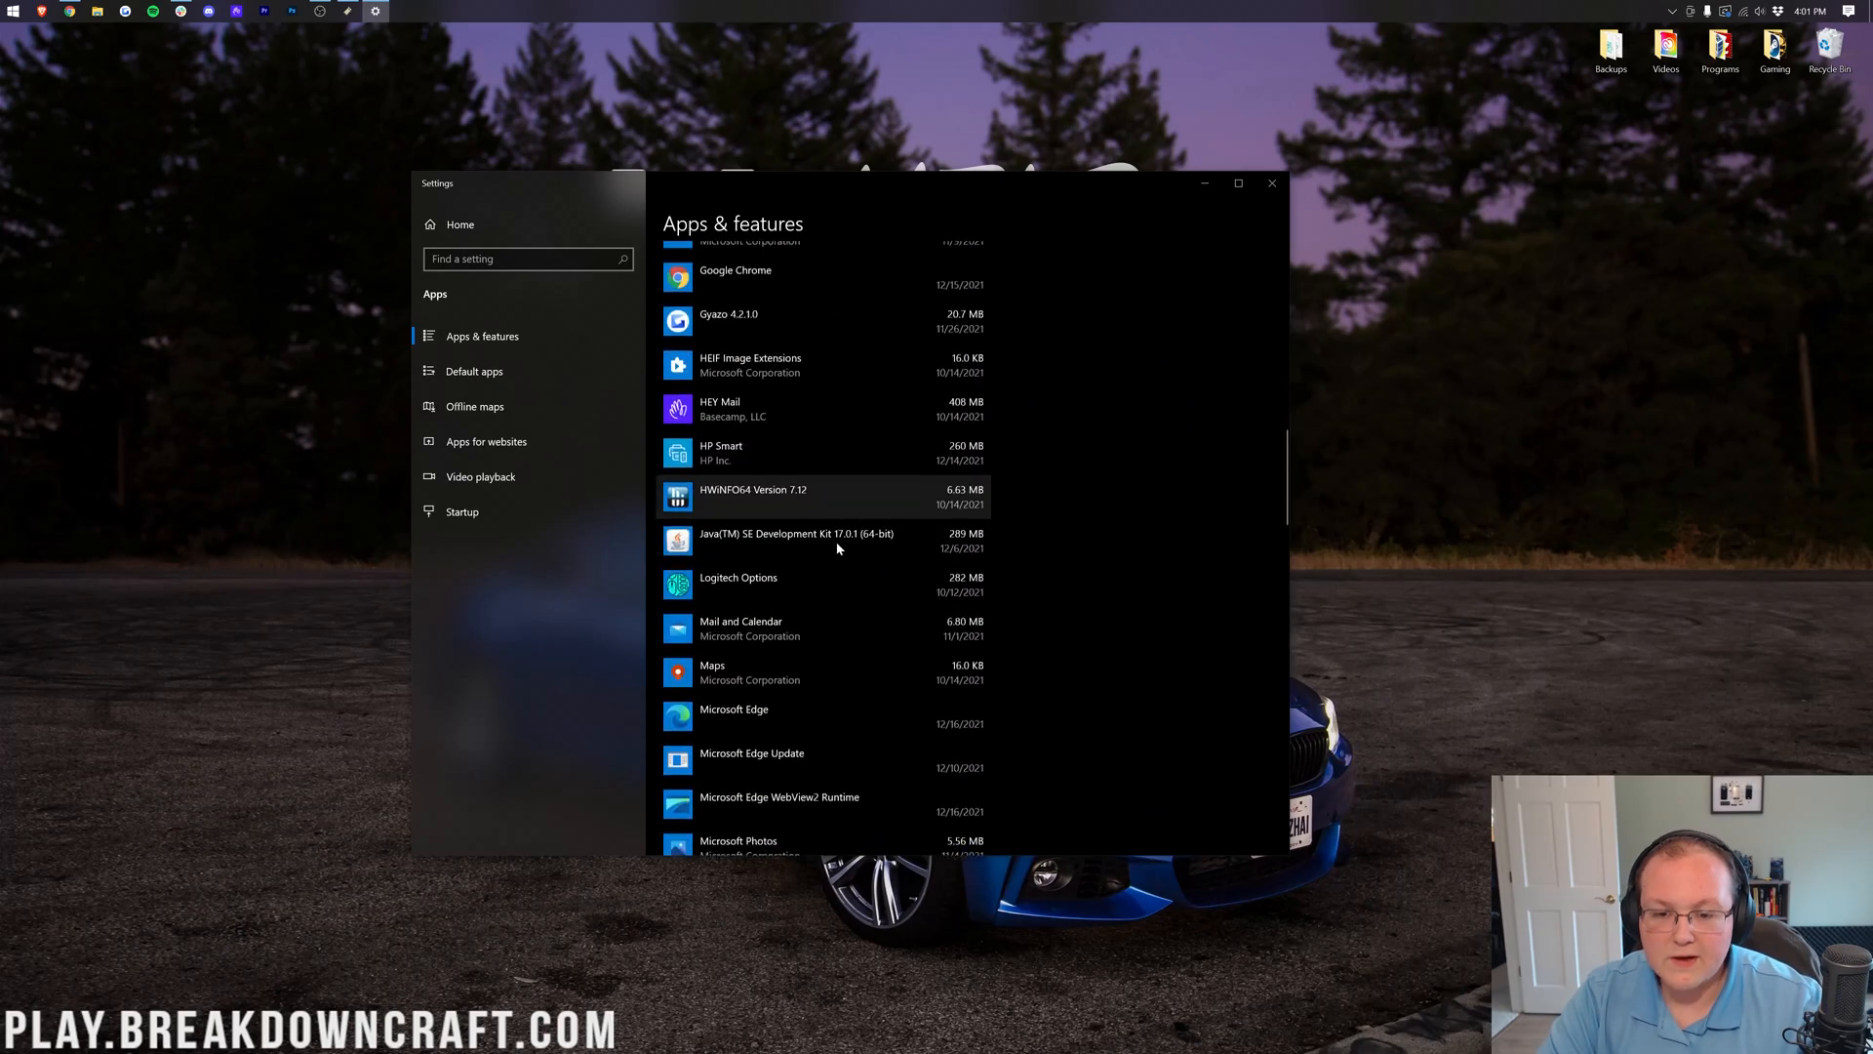
pyautogui.click(796, 533)
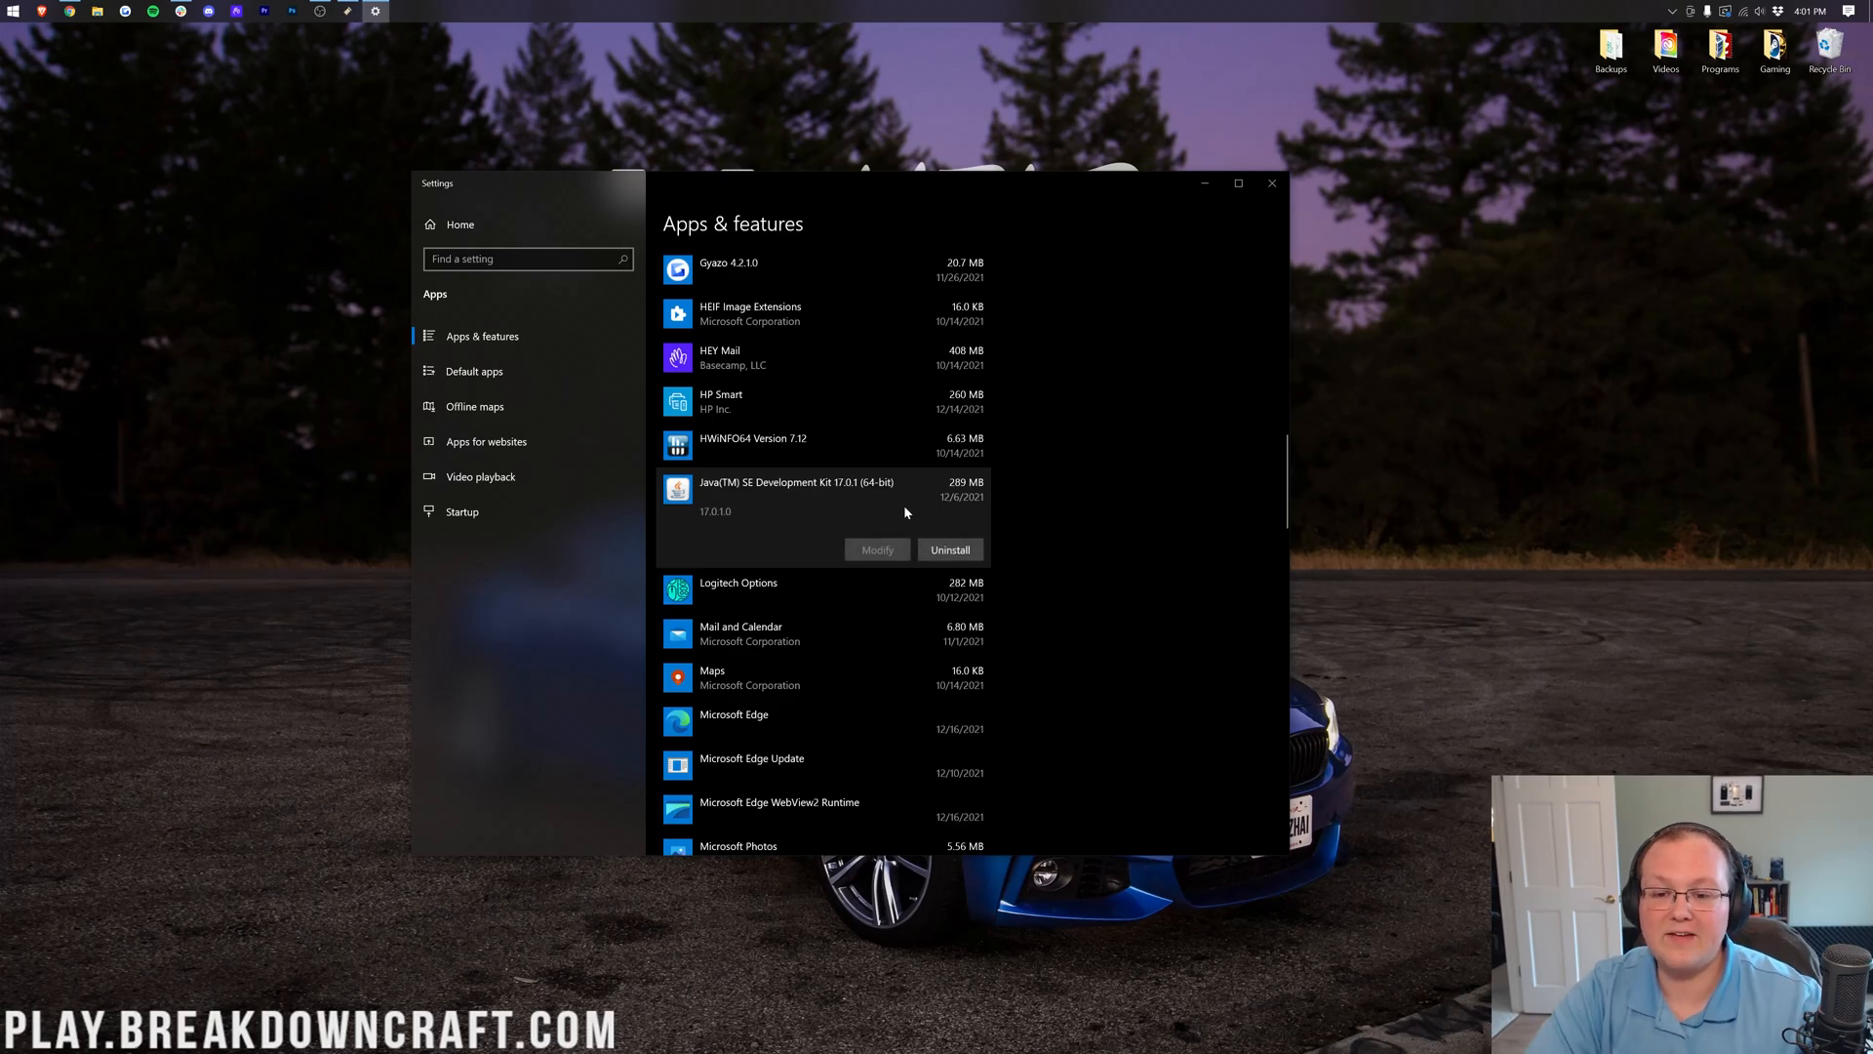
pyautogui.moveTo(880, 500)
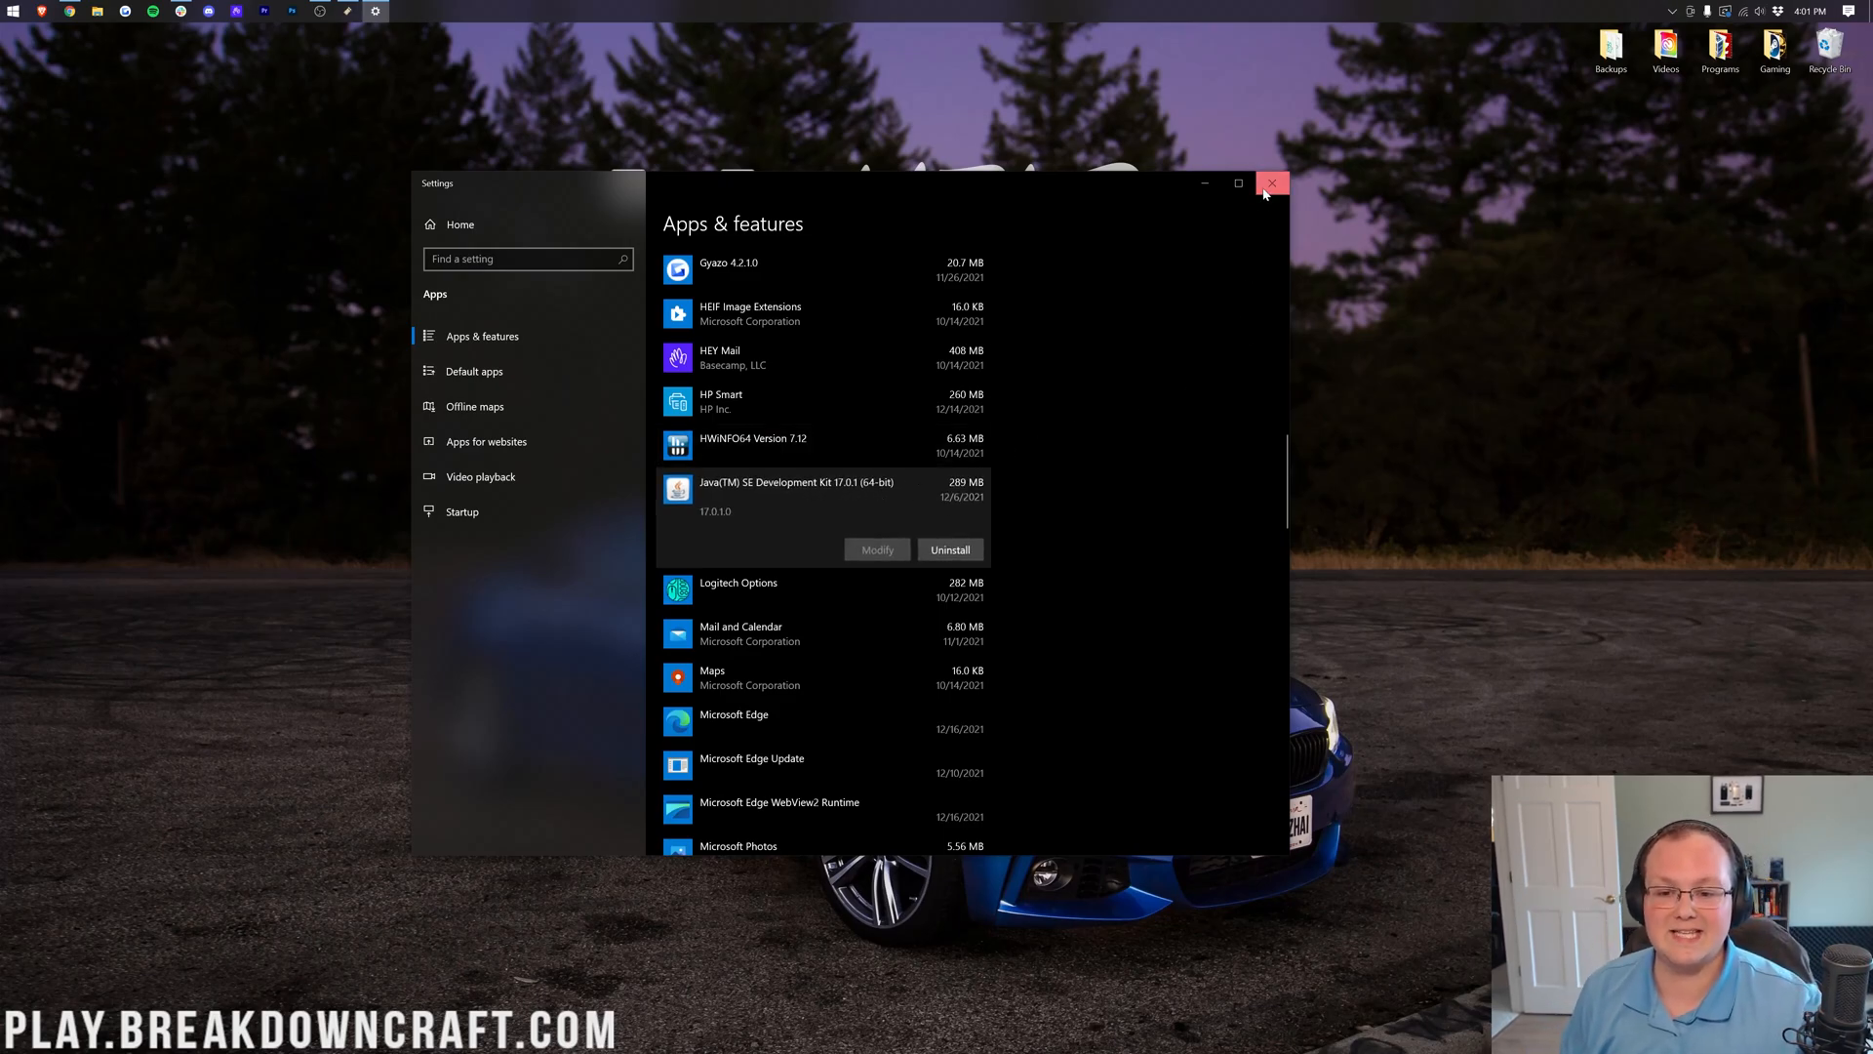
pyautogui.click(1270, 183)
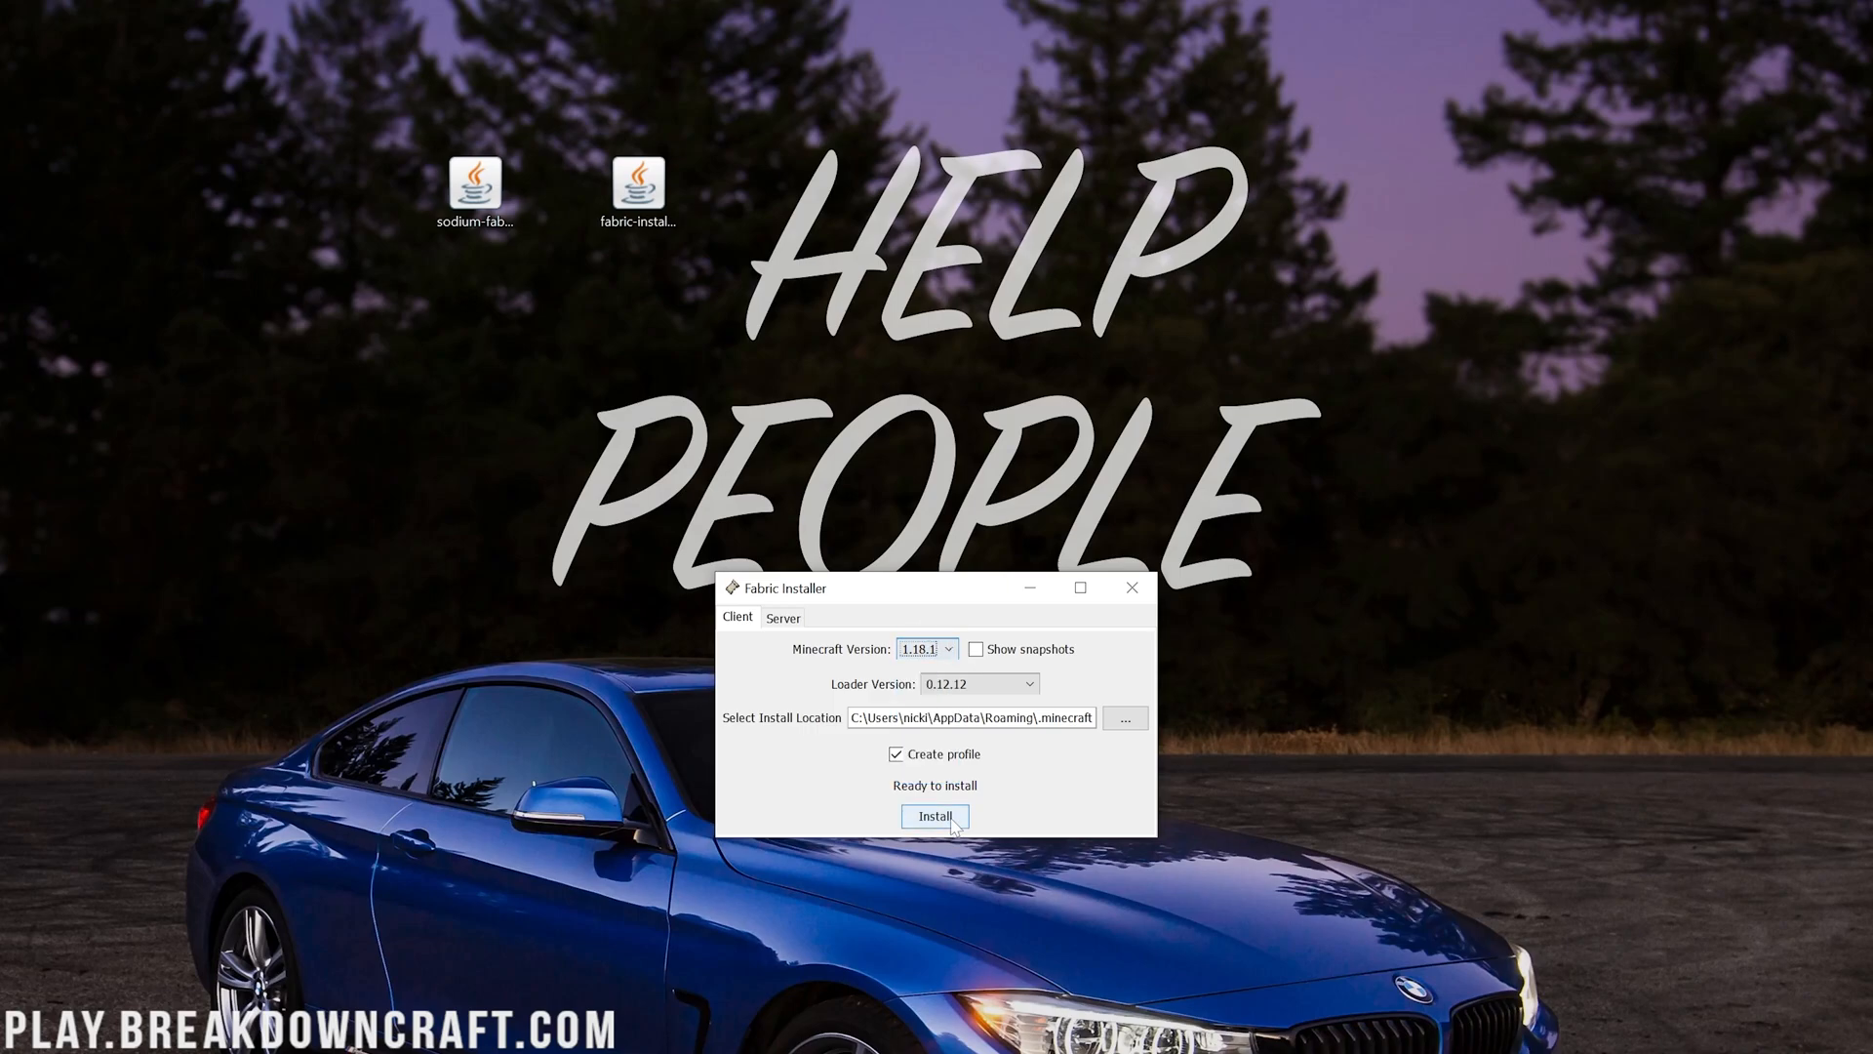
# Install Fabric Loader 0.12.12 for Minecraft 1.18.1 and dismiss the success dialog
pyautogui.click(935, 816)
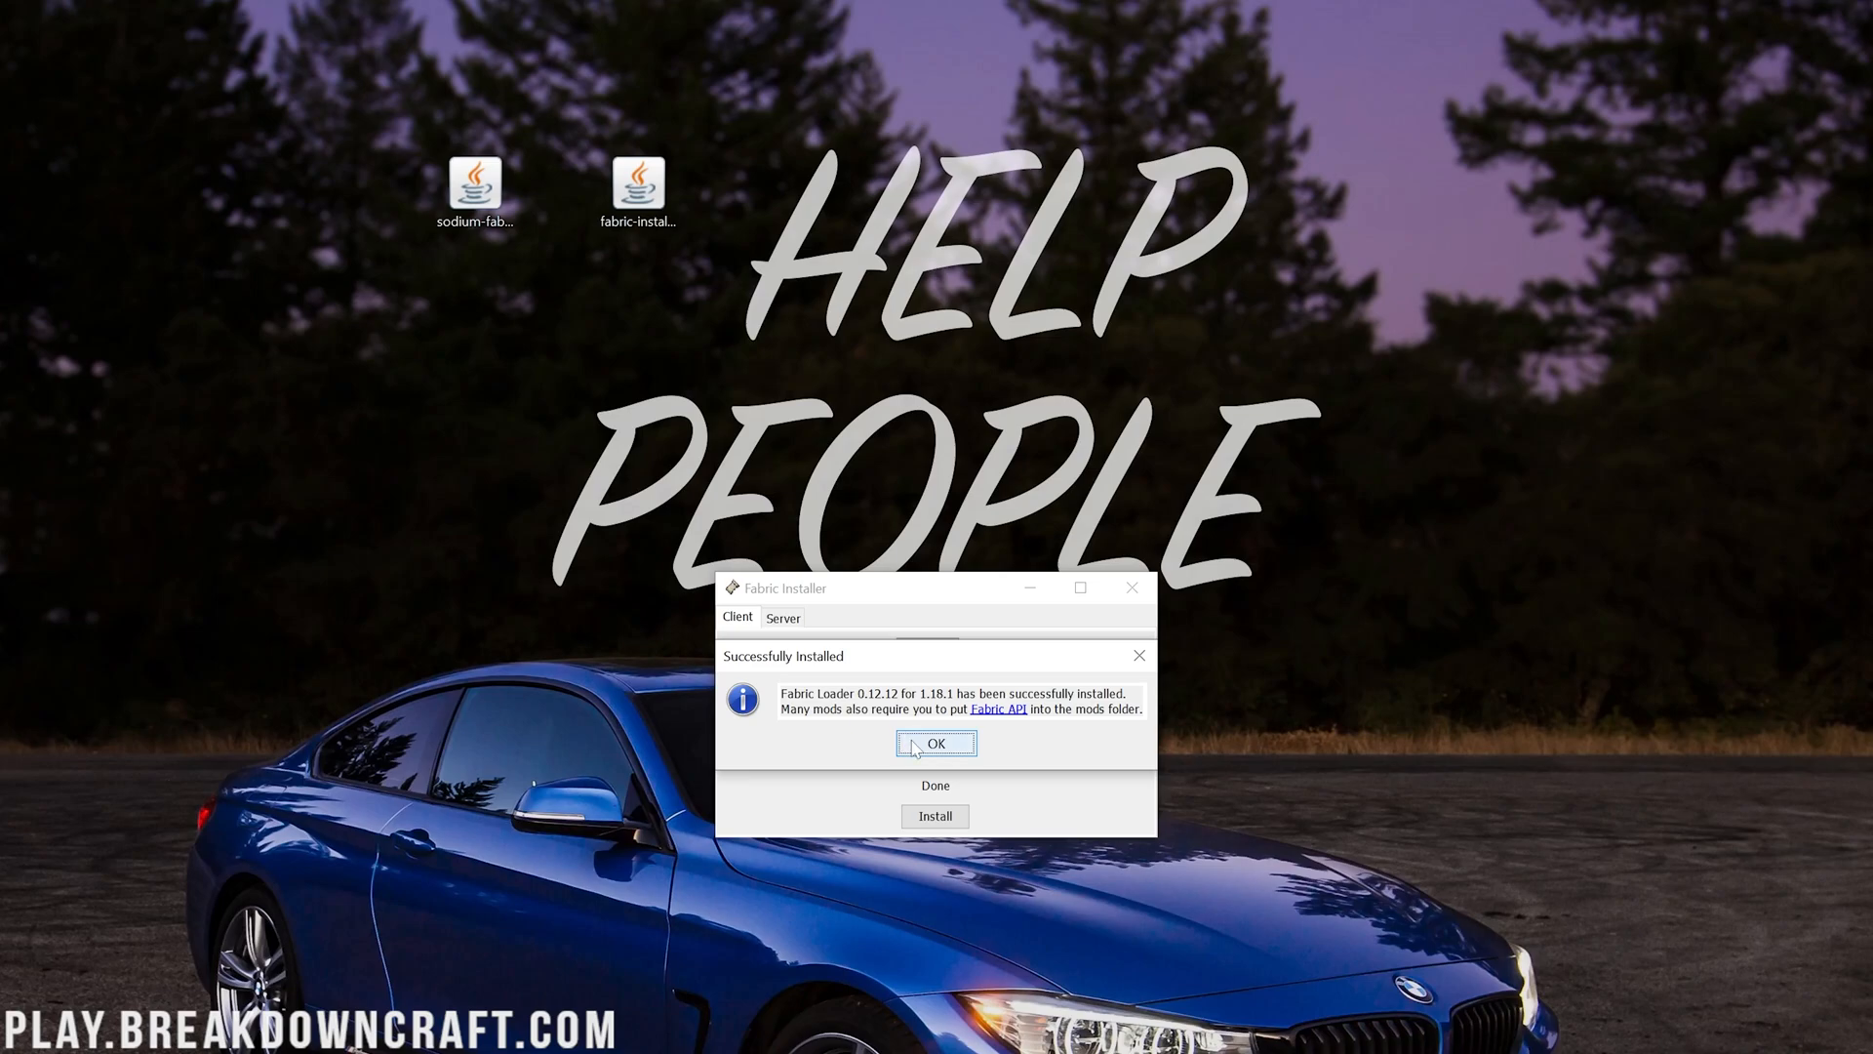
pyautogui.click(934, 744)
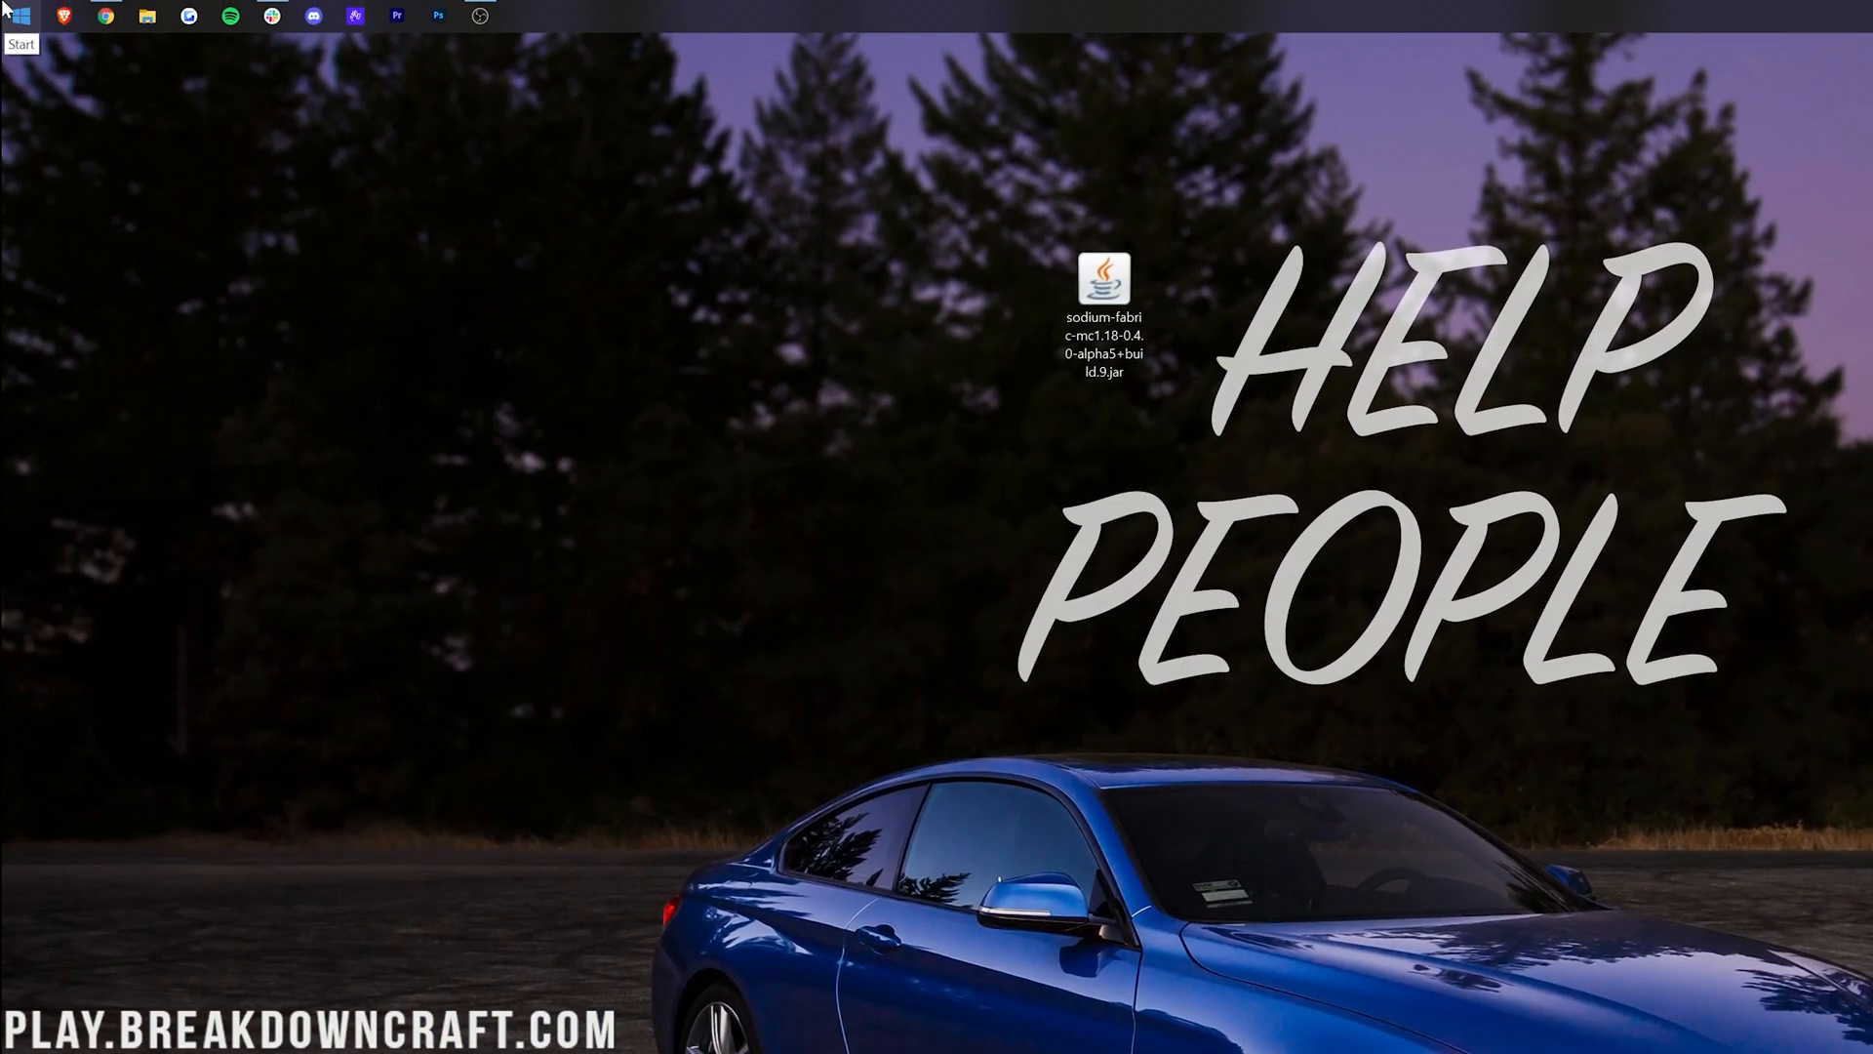
# Reach the .minecraft folder via Run and %appdata% Roaming
pyautogui.click(18, 18)
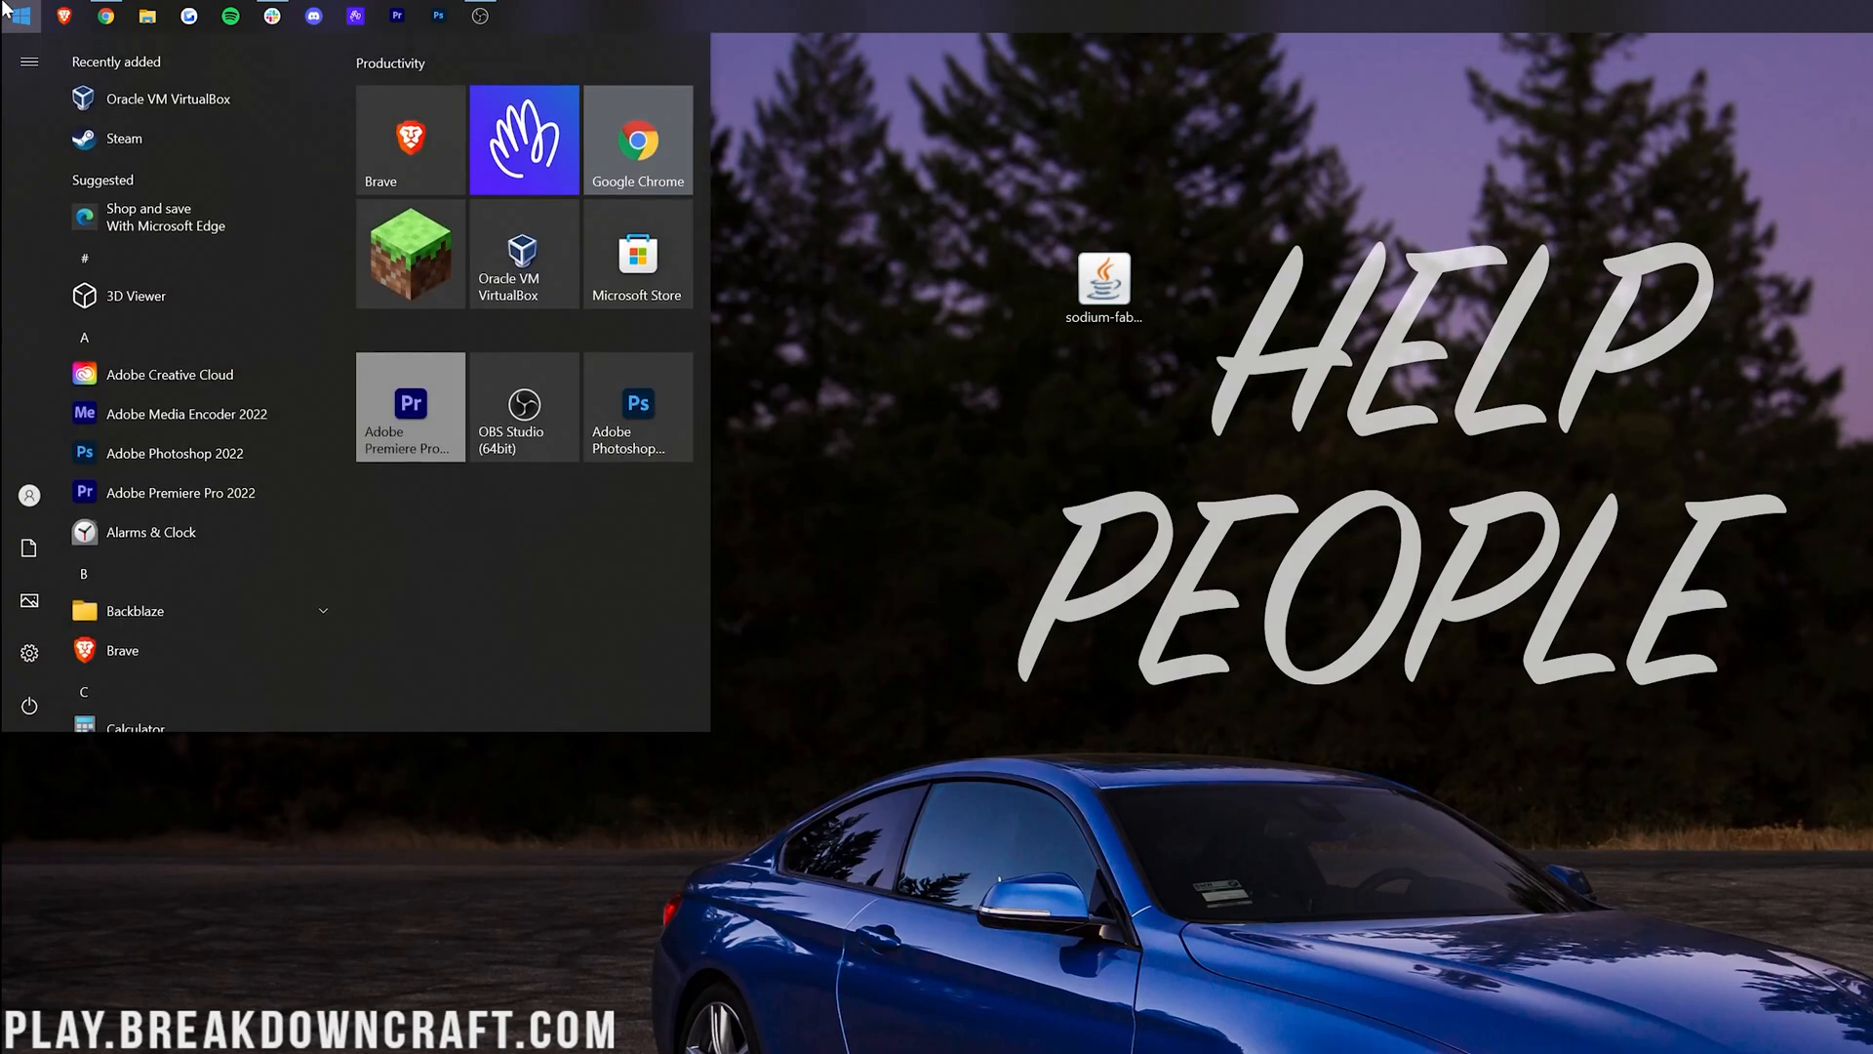
pyautogui.write('run')
pyautogui.write('%appdata%')
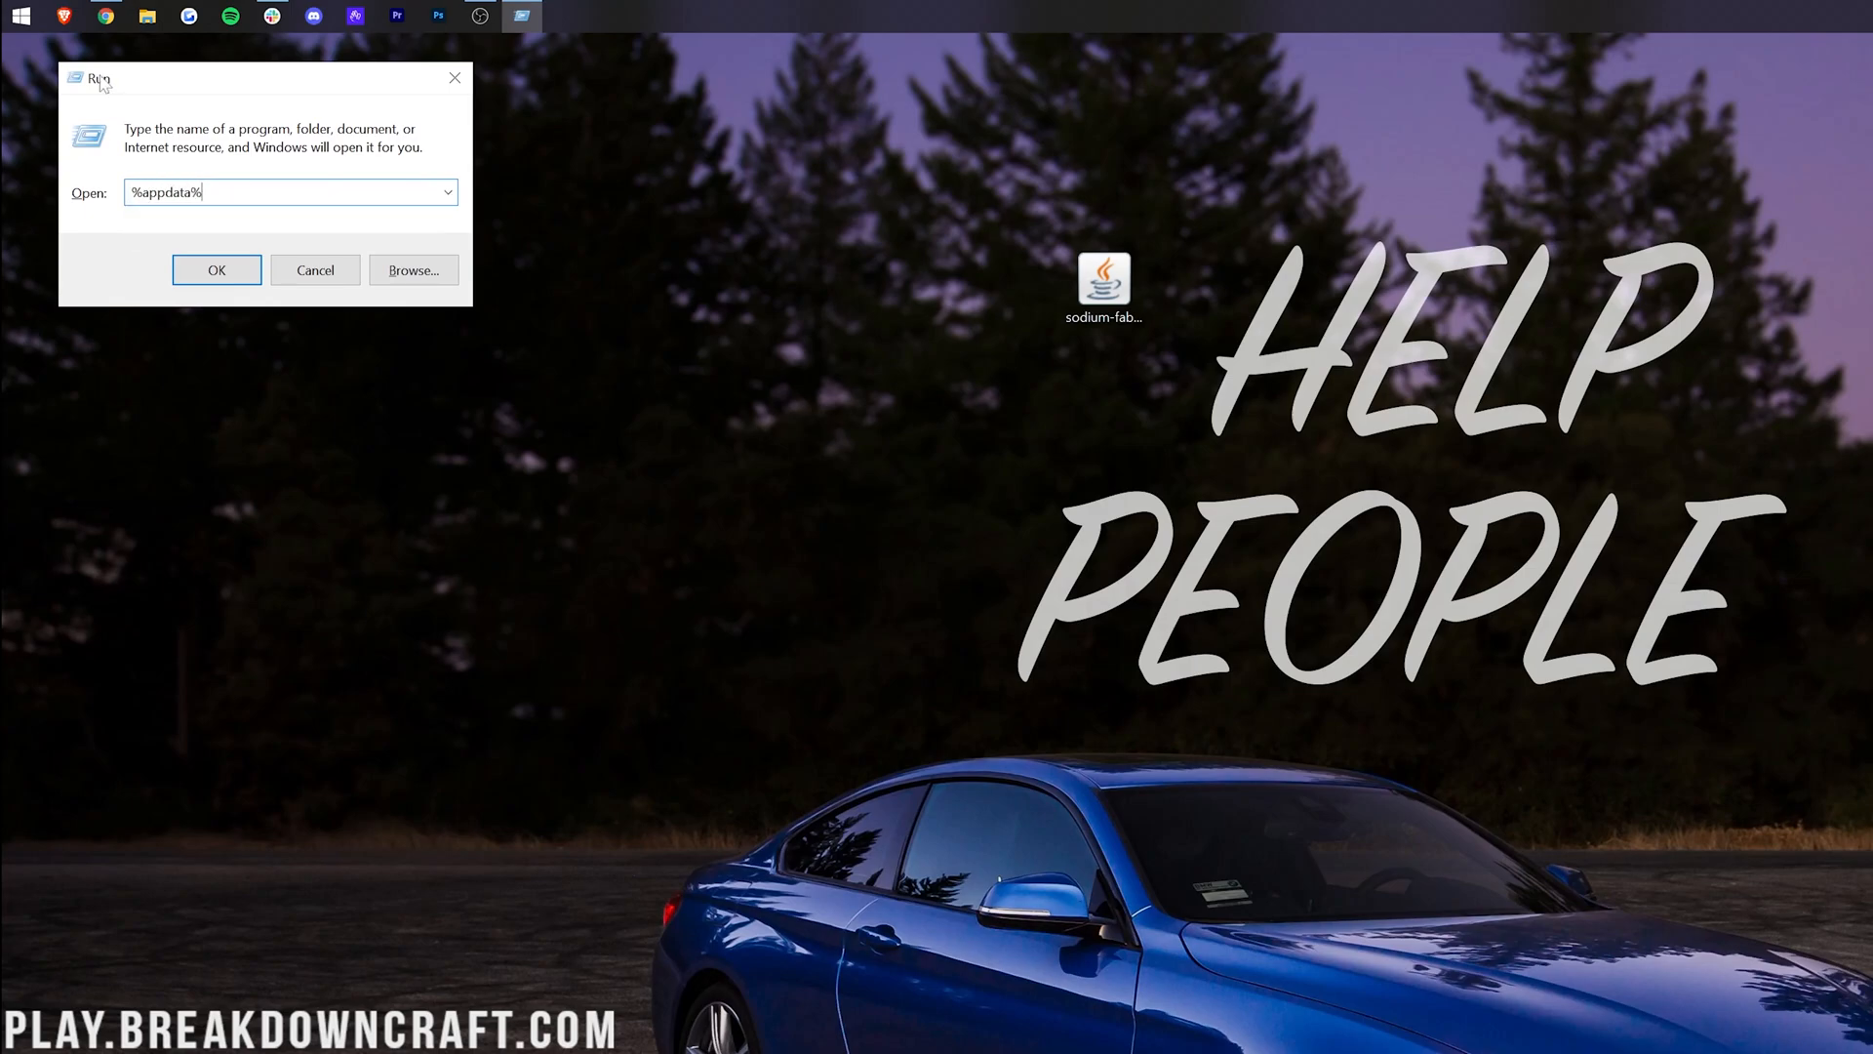
pyautogui.click(216, 269)
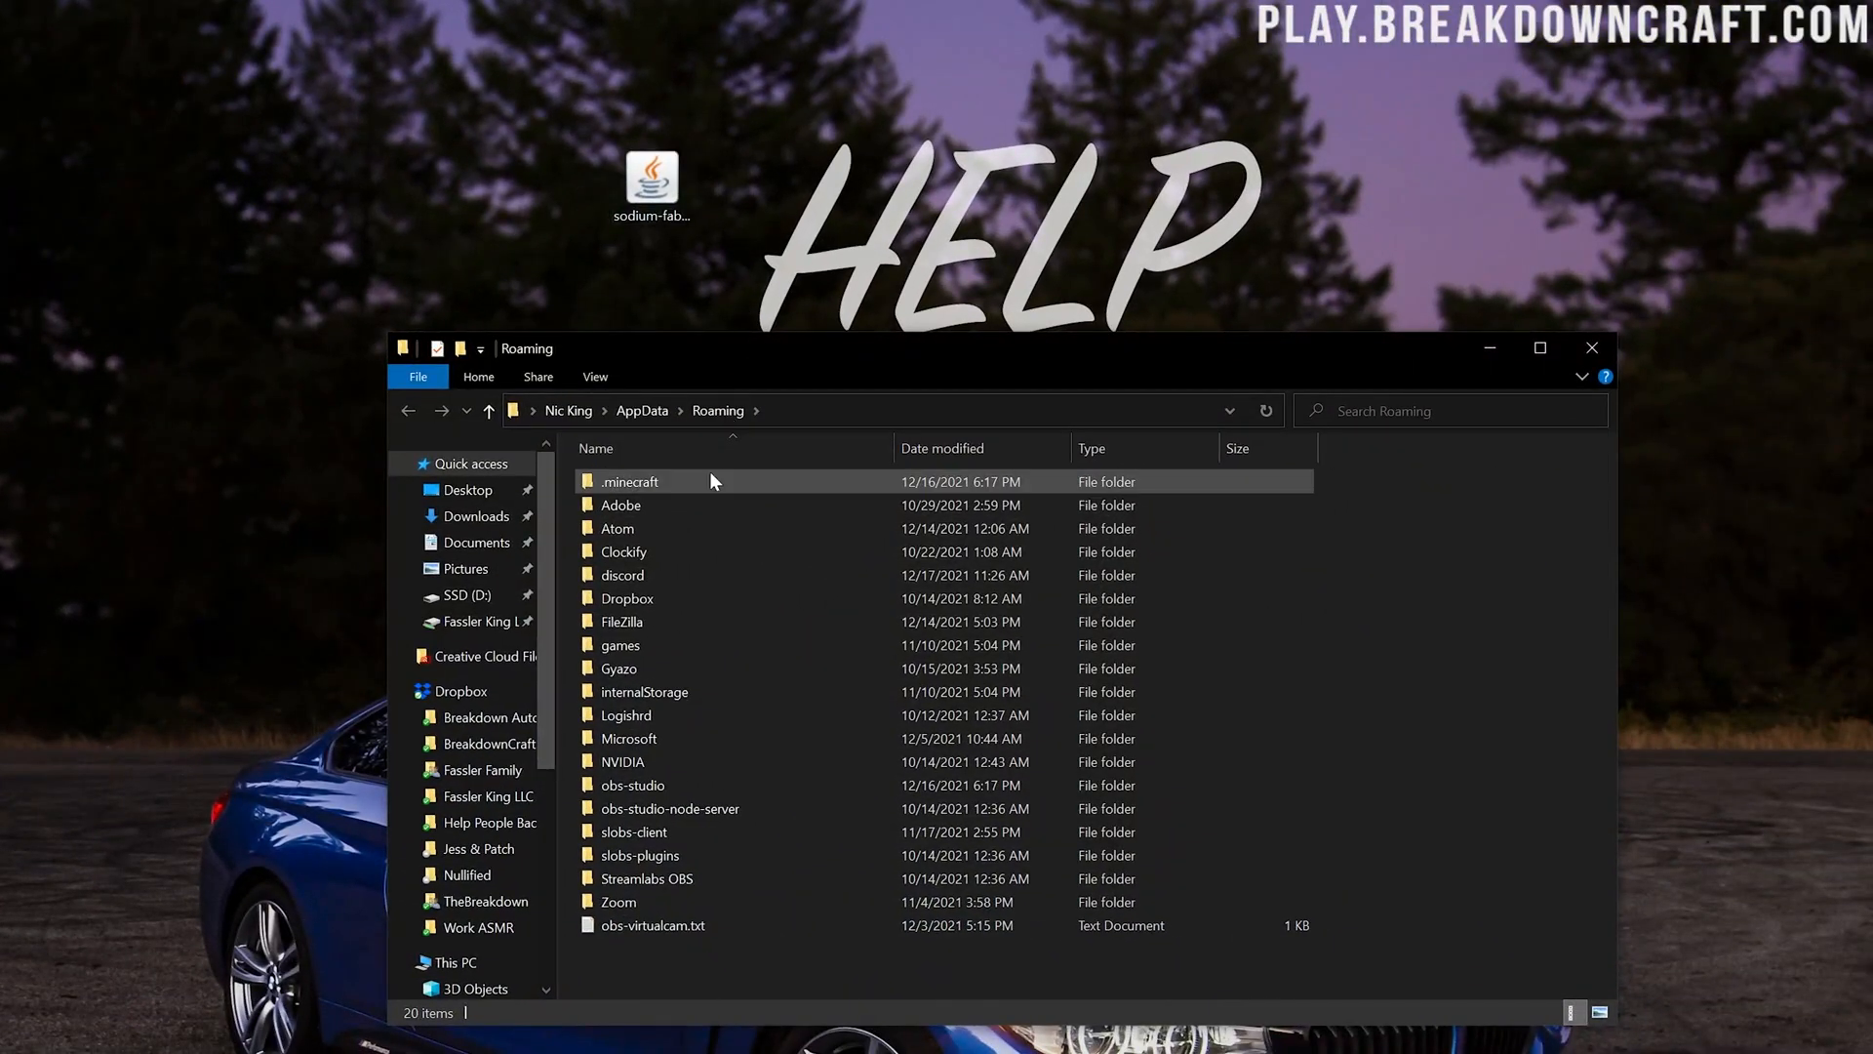
pyautogui.doubleClick(631, 480)
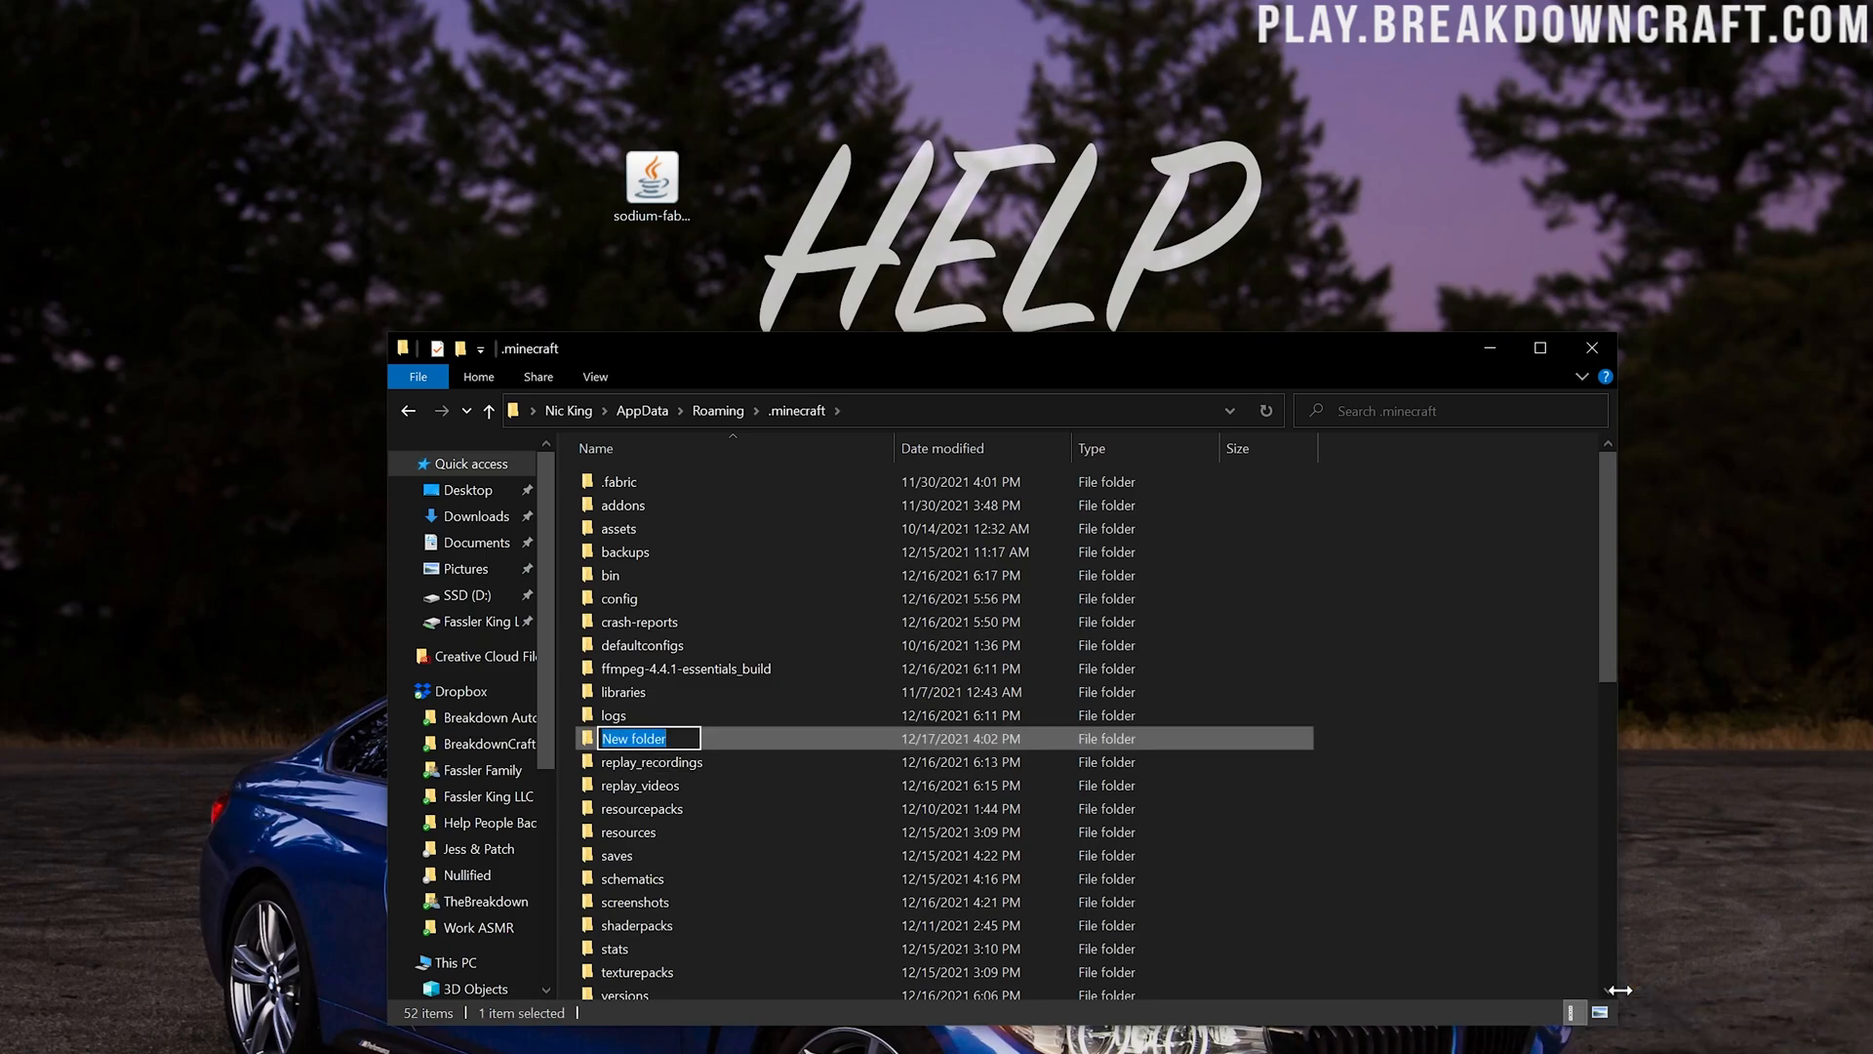
# Create a mods folder there and move the Sodium jar into it
pyautogui.write('mods')
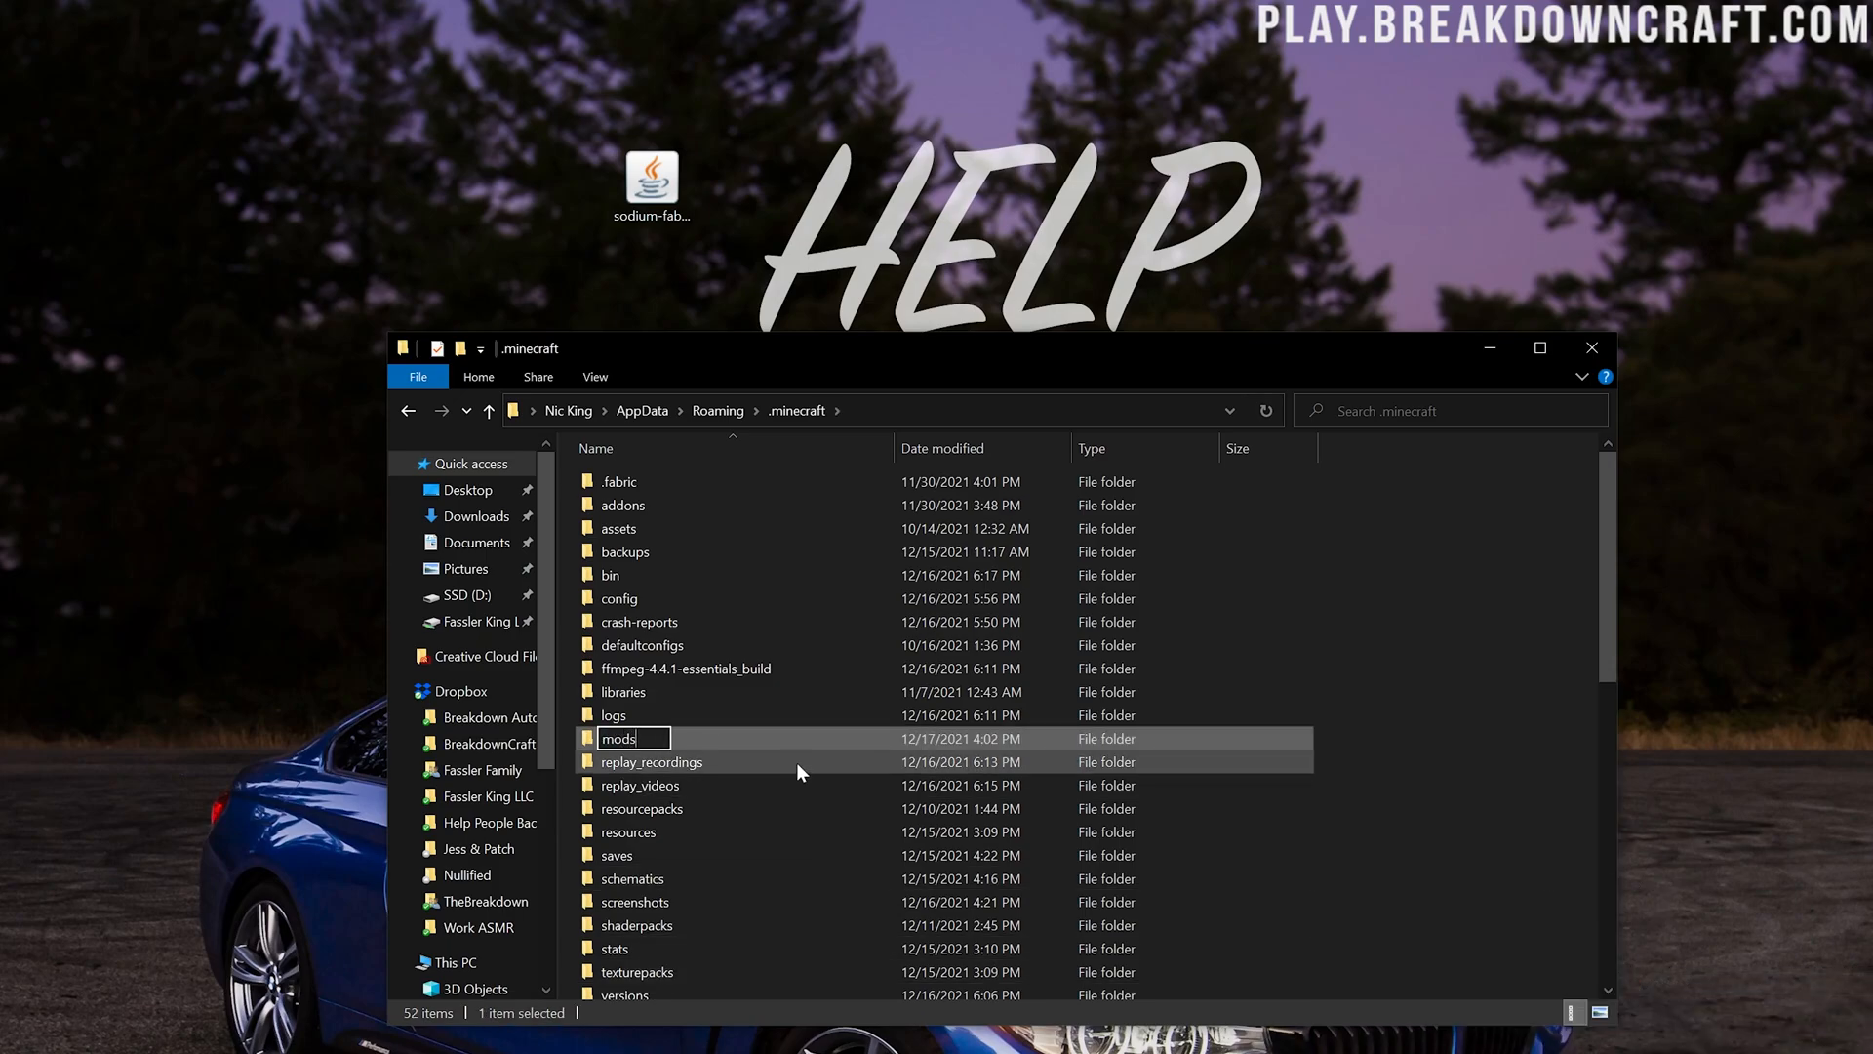
pyautogui.doubleClick(618, 737)
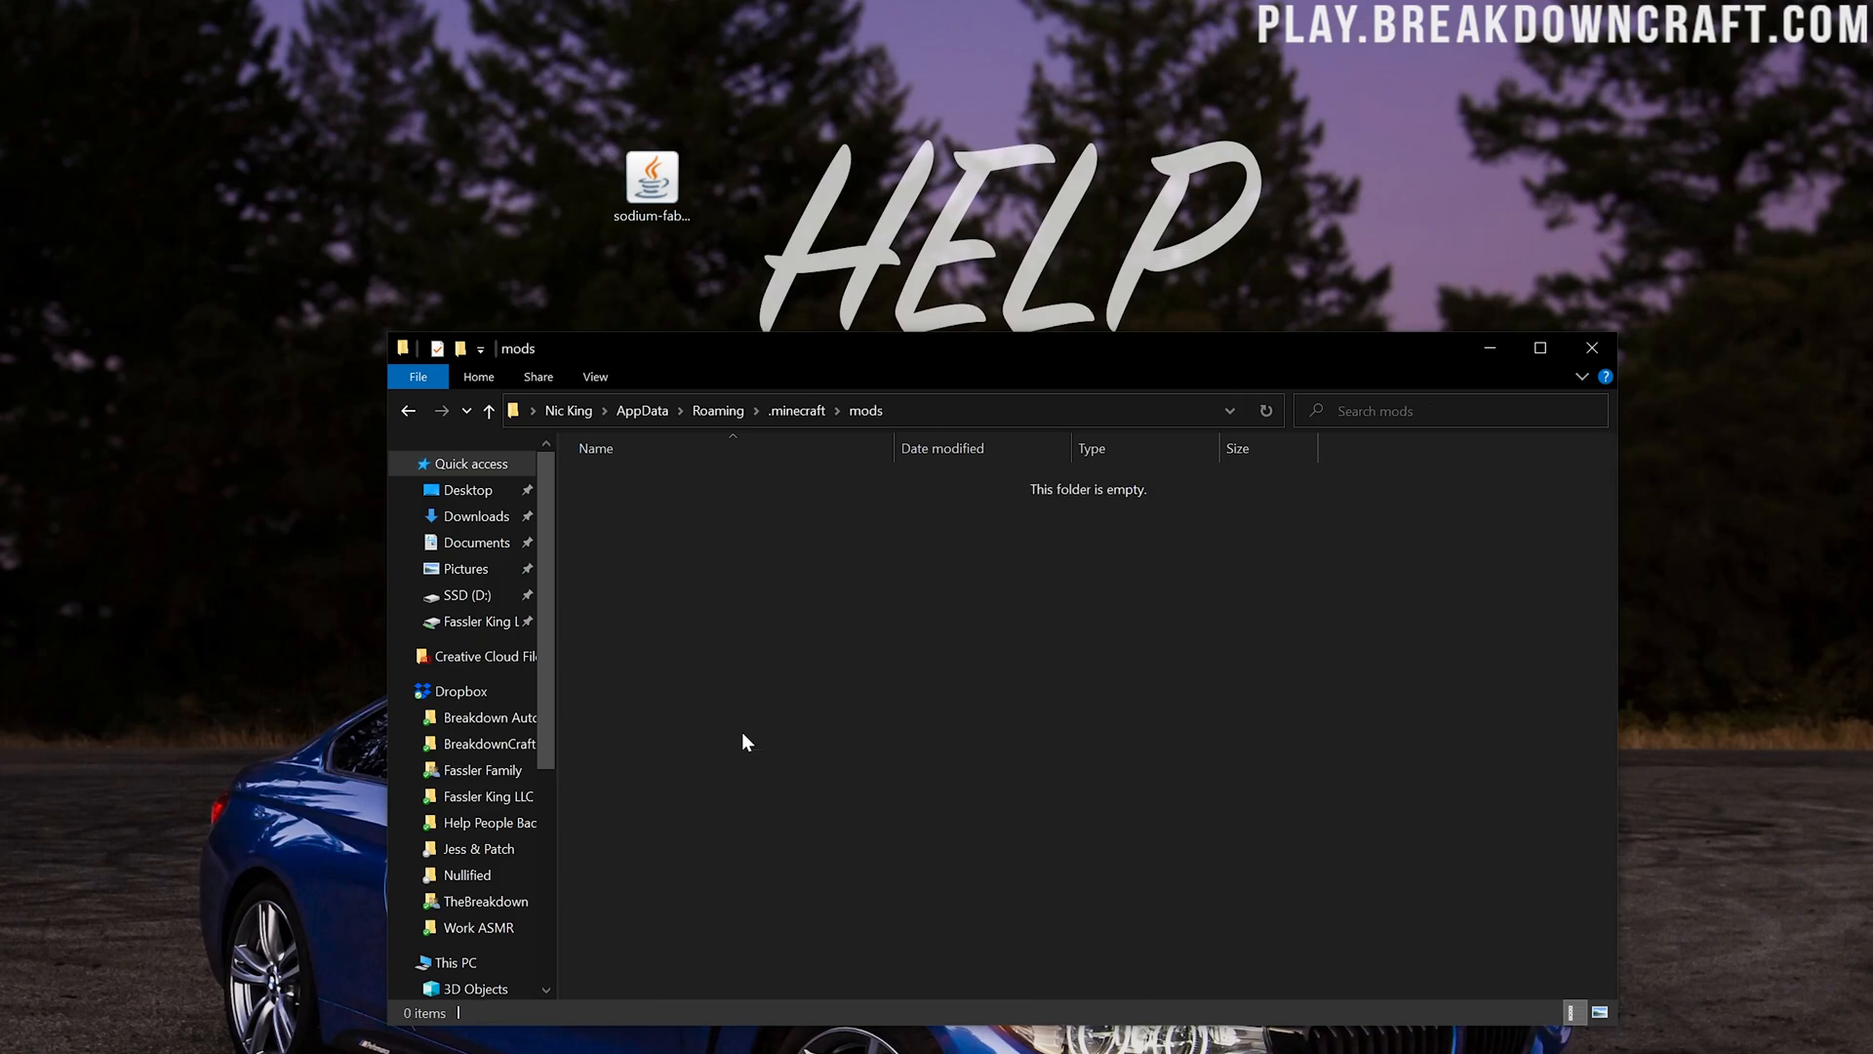
pyautogui.moveTo(651, 186); pyautogui.dragTo(809, 597)
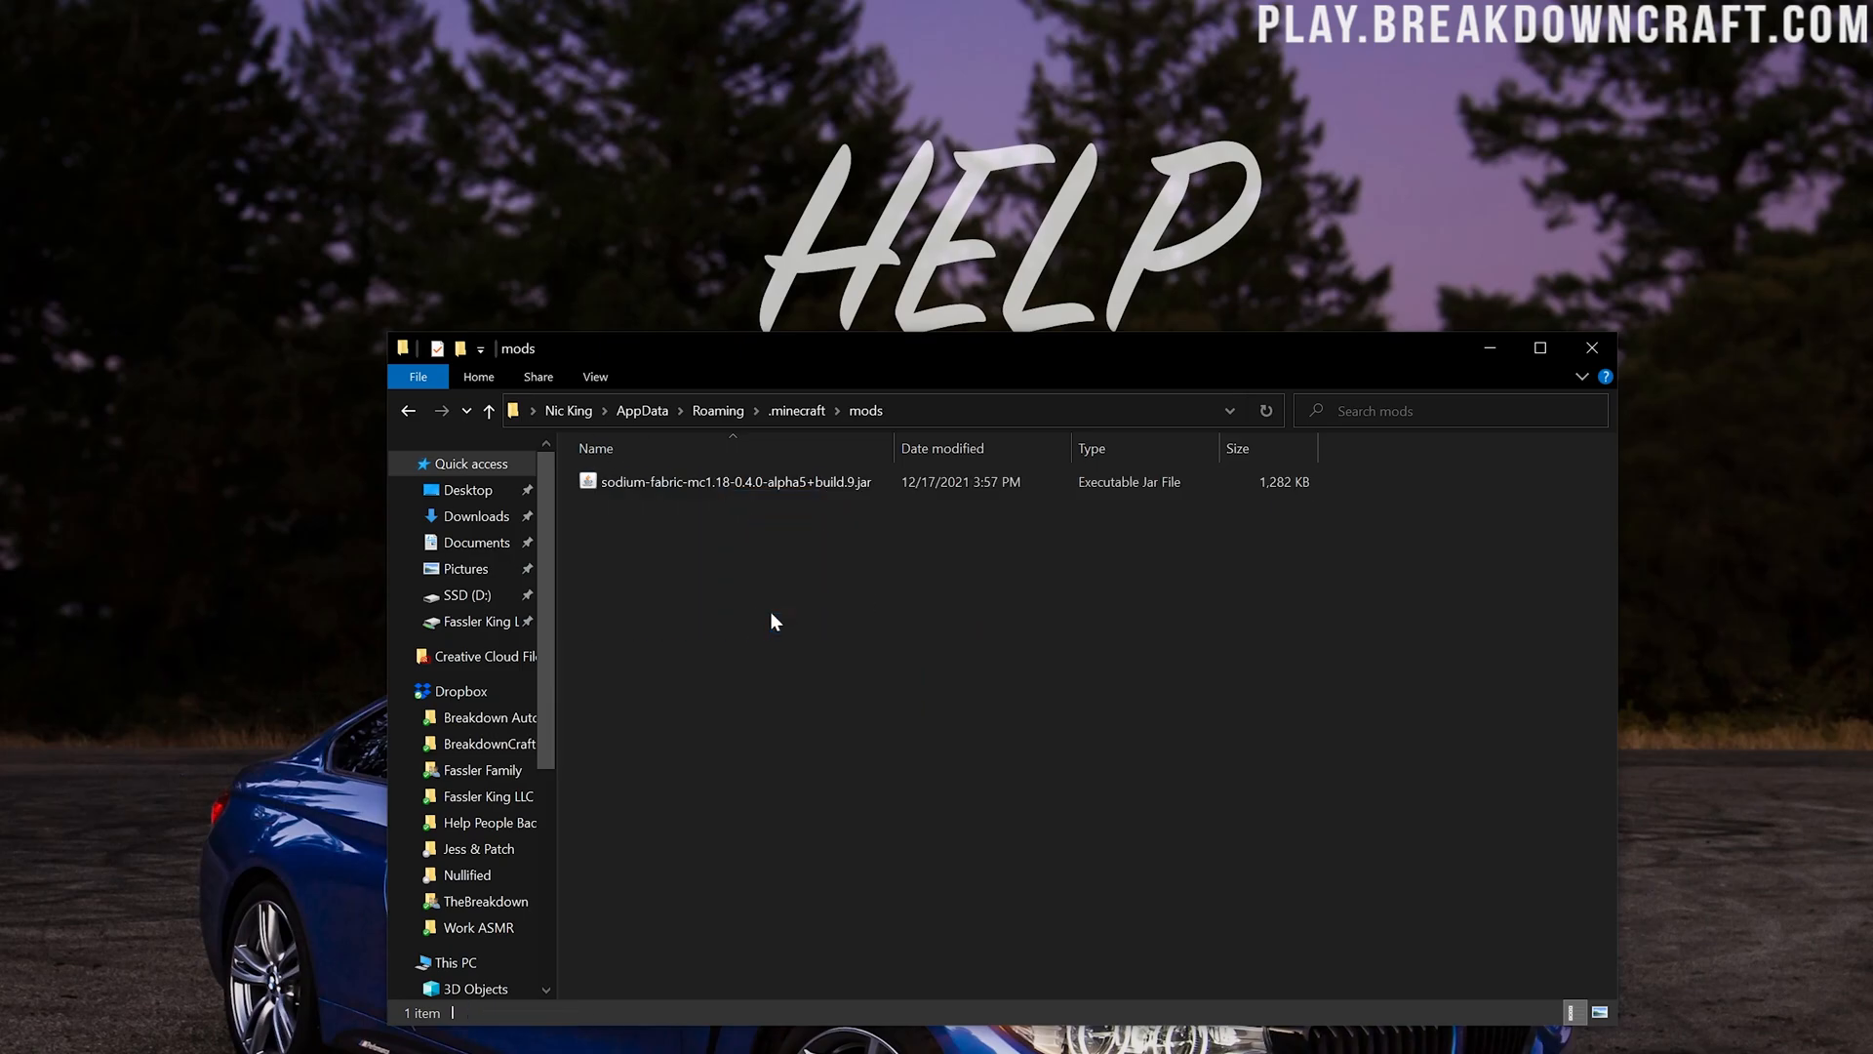
pyautogui.moveTo(774, 624)
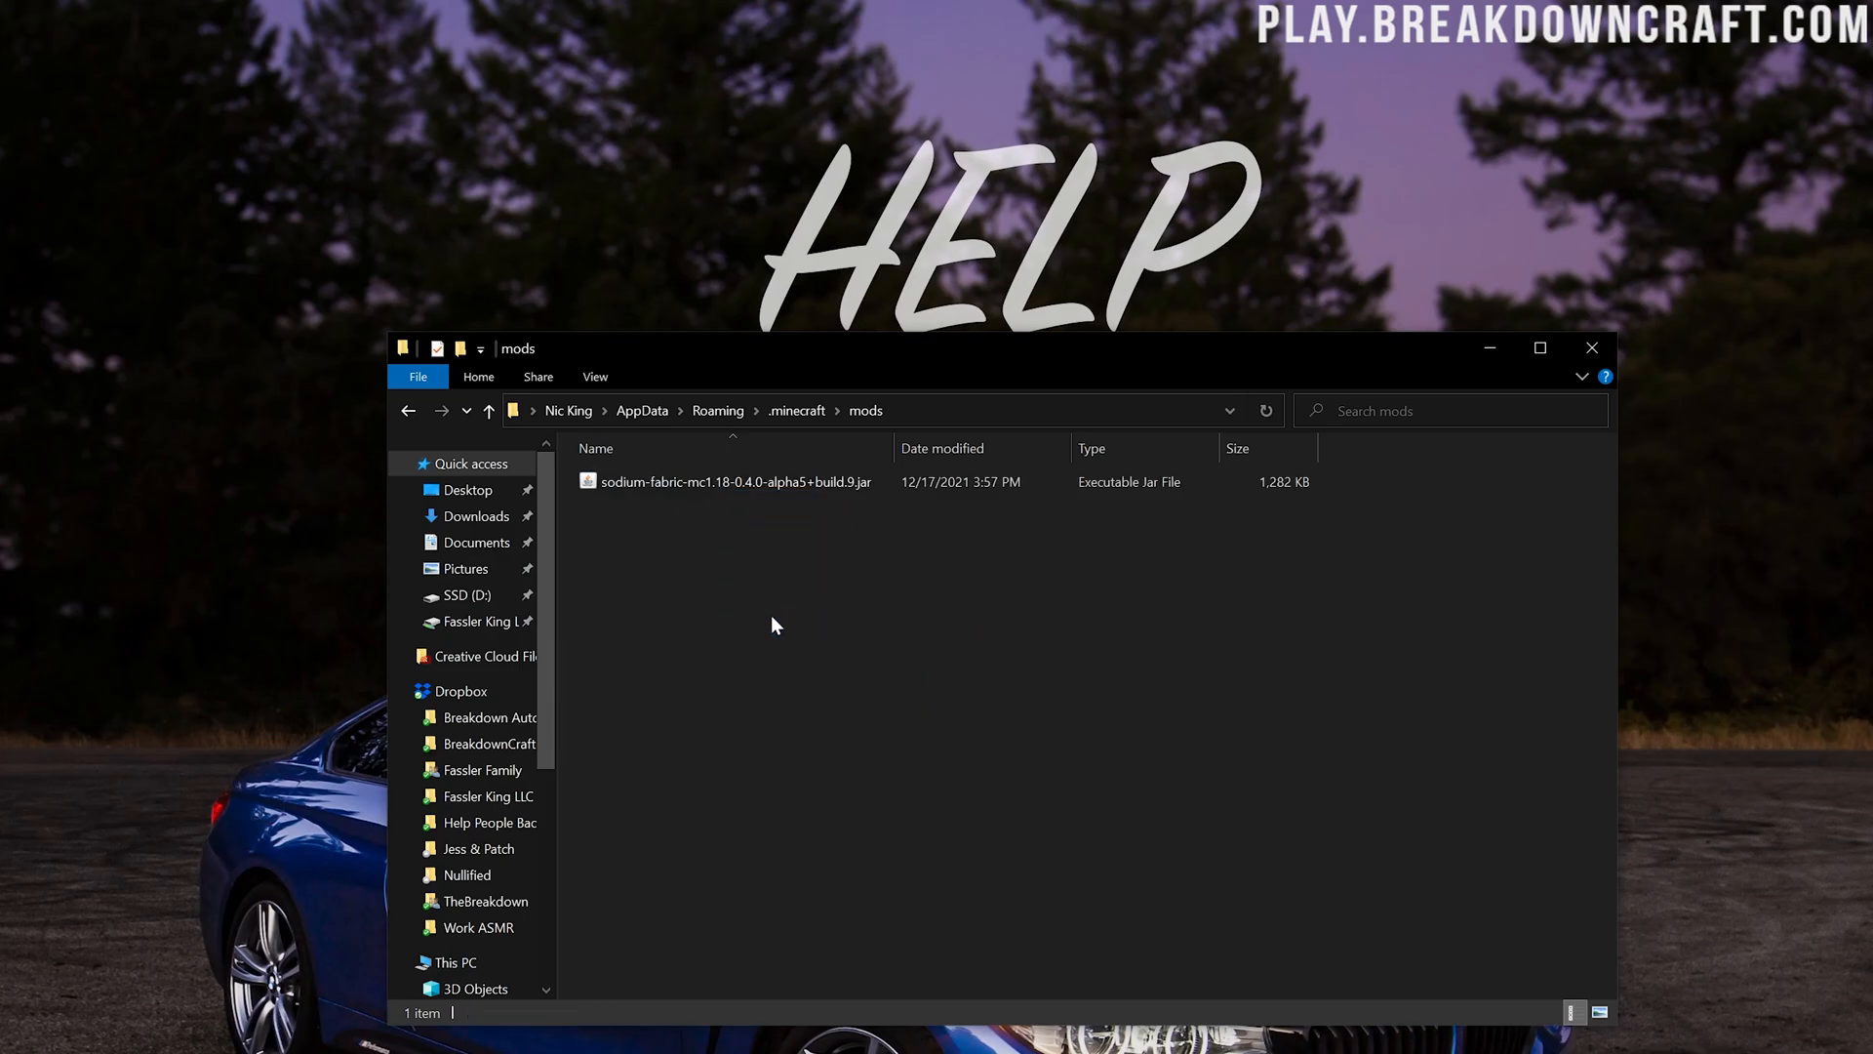
pyautogui.moveTo(347, 535)
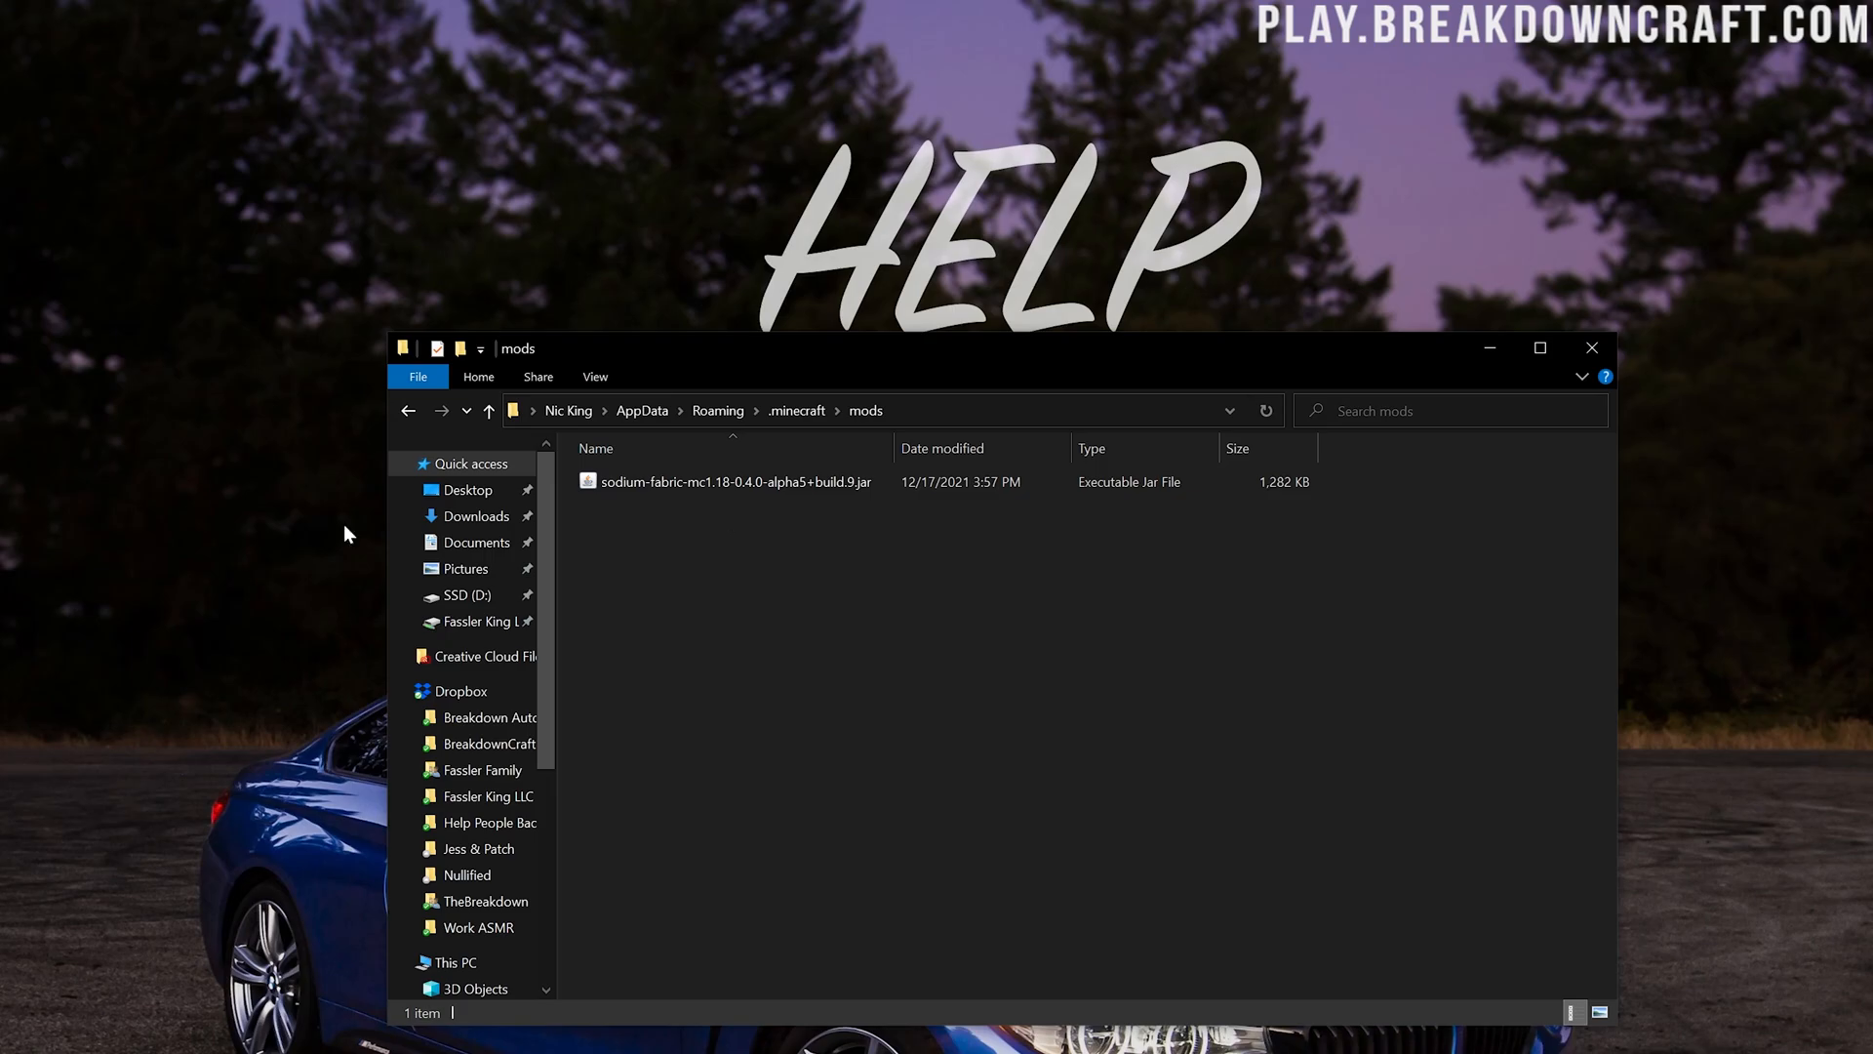
pyautogui.moveTo(1596, 345)
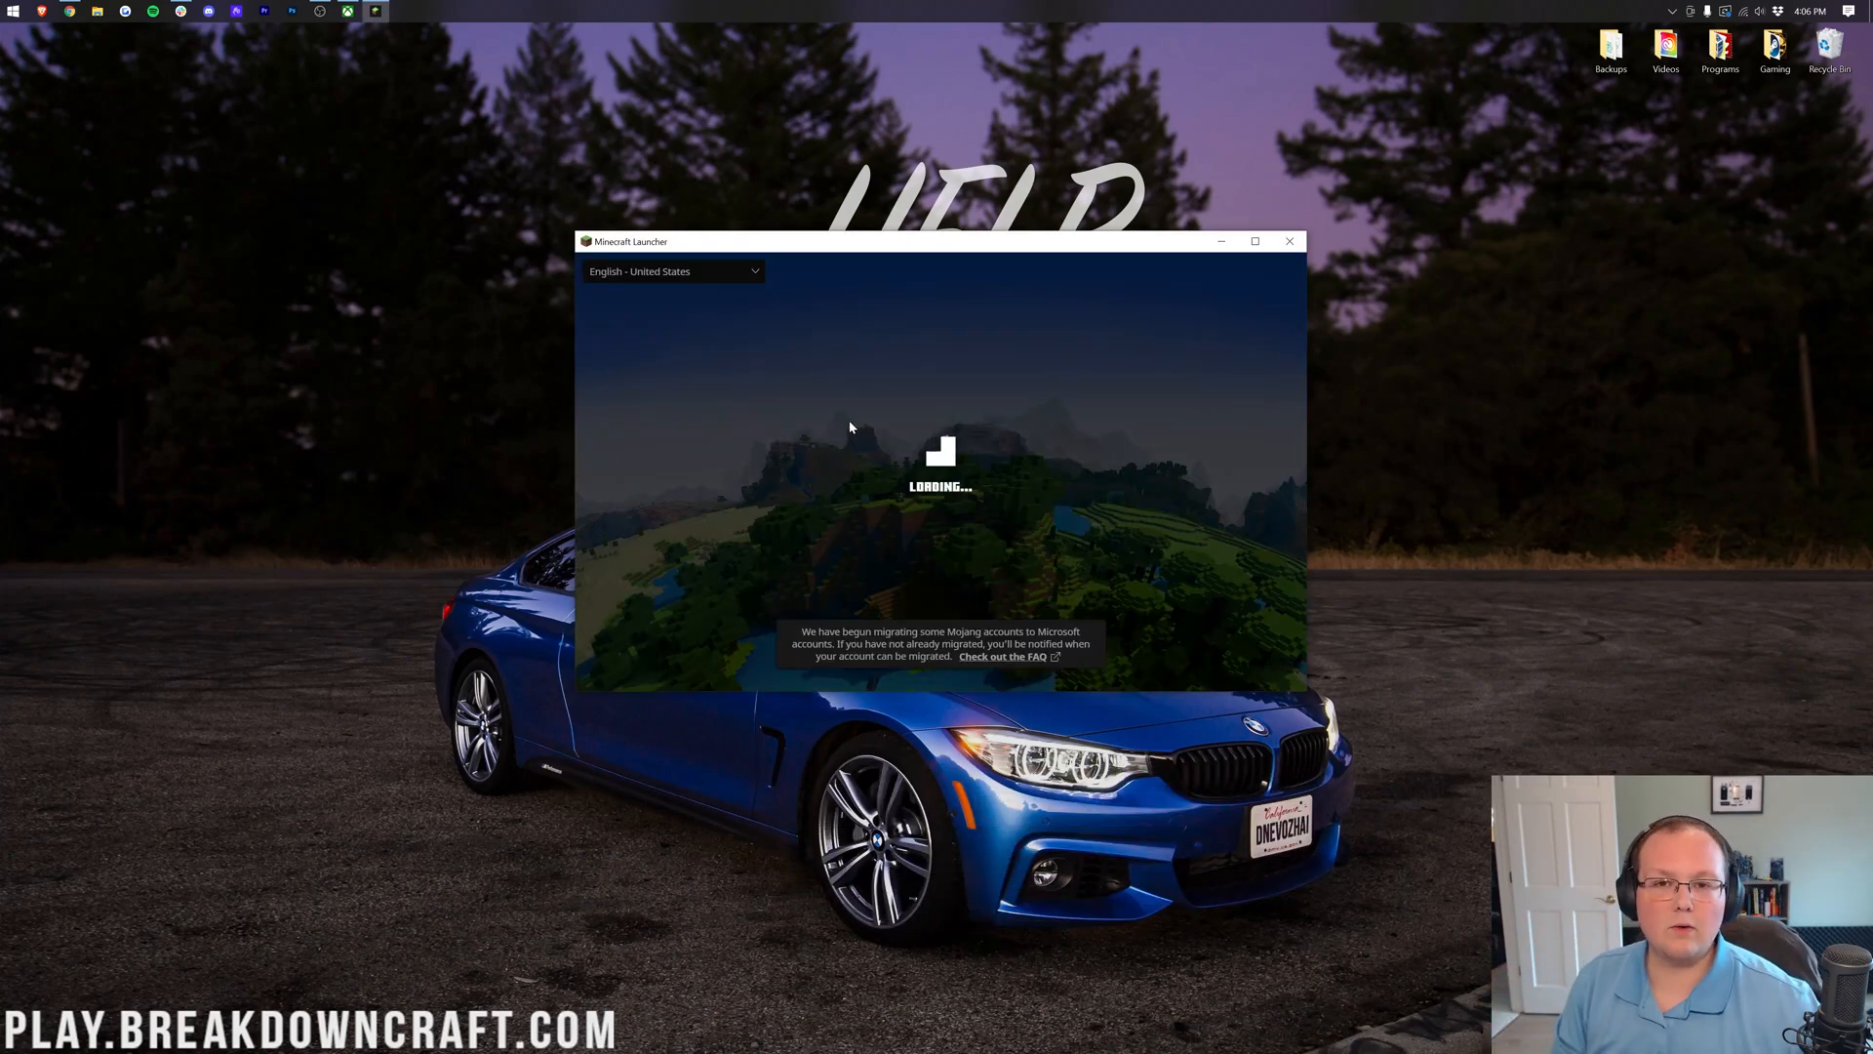
# Select the fabric-loader-1.18.1 profile and show the saved installations list
pyautogui.click(1254, 240)
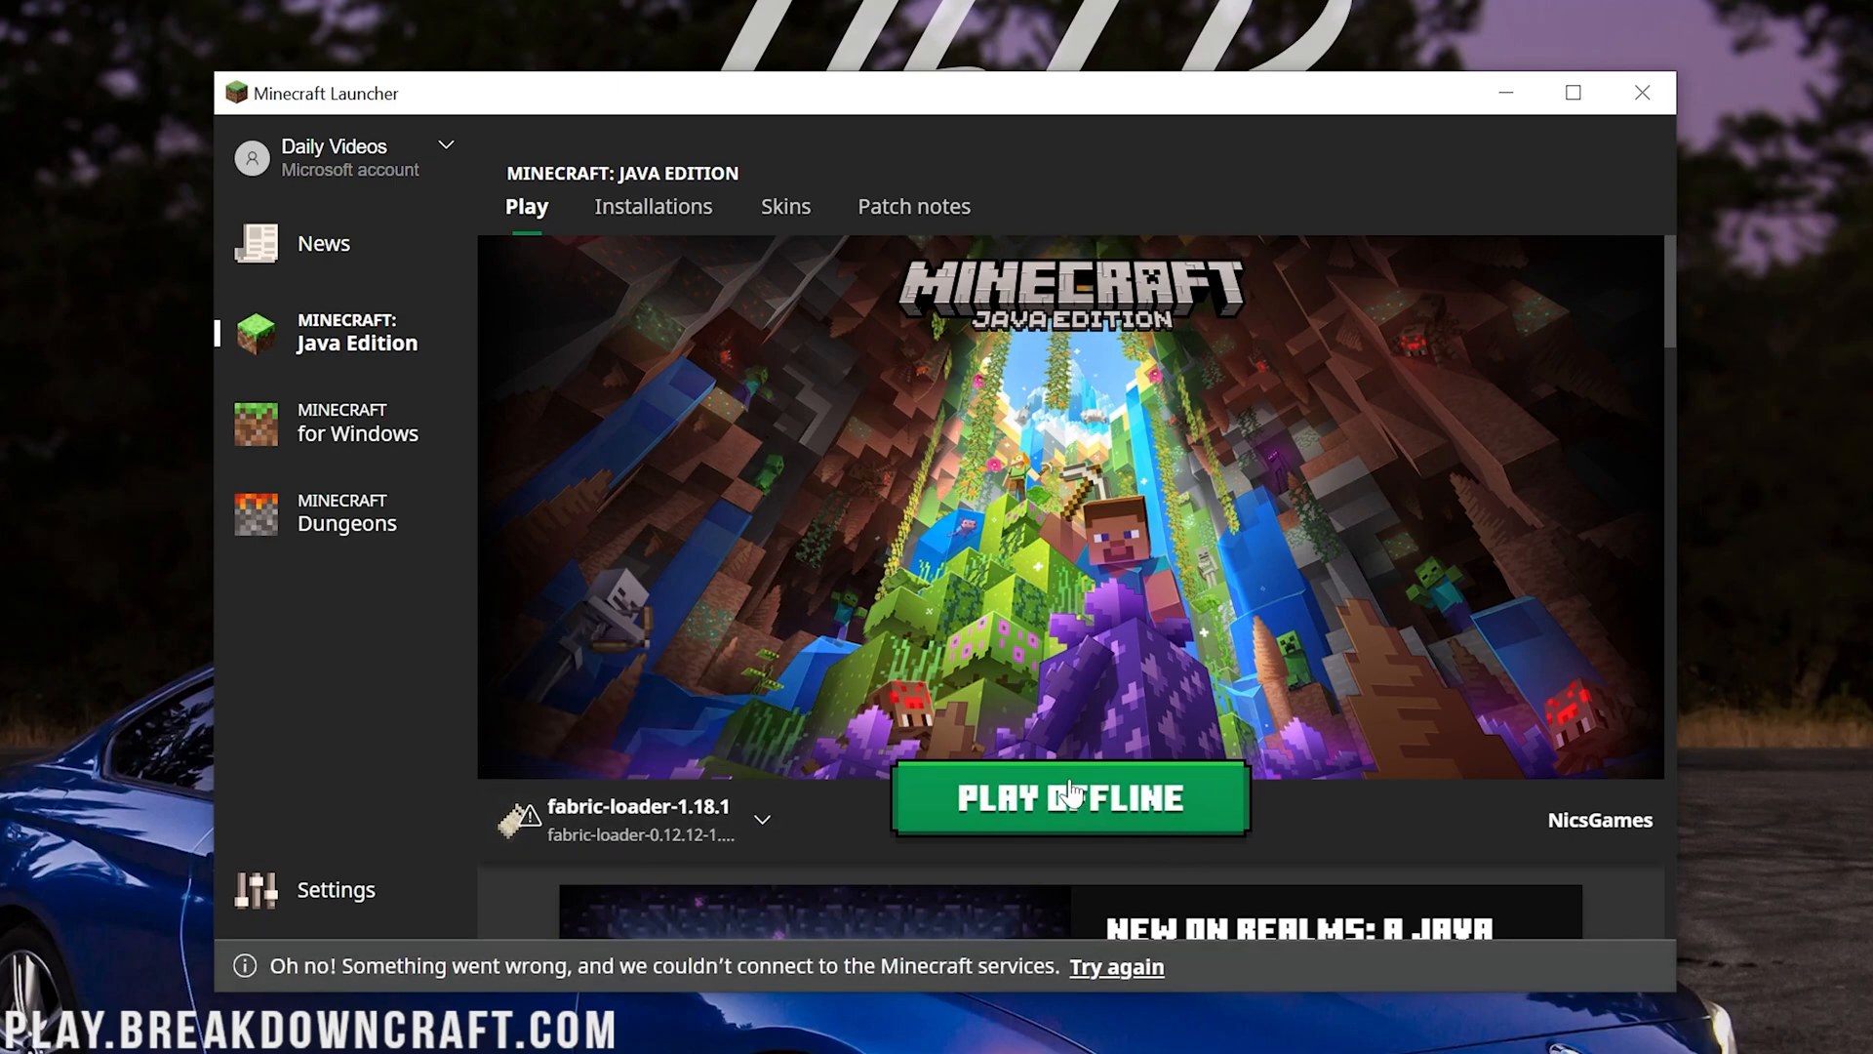
pyautogui.moveTo(1073, 716)
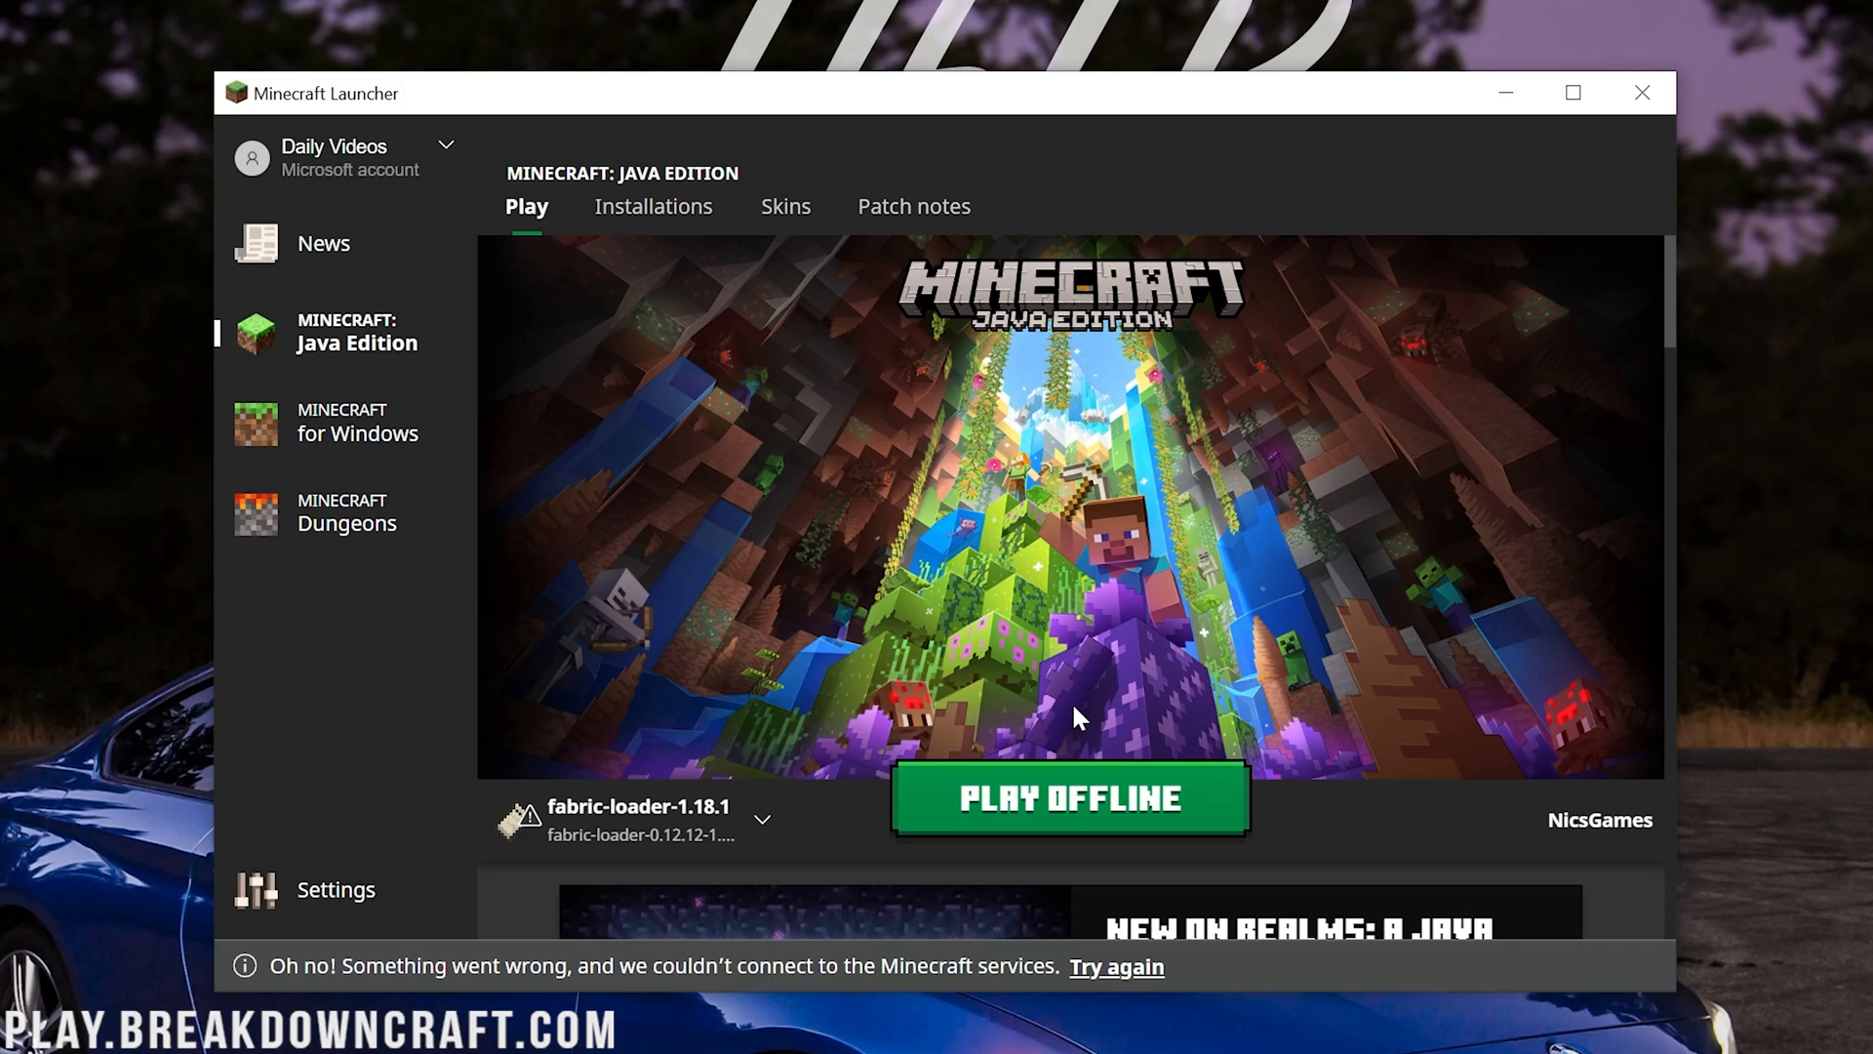
pyautogui.moveTo(1153, 889)
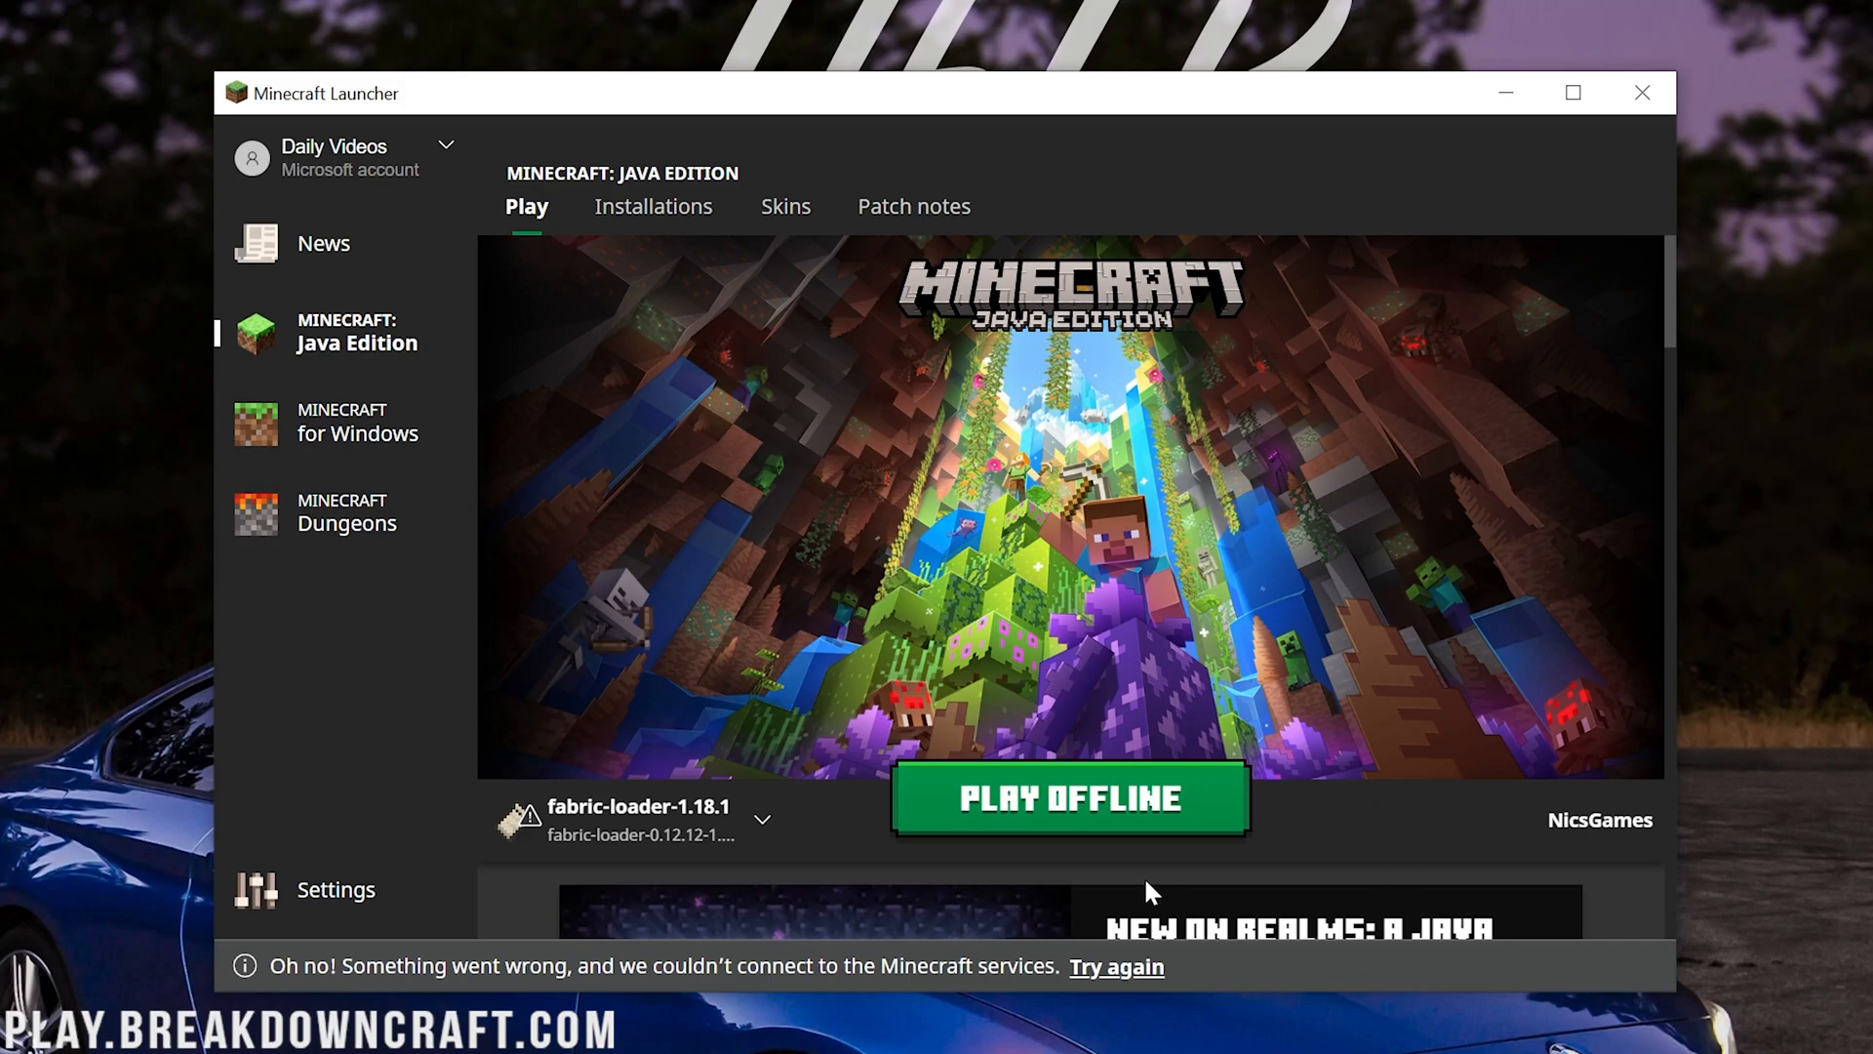
pyautogui.click(761, 819)
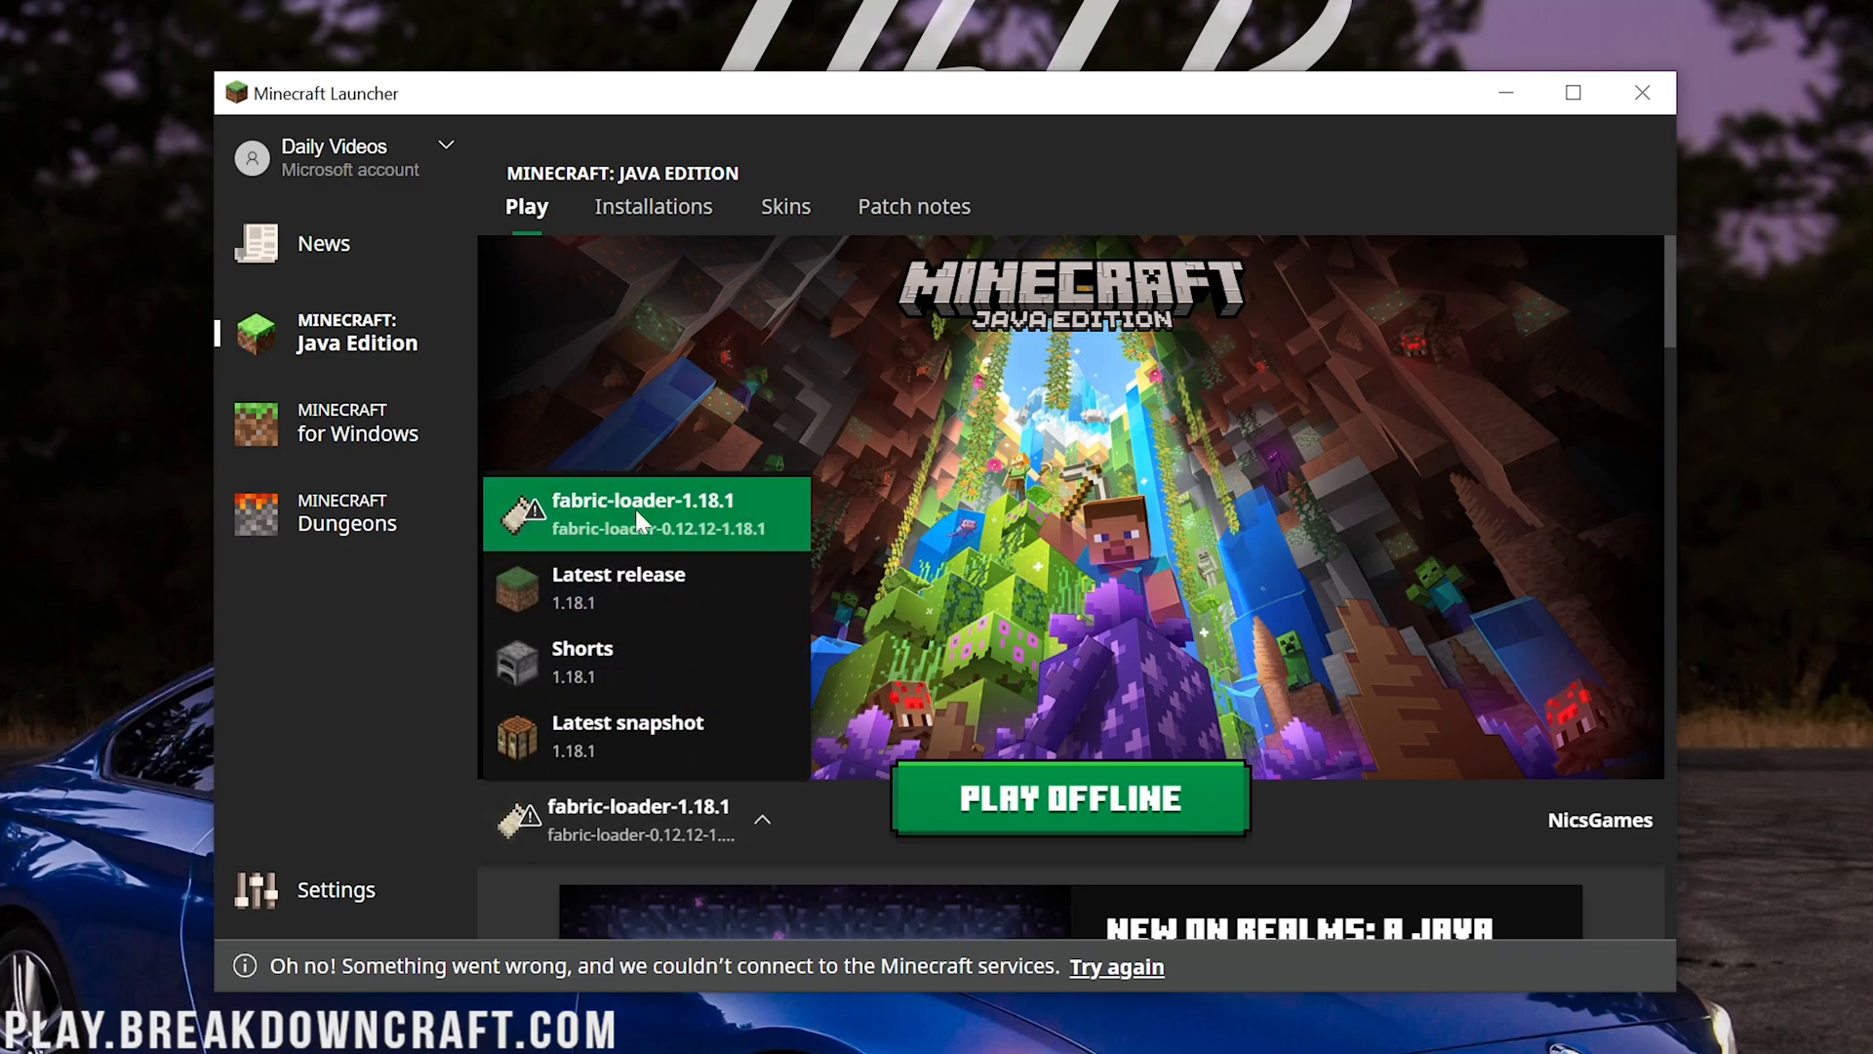
pyautogui.click(761, 820)
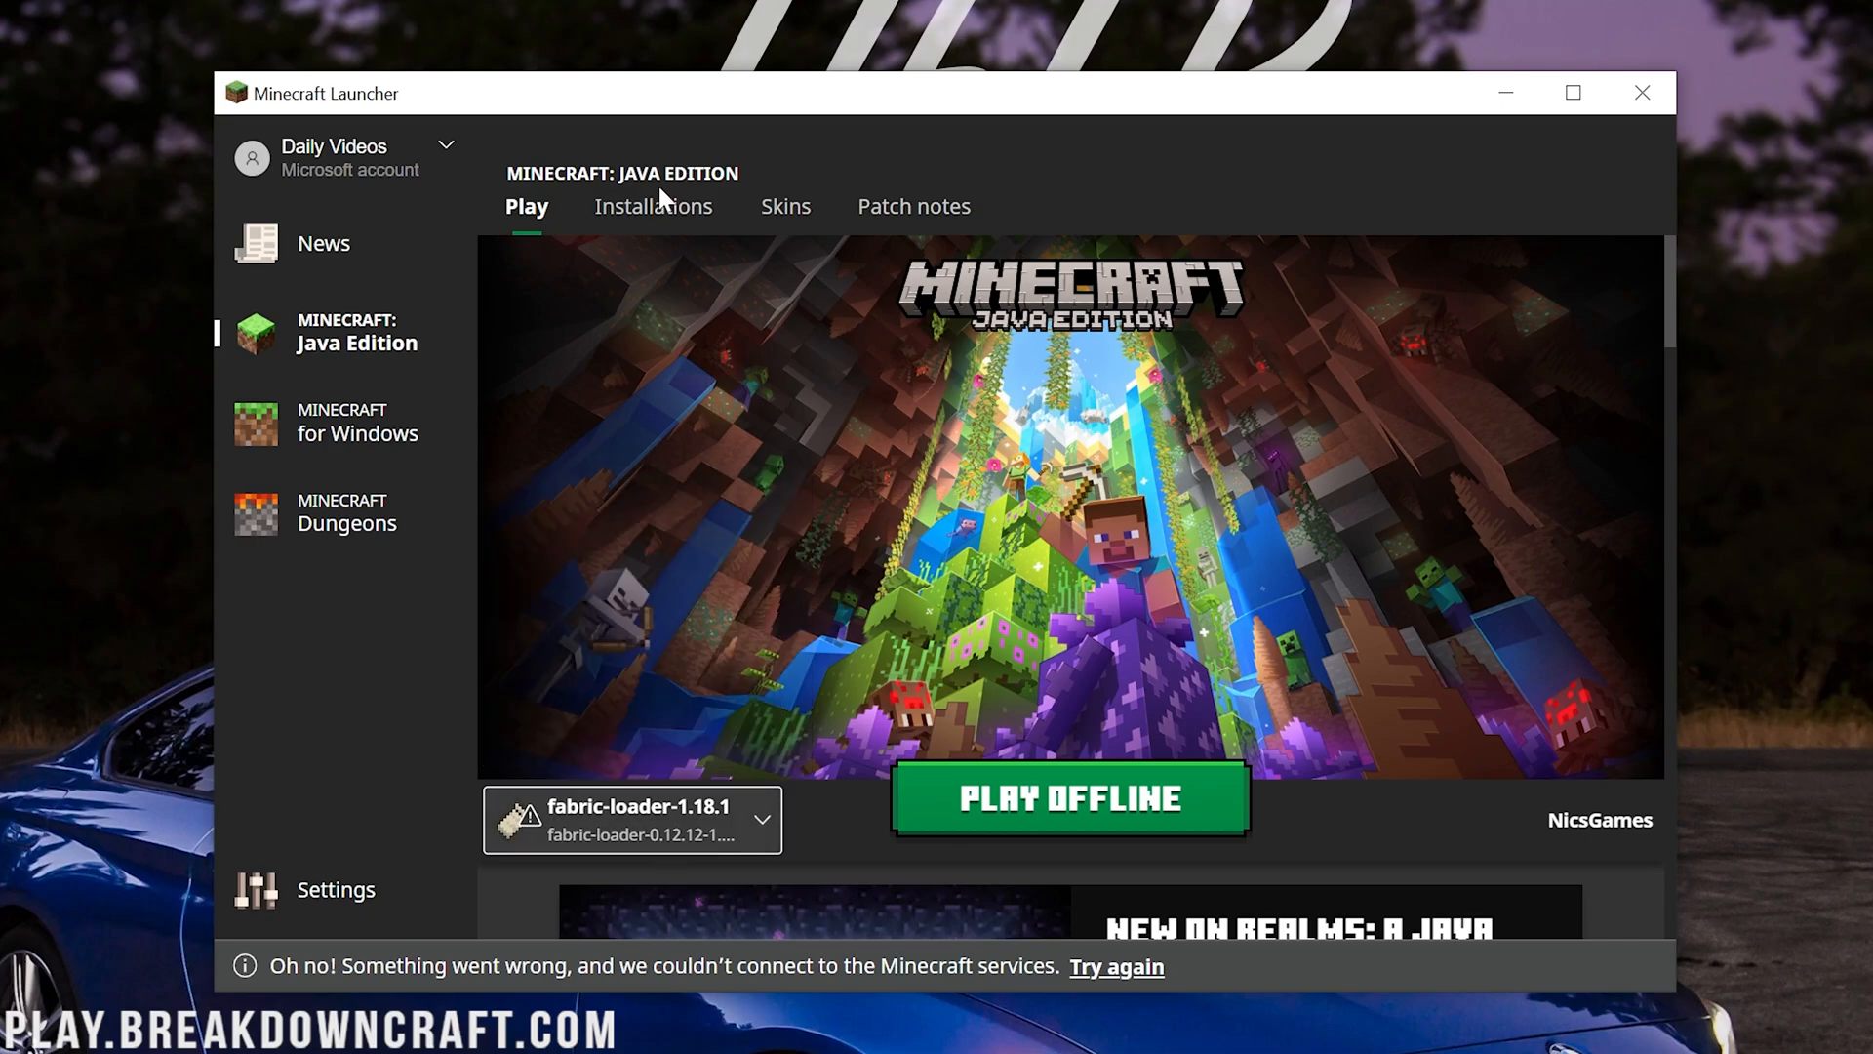
pyautogui.click(652, 205)
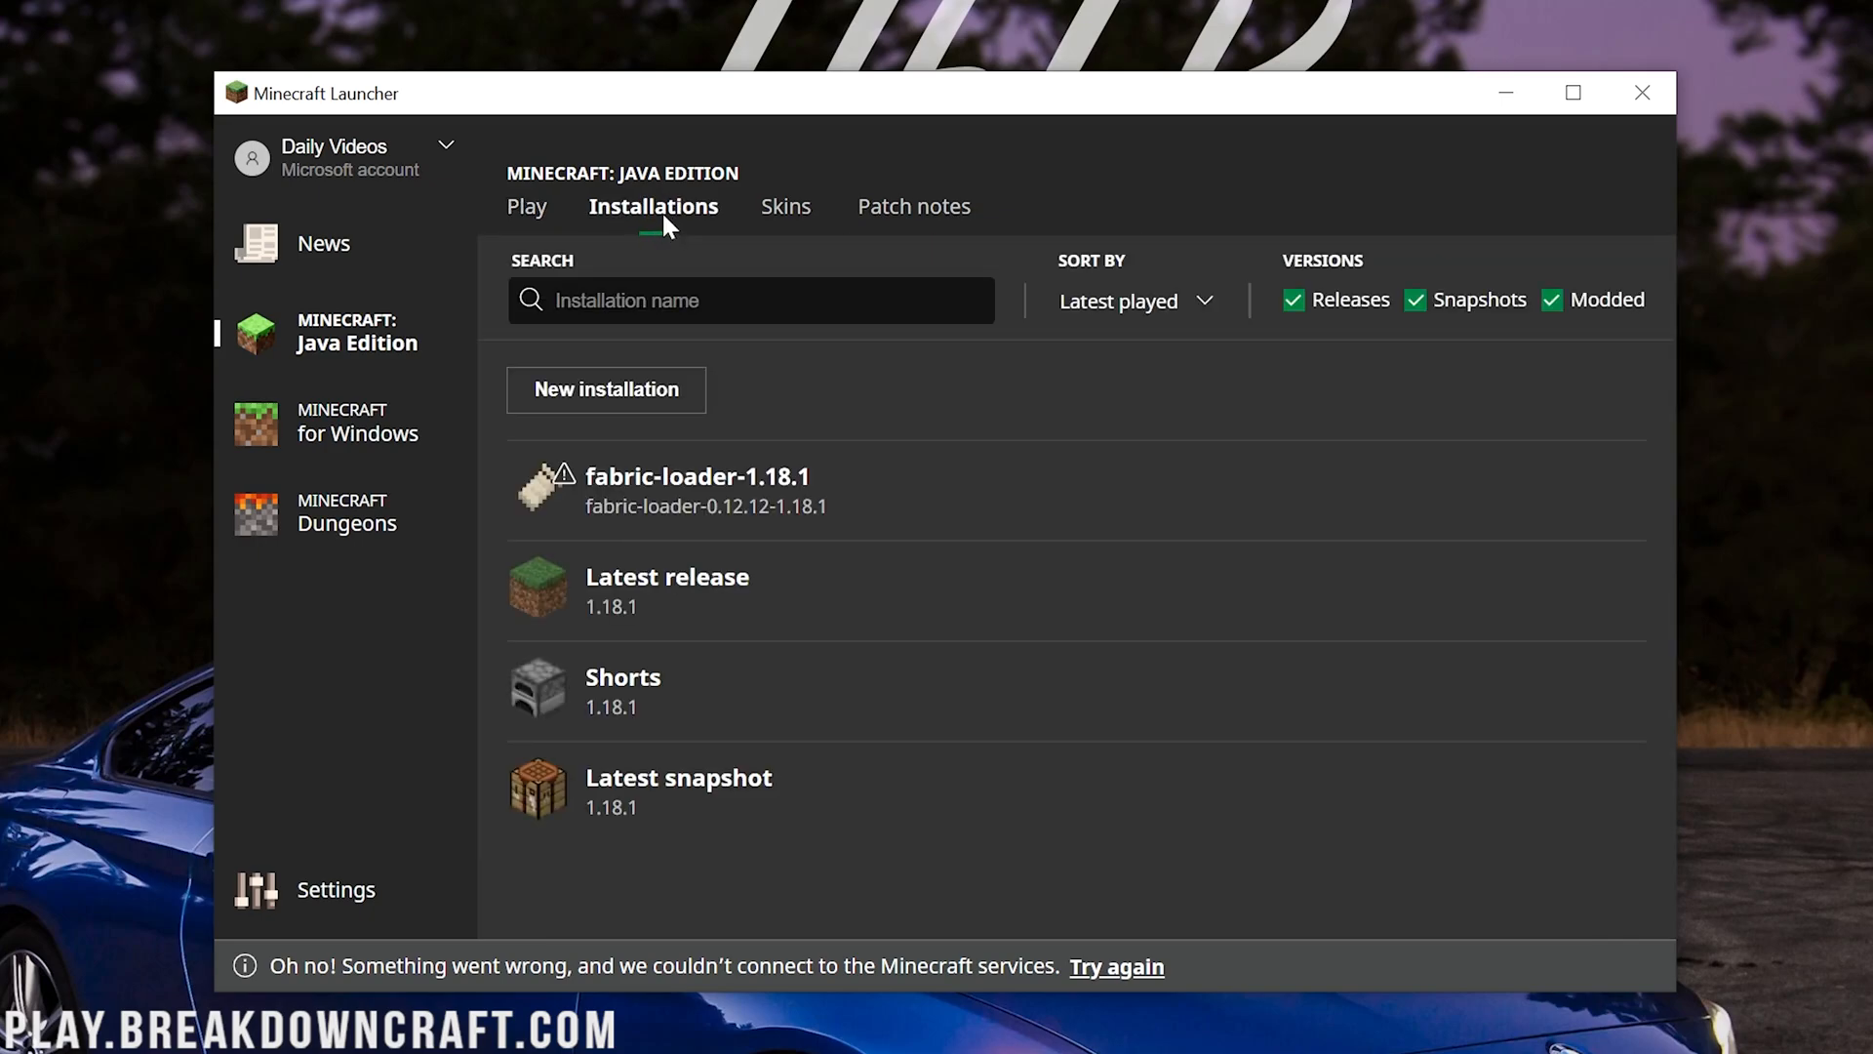
# Toggle the Modded filter off and on, start fabric-loader-1.18.1, then cancel at the warning
pyautogui.click(1551, 300)
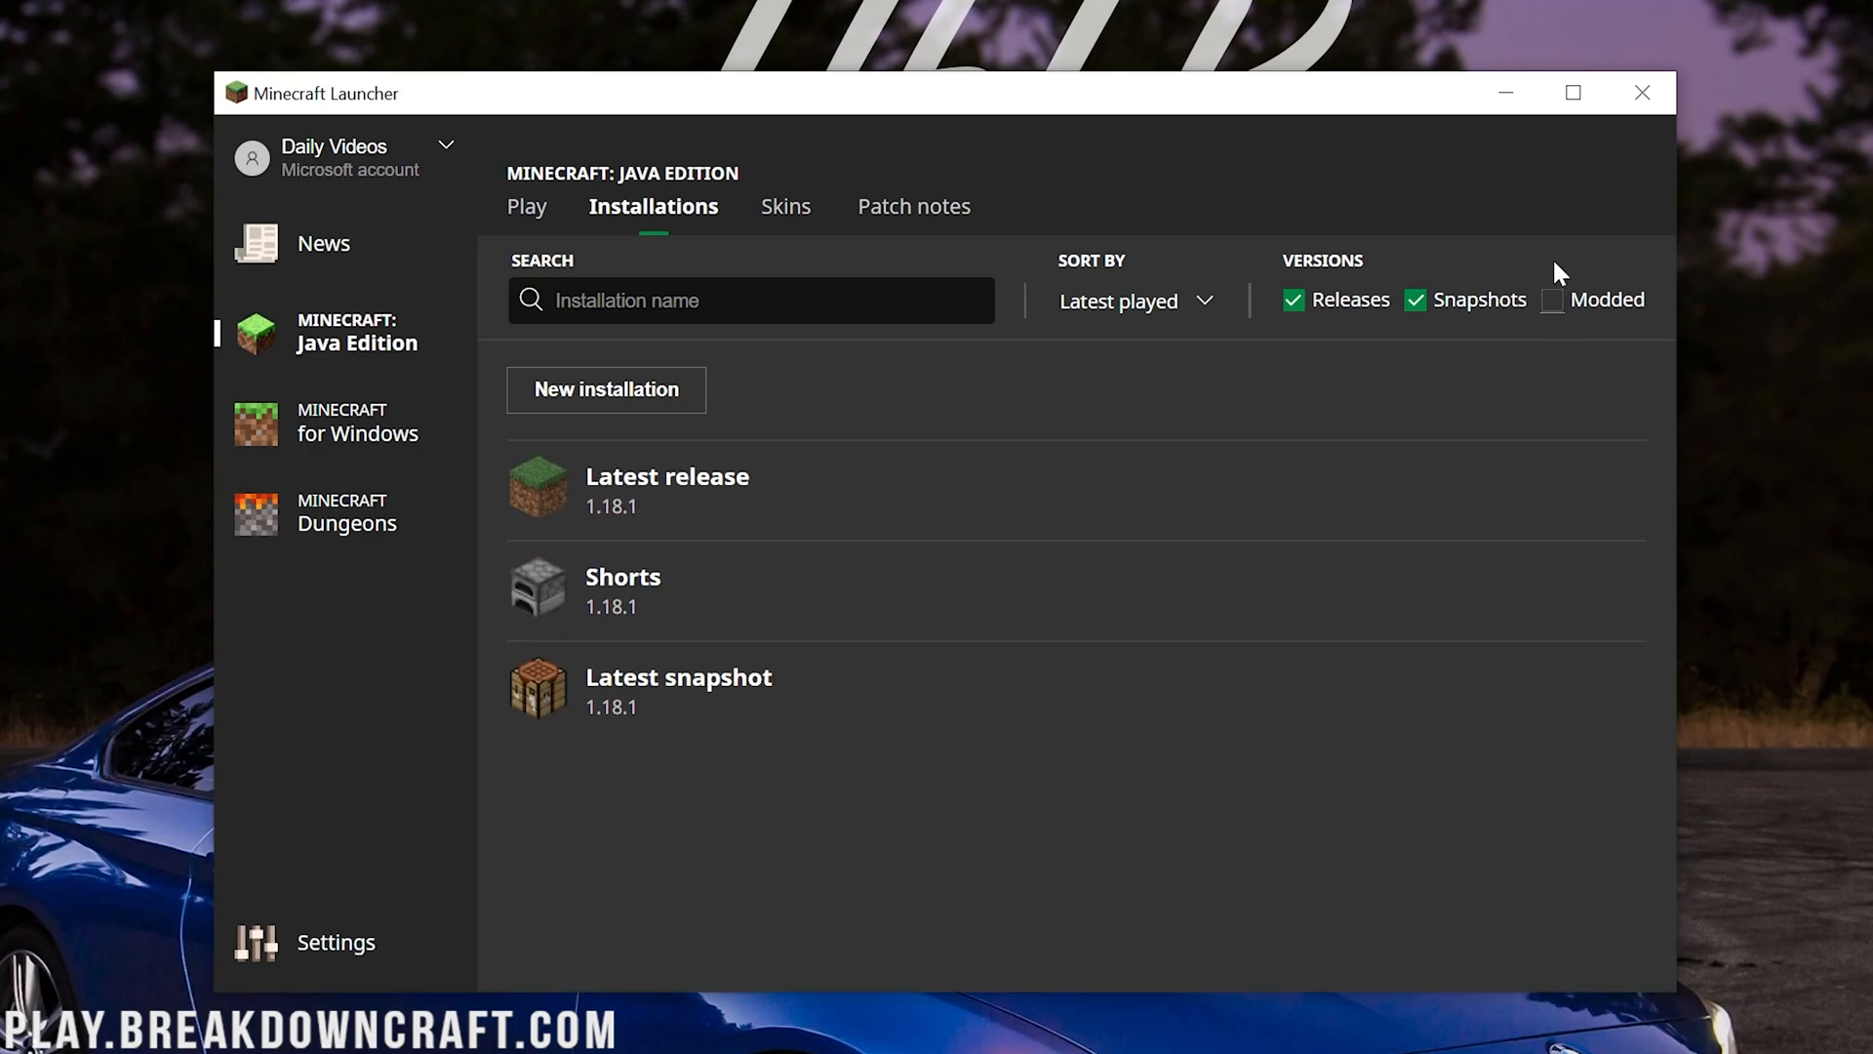
pyautogui.click(1551, 300)
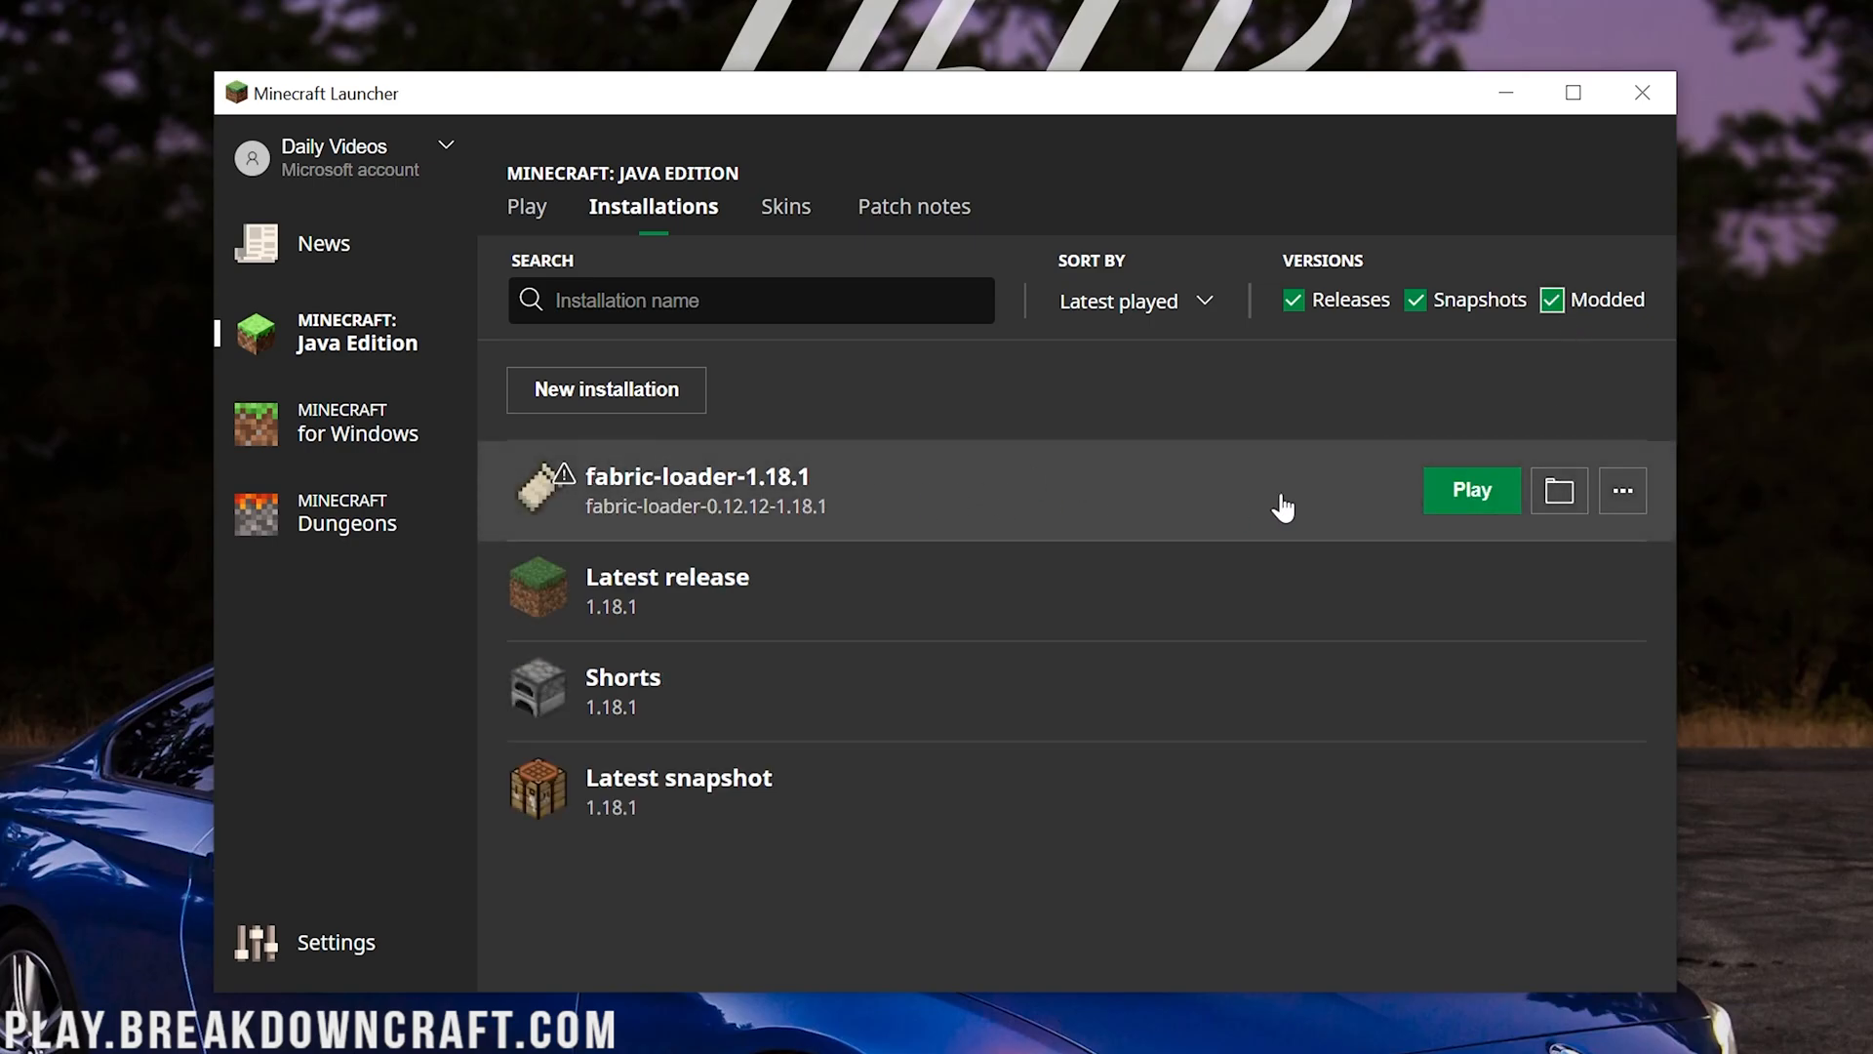
pyautogui.click(1471, 490)
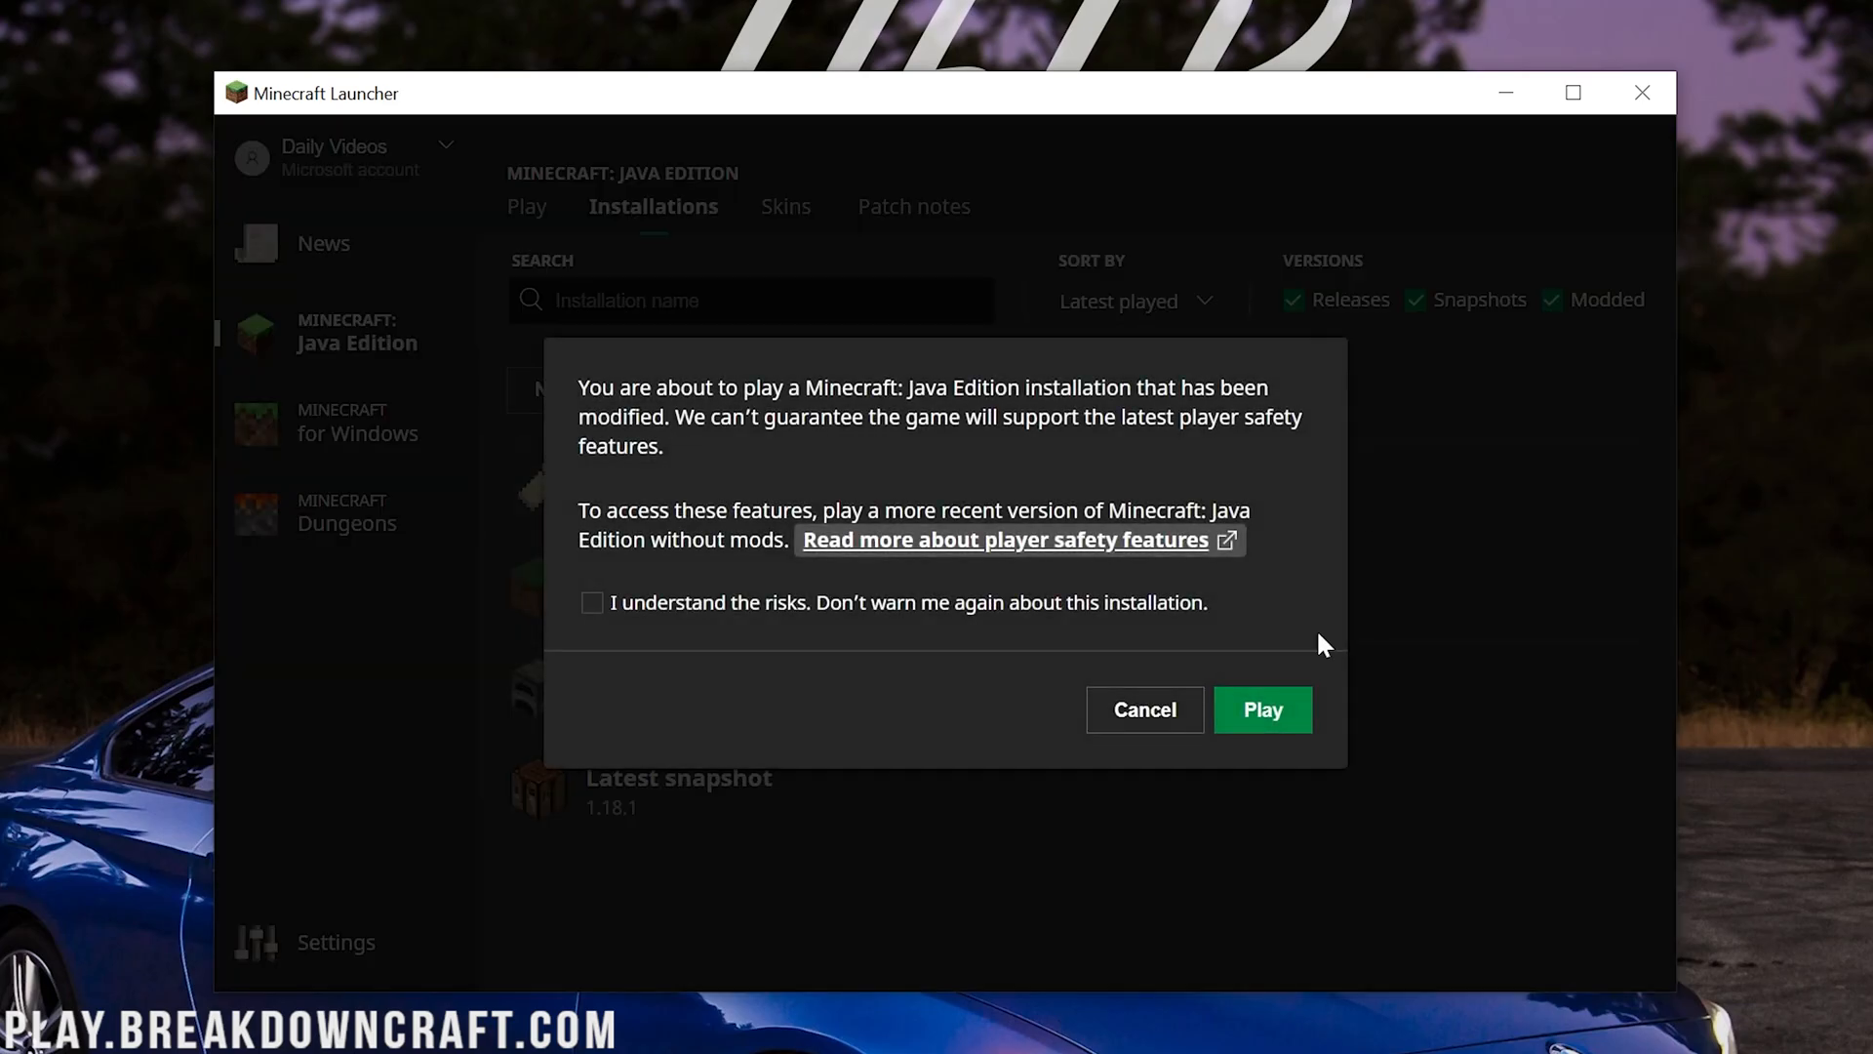
pyautogui.click(1141, 709)
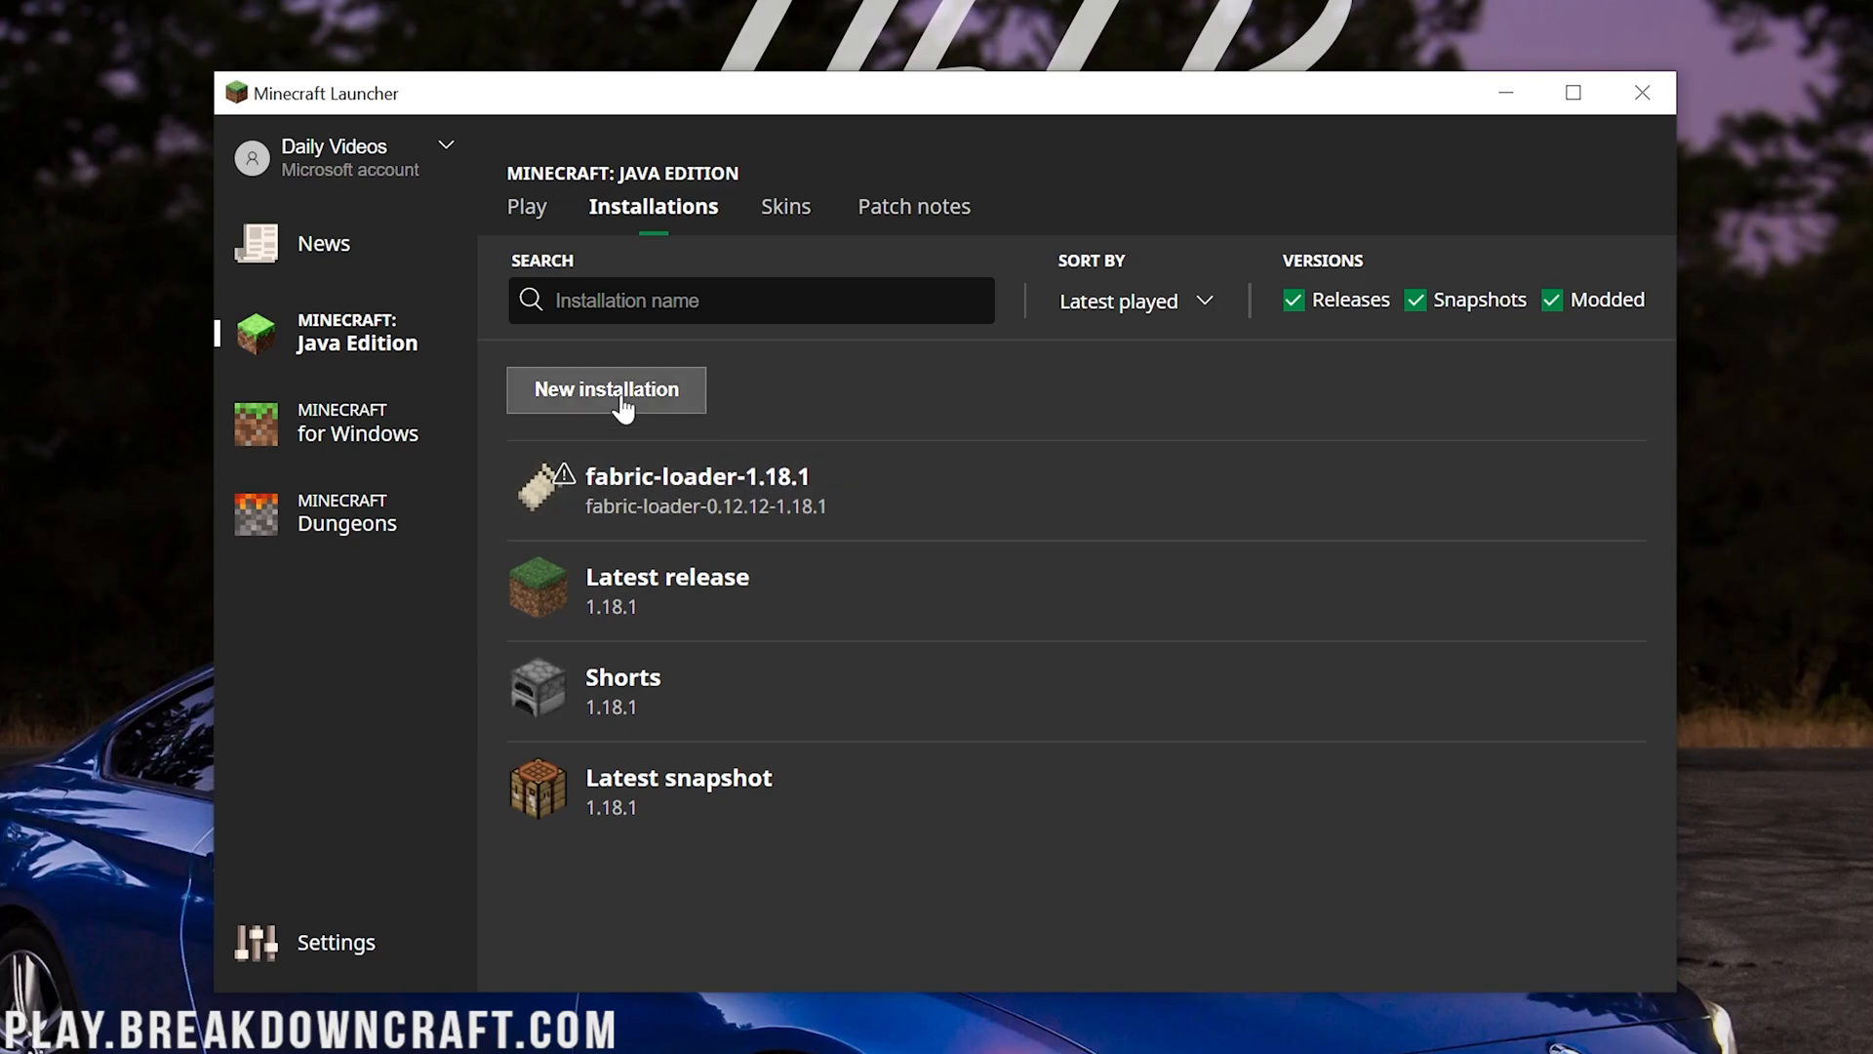
# Create installation Play.BreakdownCraft.com on release fabric-loader-0.12.12-1.18.1 at 1920x1080
pyautogui.click(605, 390)
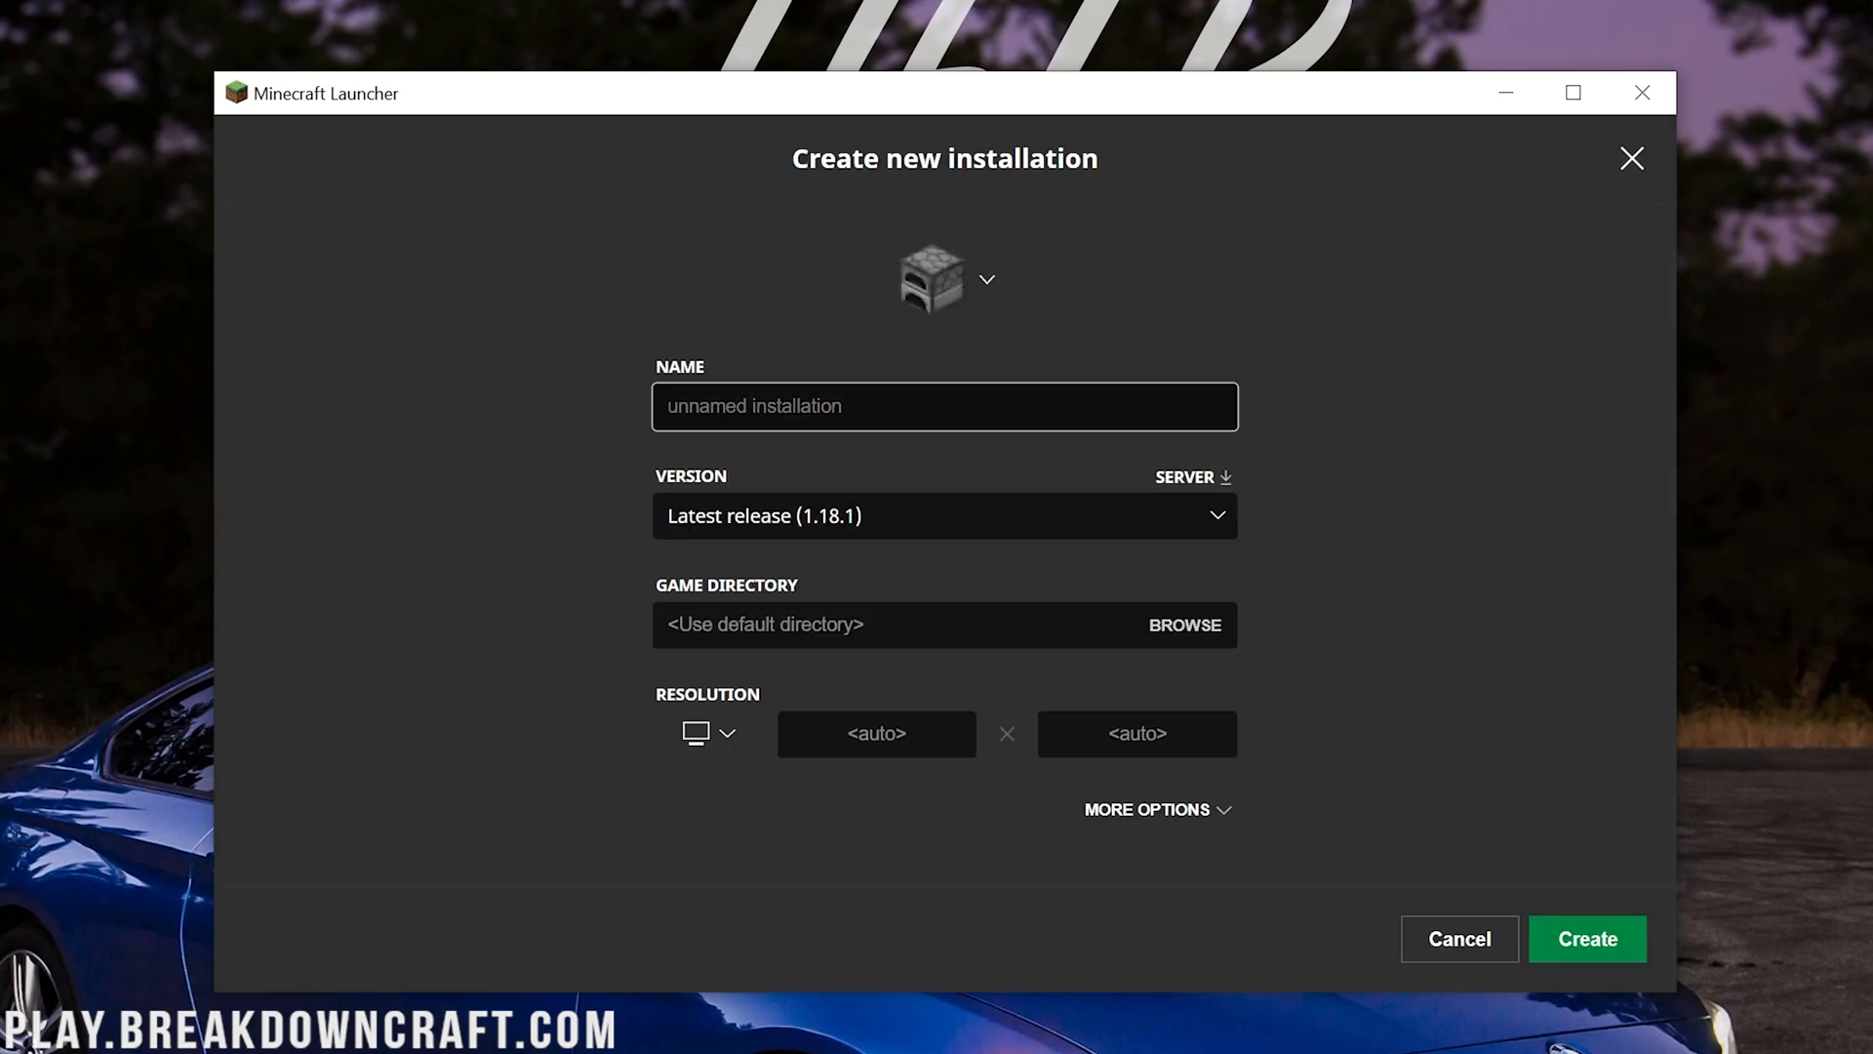
pyautogui.write('Play.BReakdownCraft.com')
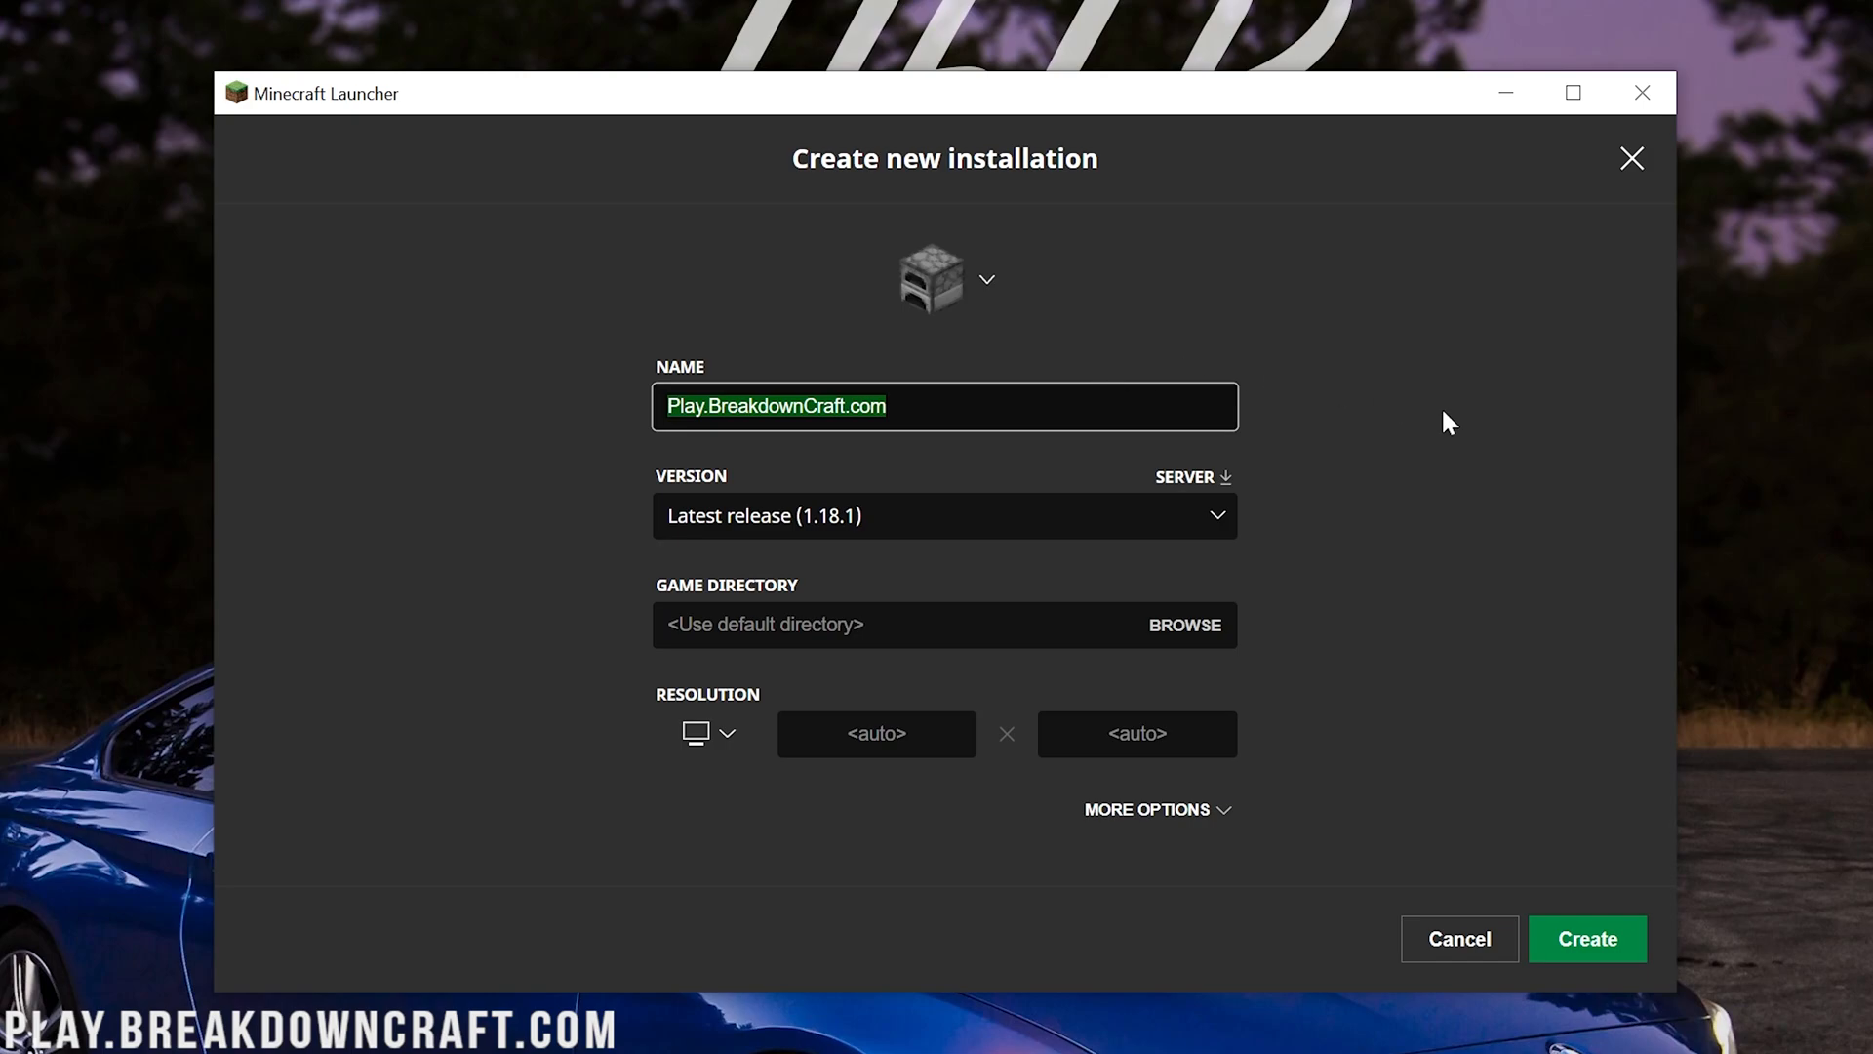
pyautogui.moveTo(1409, 456)
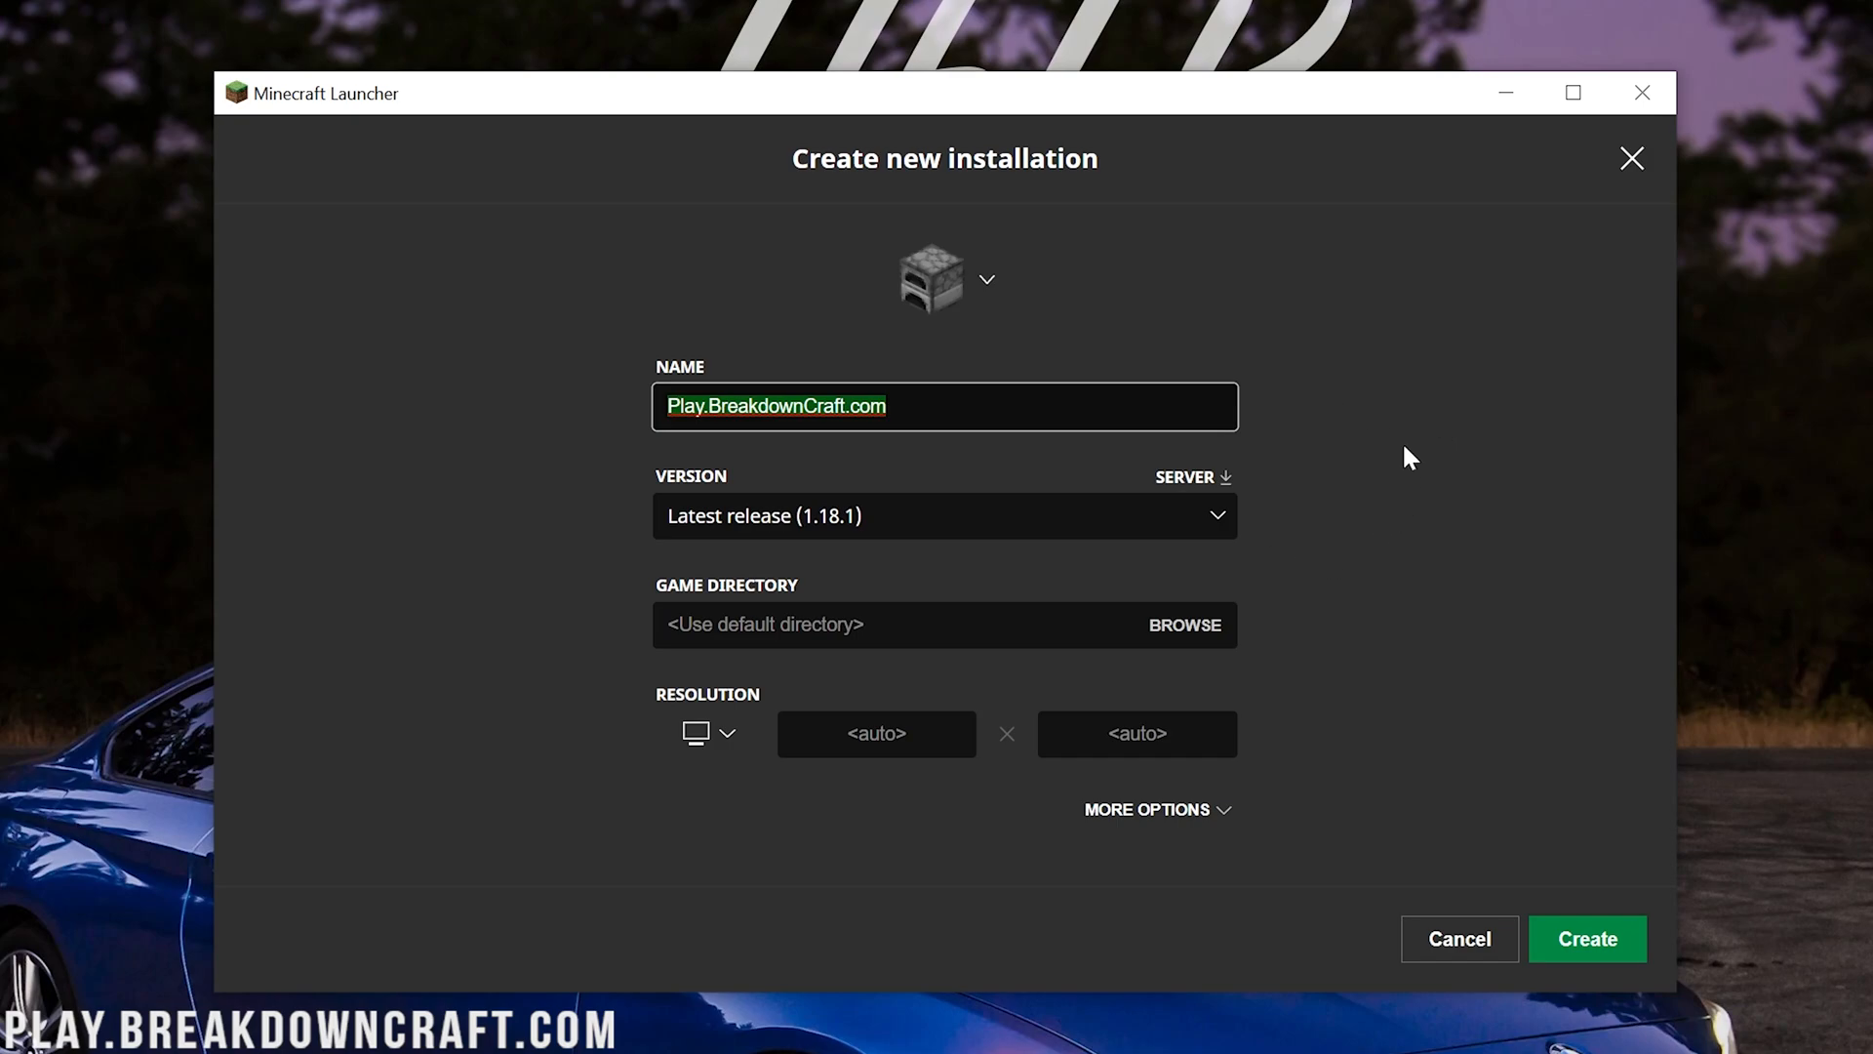
pyautogui.moveTo(1344, 451)
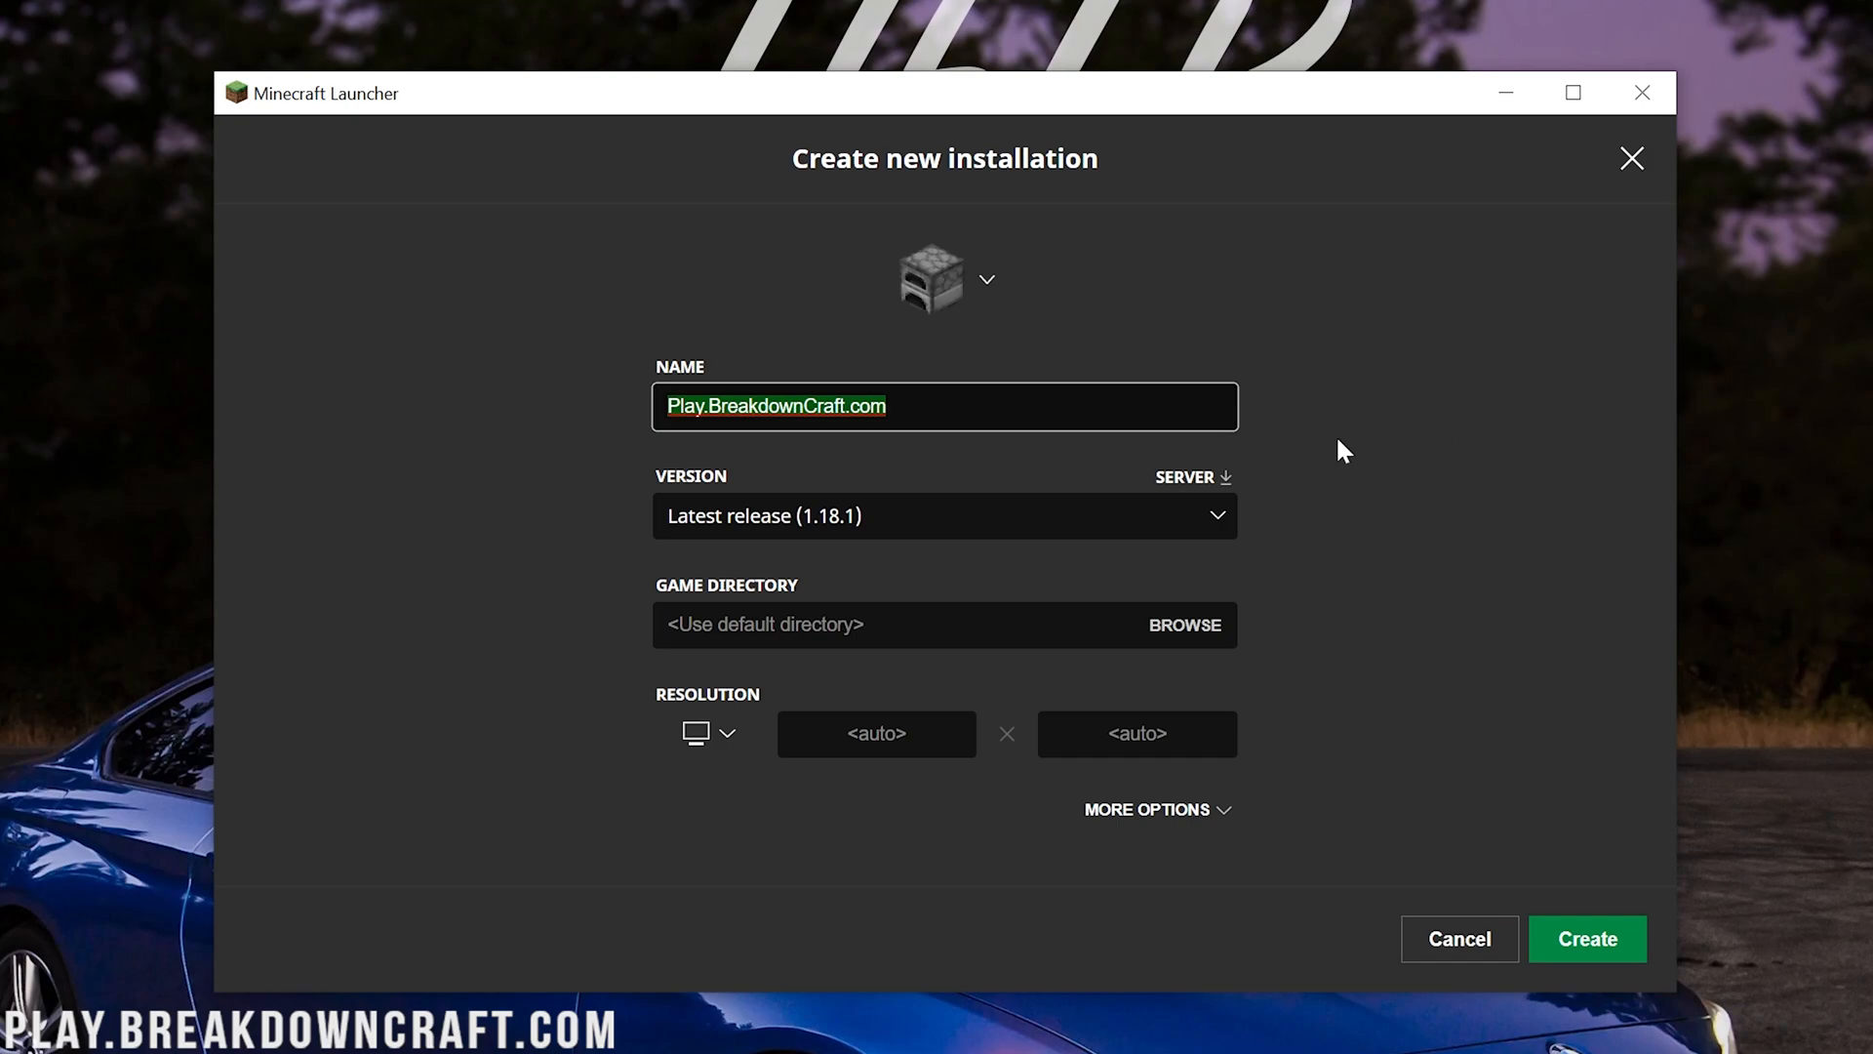
pyautogui.click(938, 516)
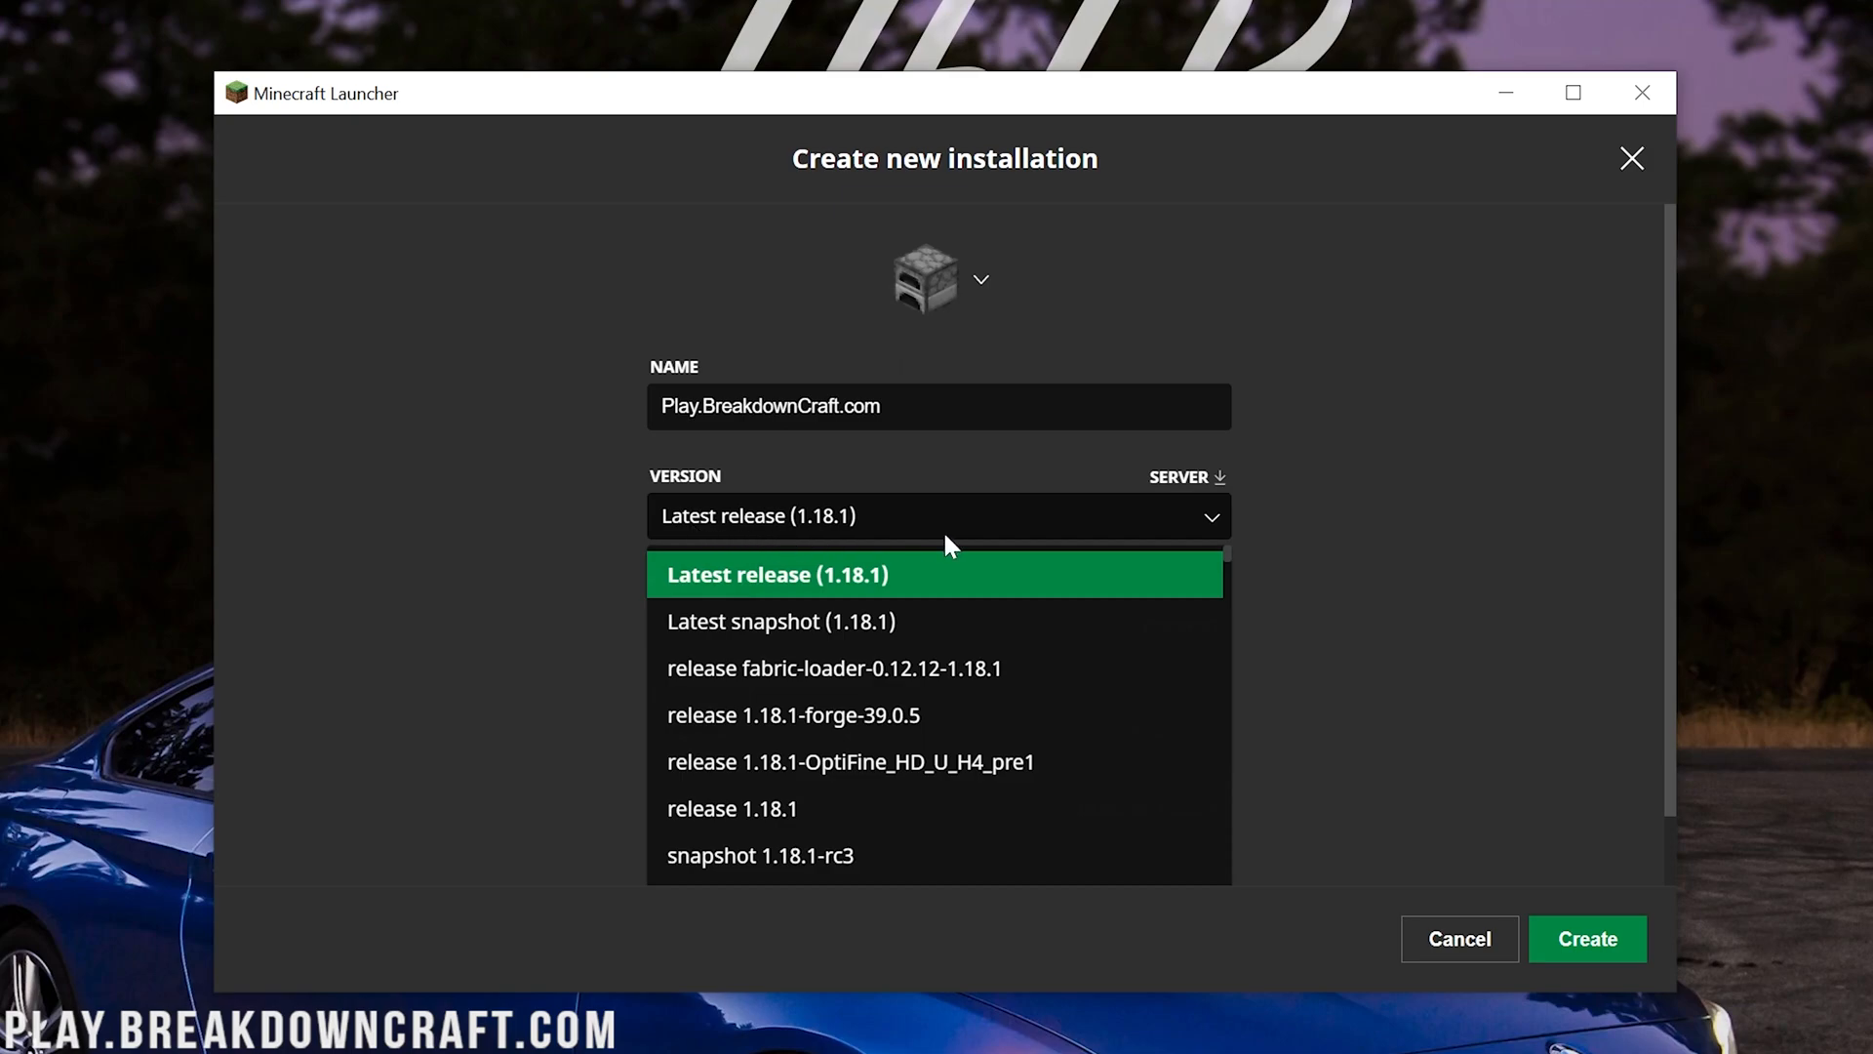
pyautogui.moveTo(833, 667)
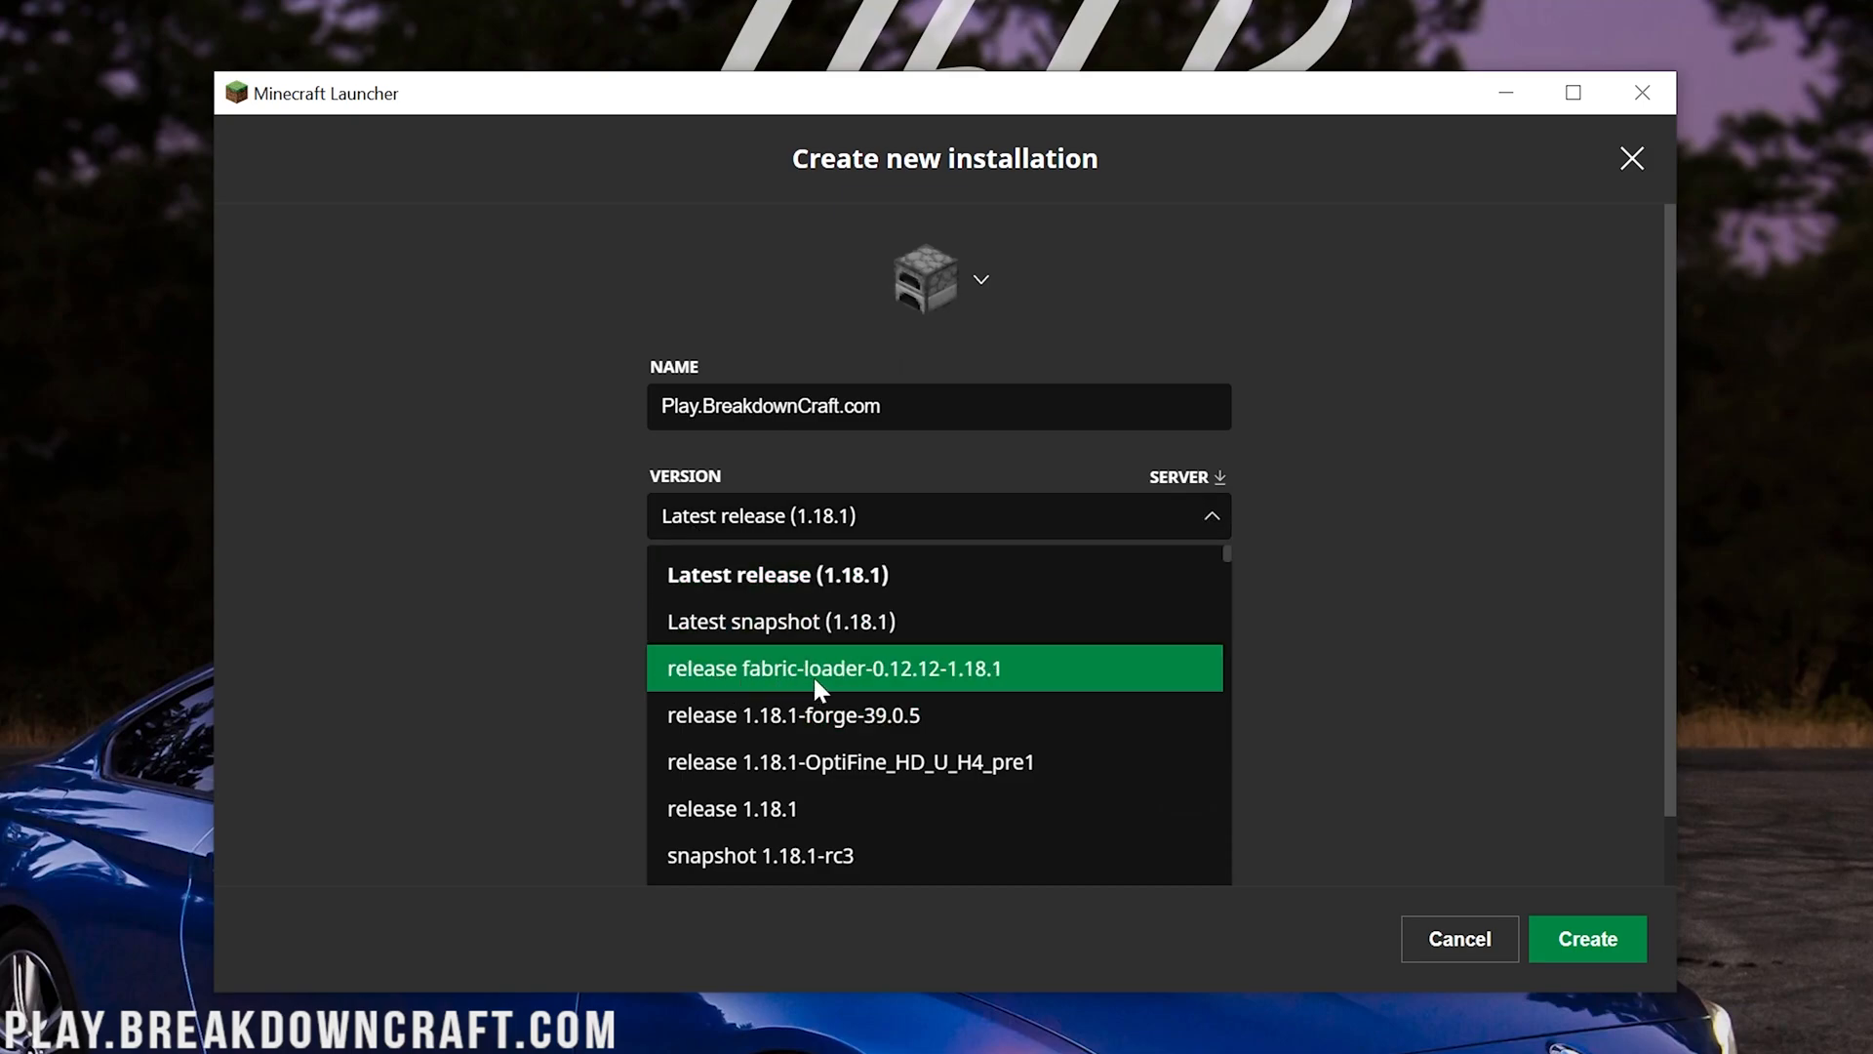
pyautogui.moveTo(900, 681)
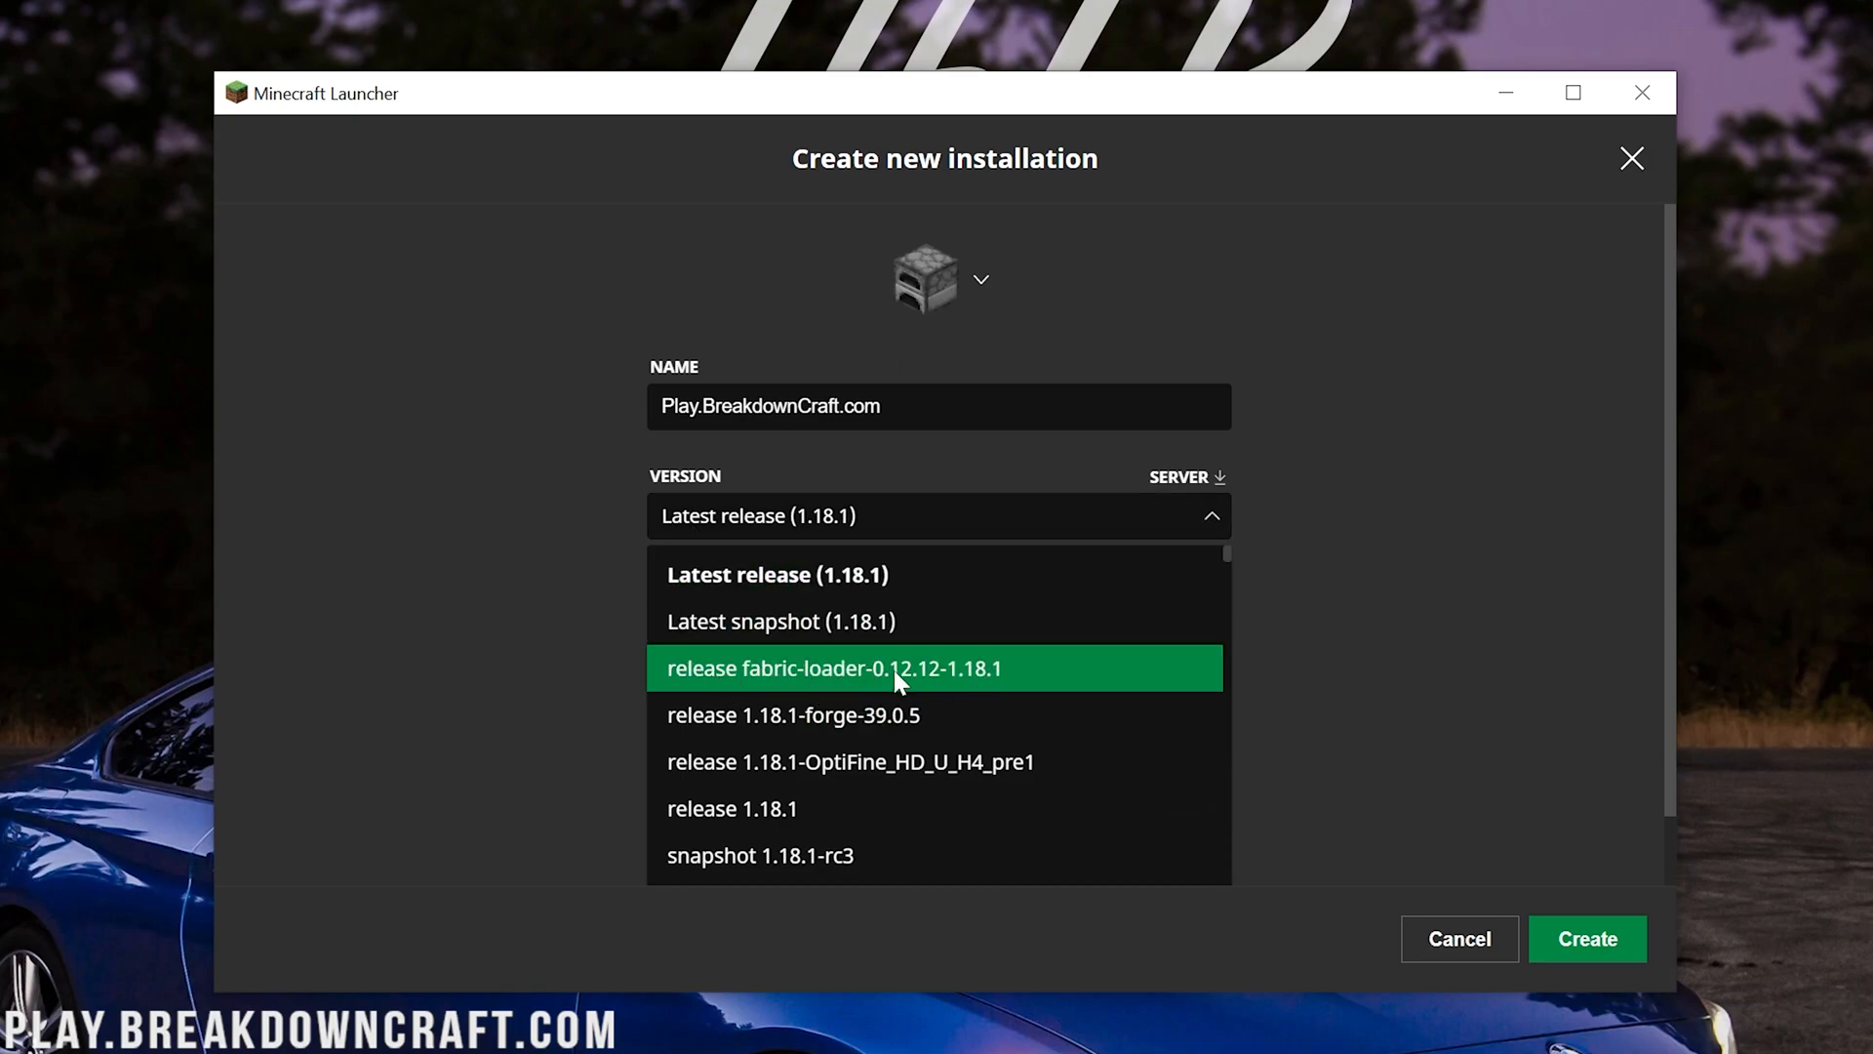
pyautogui.scroll(-3)
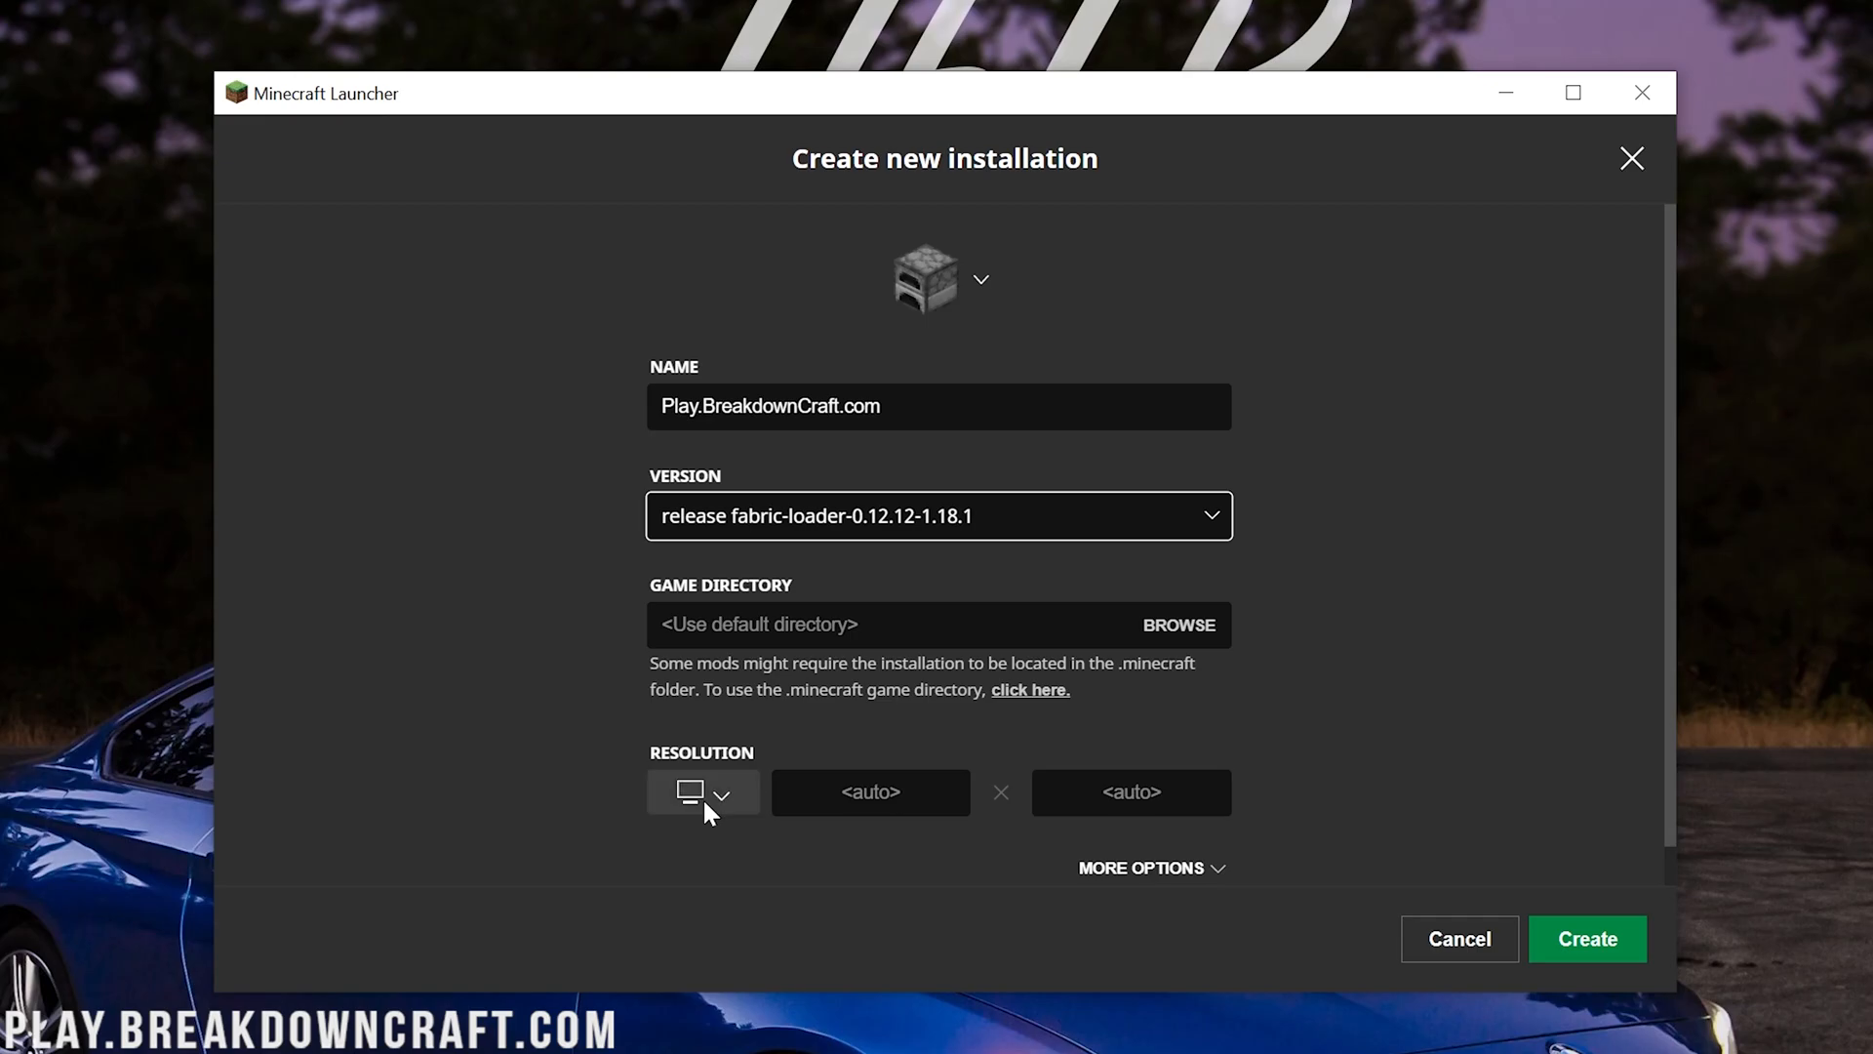
pyautogui.click(703, 792)
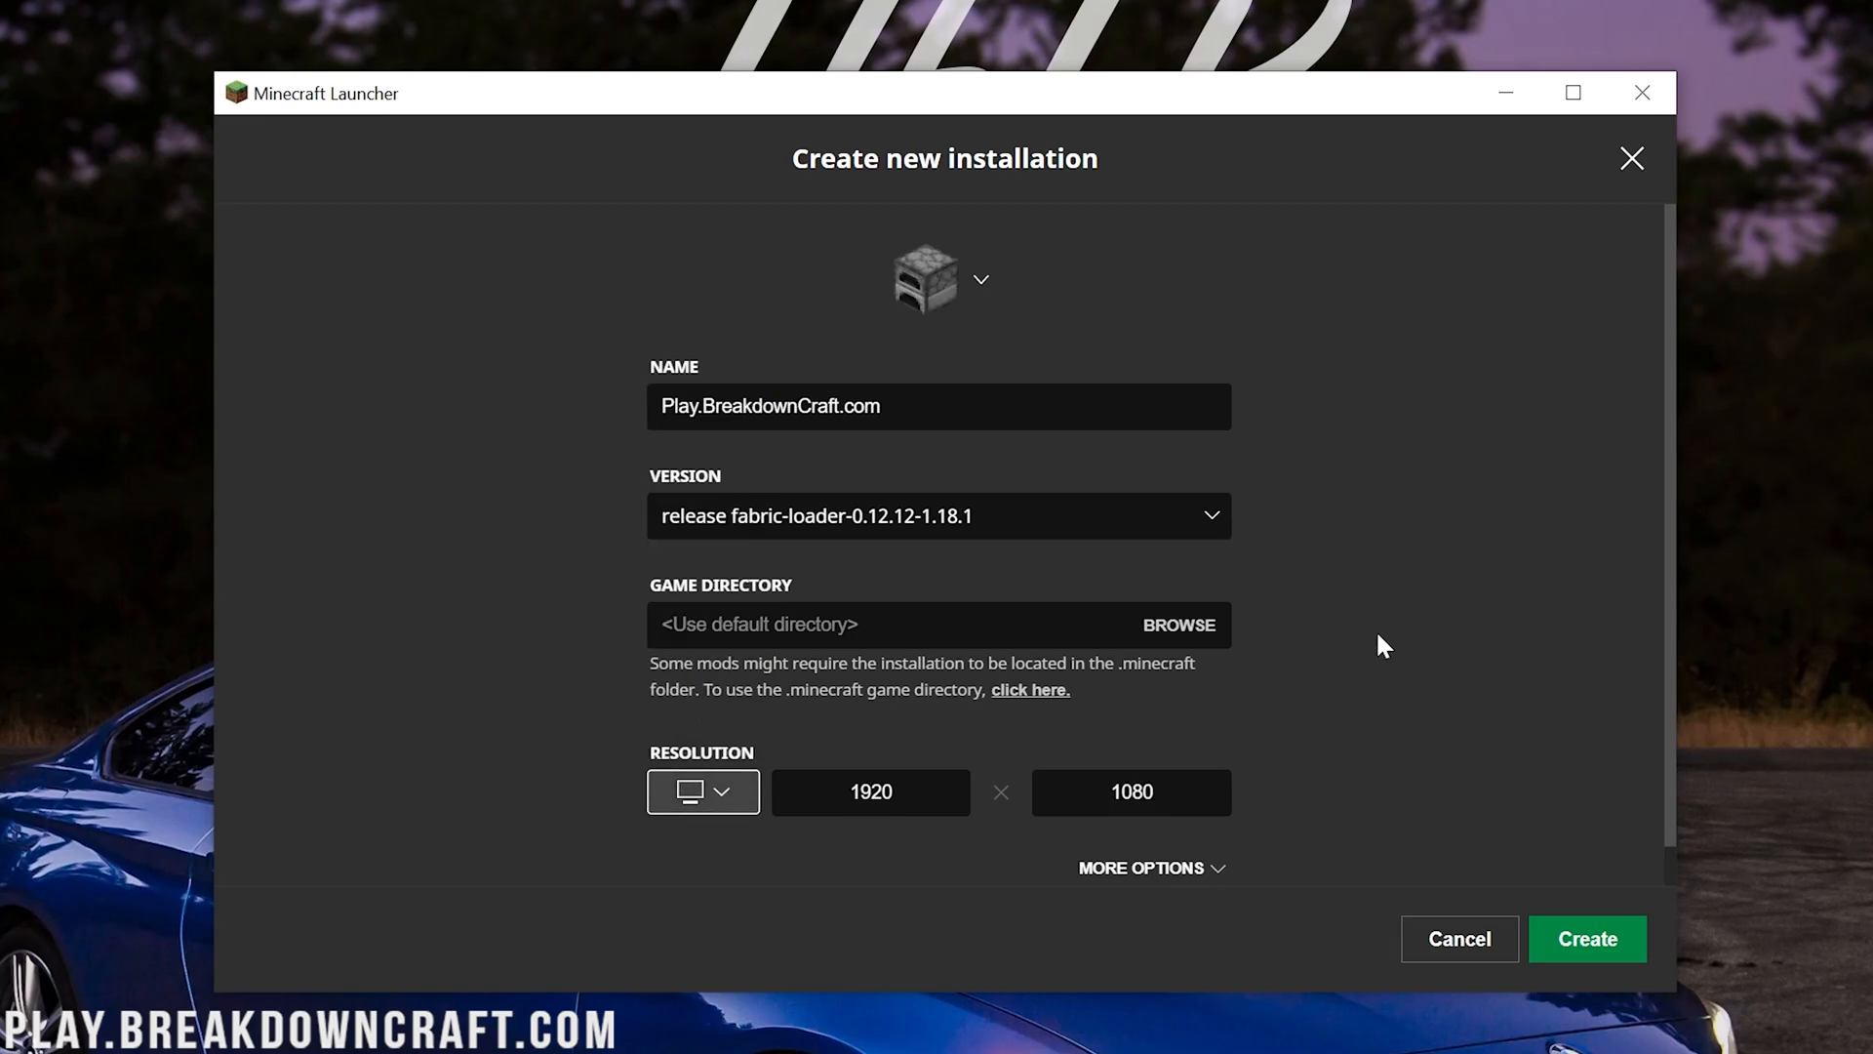
pyautogui.click(1586, 938)
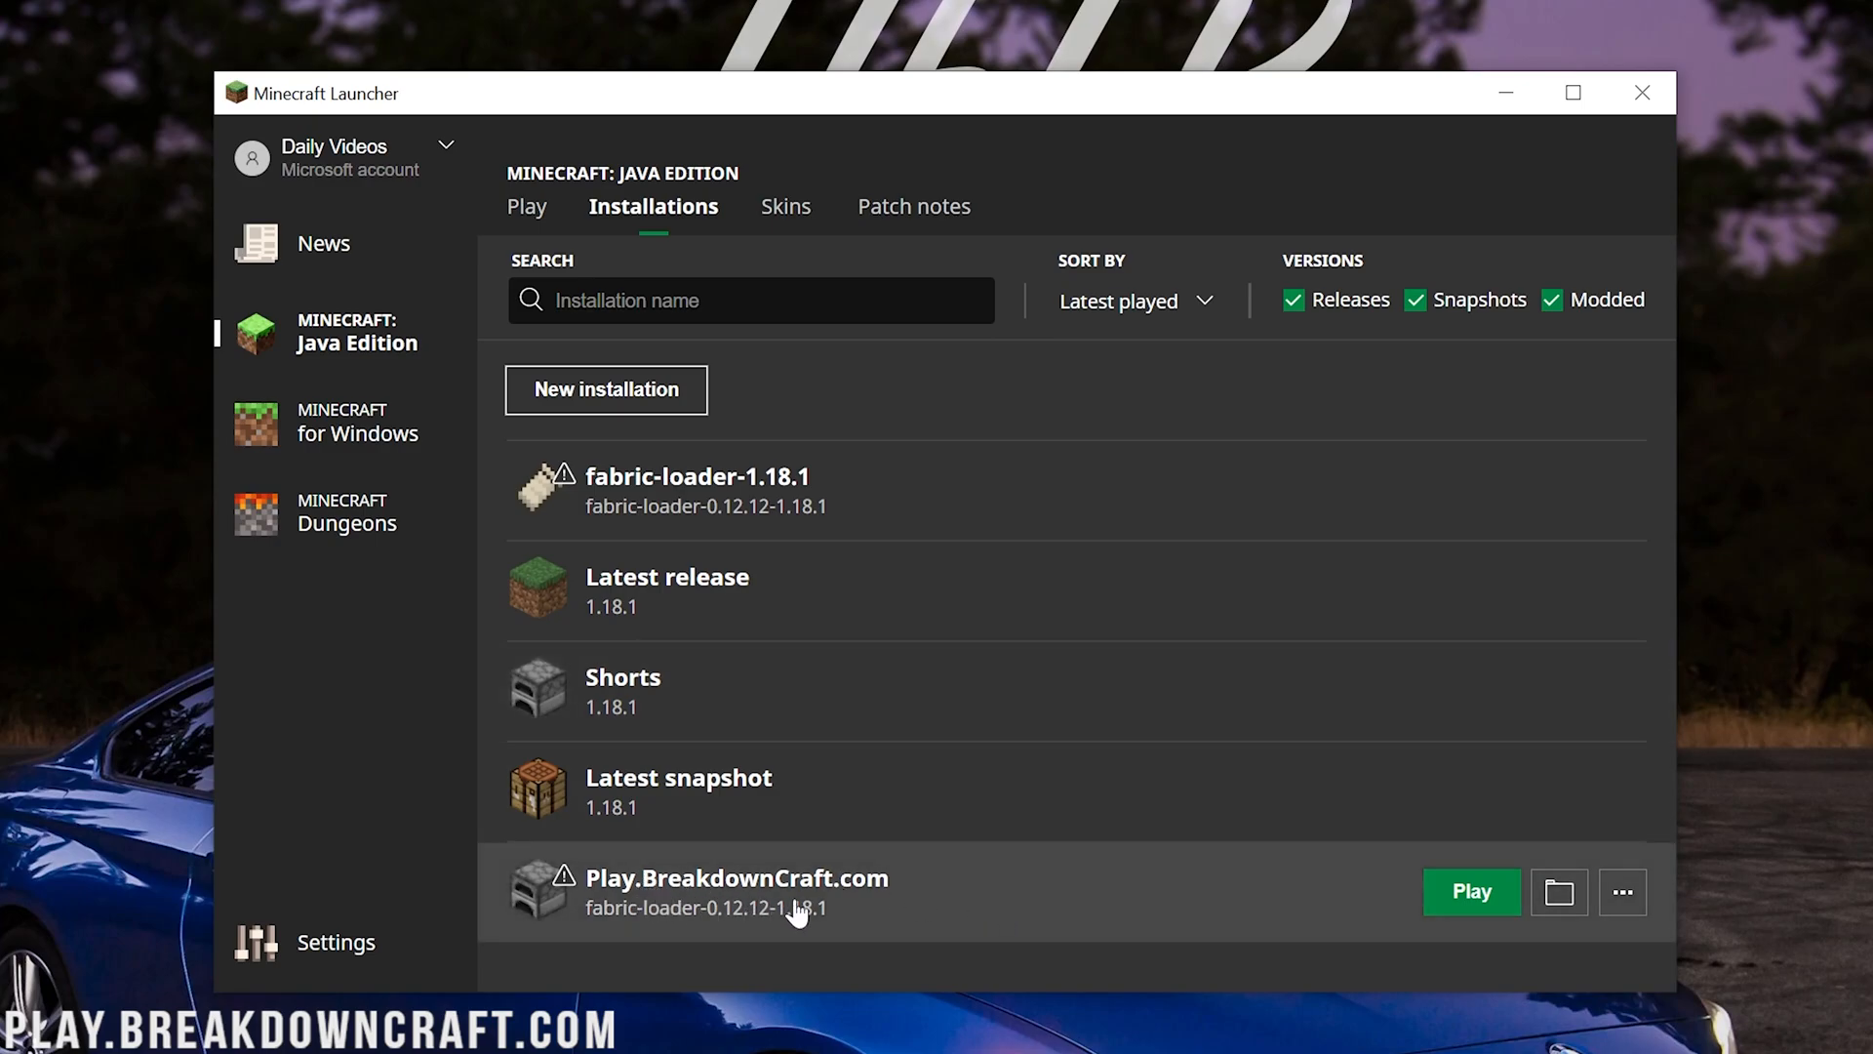
pyautogui.moveTo(663, 935)
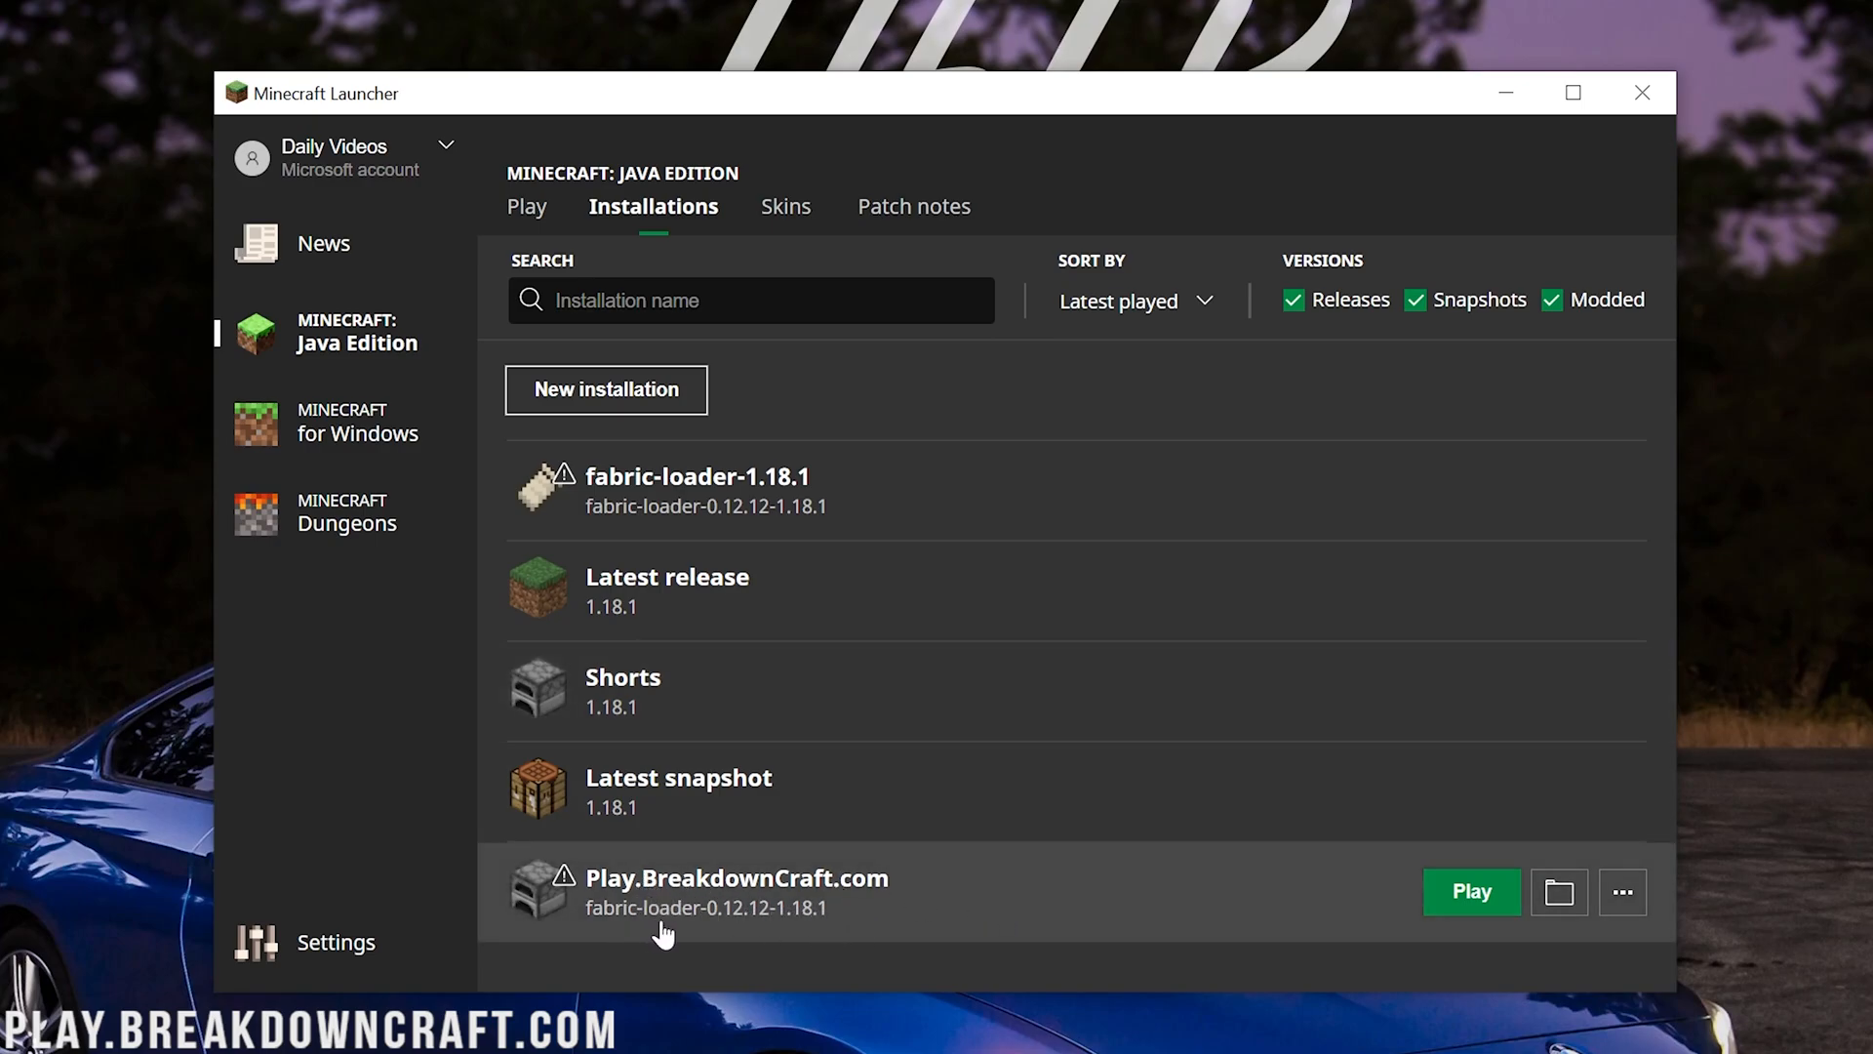
pyautogui.moveTo(817, 925)
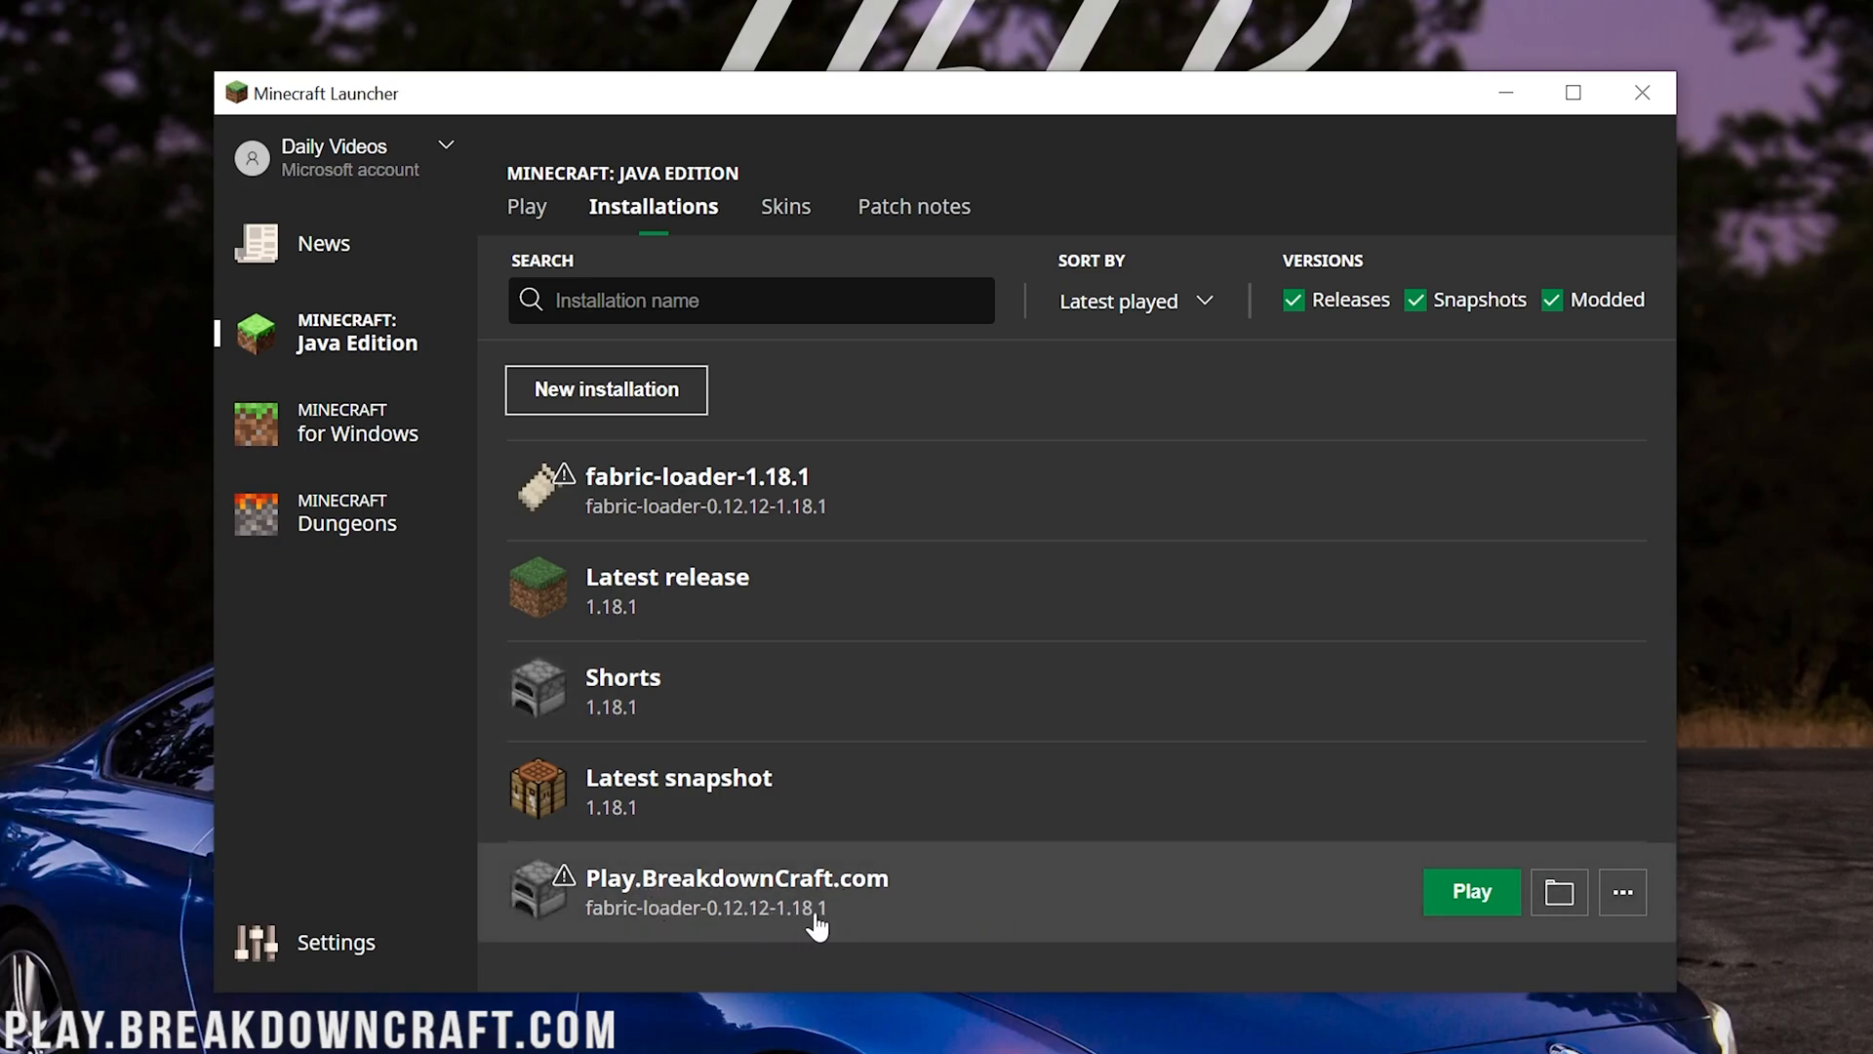
# Launch Play.BreakdownCraft.com with 'I understand the risks' ticked in the mod warning
pyautogui.click(1471, 892)
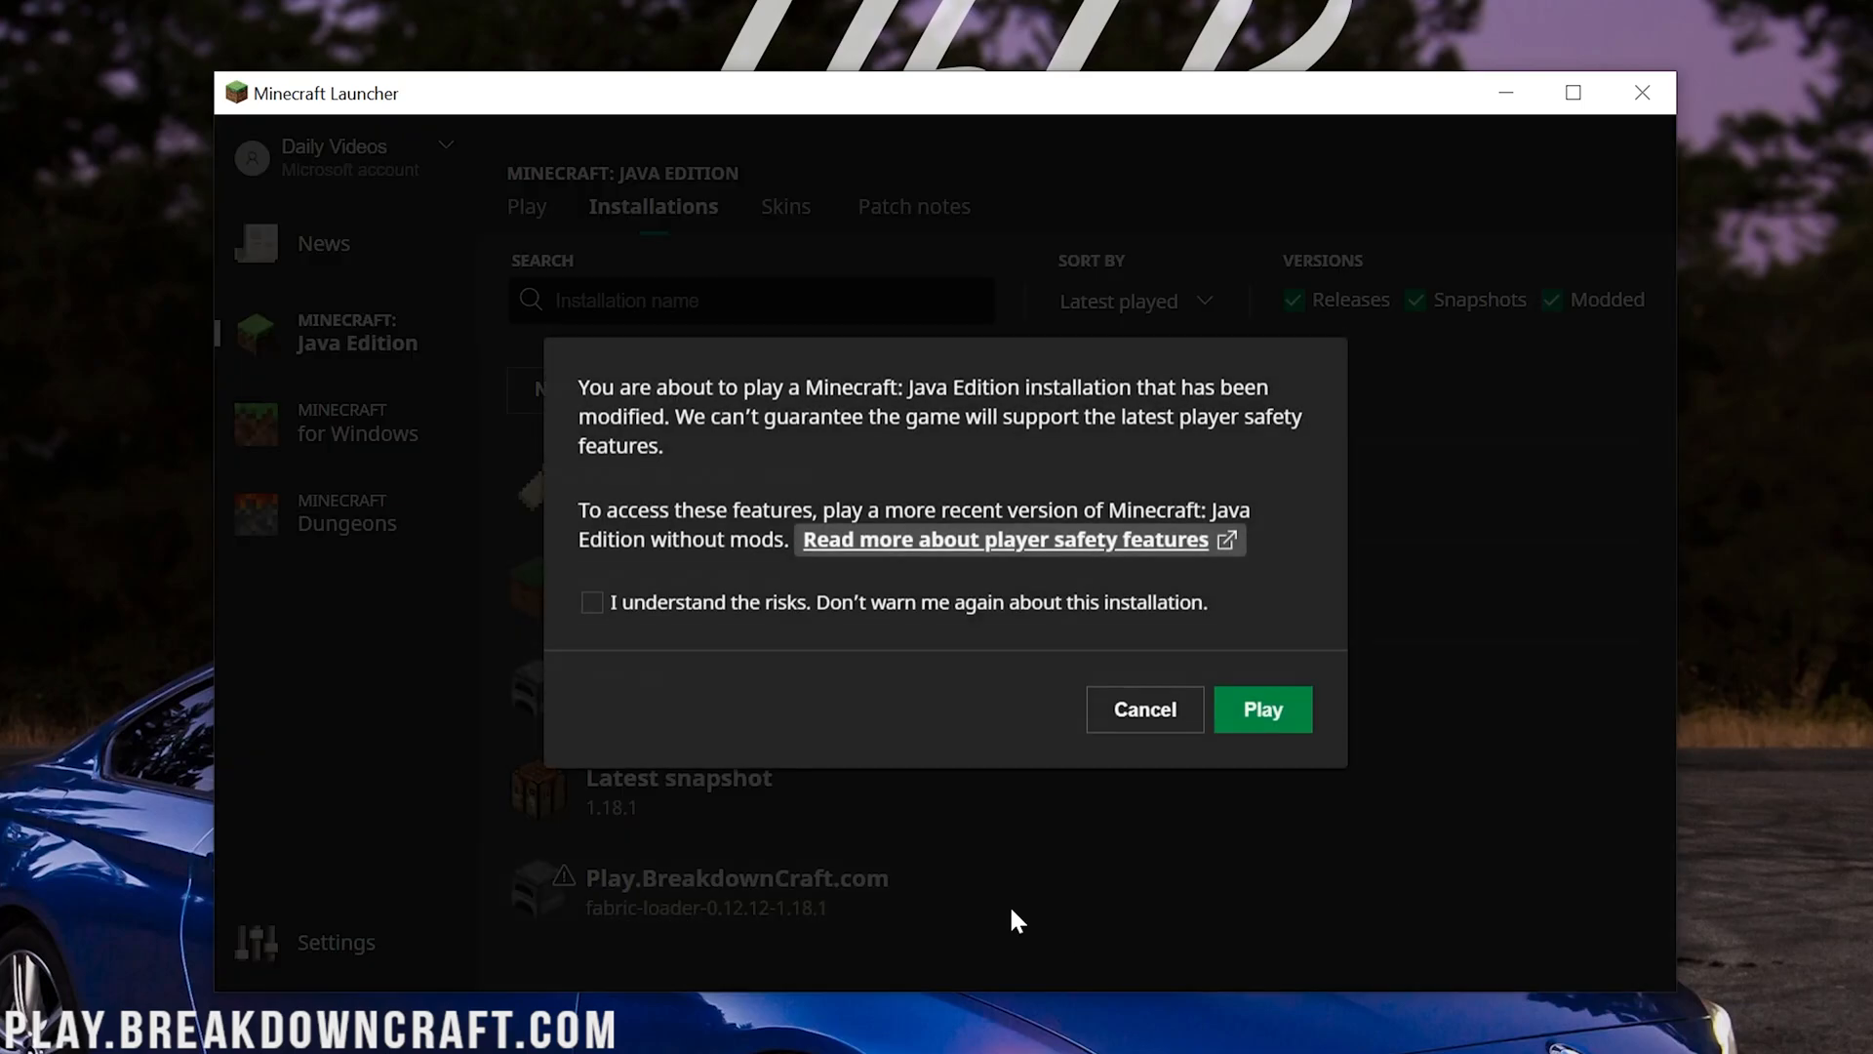
pyautogui.moveTo(854, 609)
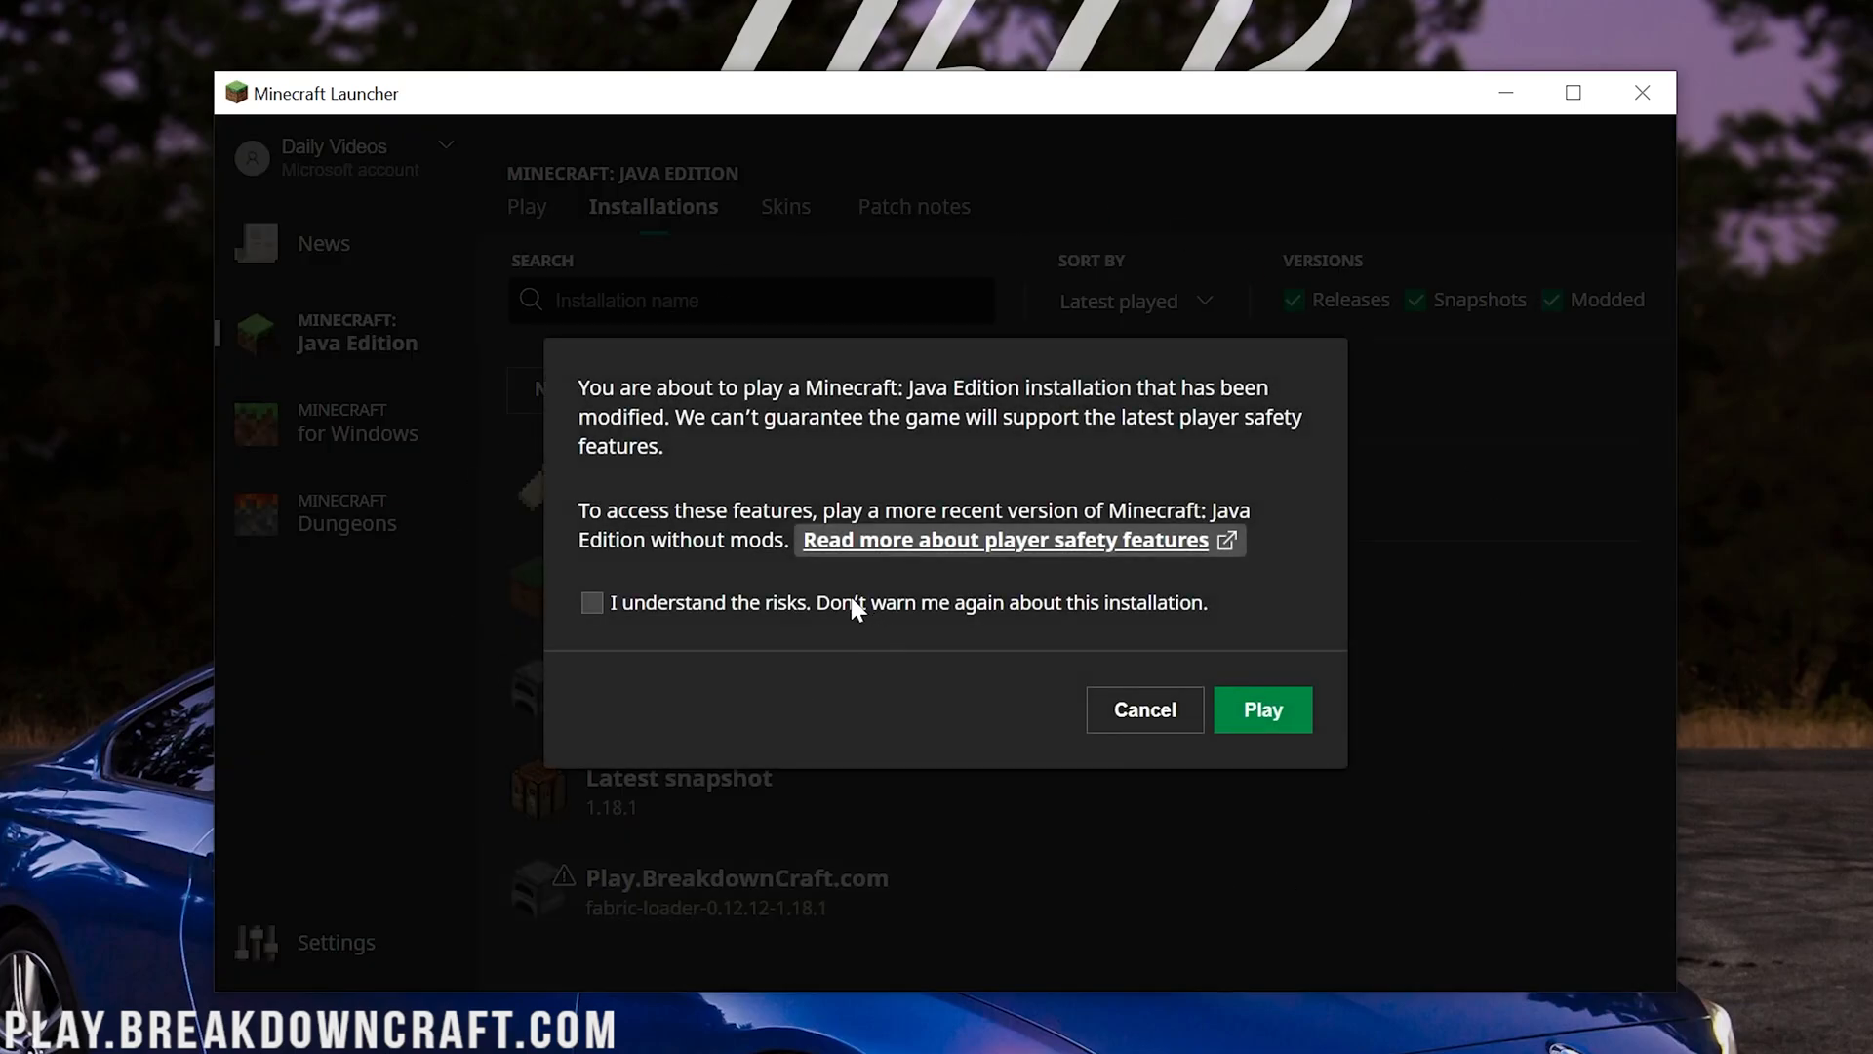
pyautogui.click(589, 603)
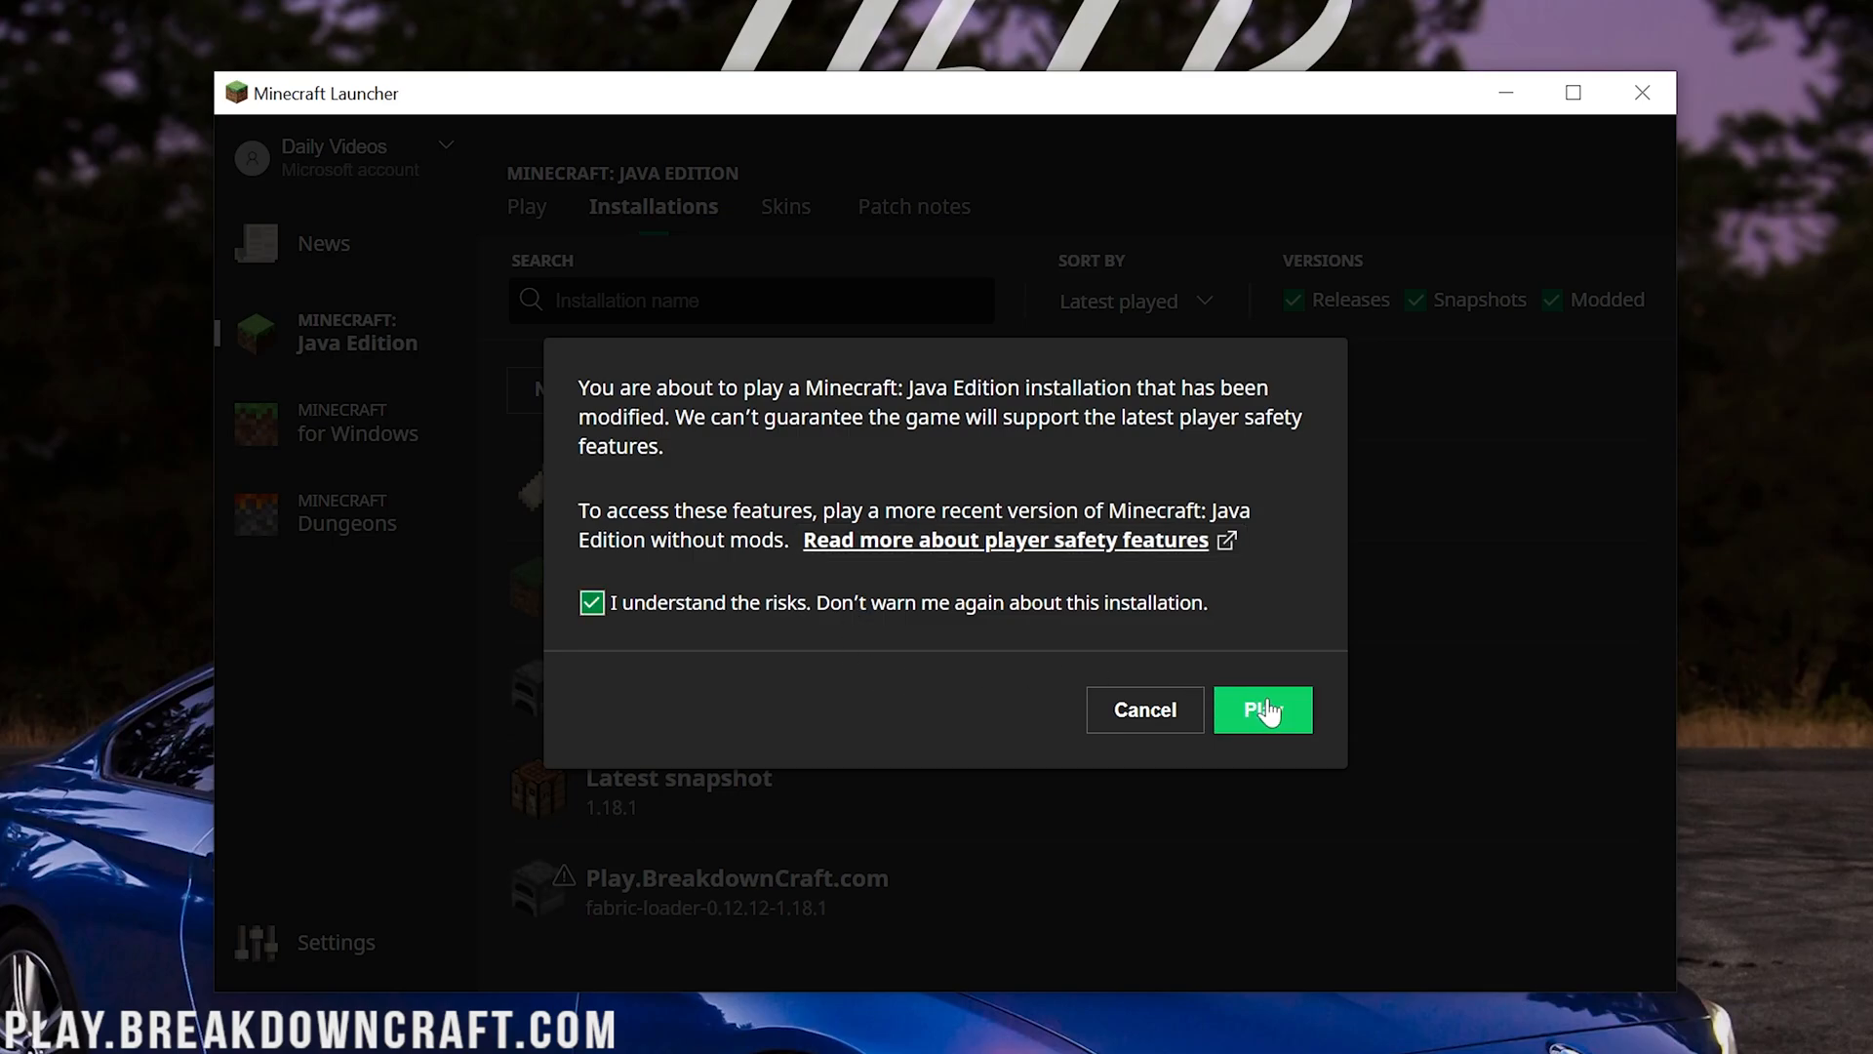
pyautogui.click(1263, 710)
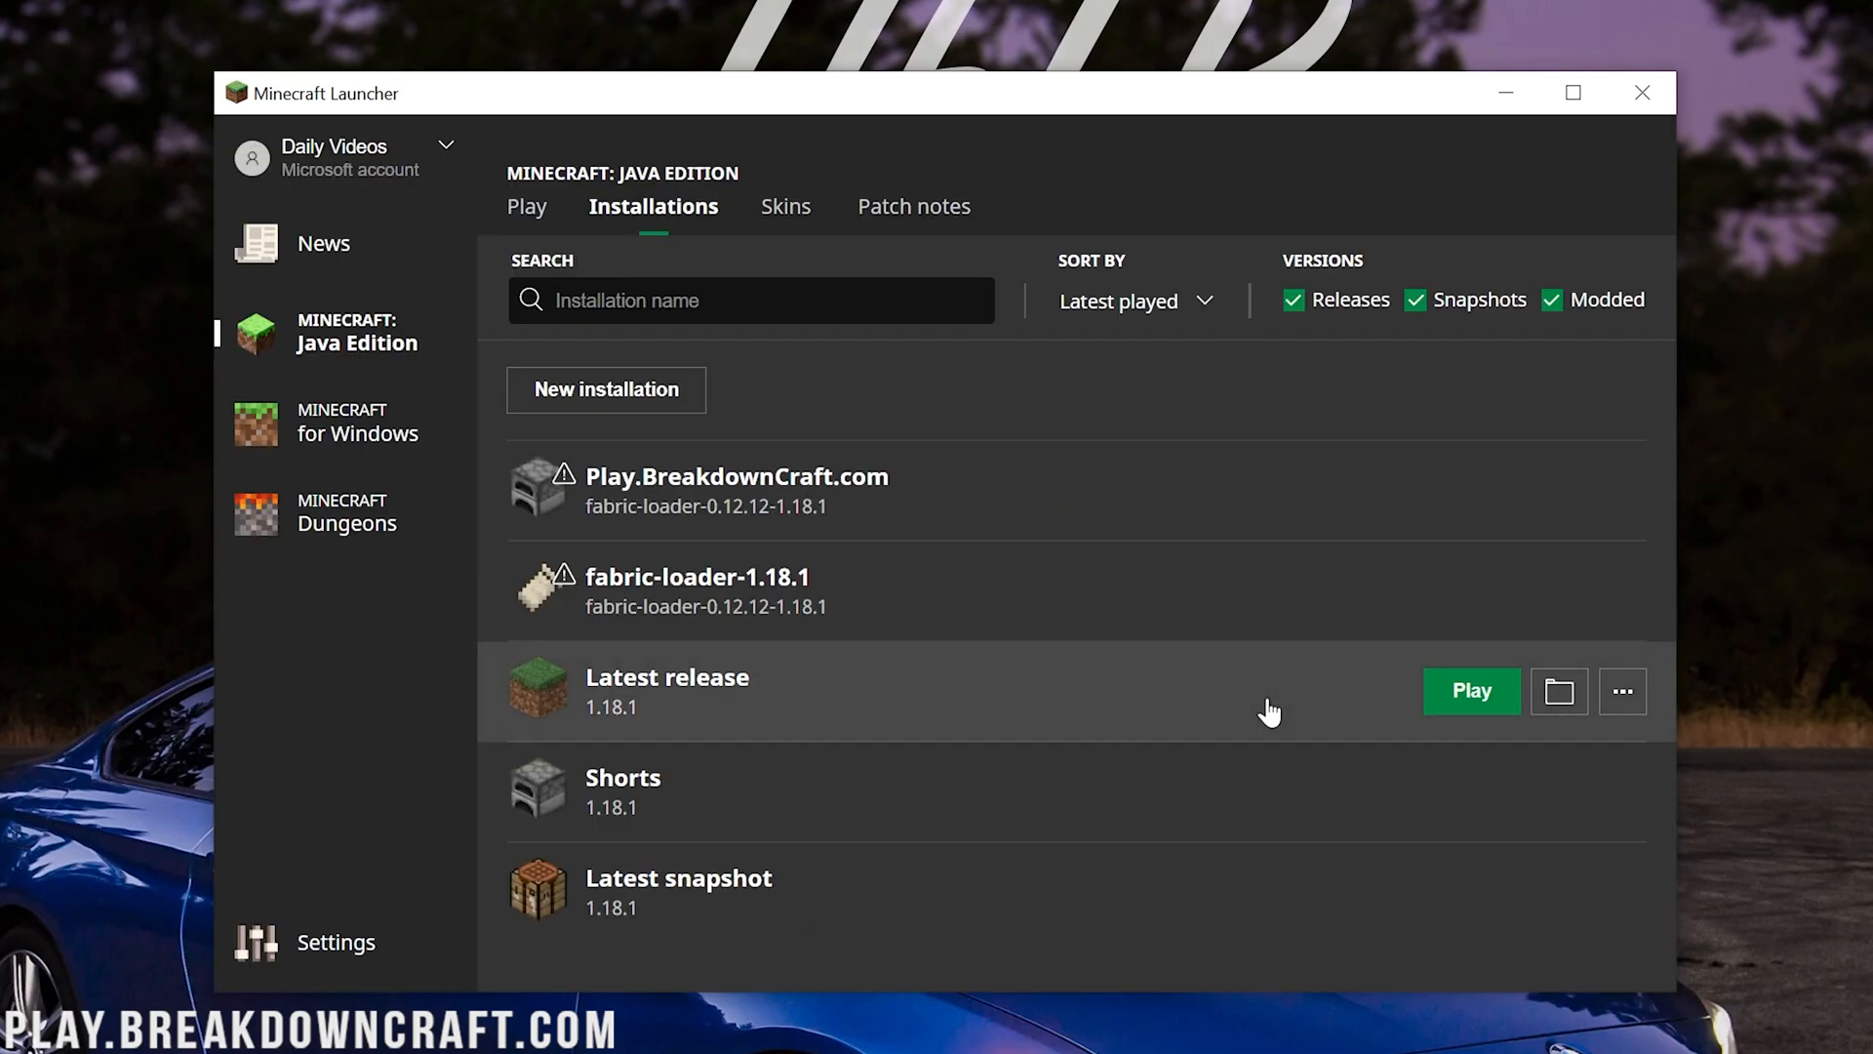
pyautogui.click(1471, 691)
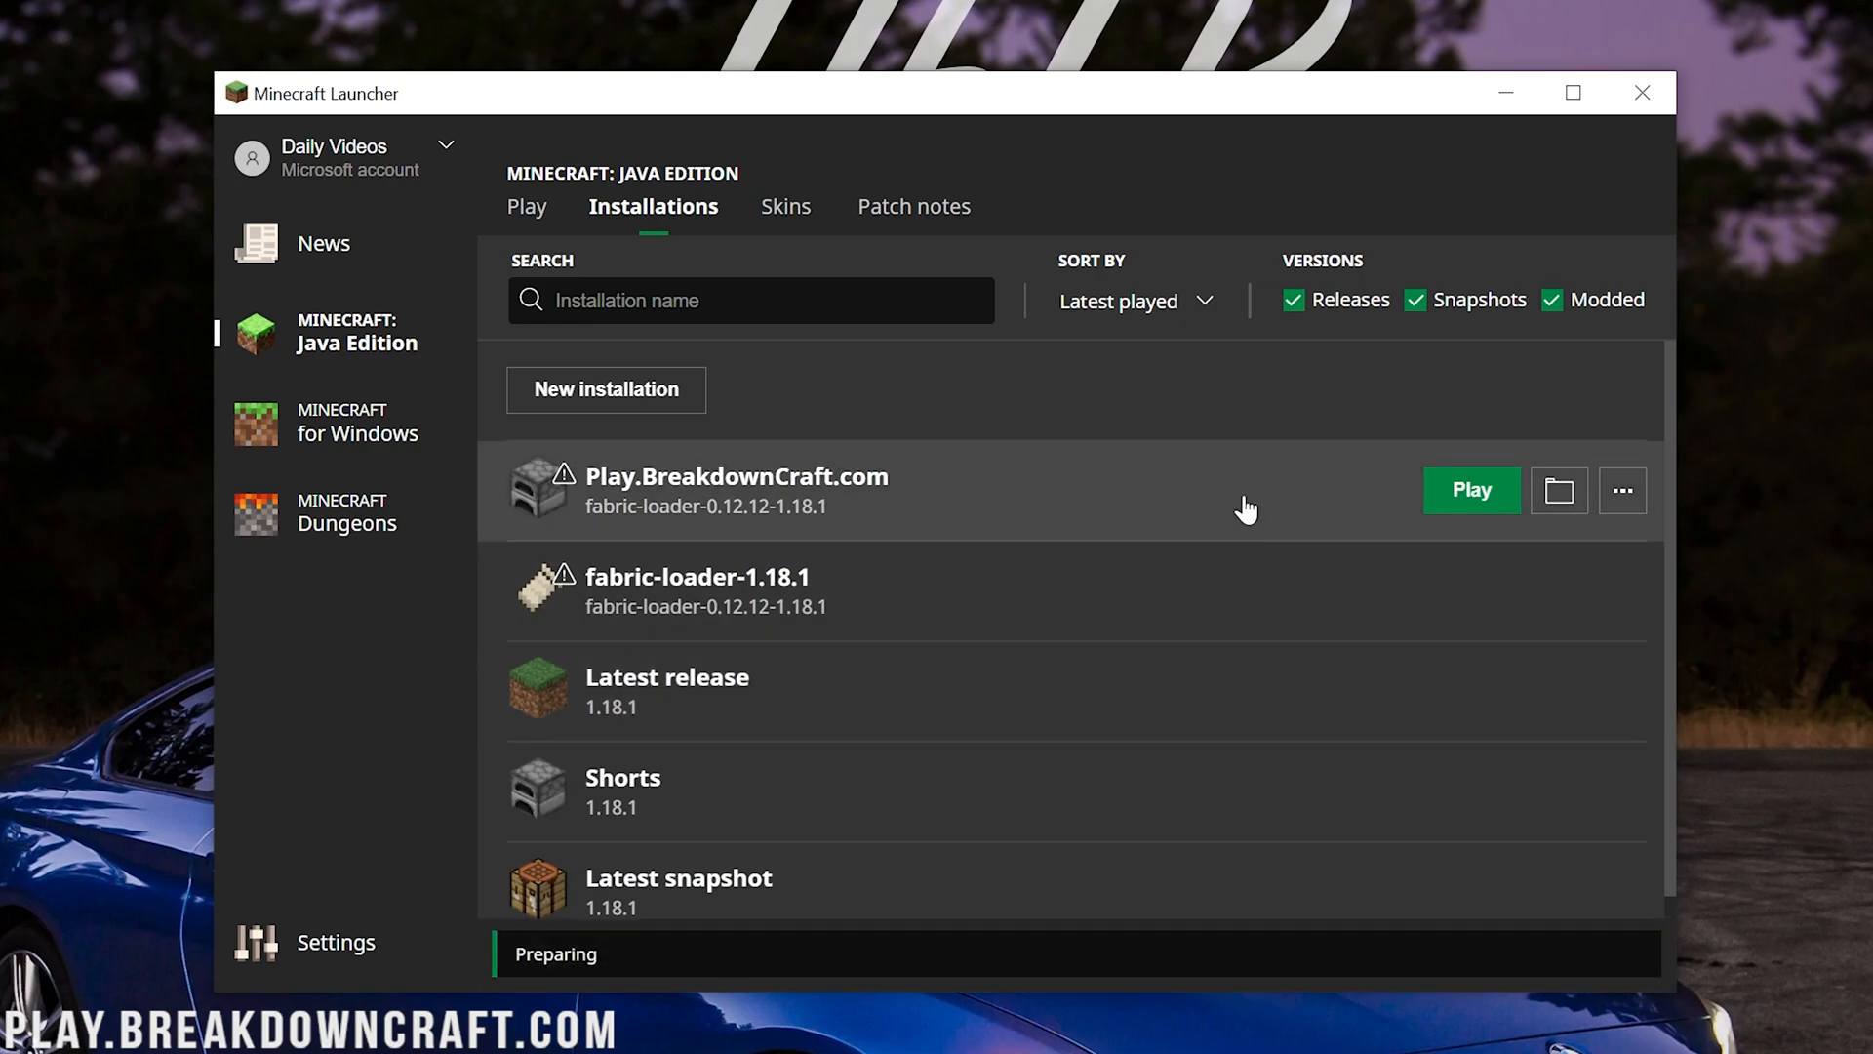
# Let Fabric 1.18.1 load, view the multiplayer server list, and return to the title screen
pyautogui.click(1469, 490)
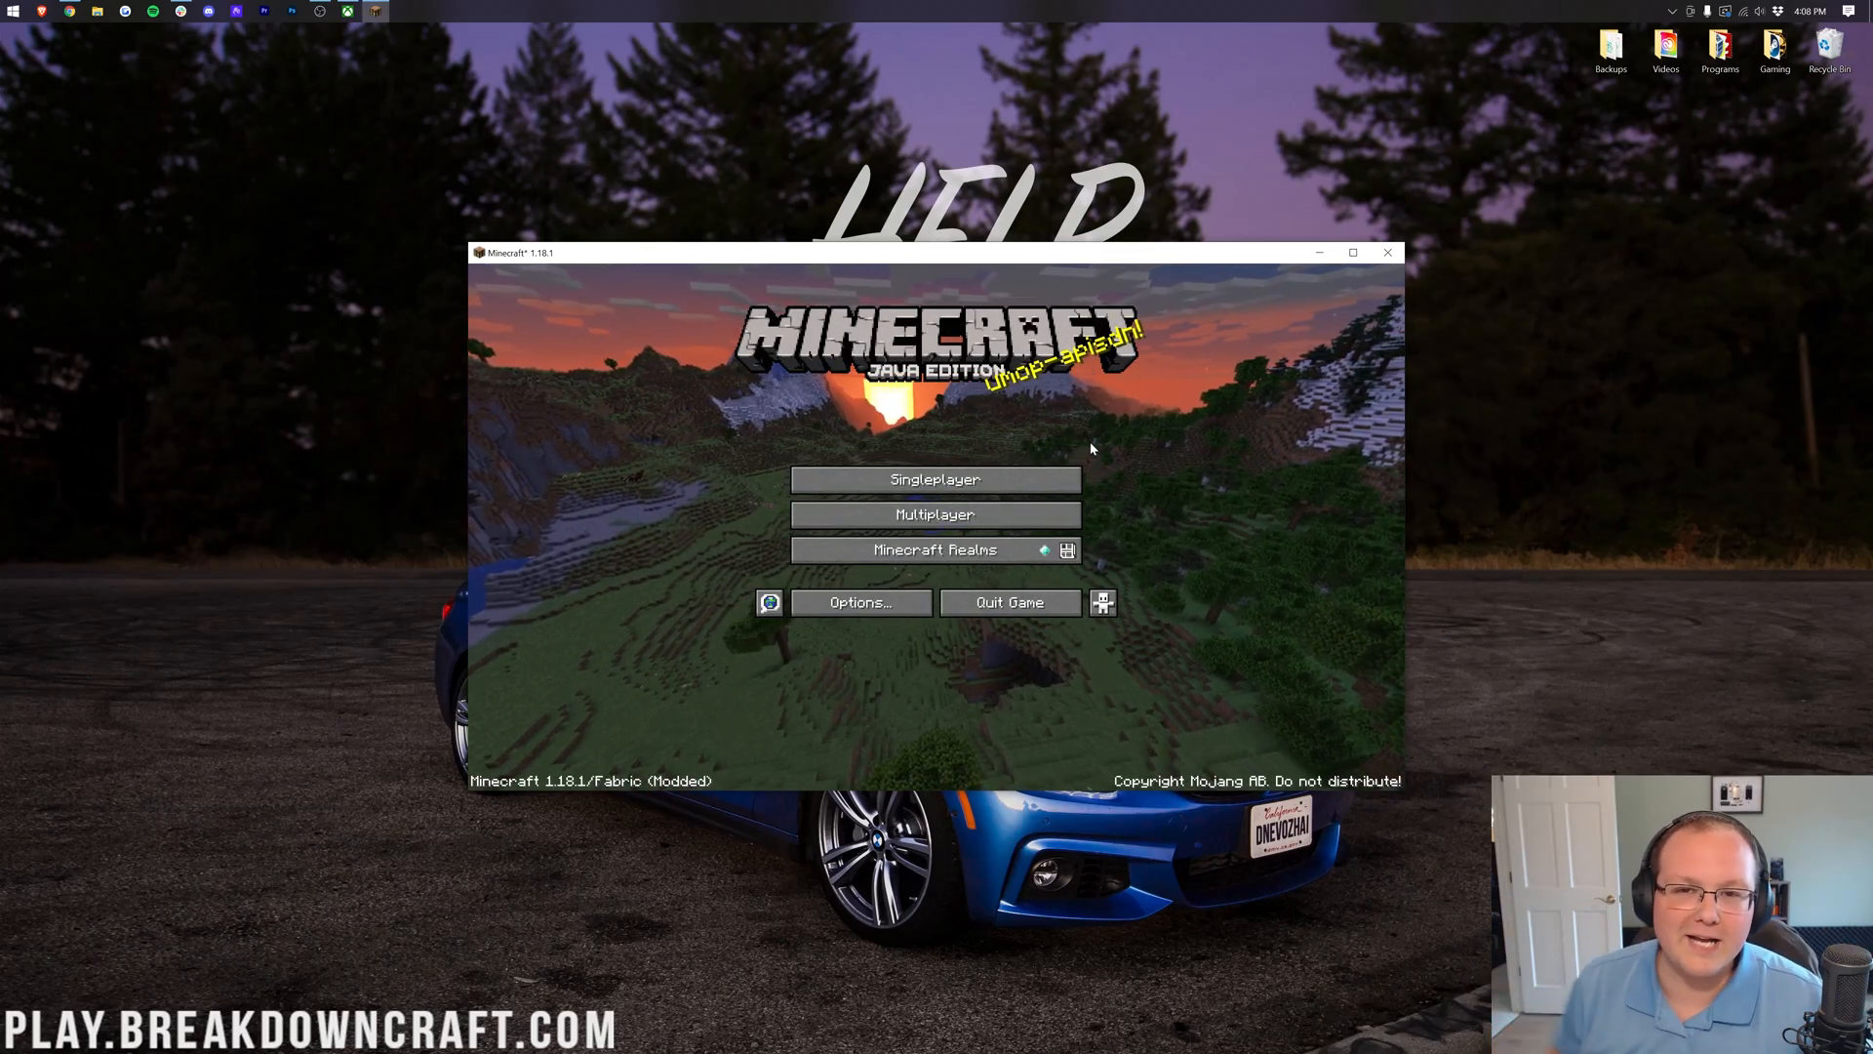
pyautogui.click(934, 513)
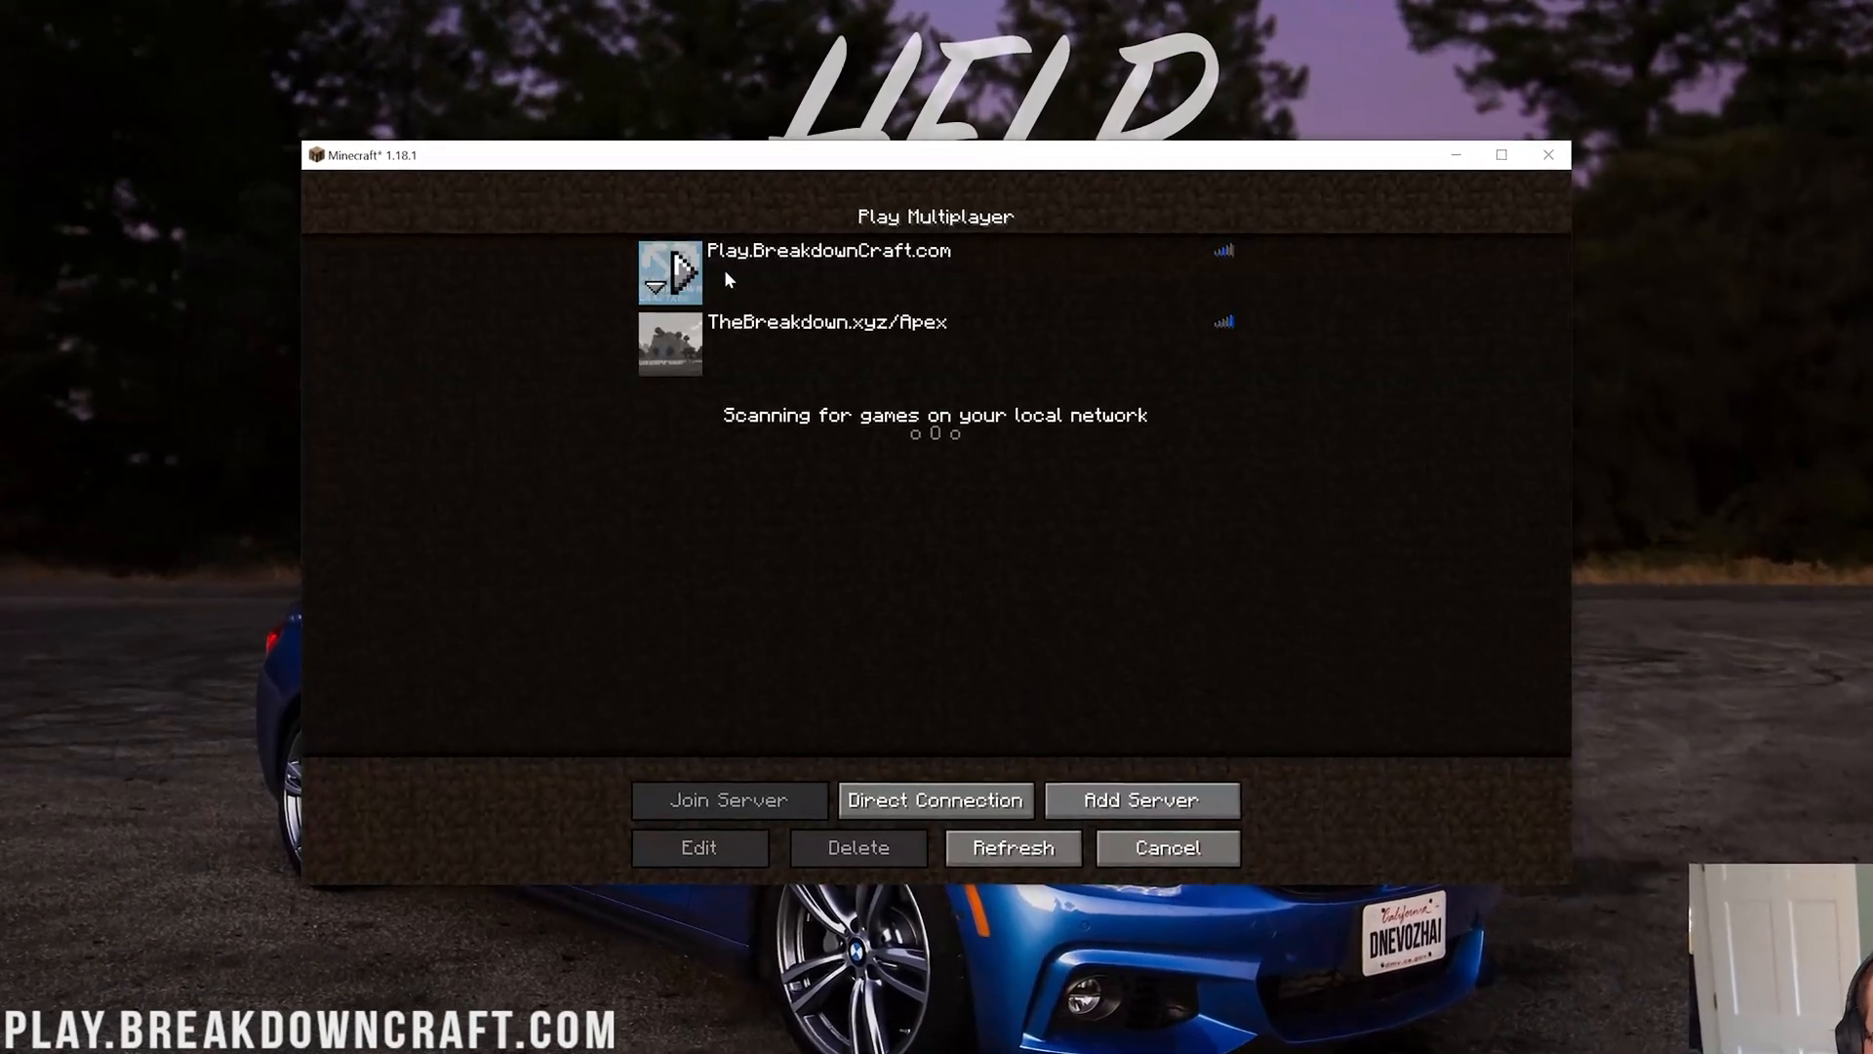
pyautogui.click(1165, 846)
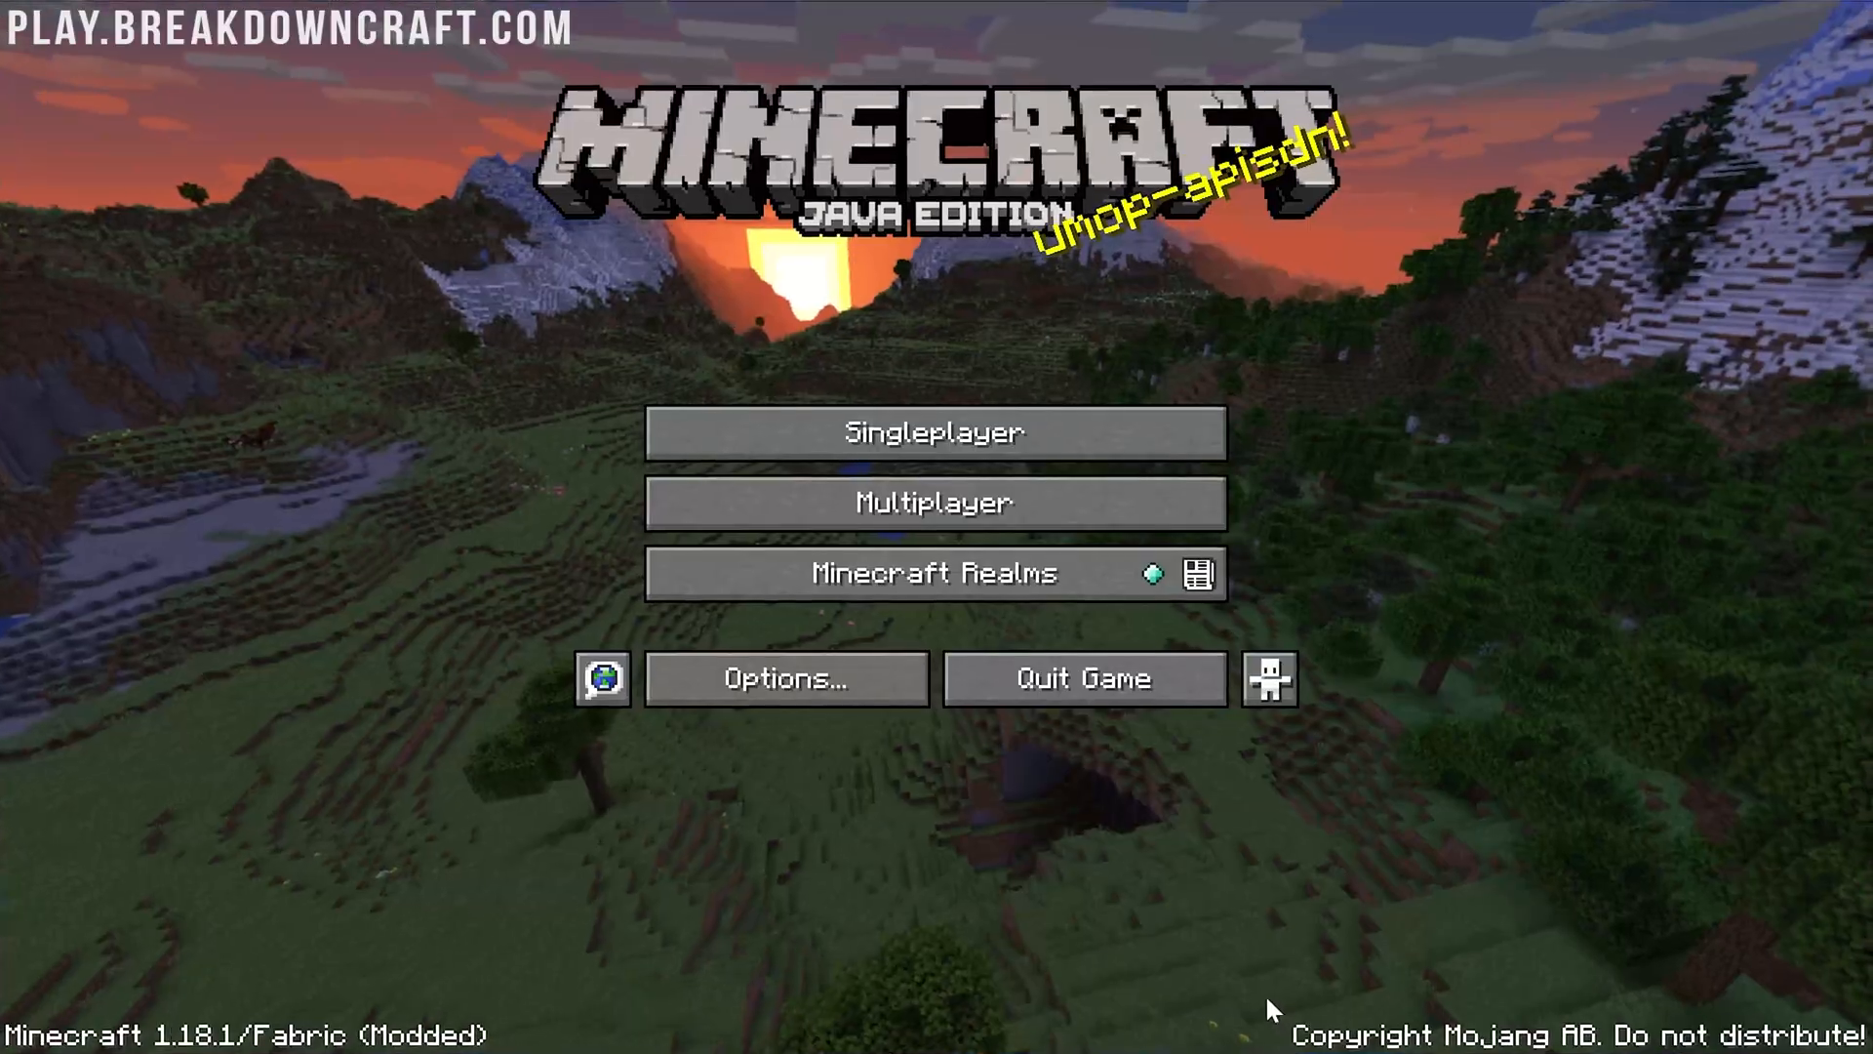
# Enter Sodium's video settings and view the Quality, Advanced and Performance pages
pyautogui.click(786, 677)
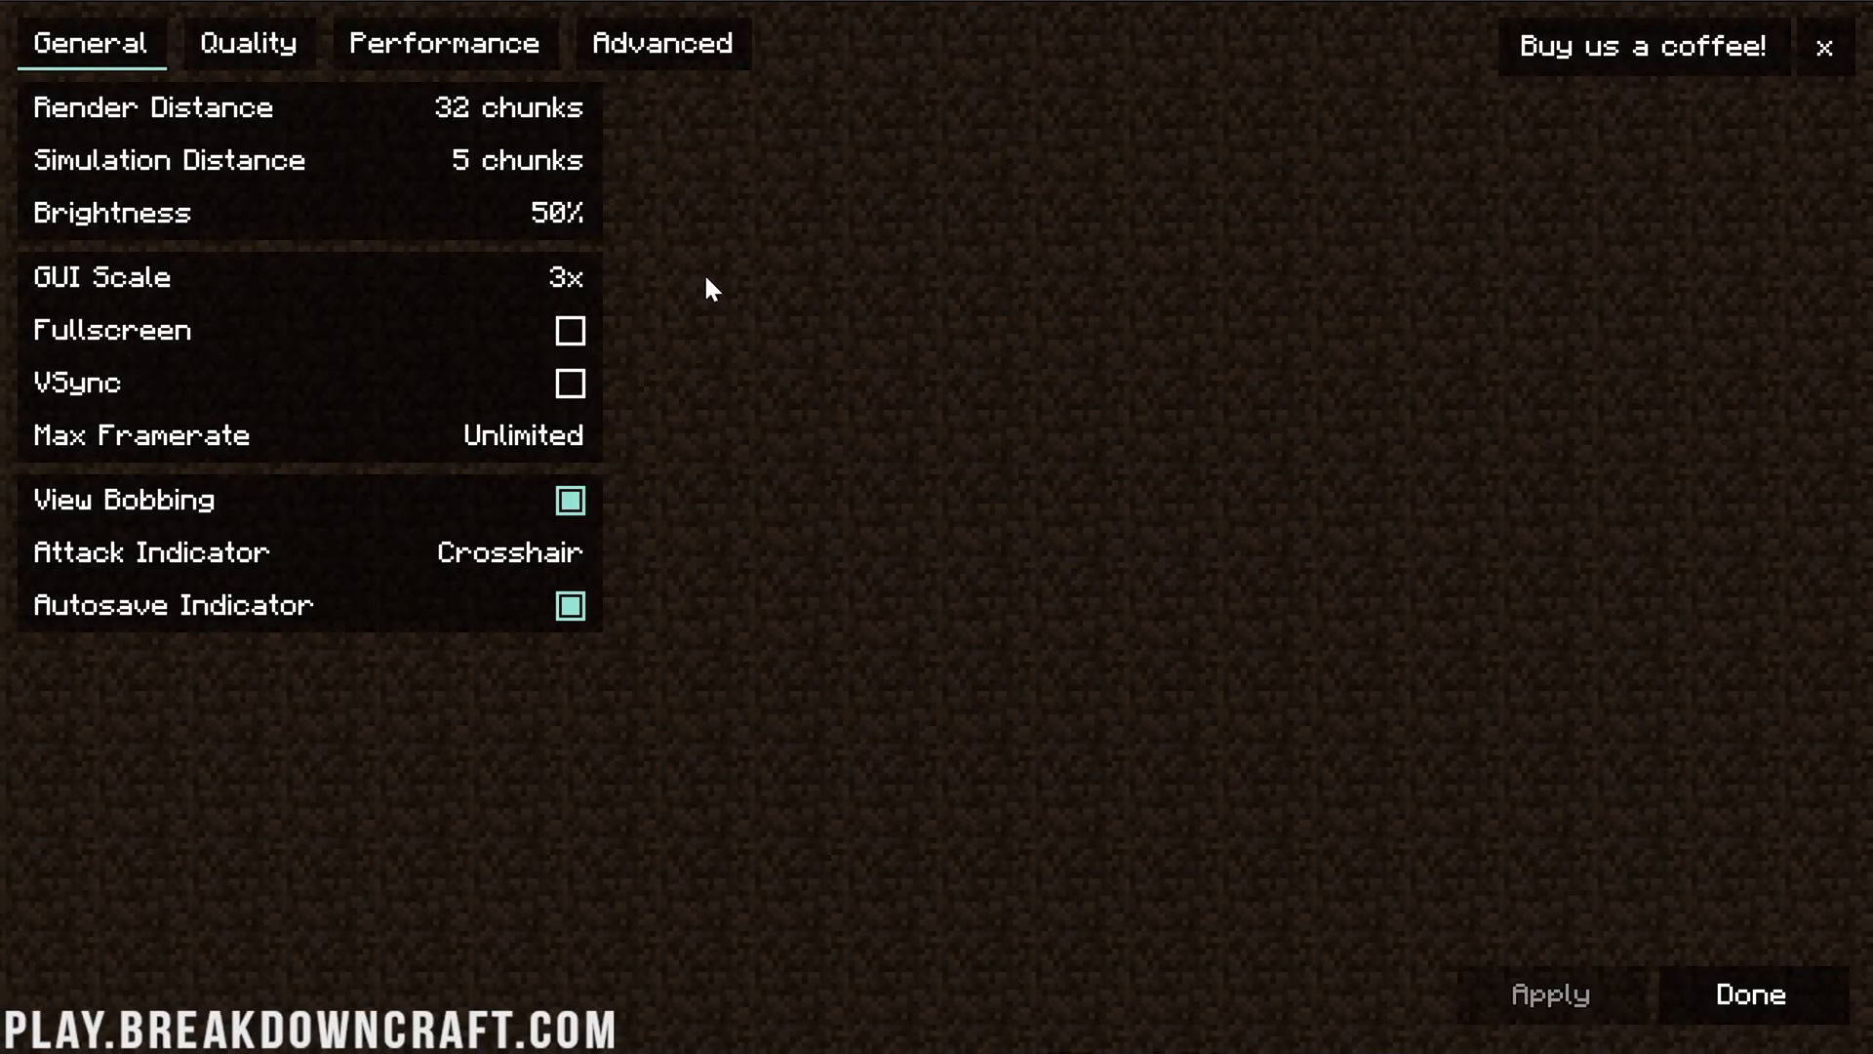
pyautogui.moveTo(728, 376)
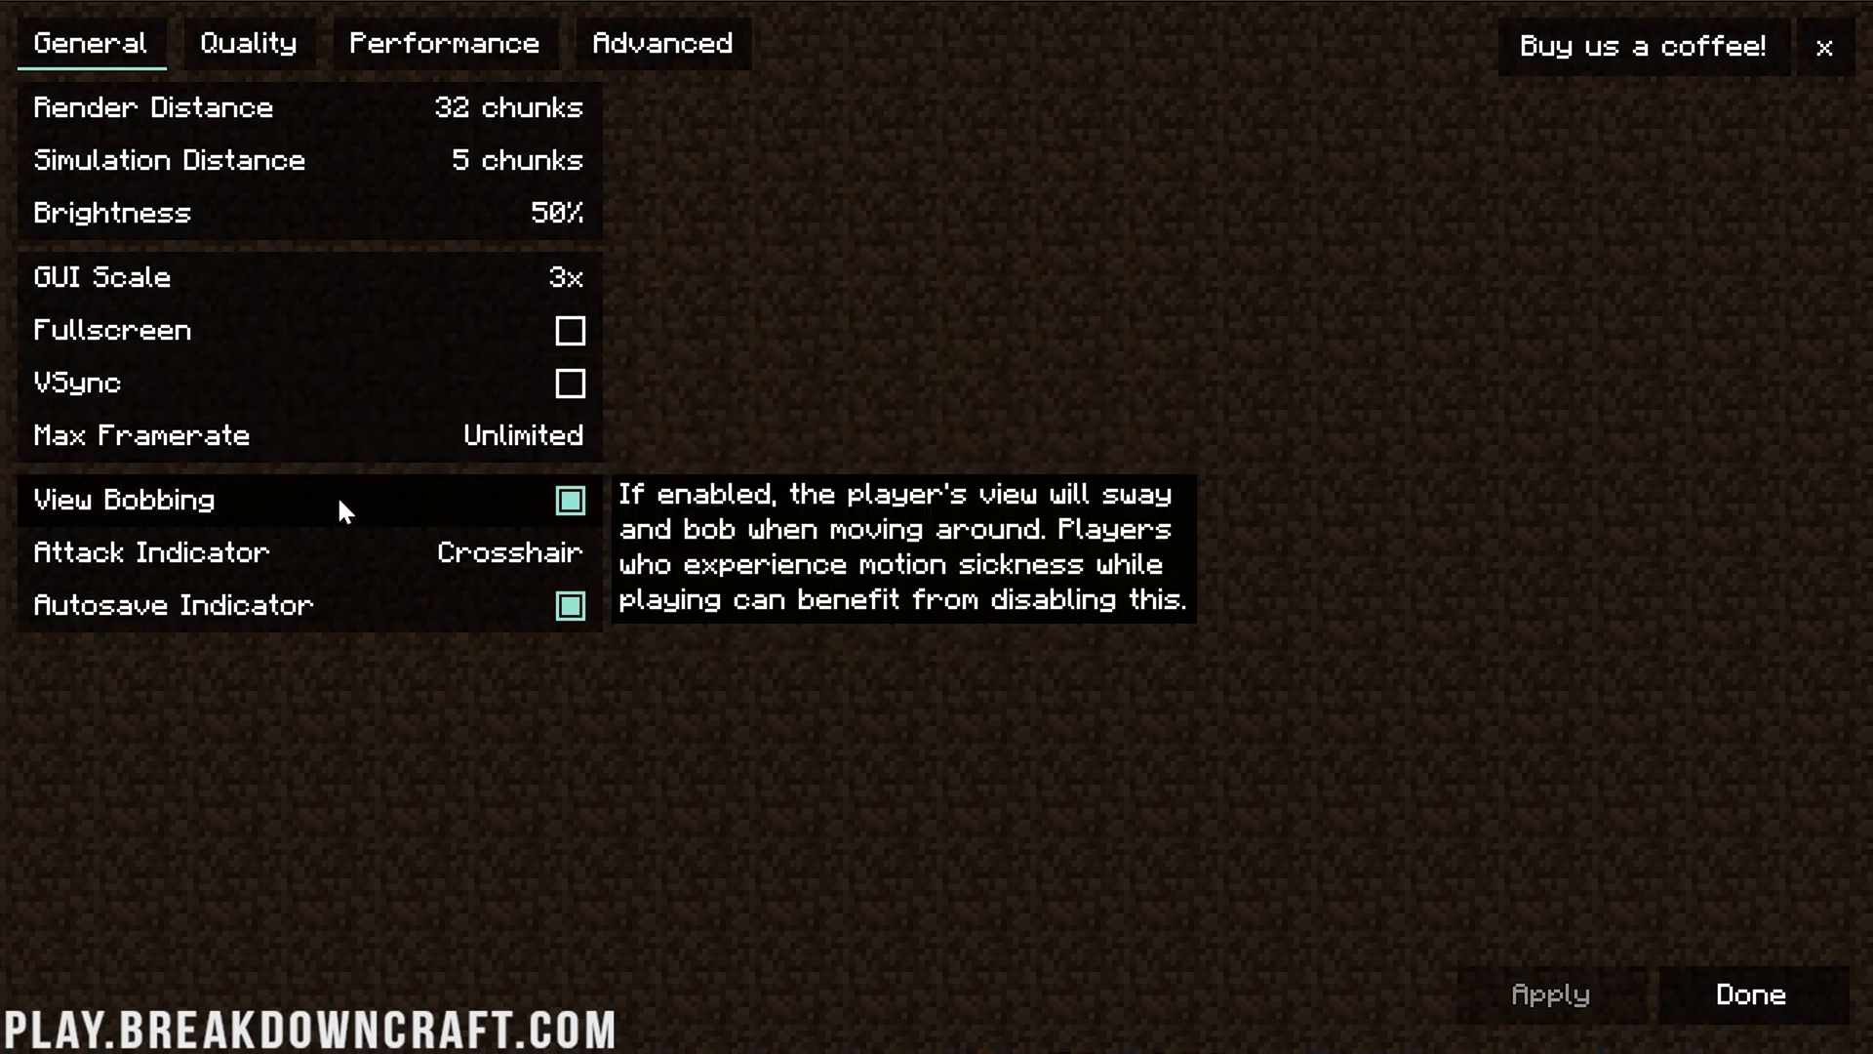
pyautogui.click(247, 43)
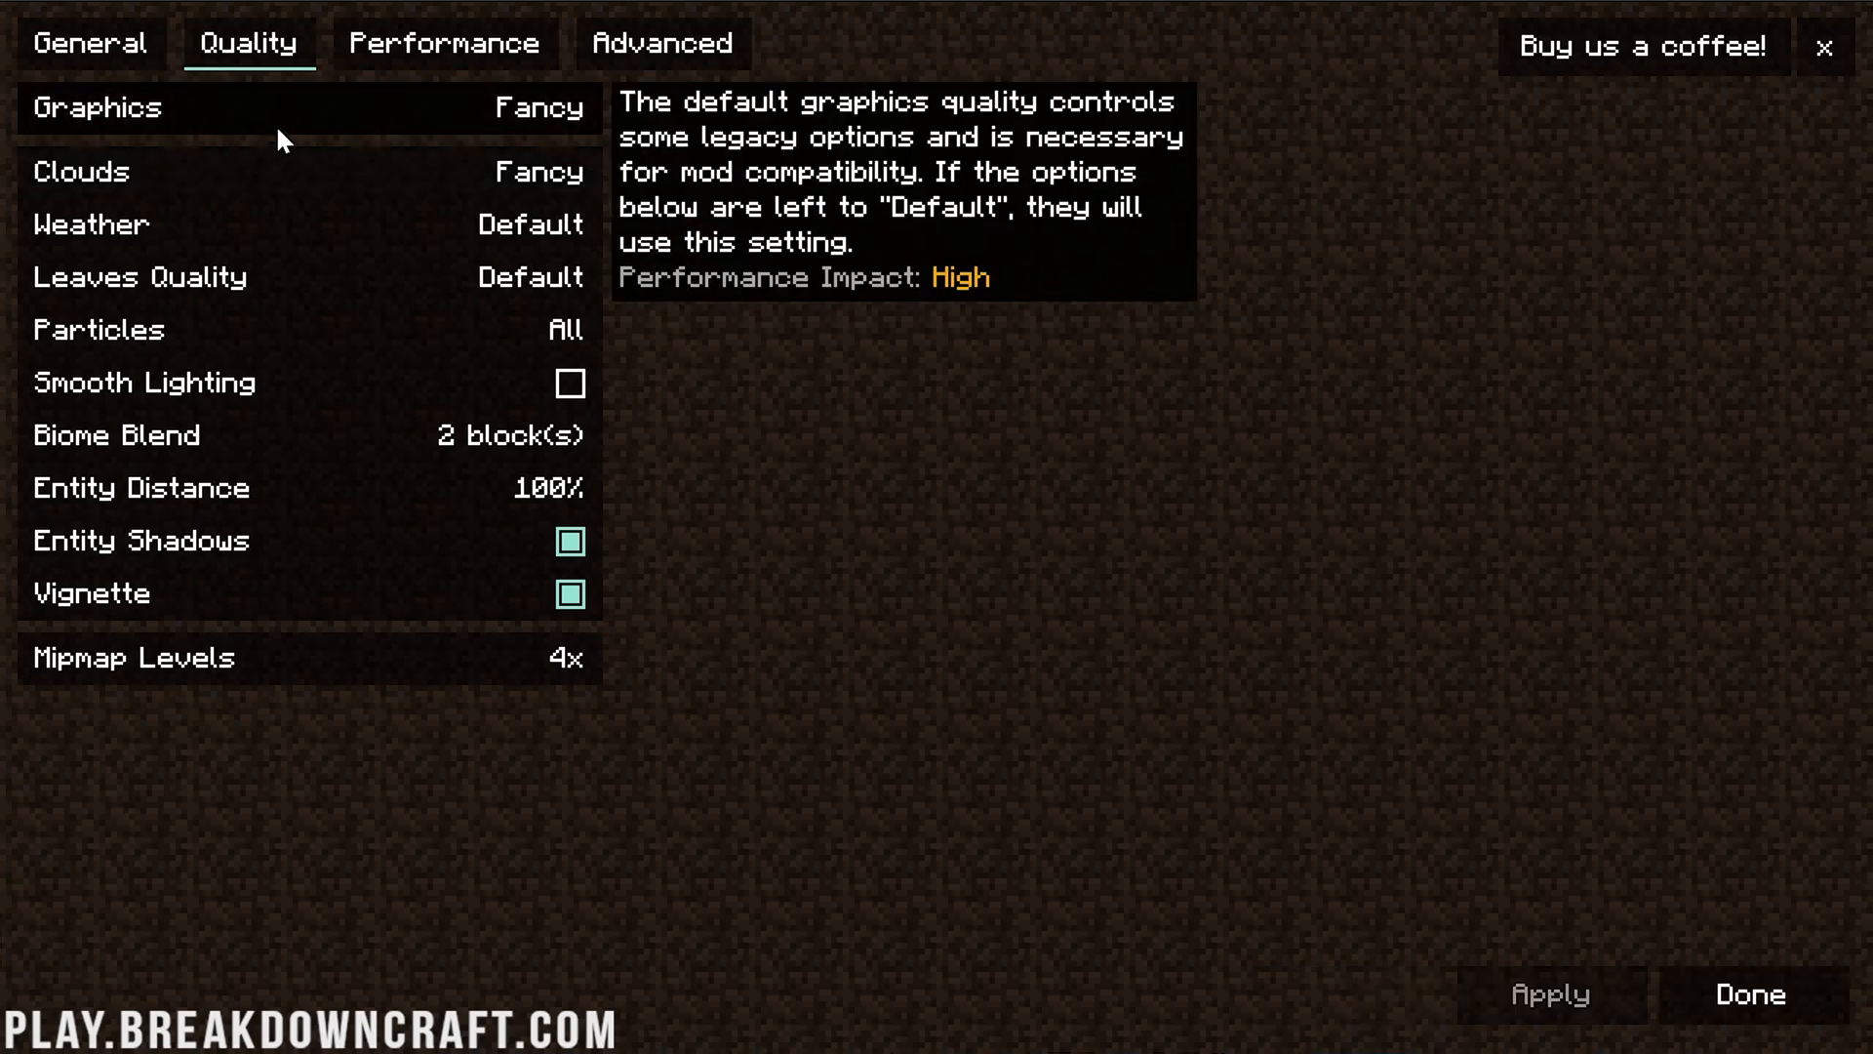
pyautogui.click(663, 43)
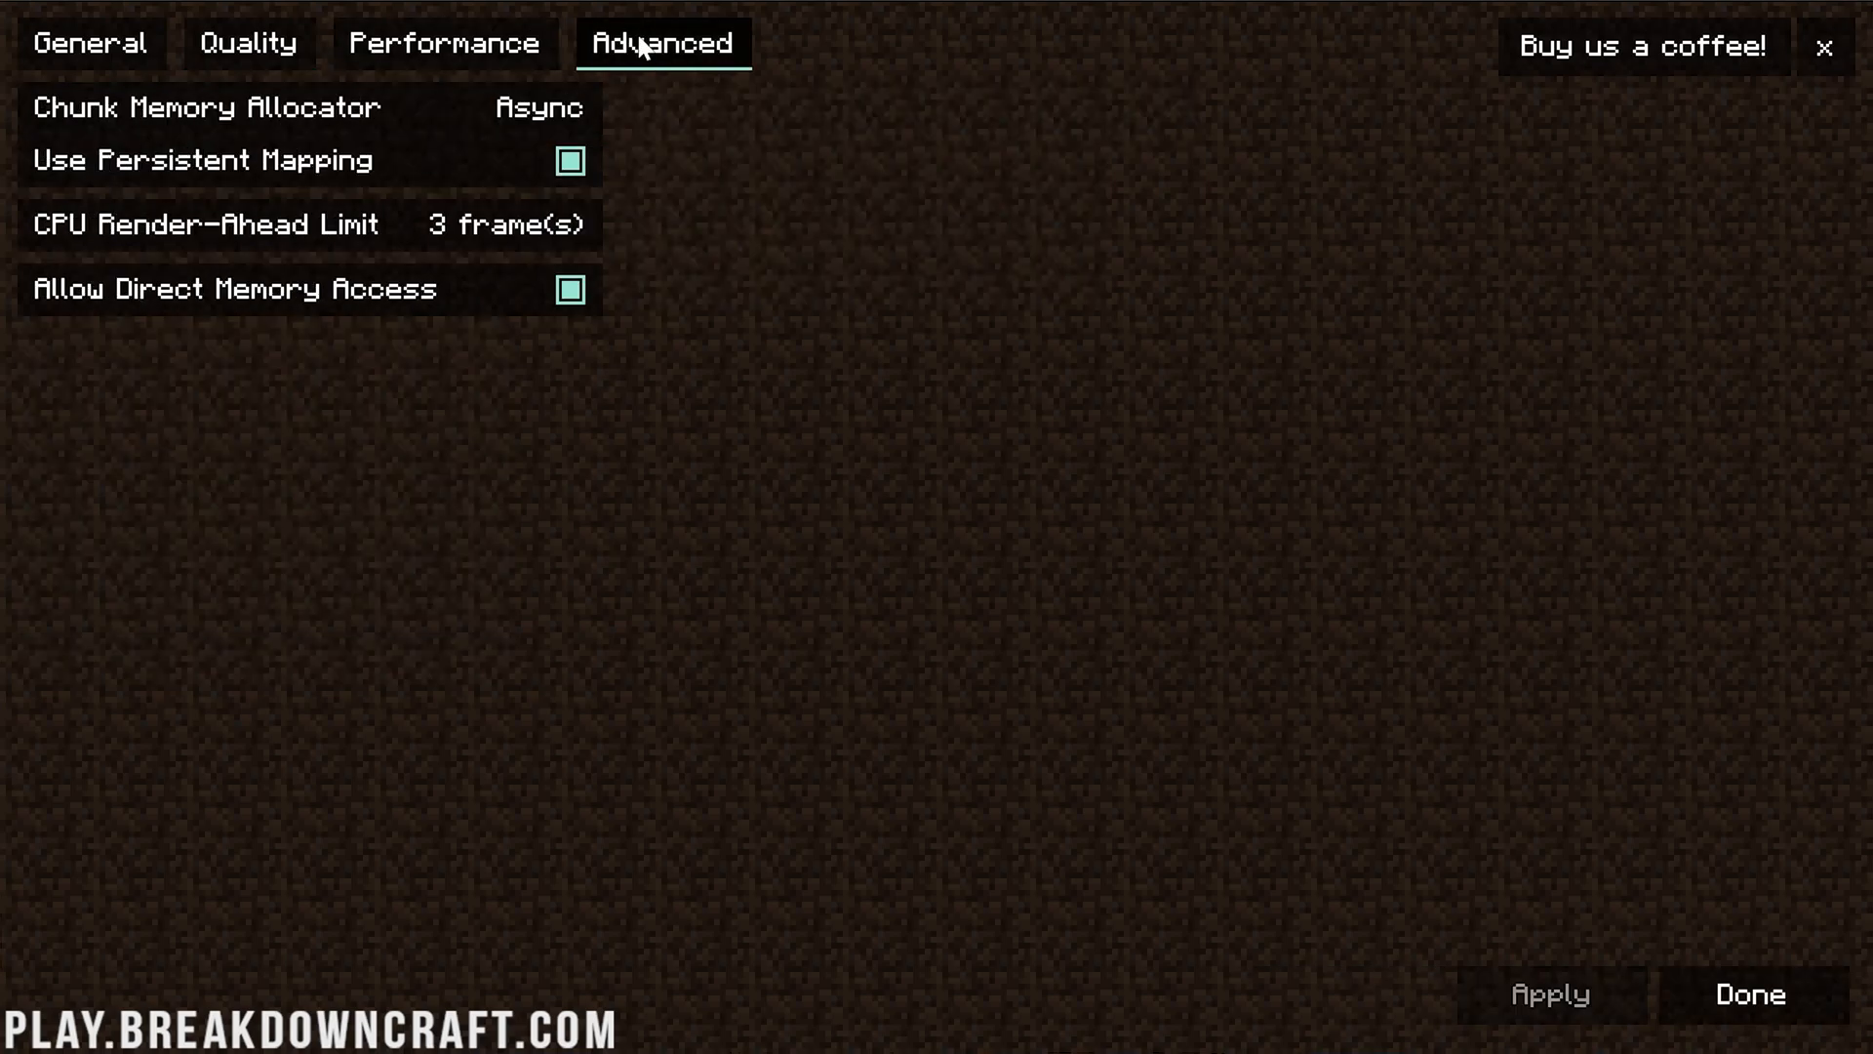
pyautogui.click(445, 45)
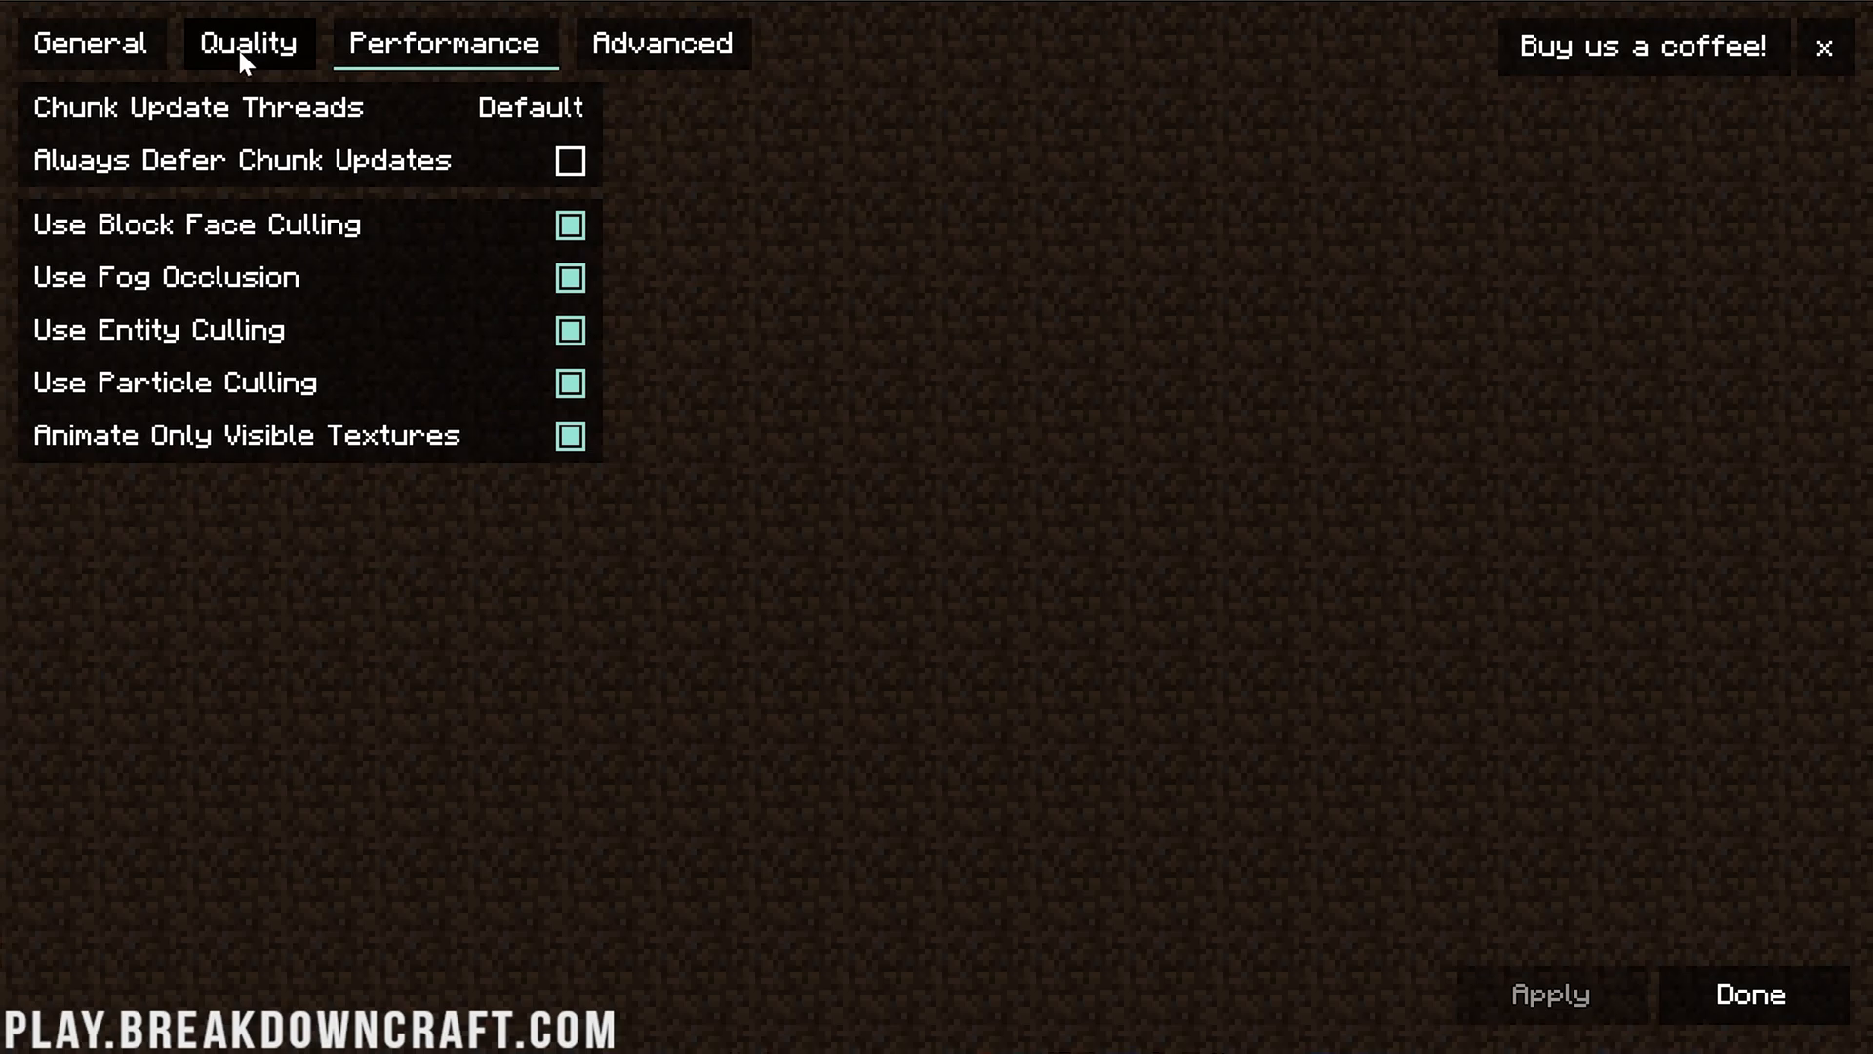
# Flip through Quality, General and Performance, ending on the General page with defaults unchanged
pyautogui.click(248, 45)
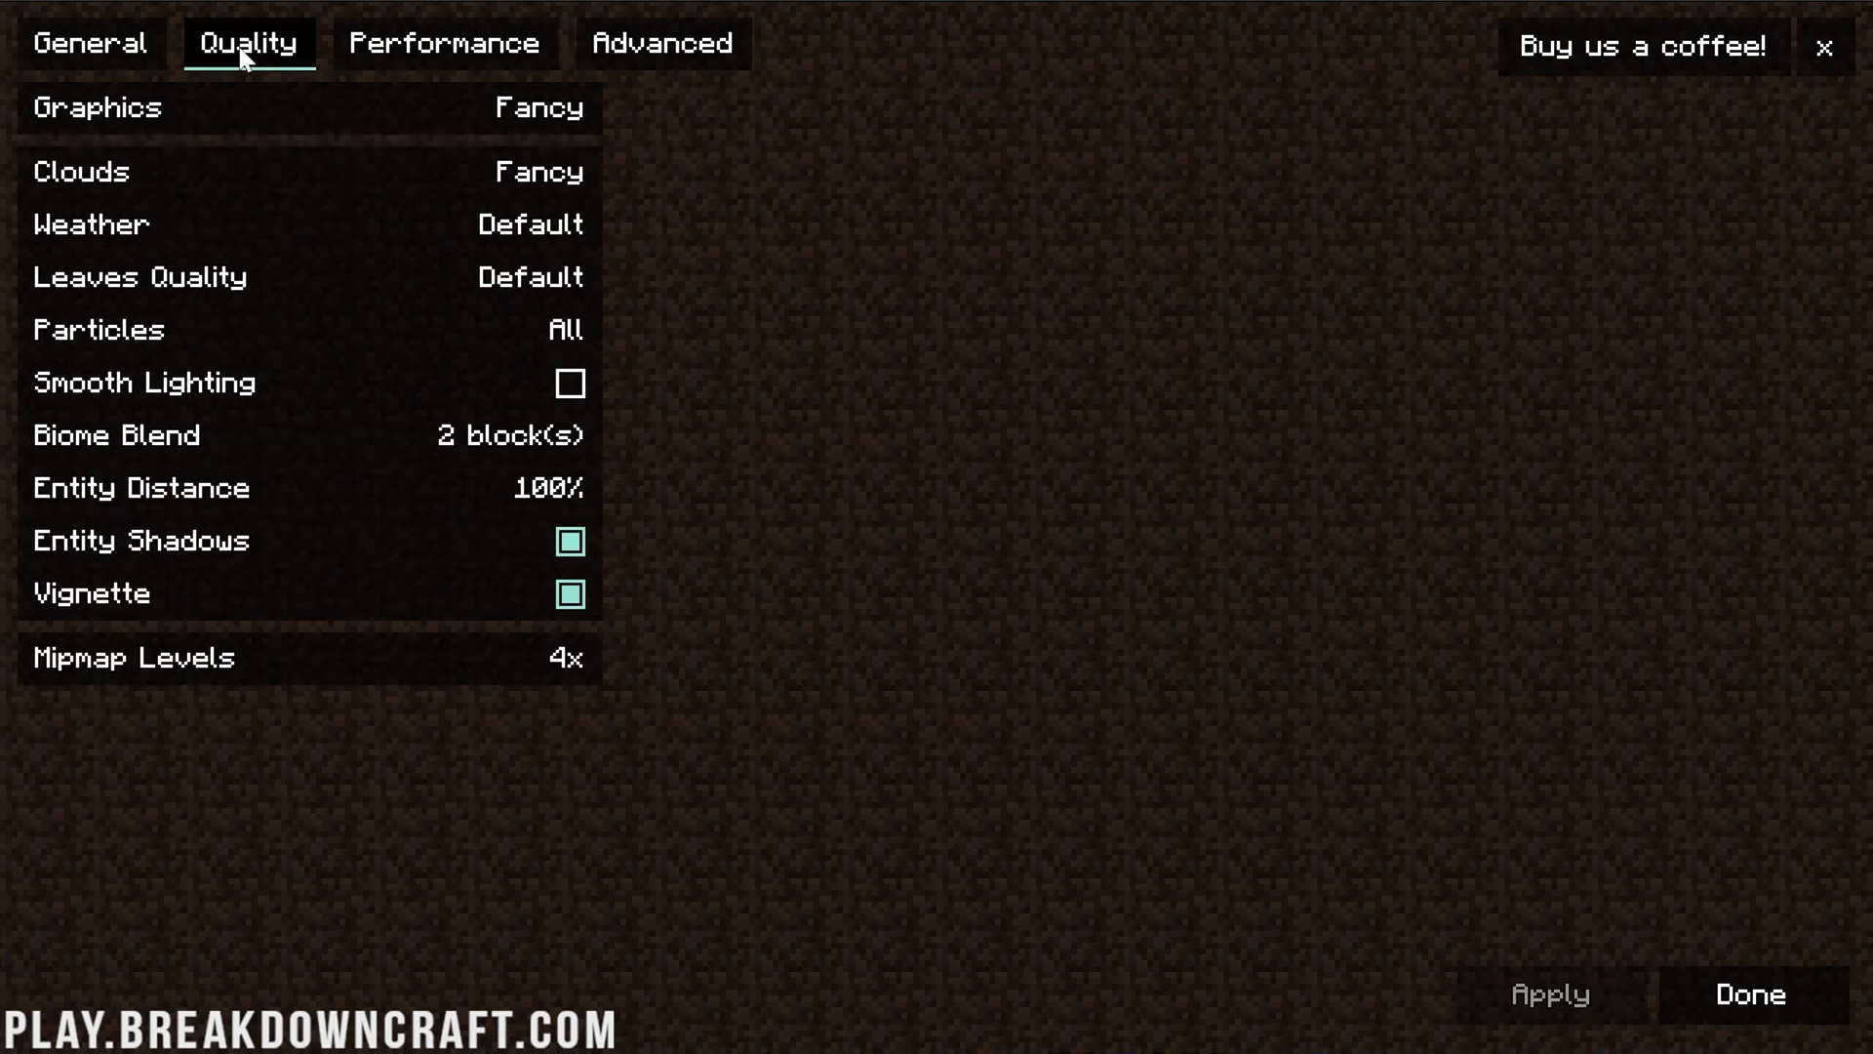
pyautogui.click(90, 45)
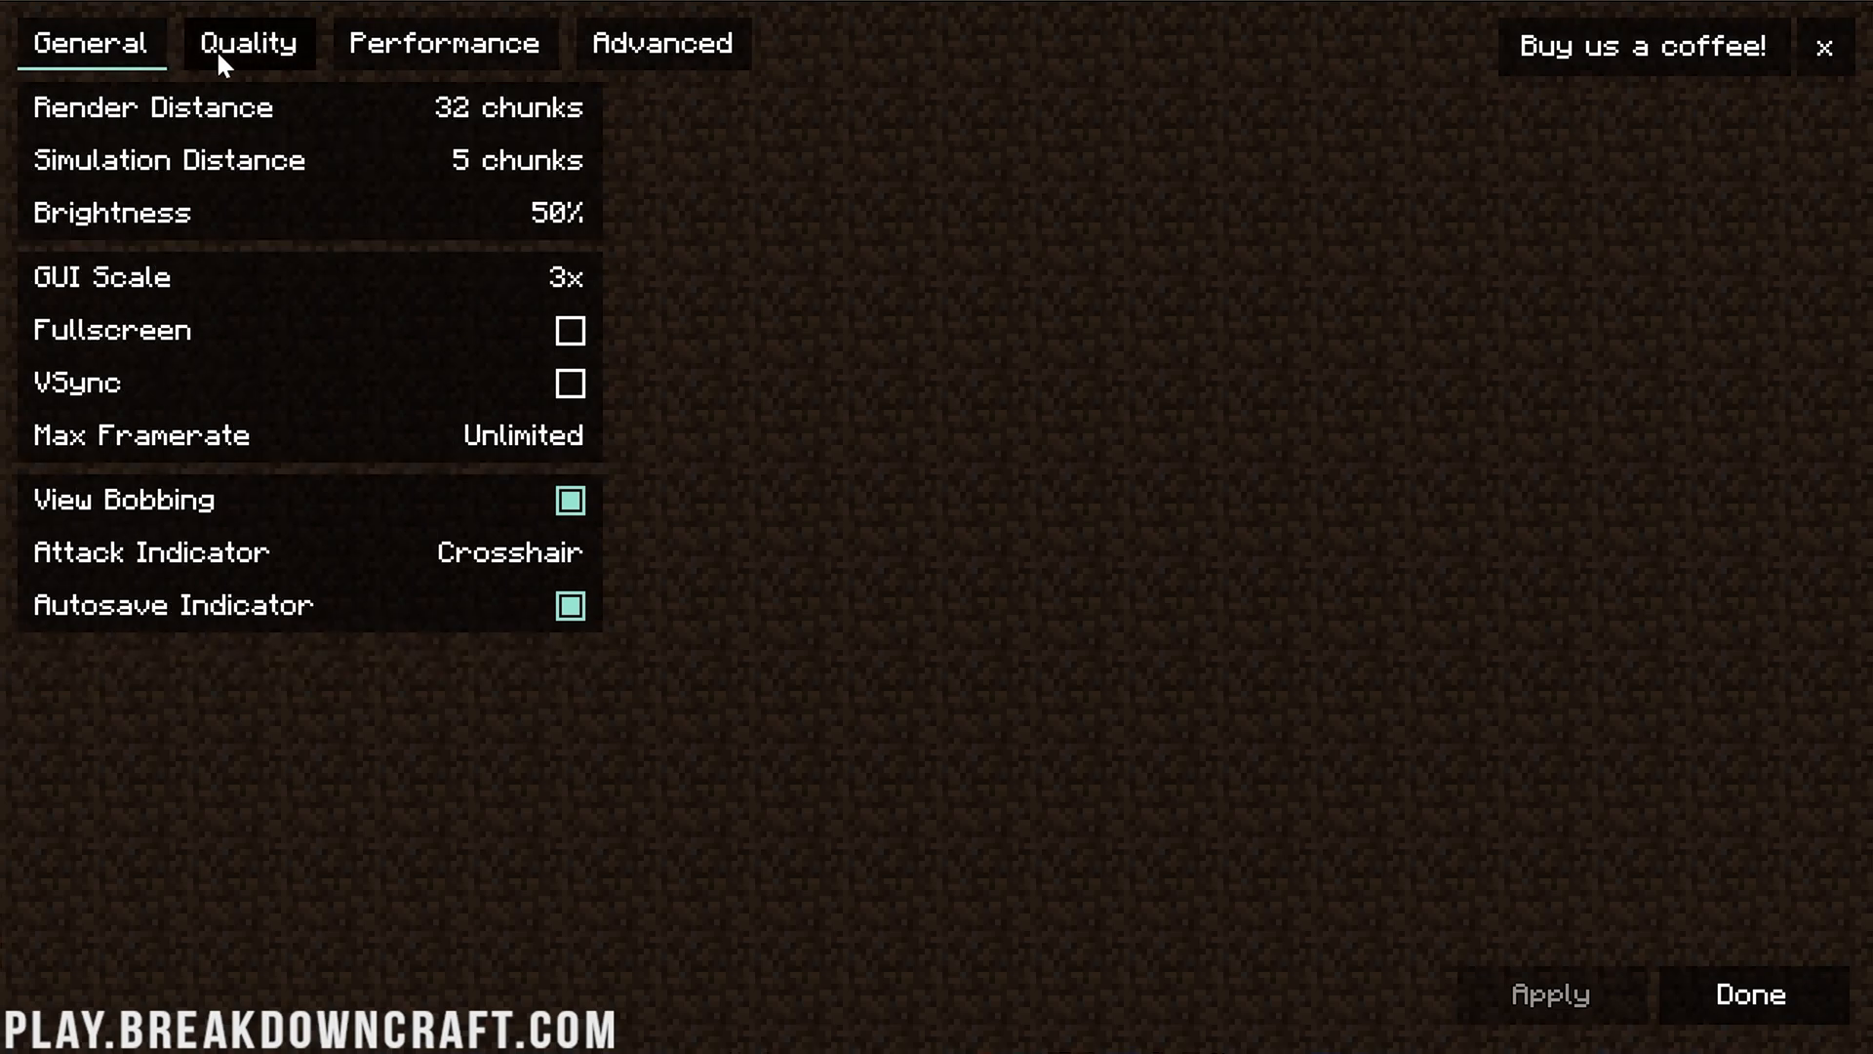
pyautogui.click(444, 43)
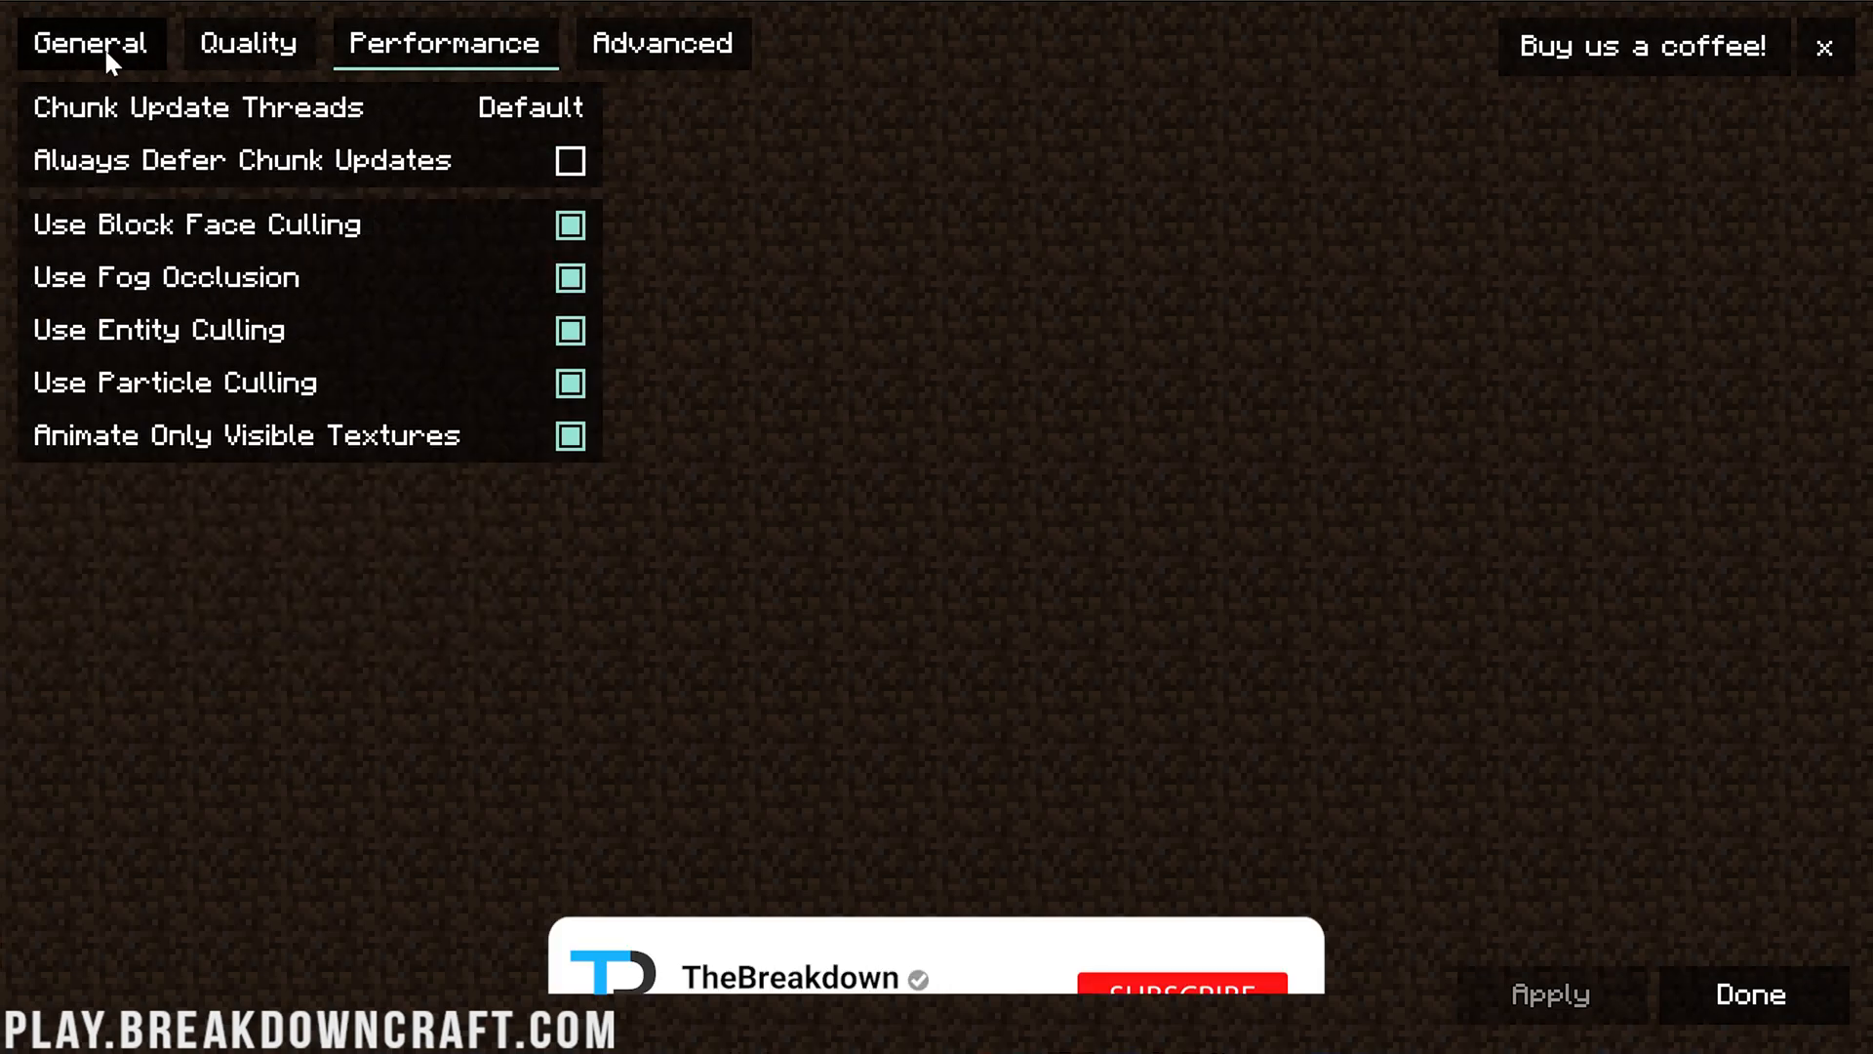
pyautogui.click(90, 45)
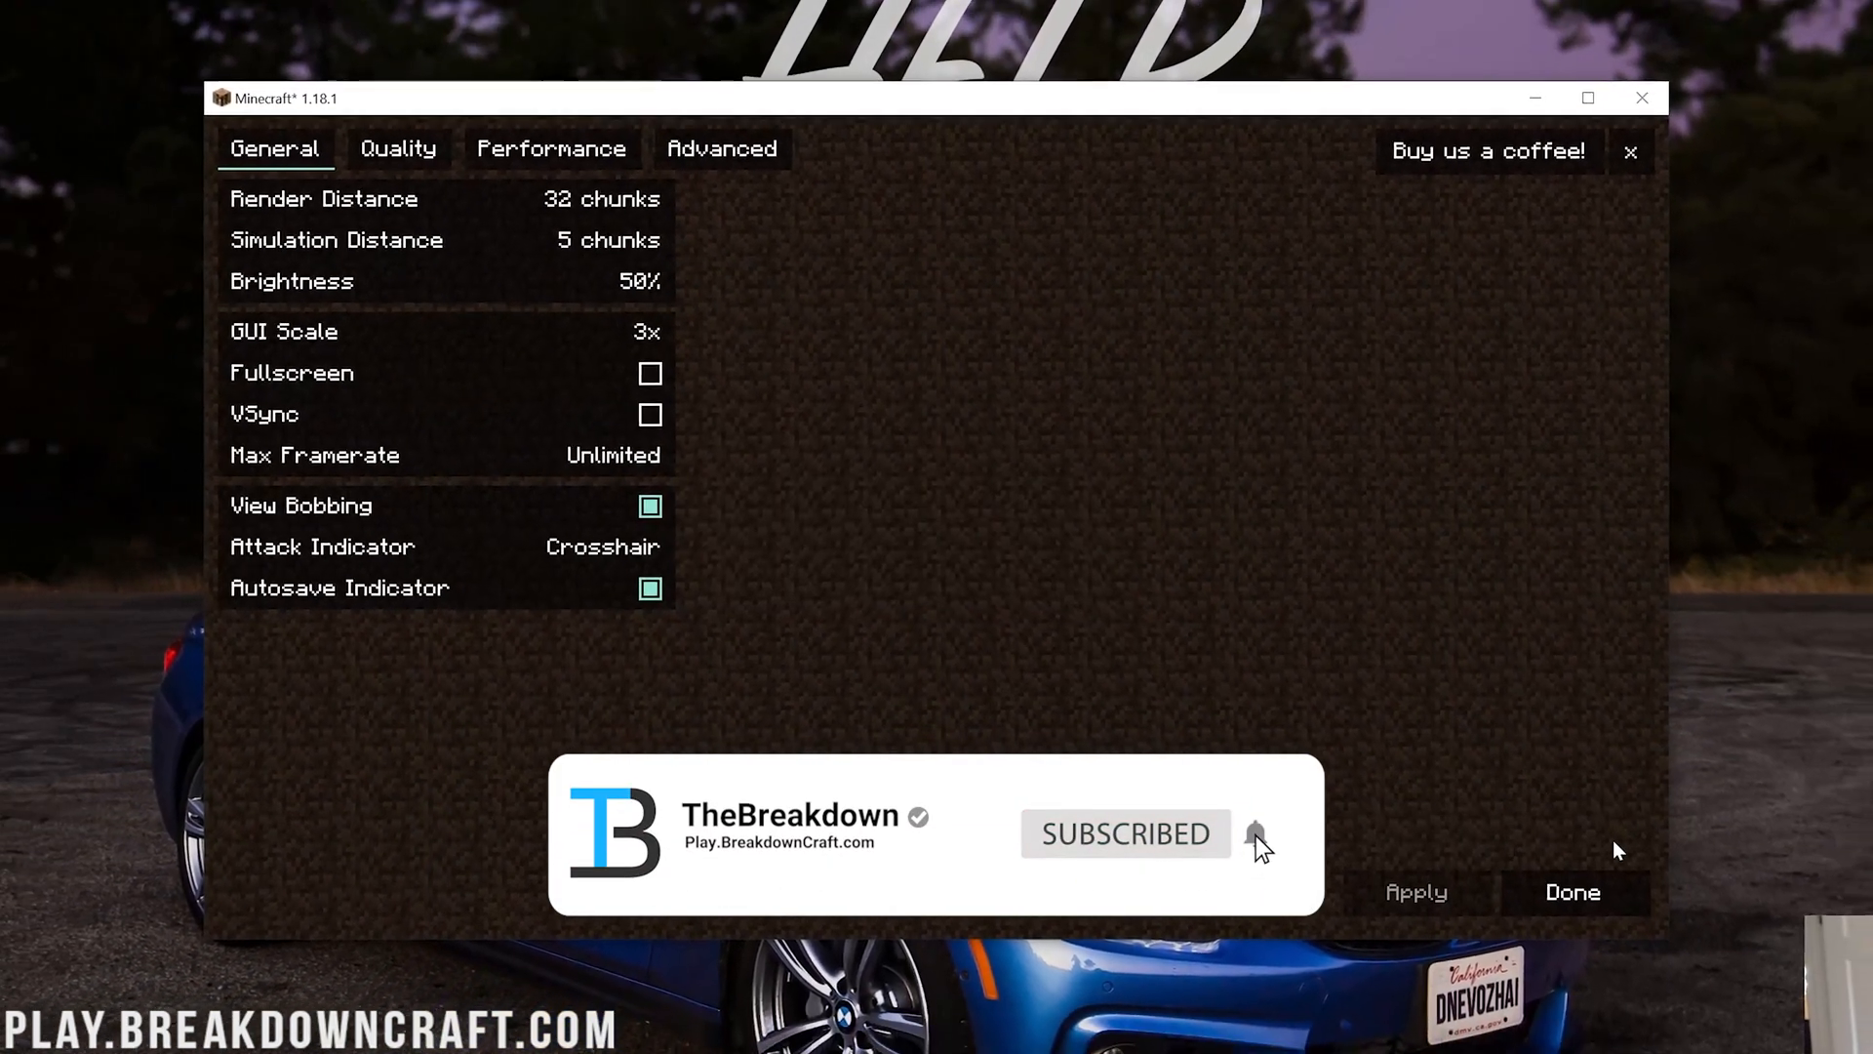